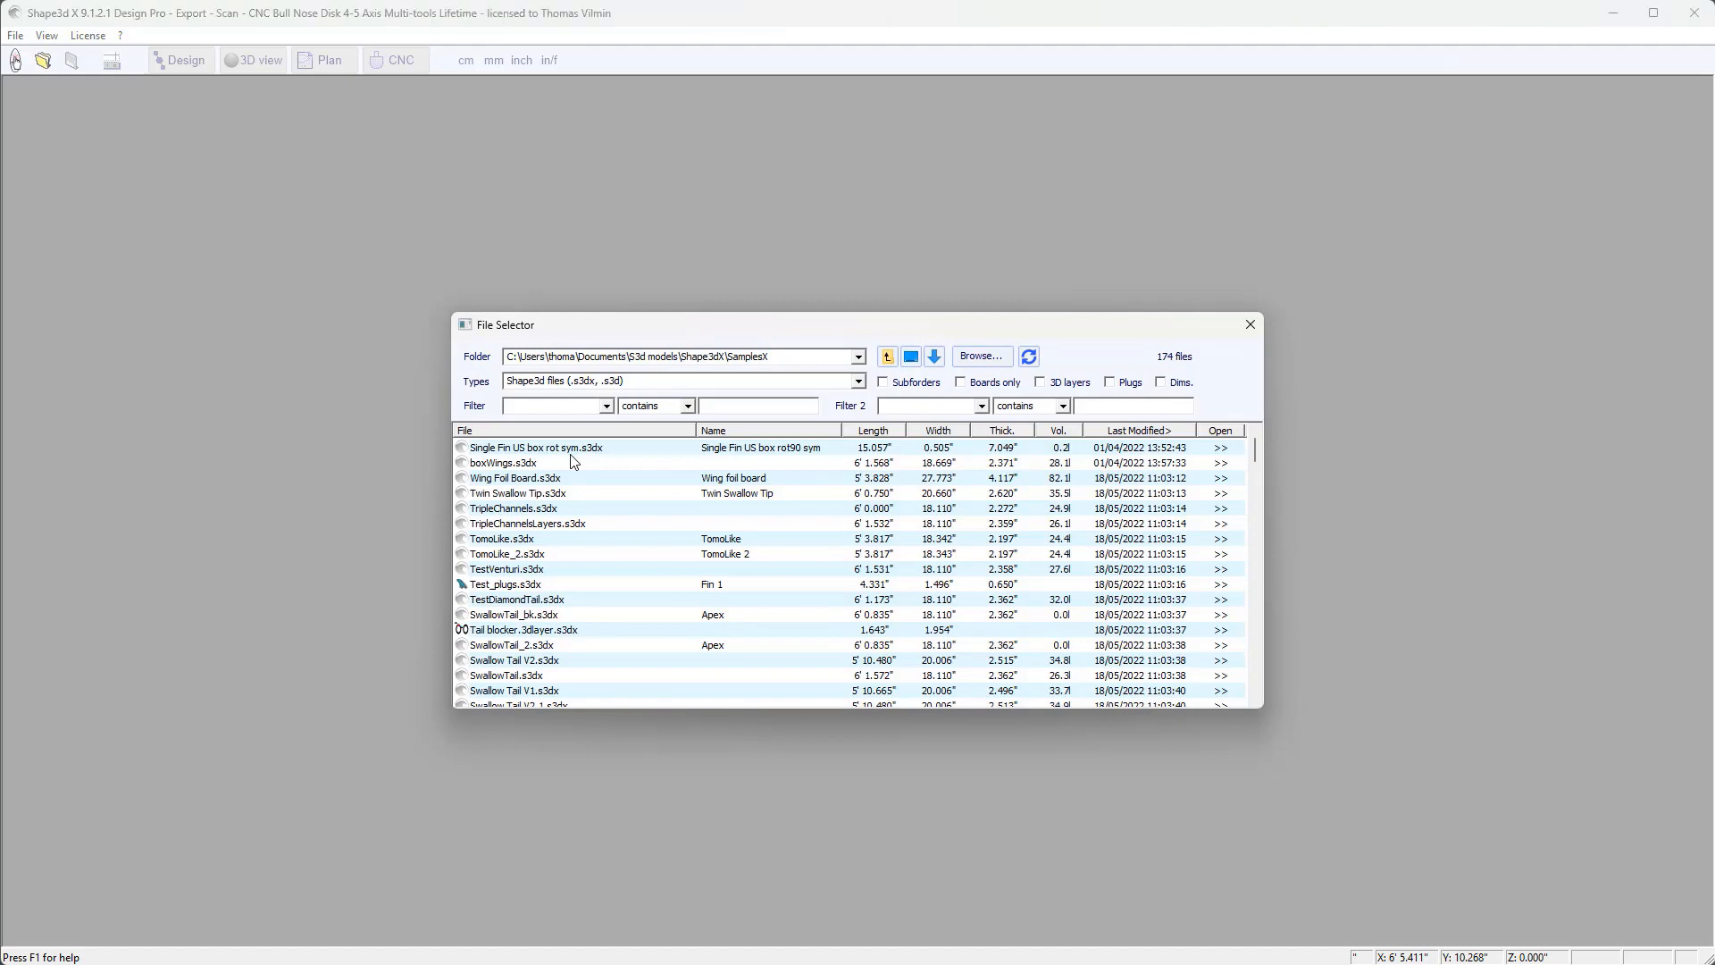
- Open the boxWings.s3dx sample board so its outline, slice and rocker views display
{"action": "left_click", "coordinate": [503, 463]}
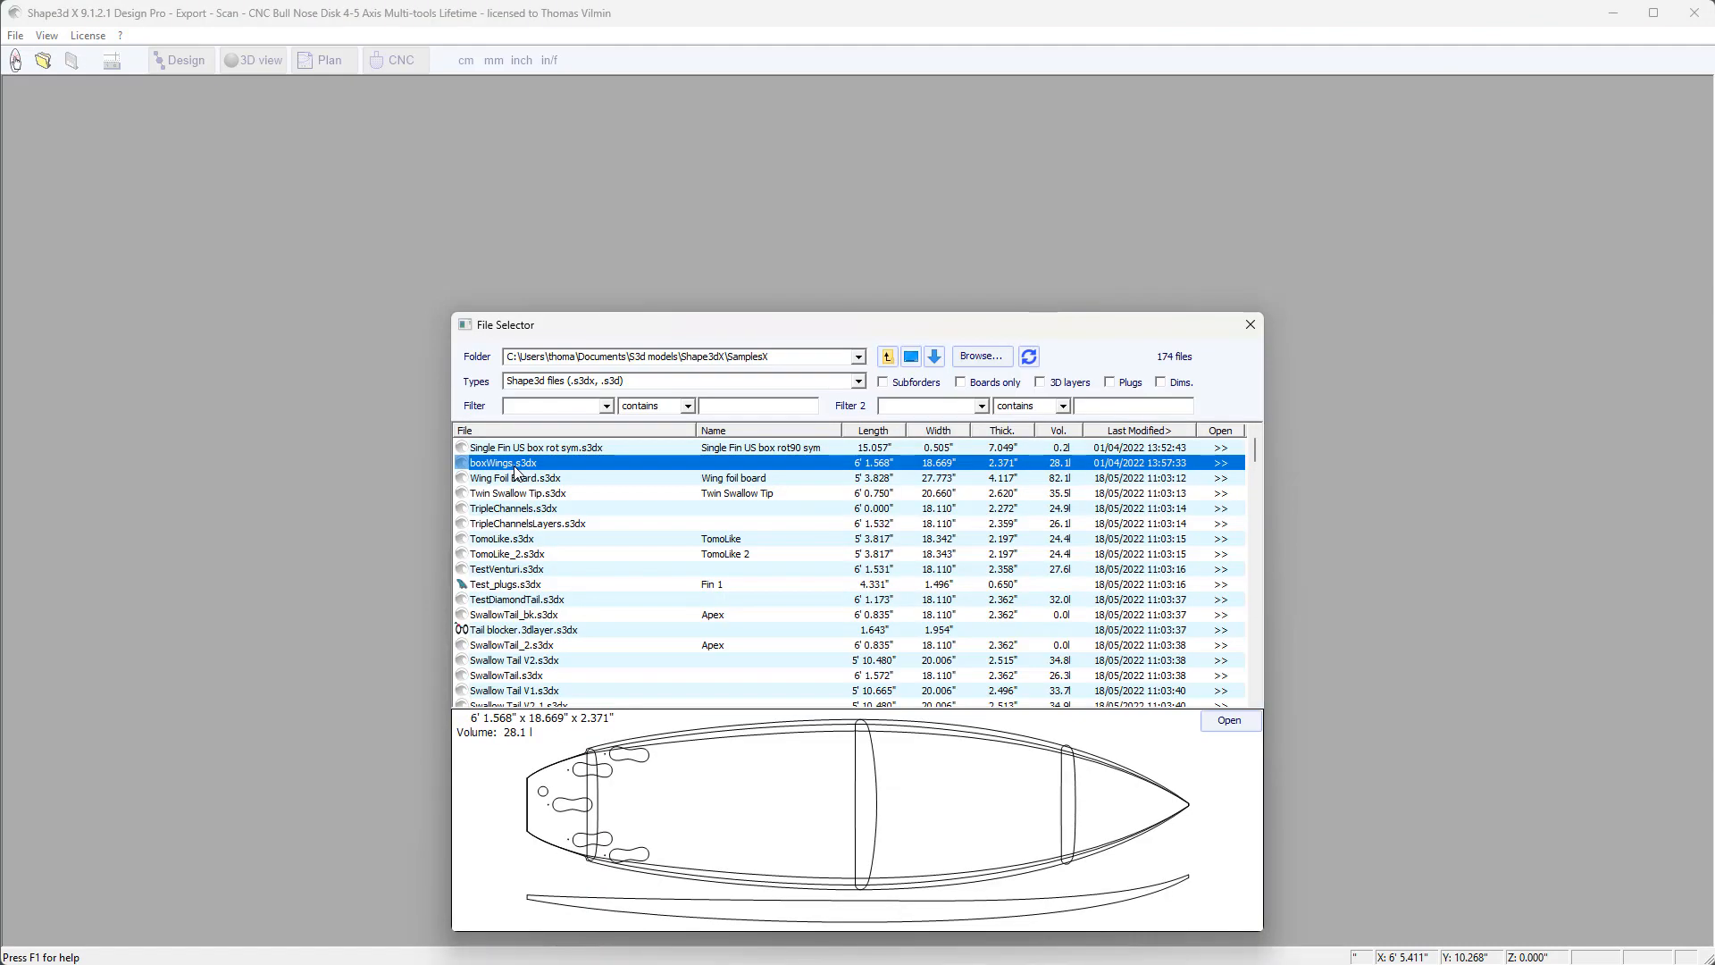
{"action": "mouse_move", "coordinate": [1250, 708]}
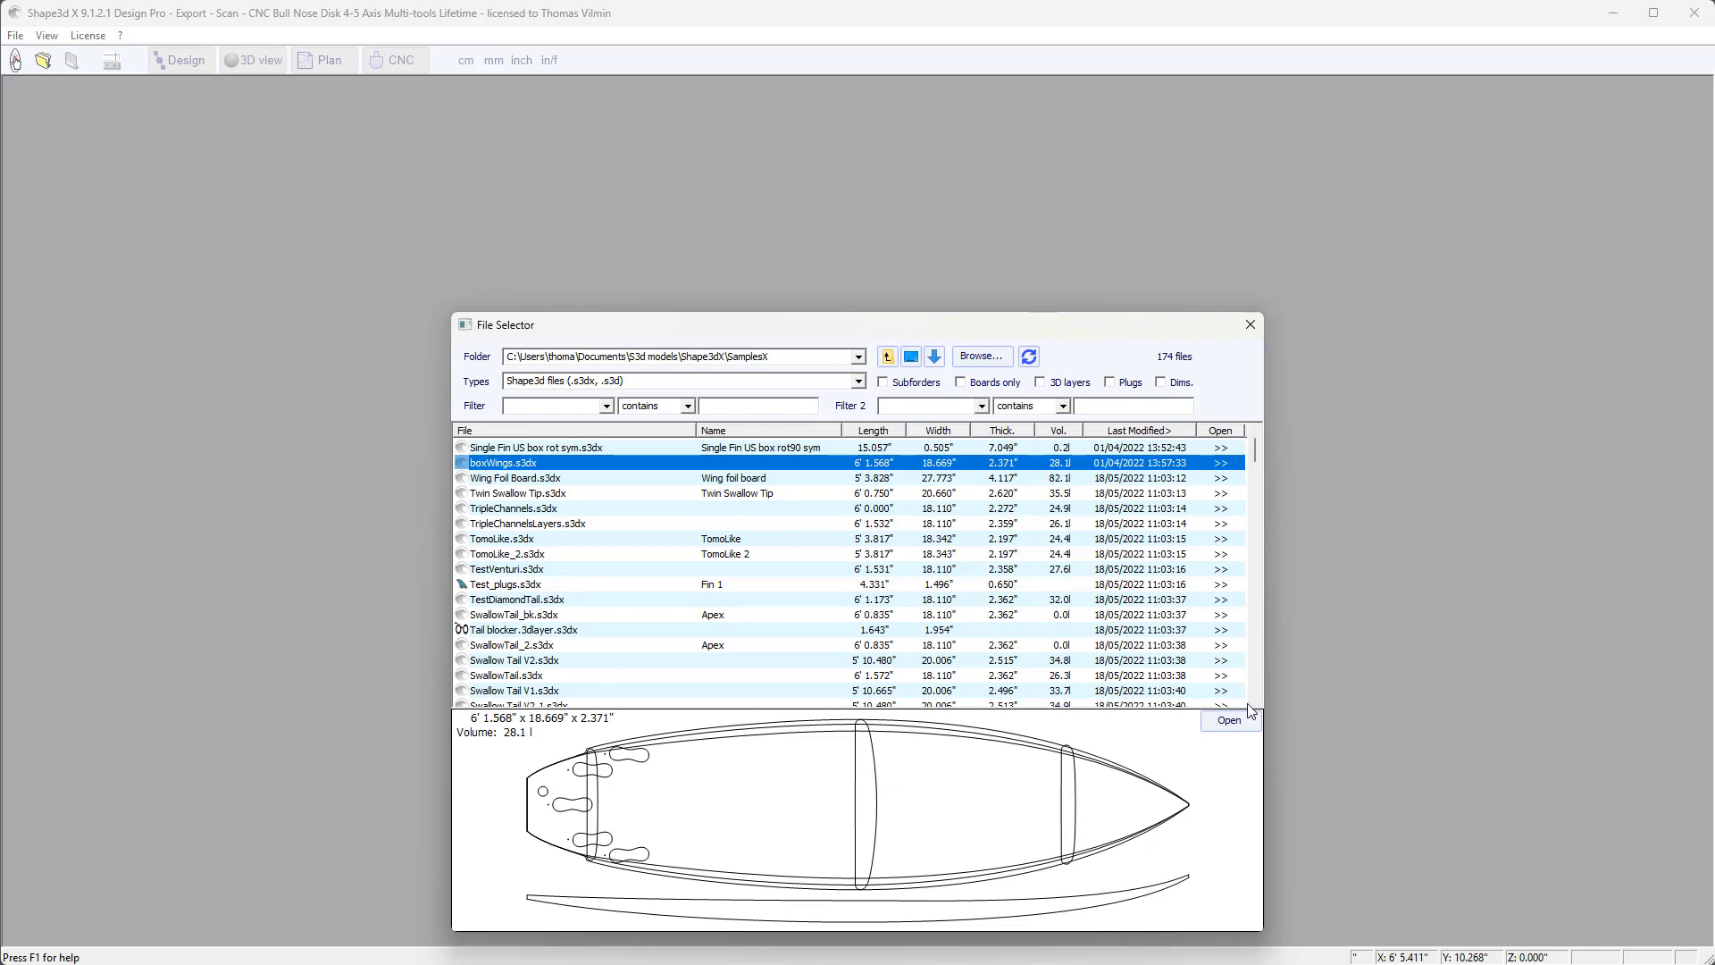
{"action": "left_click", "coordinate": [1229, 720]}
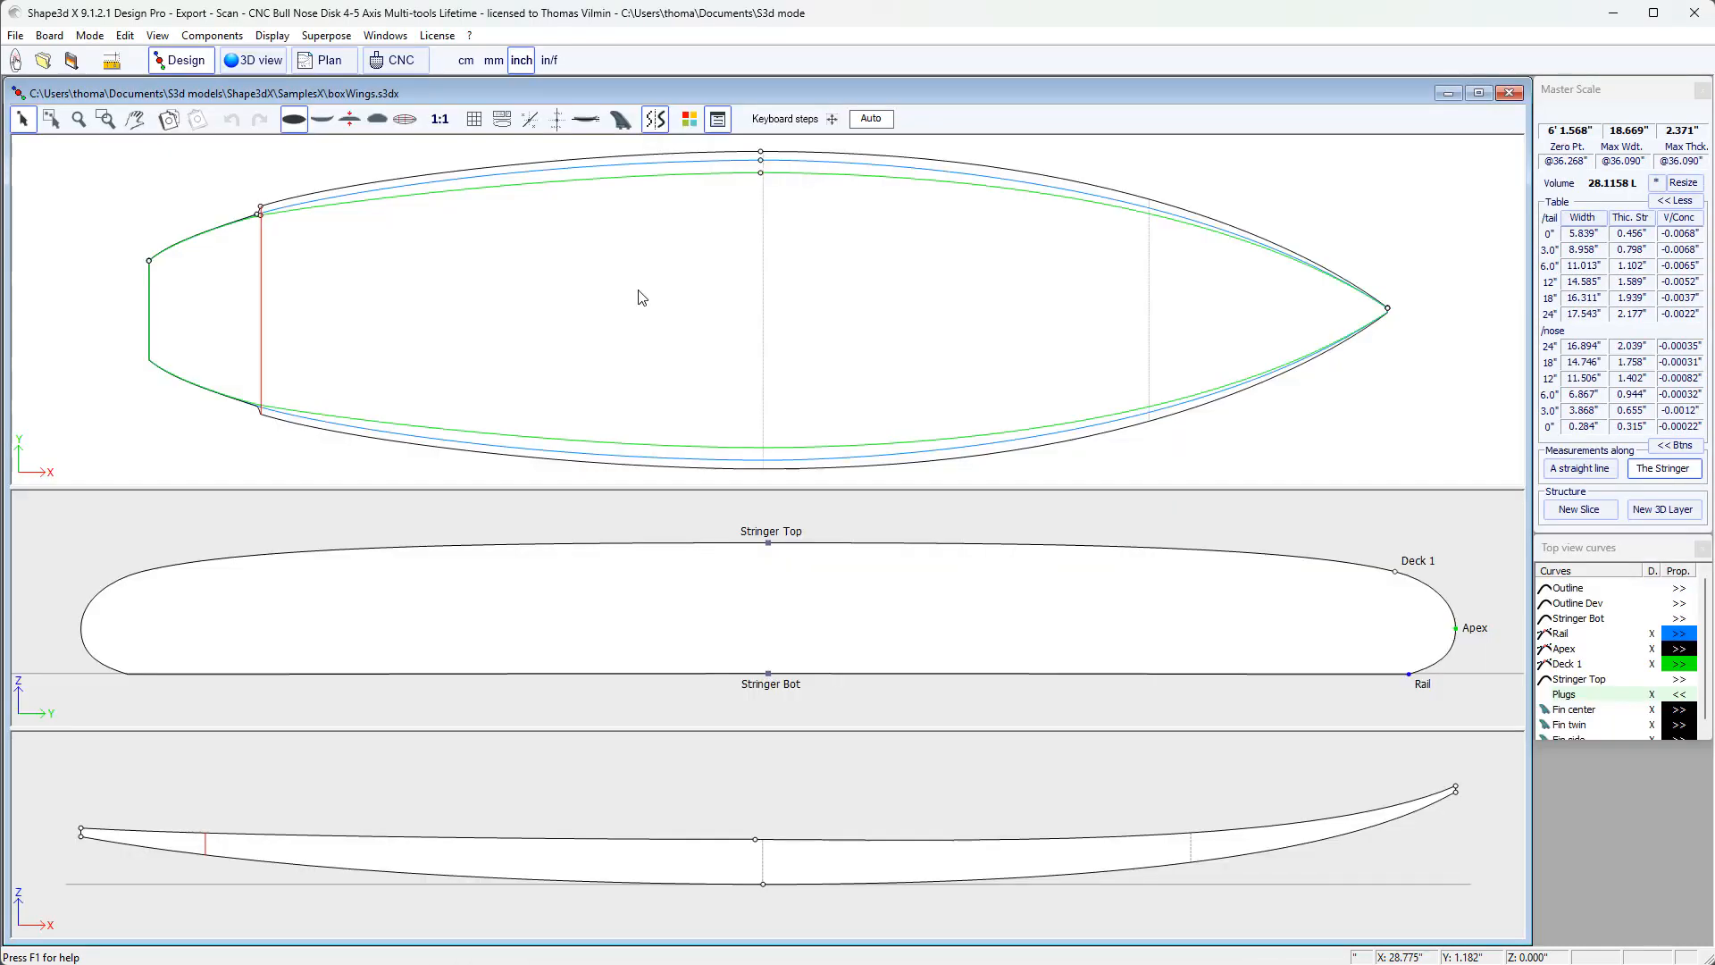
{"action": "mouse_move", "coordinate": [258, 175]}
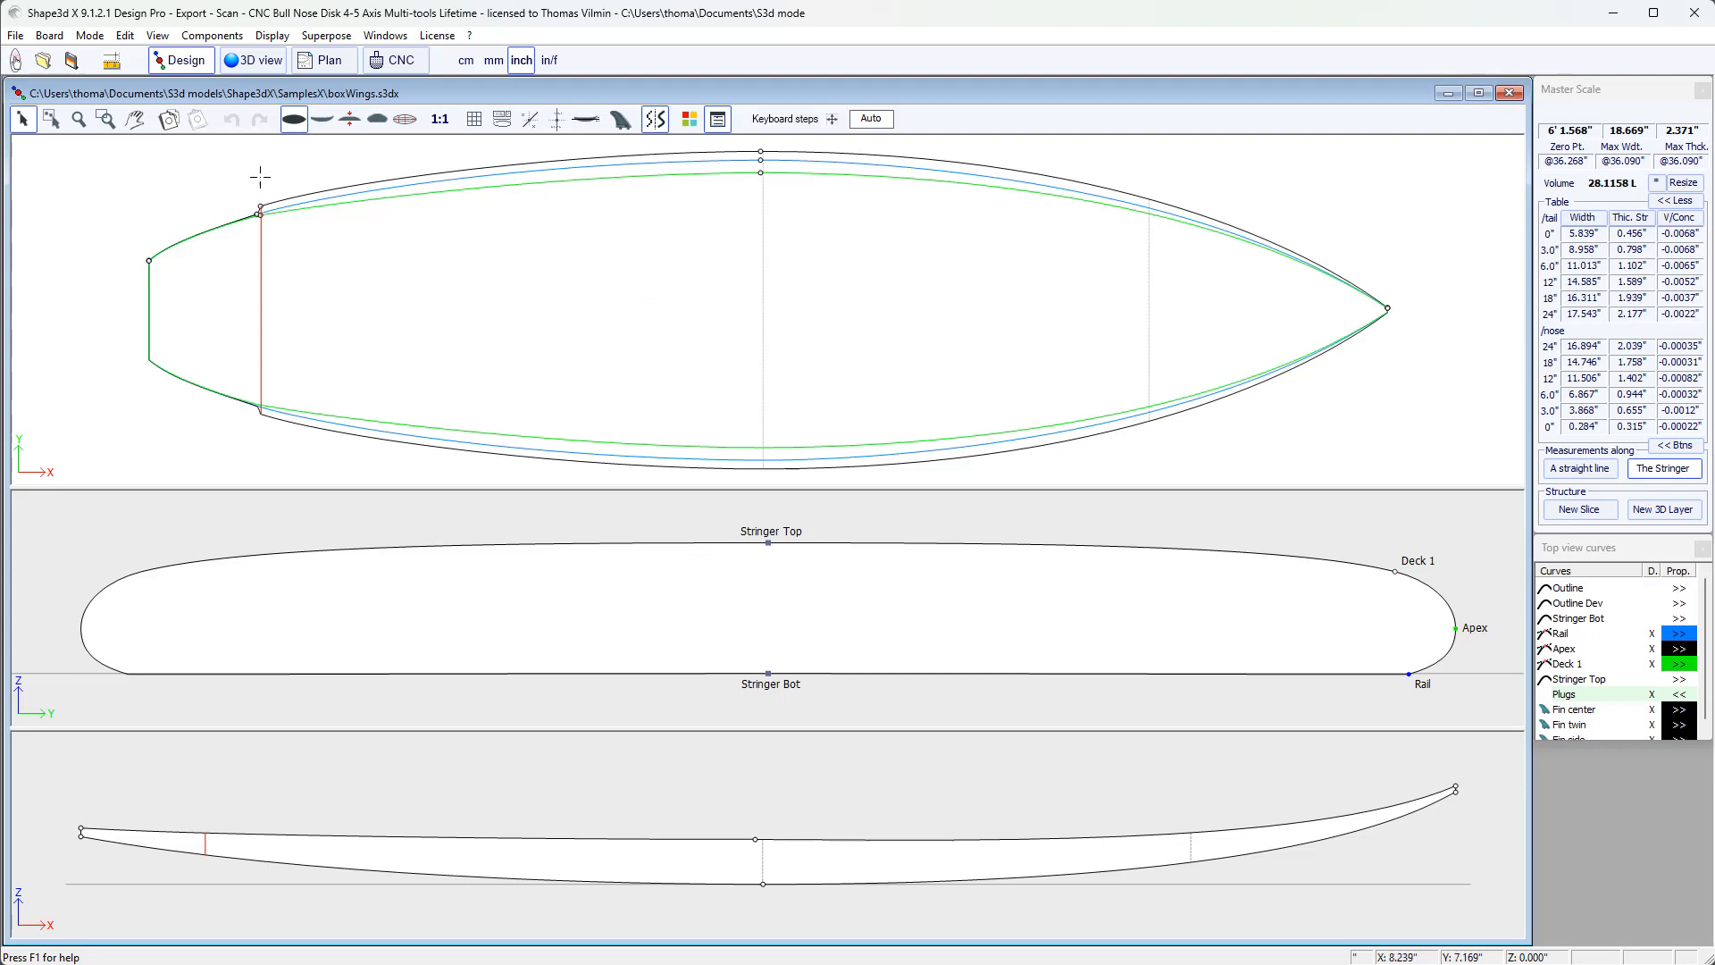
{"action": "left_click", "coordinate": [50, 34]}
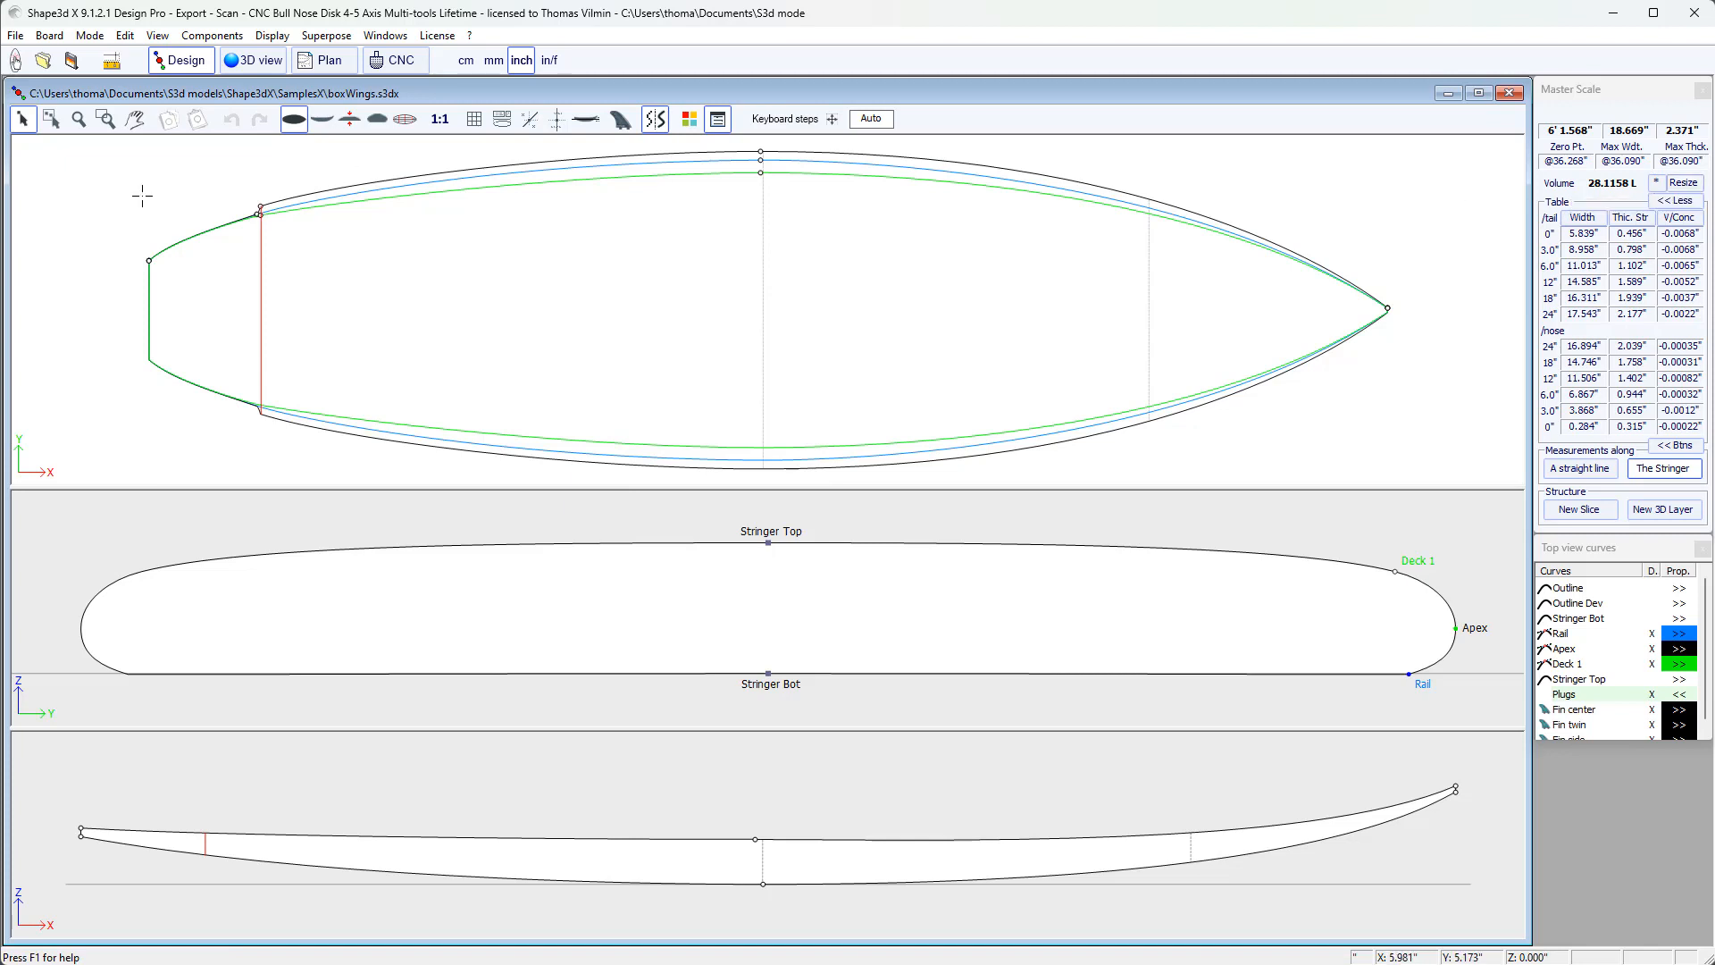
{"action": "mouse_move", "coordinate": [114, 61]}
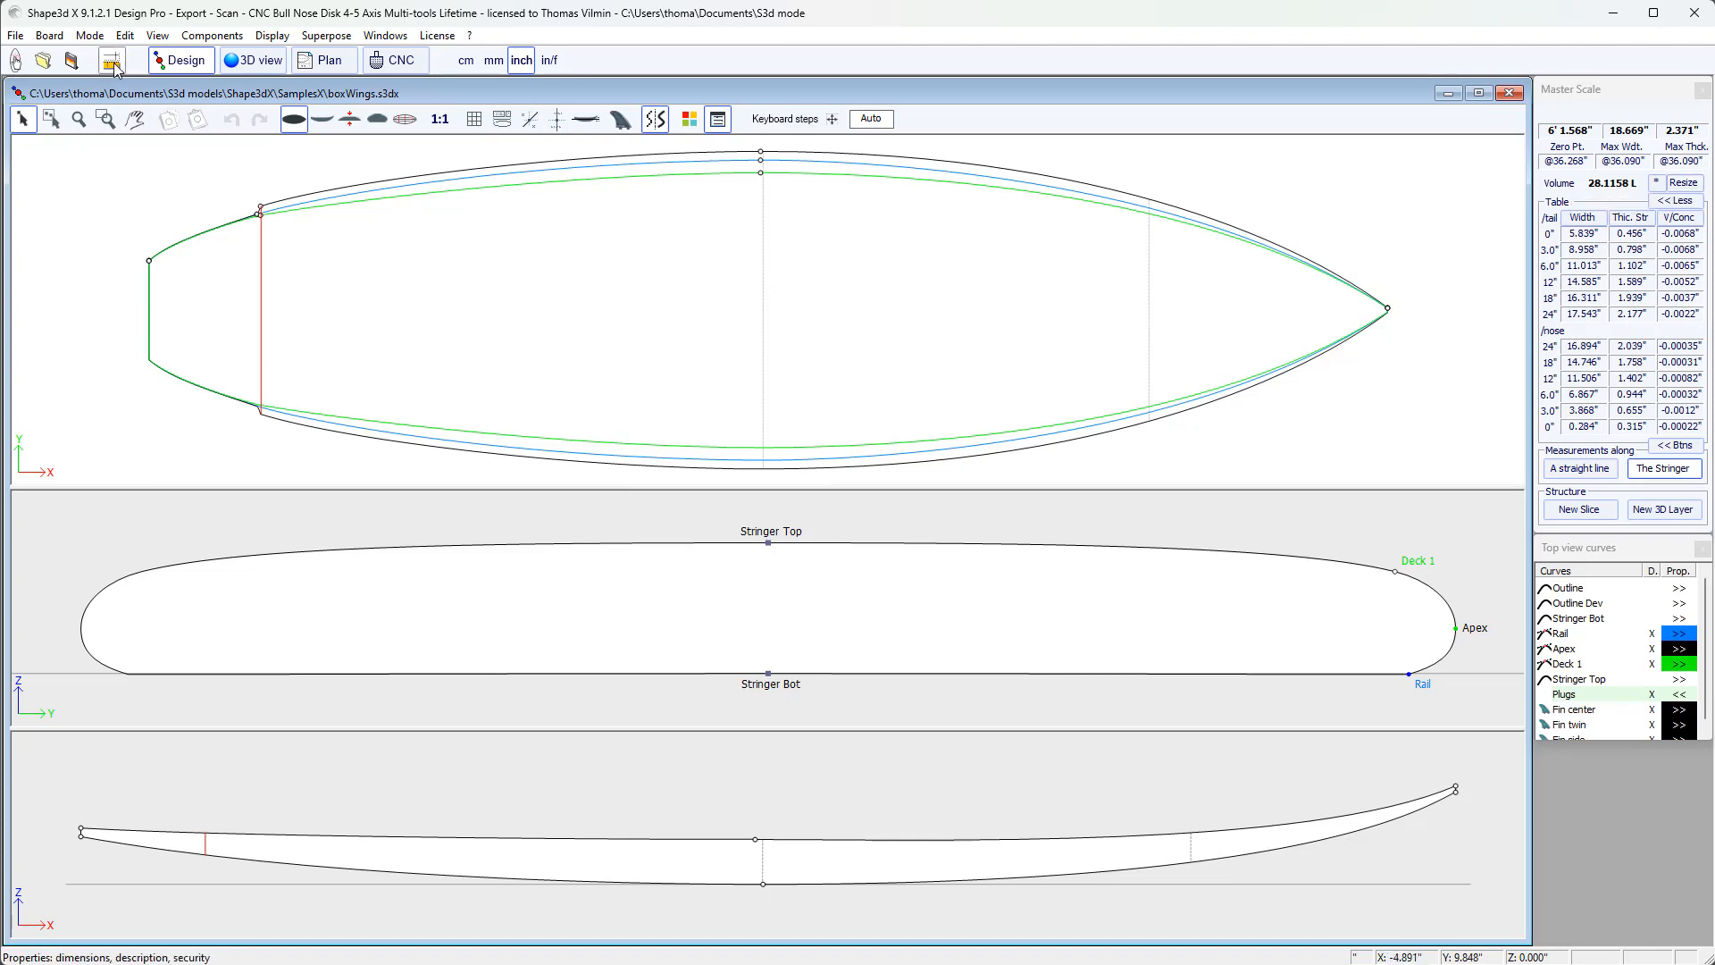
{"action": "mouse_move", "coordinate": [107, 60]}
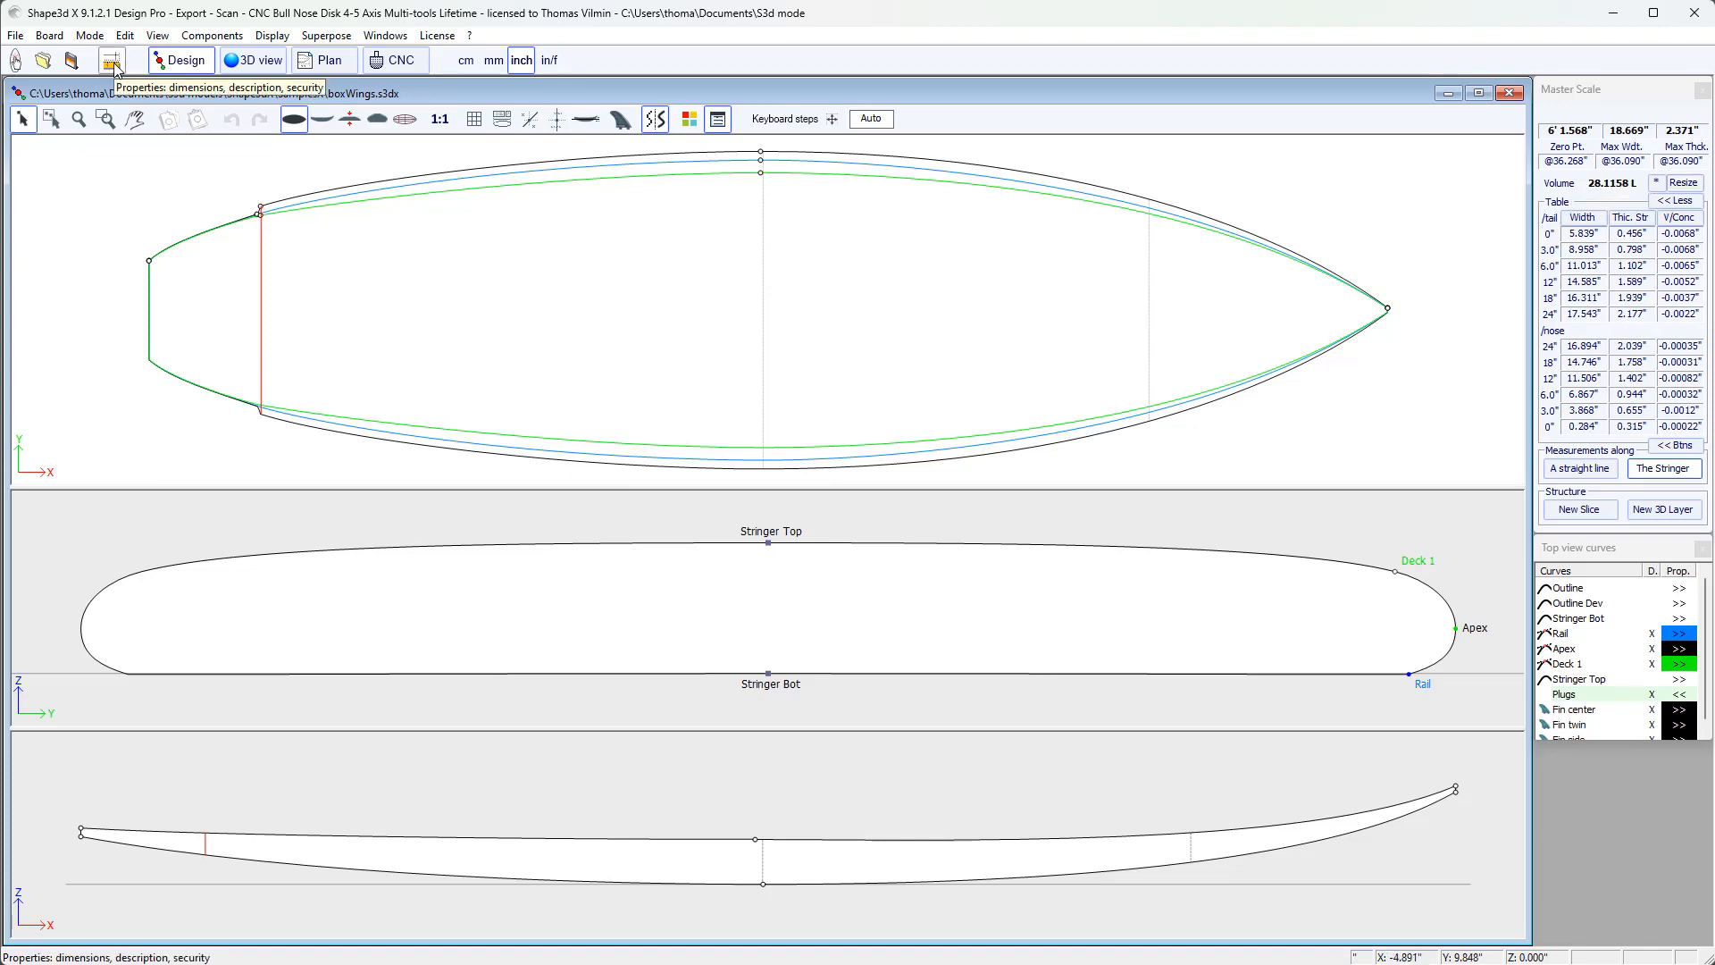
- In Size and parameters, show dimensions in fractional feet-inches and keep side proportions constant
{"action": "left_click", "coordinate": [114, 61]}
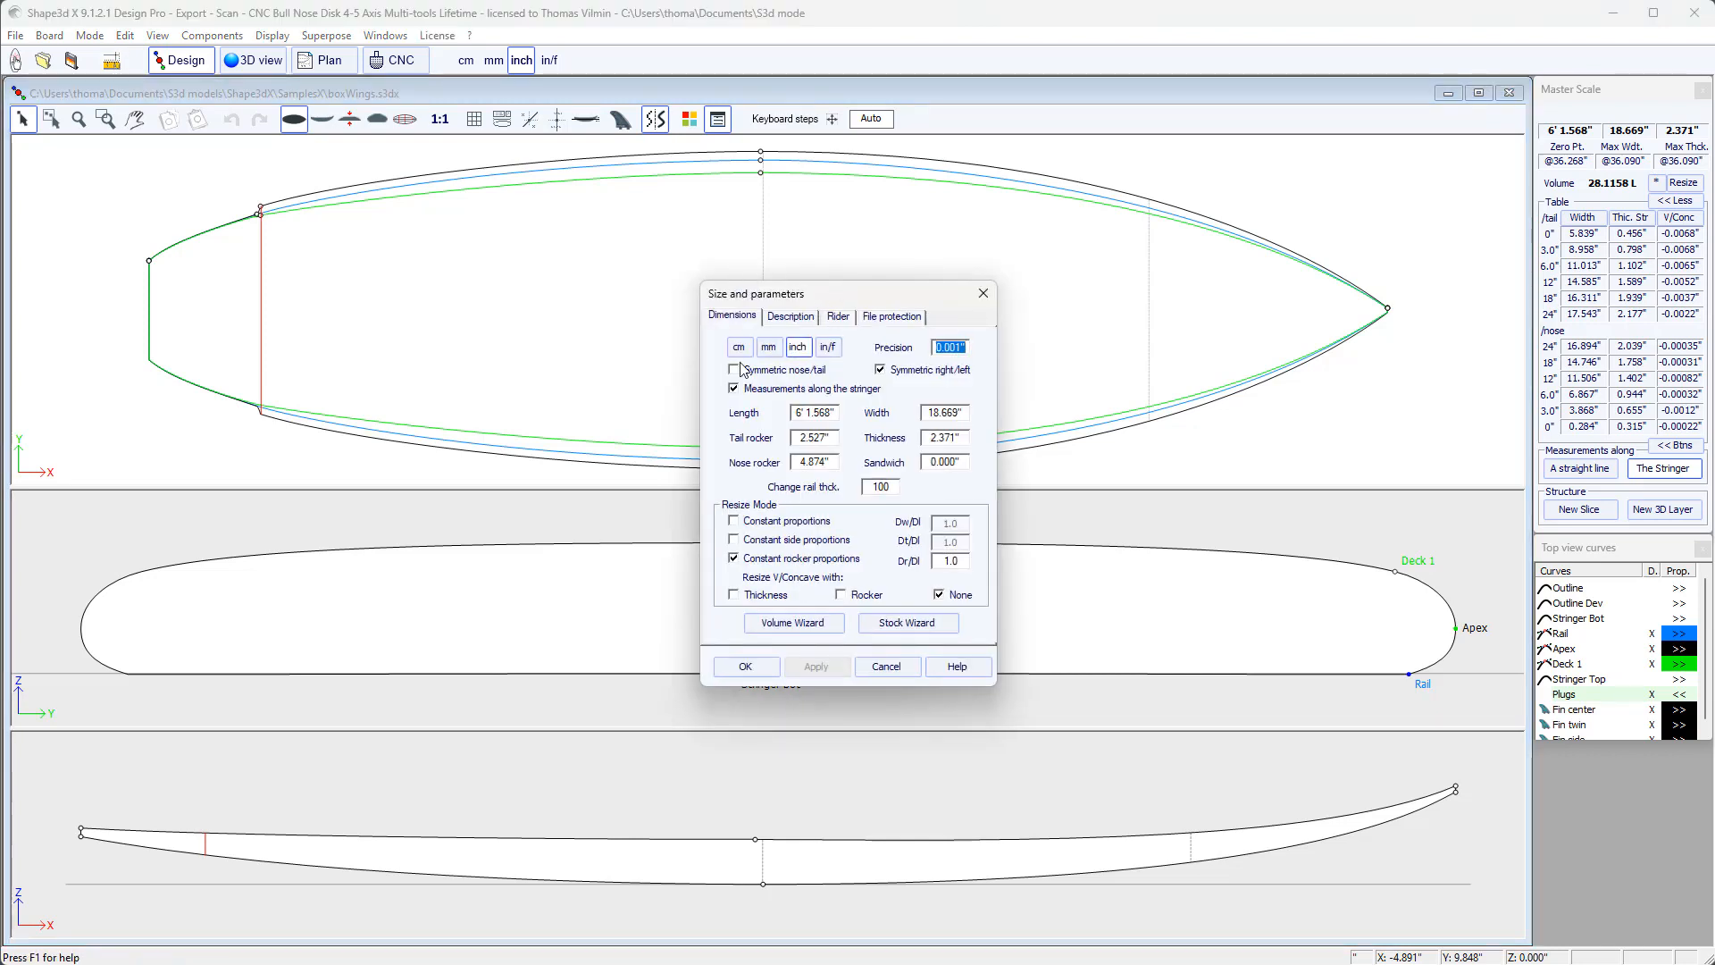
{"action": "mouse_move", "coordinate": [823, 413]}
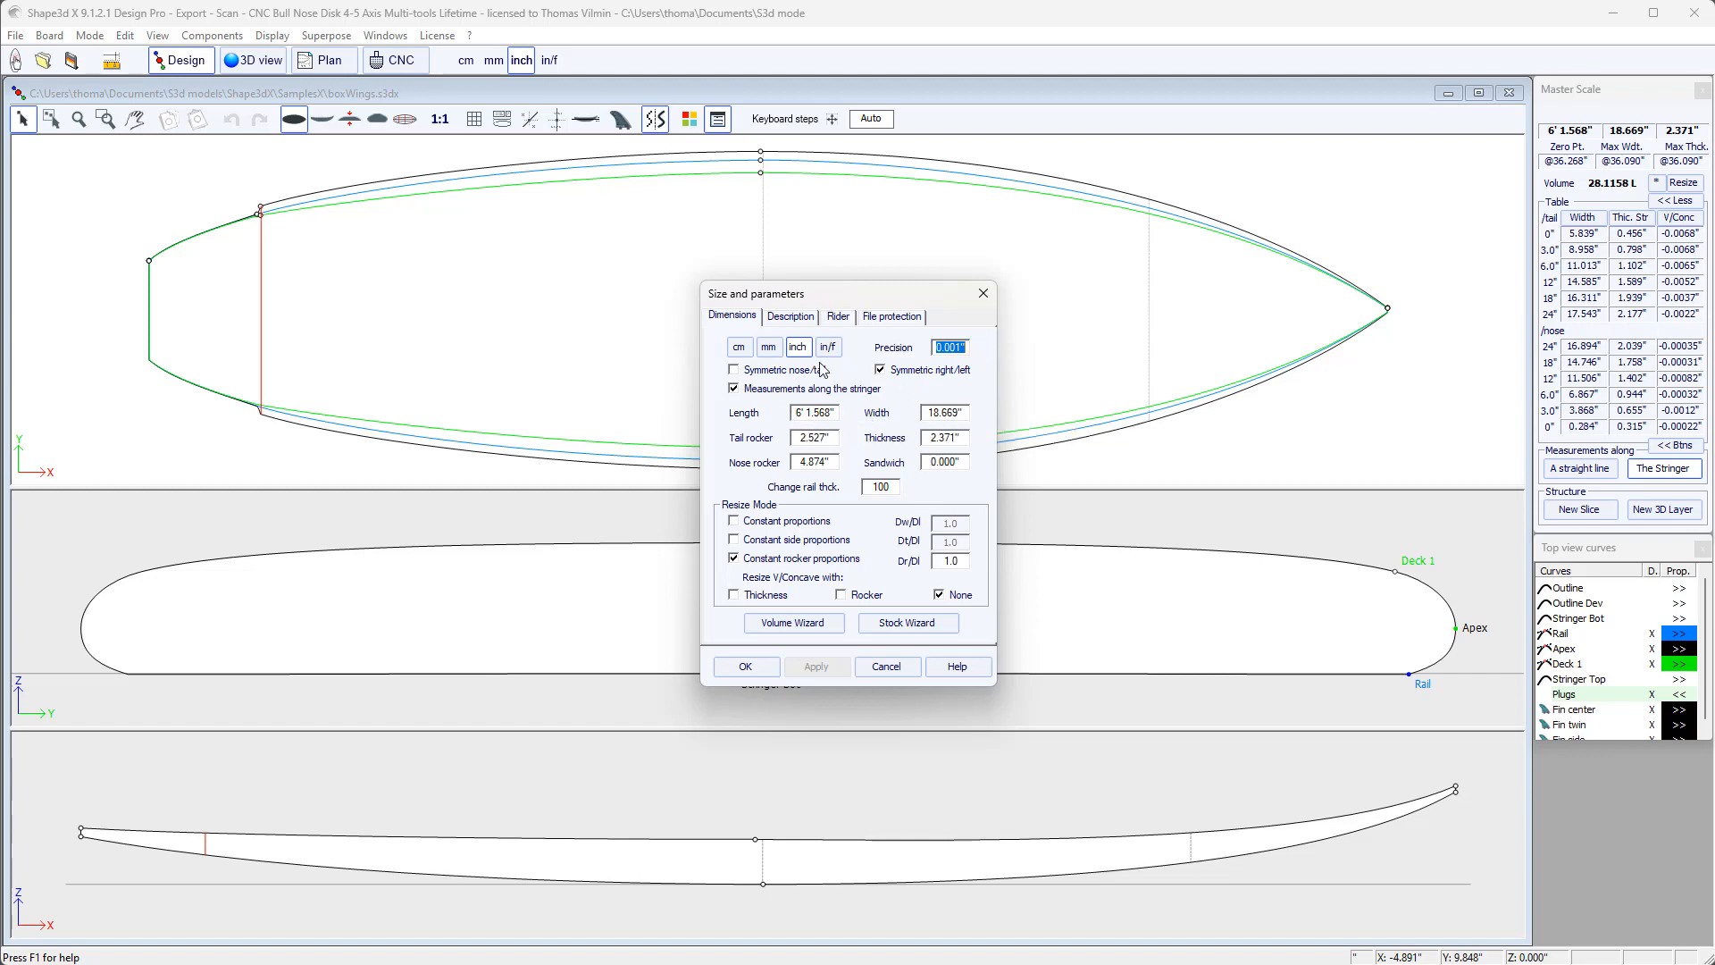
{"action": "mouse_move", "coordinate": [763, 350]}
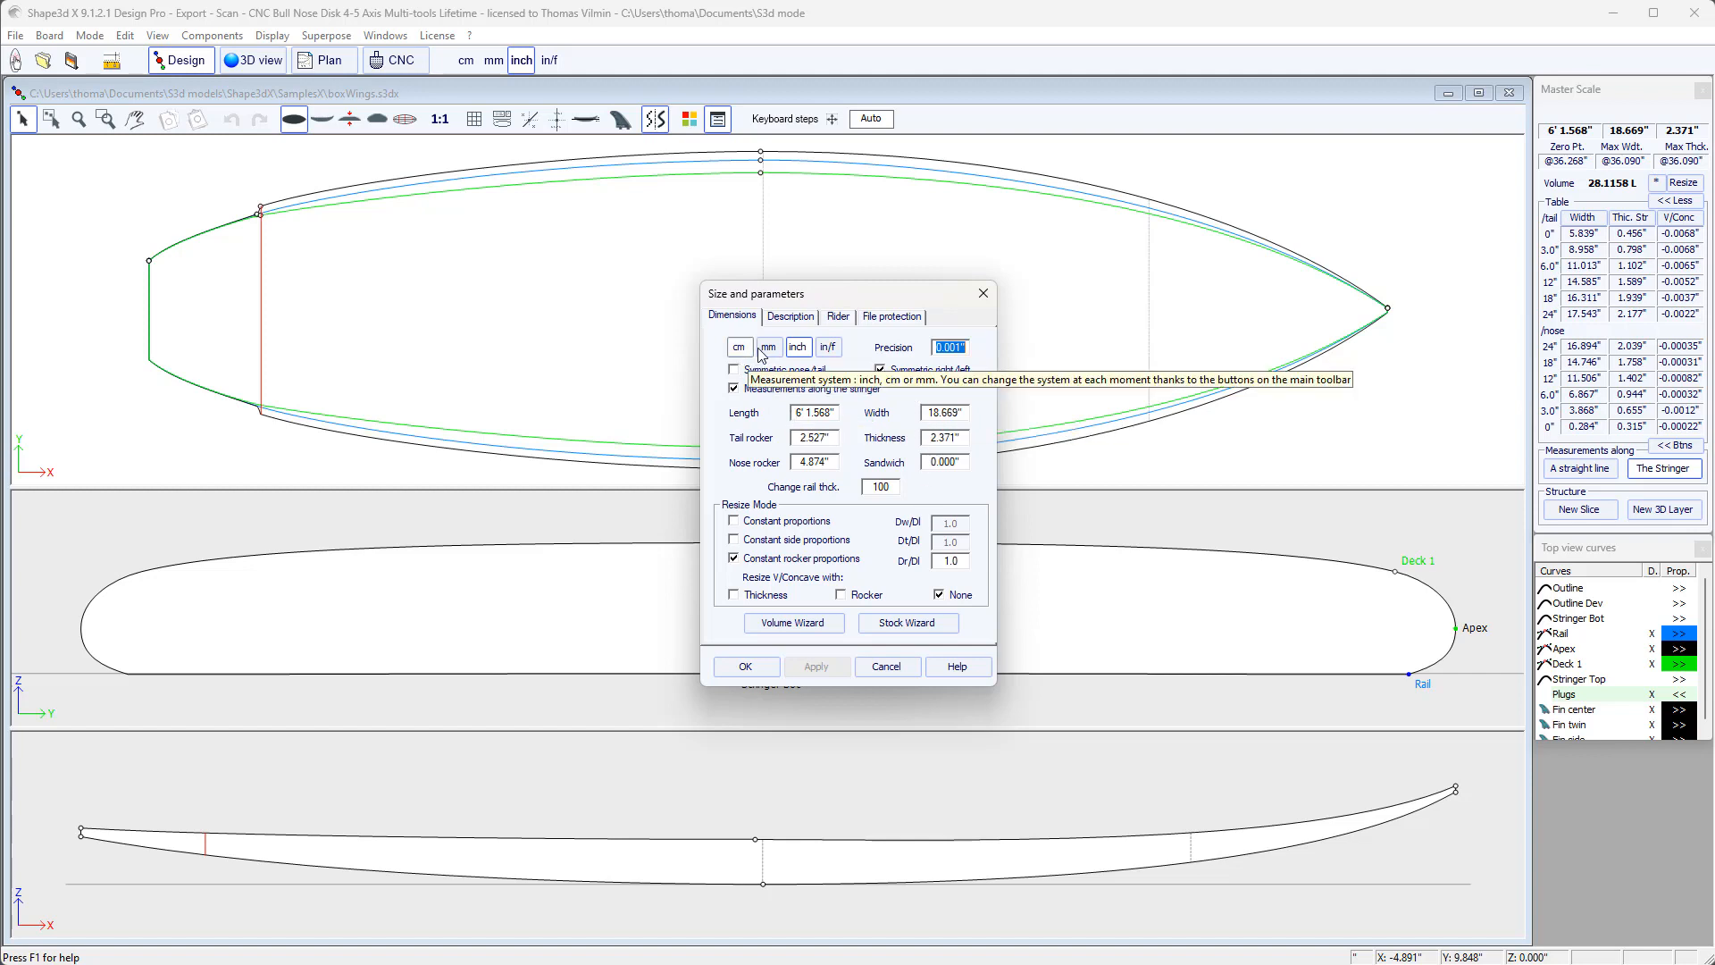
{"action": "left_click", "coordinate": [799, 346]}
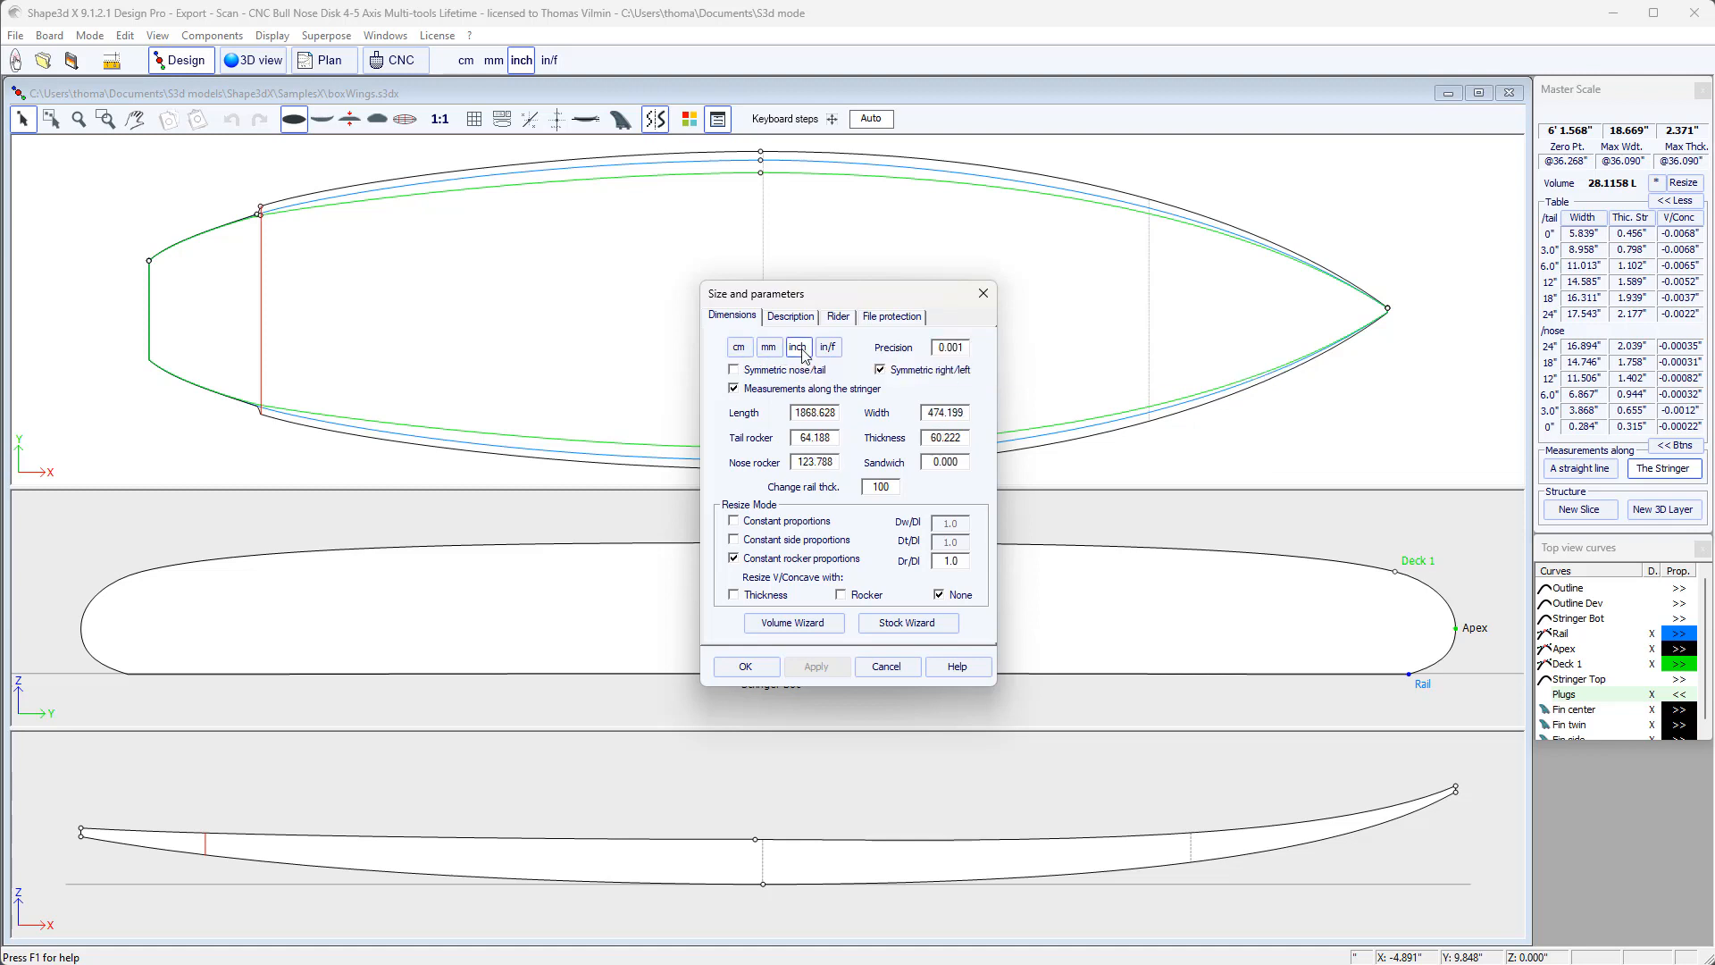
{"action": "left_click", "coordinate": [829, 347]}
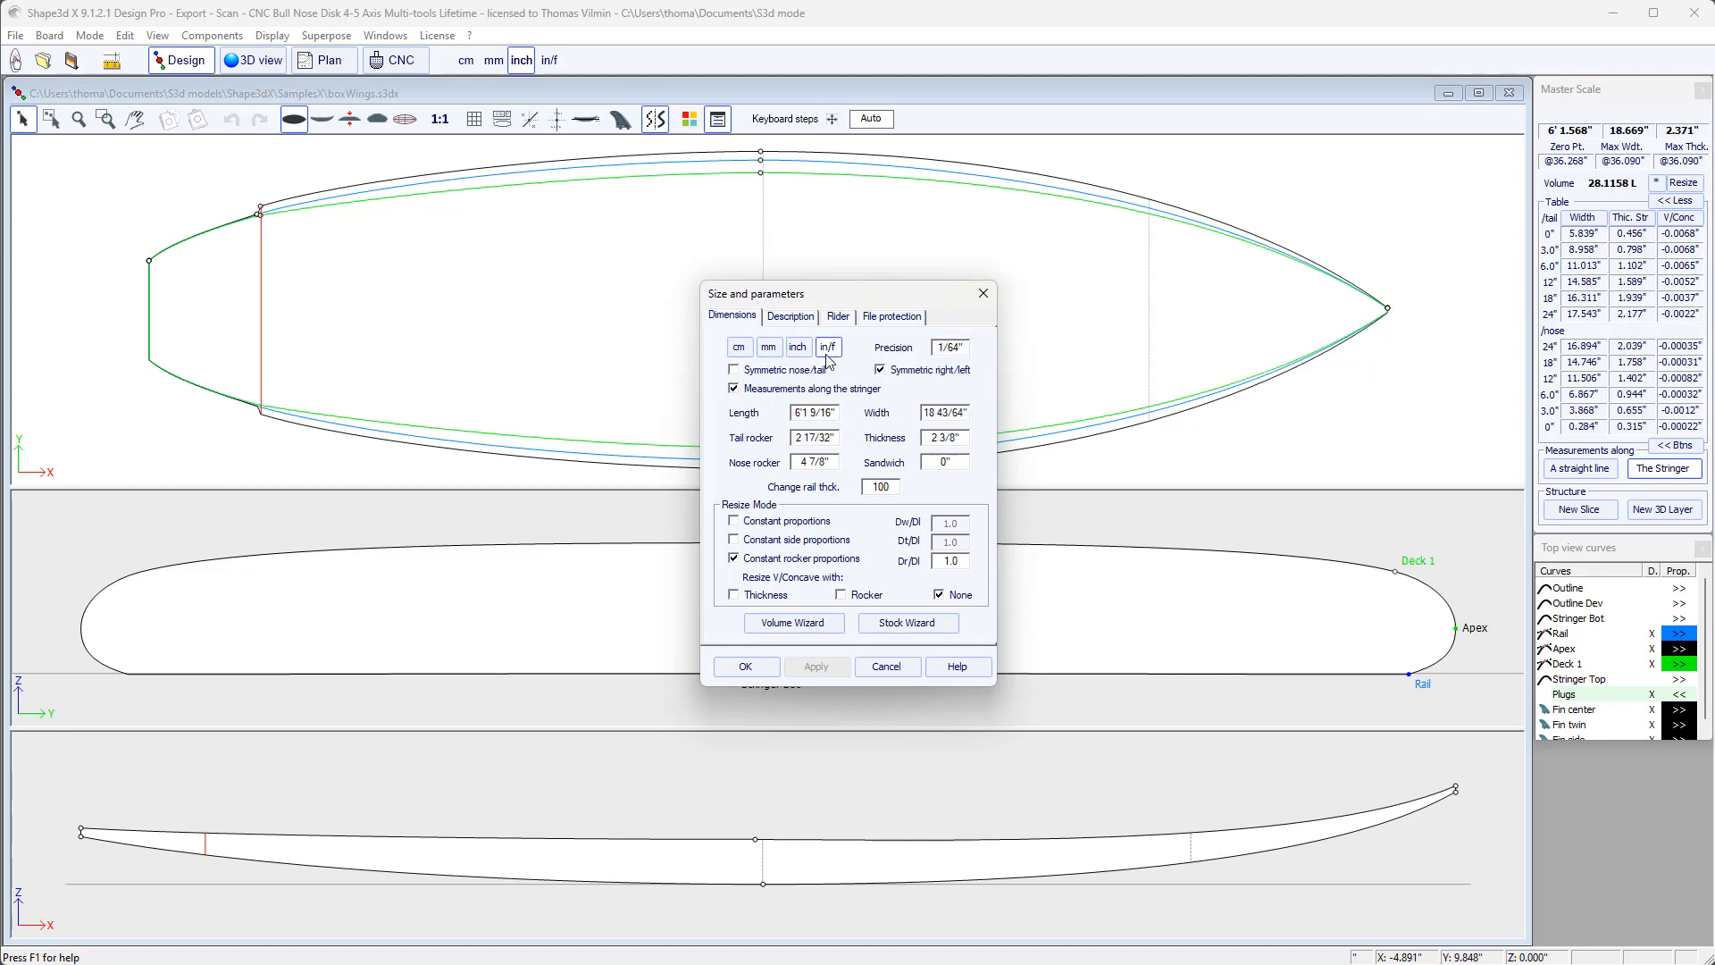
{"action": "mouse_move", "coordinate": [949, 347]}
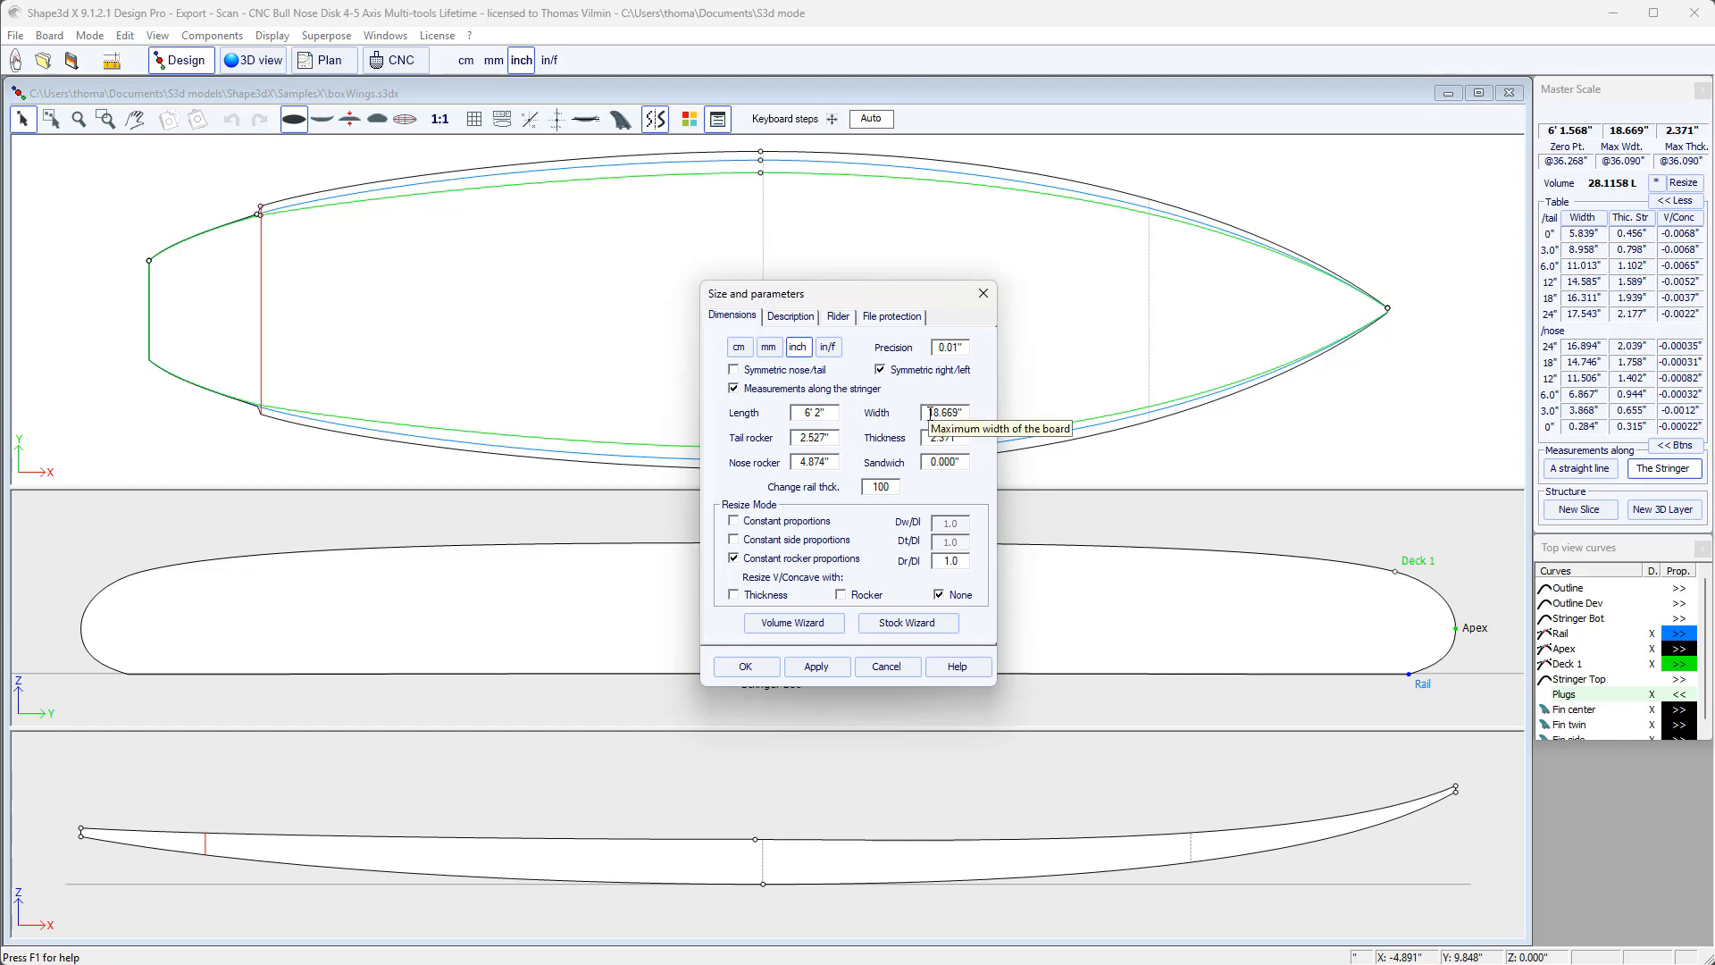
{"action": "mouse_move", "coordinate": [815, 438]}
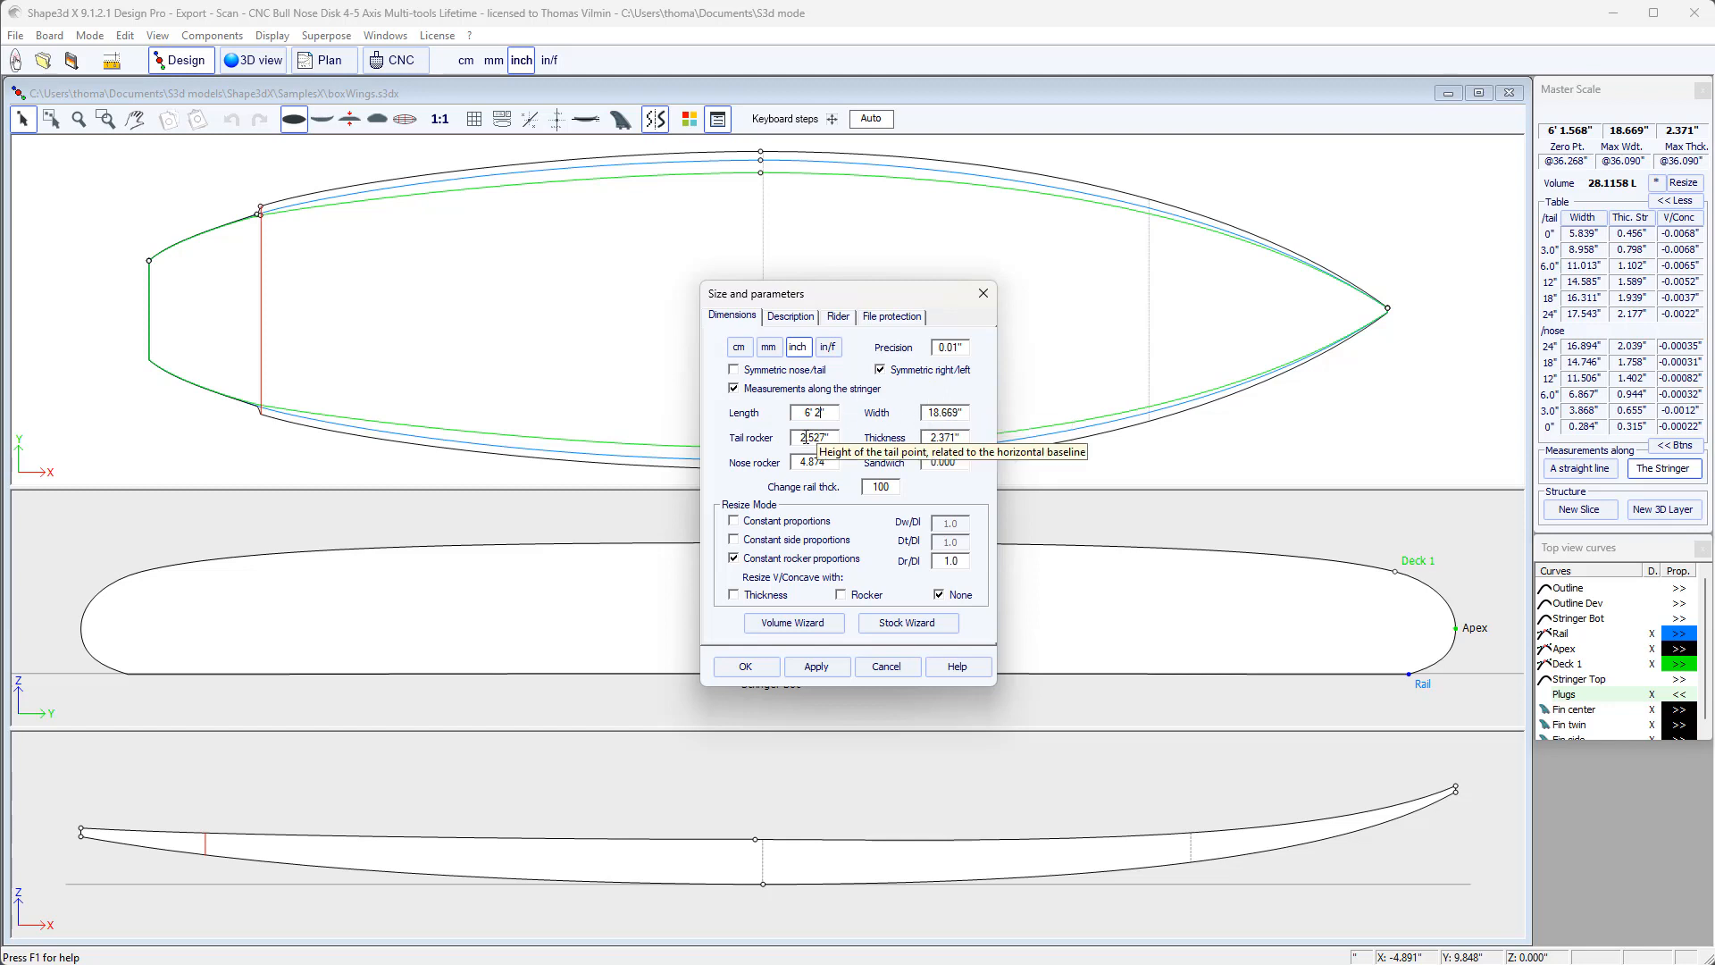
{"action": "mouse_move", "coordinate": [811, 462]}
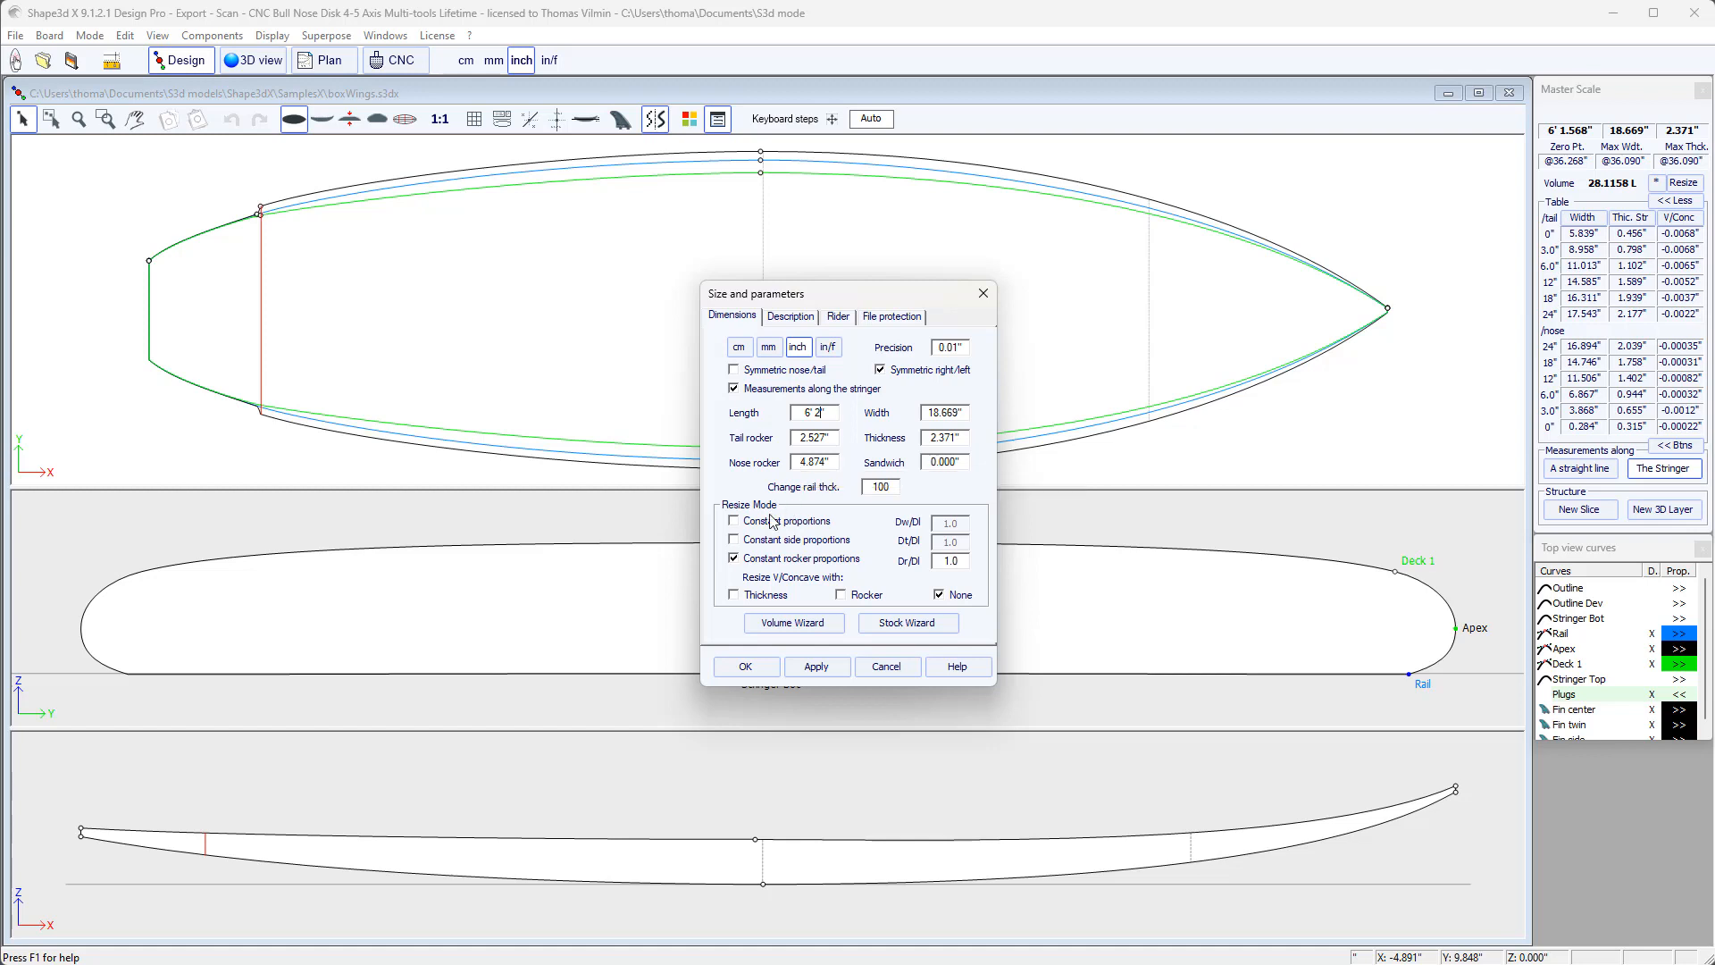
{"action": "mouse_move", "coordinate": [757, 522]}
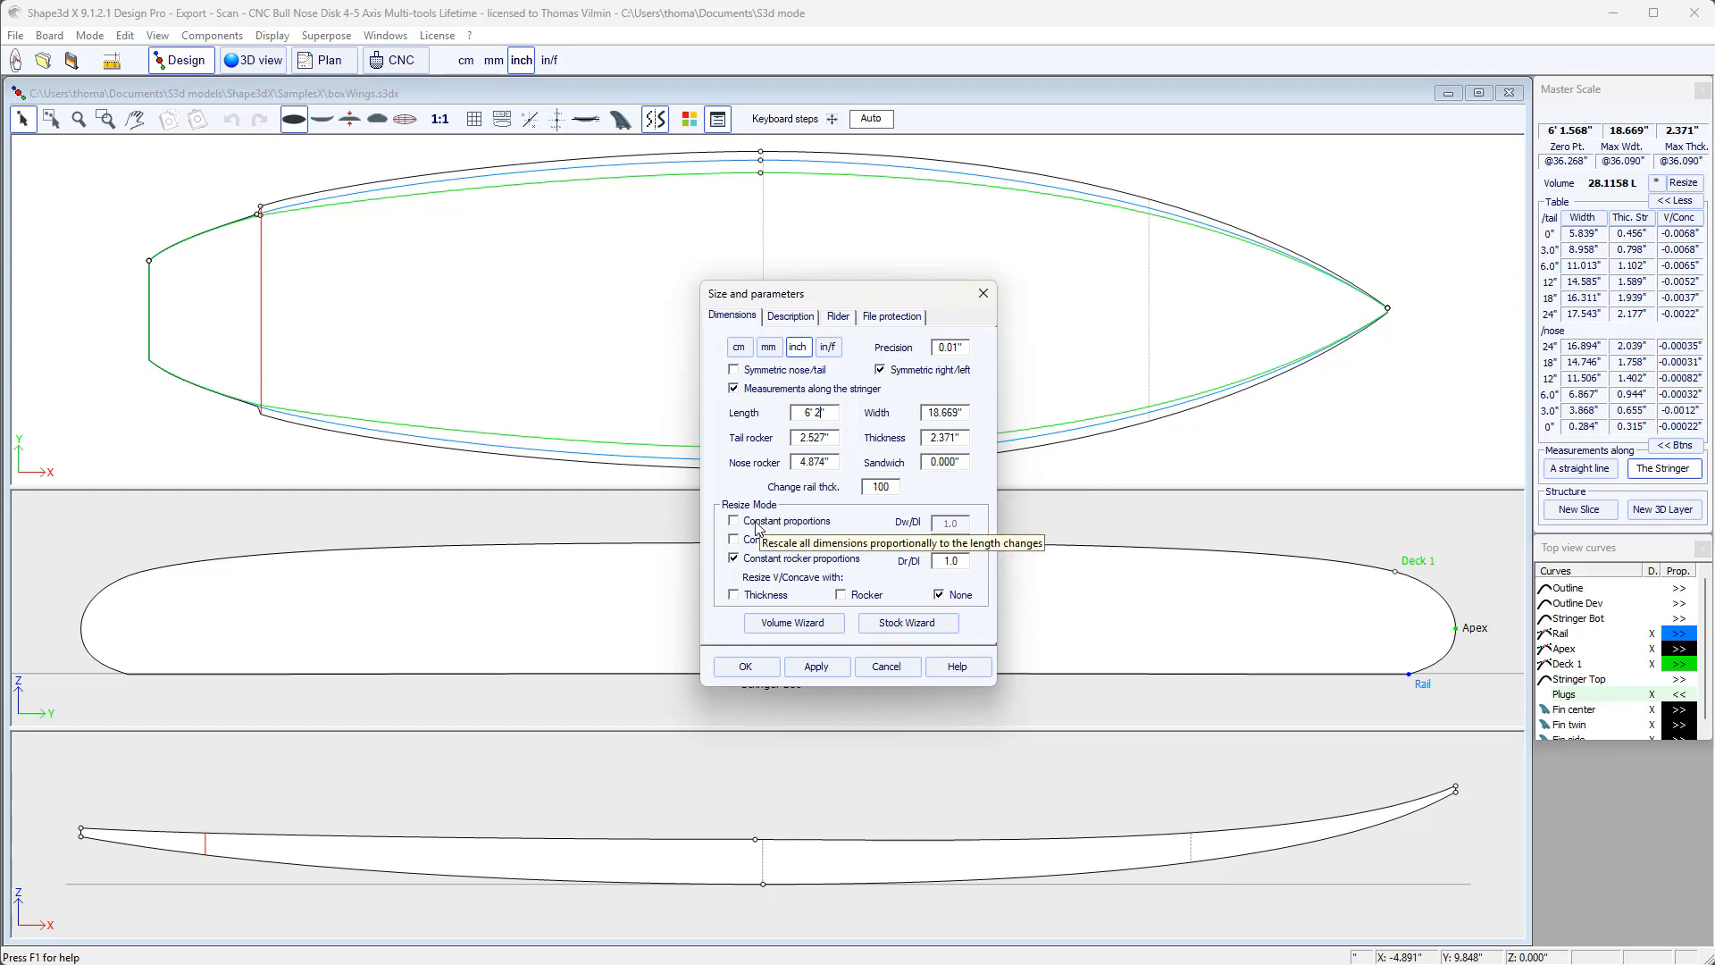
{"action": "left_click", "coordinate": [732, 522]}
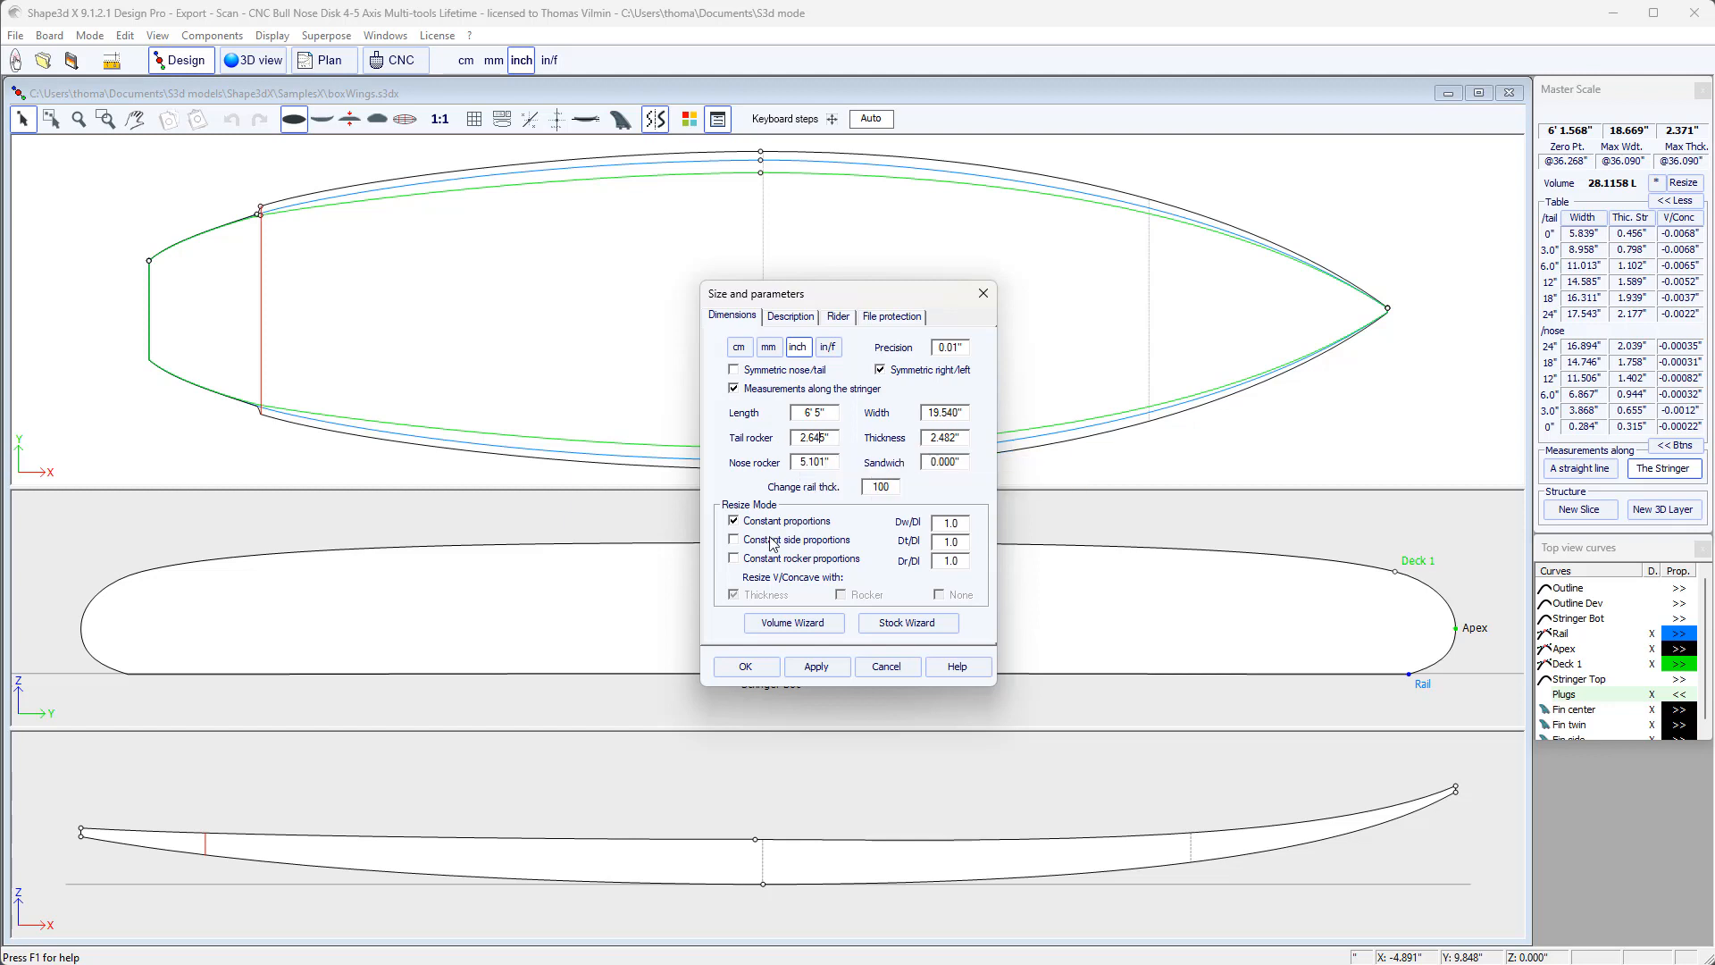
{"action": "left_click", "coordinate": [733, 539]}
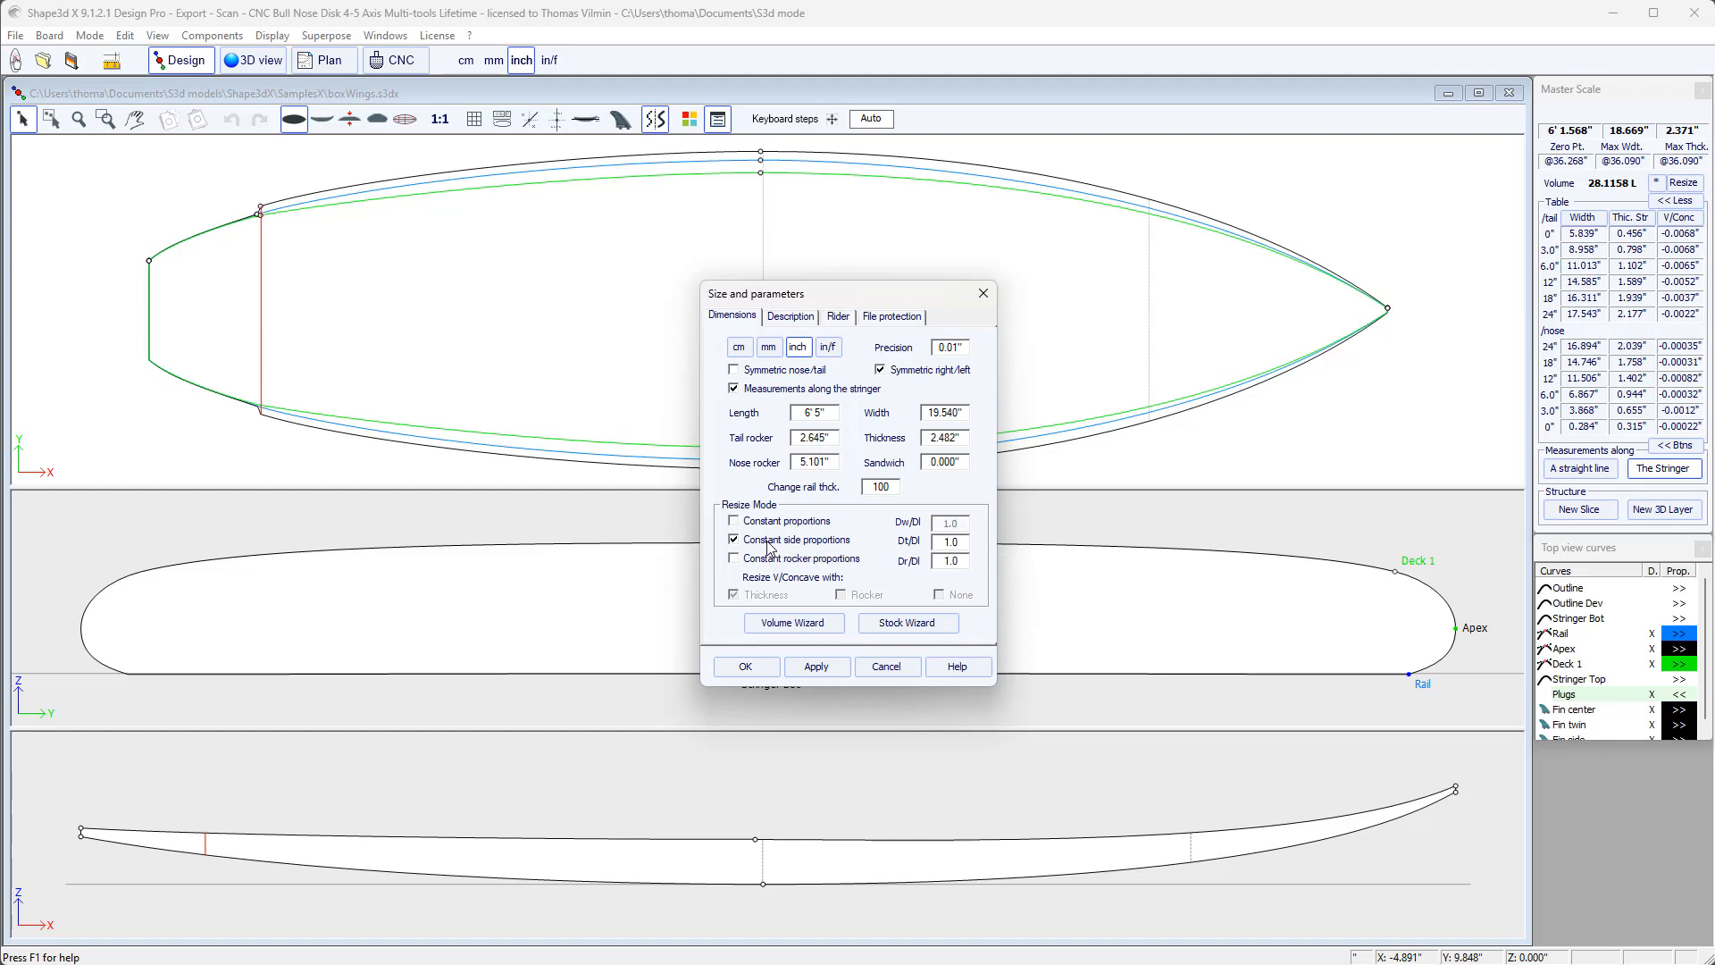
{"action": "mouse_move", "coordinate": [815, 413]}
{"action": "type", "text": "2"}
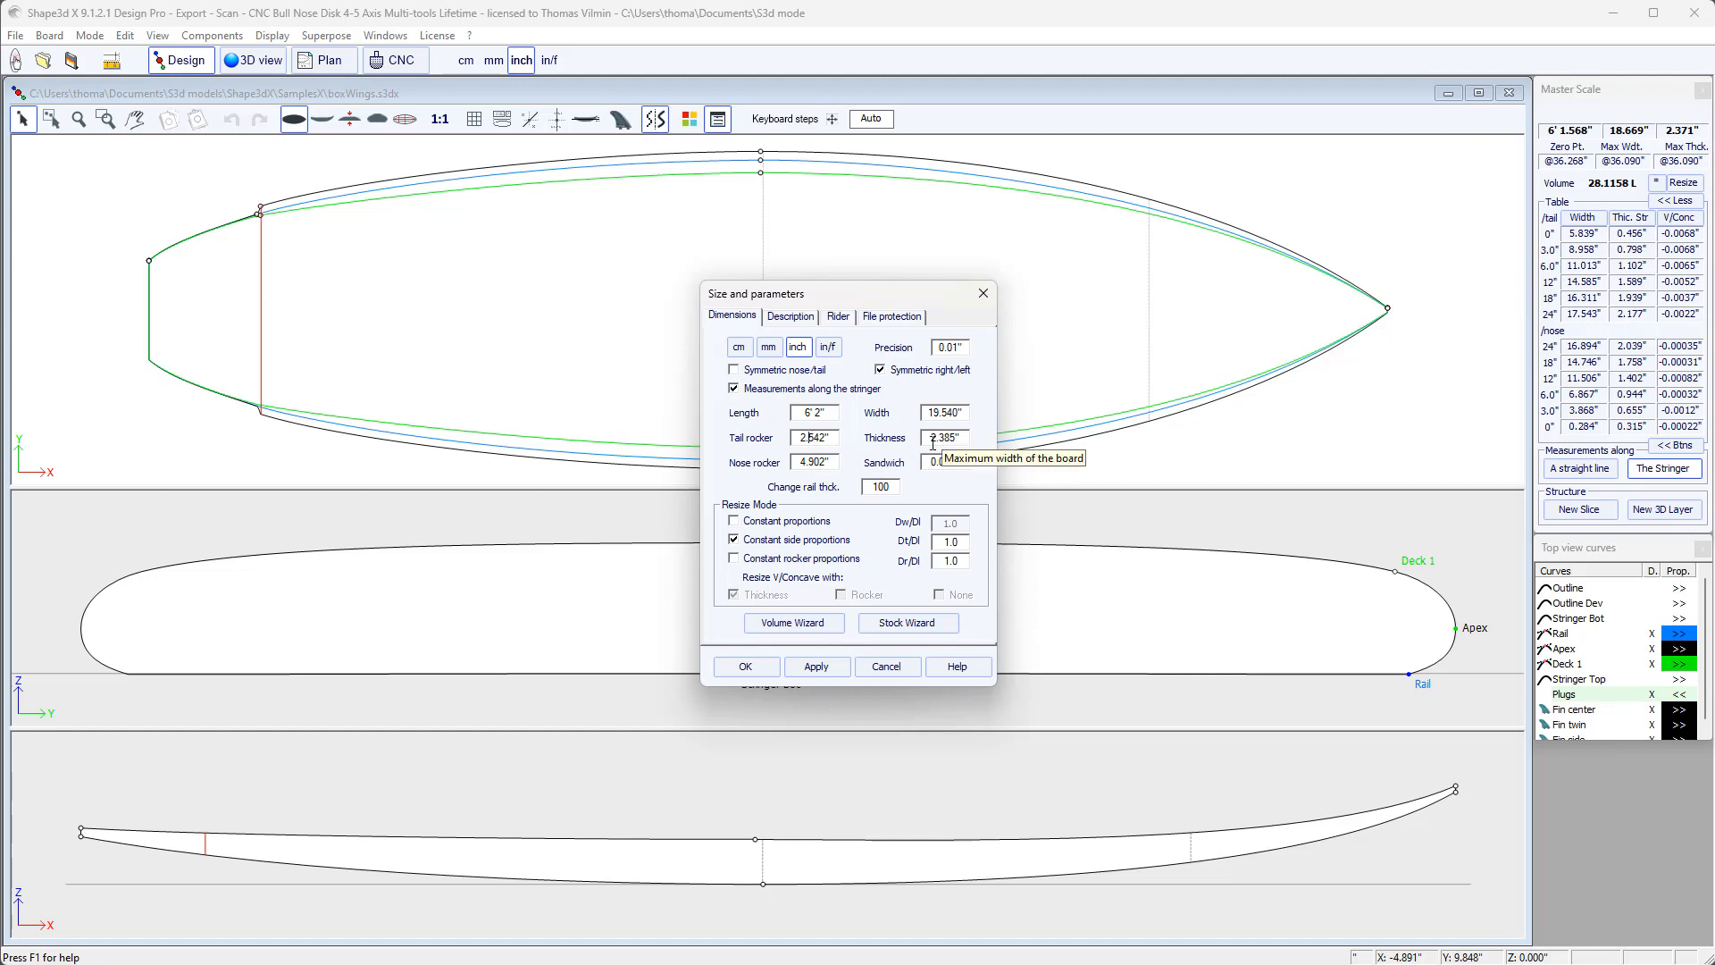
{"action": "mouse_move", "coordinate": [811, 438]}
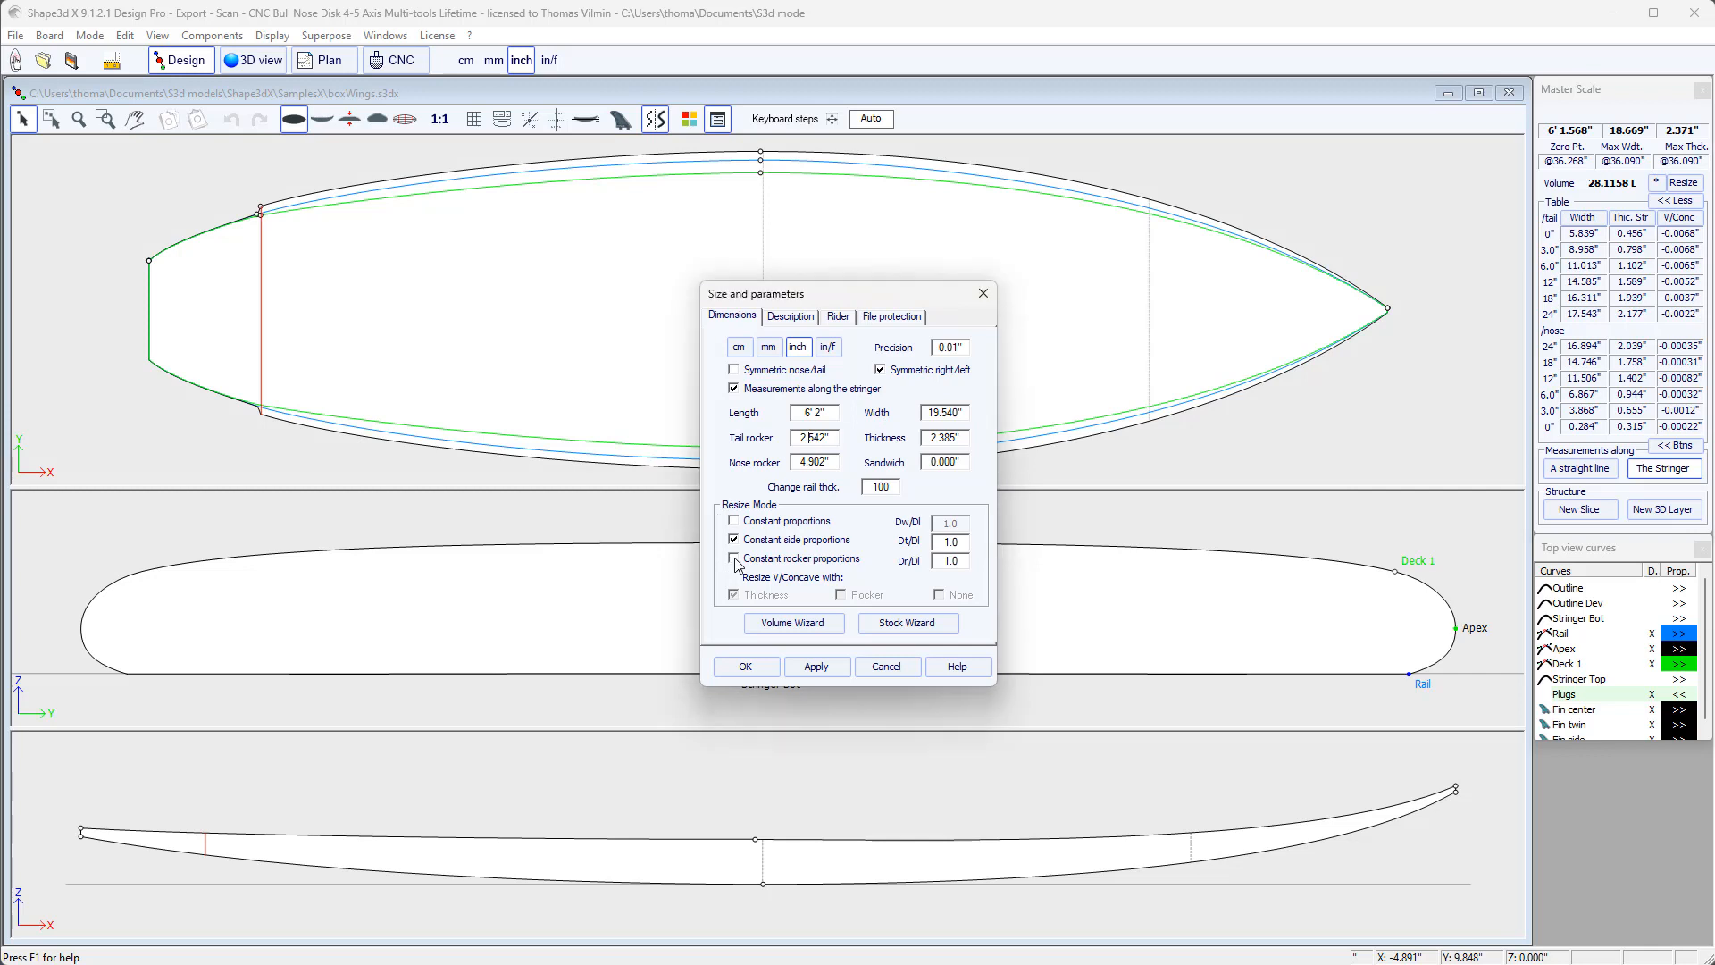
- Keep only rocker proportions constant, set thickness 2.5" and scale vee/concave with thickness
{"action": "left_click", "coordinate": [733, 557]}
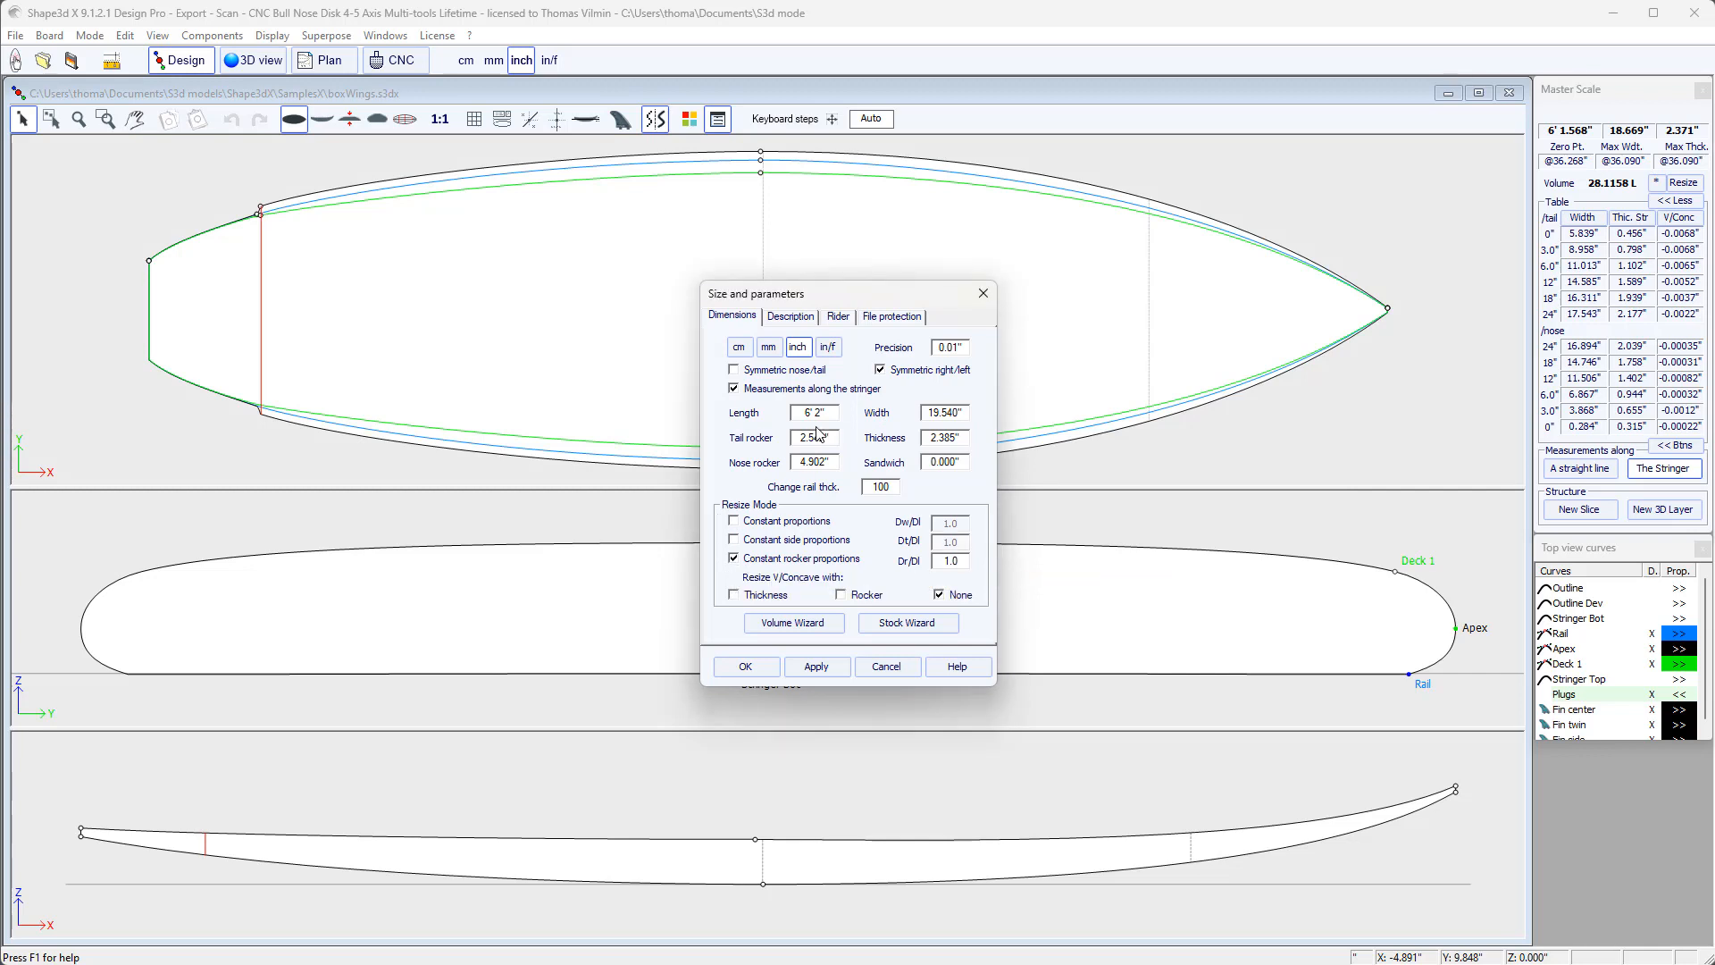
{"action": "left_click", "coordinate": [814, 412]}
{"action": "type", "text": "0"}
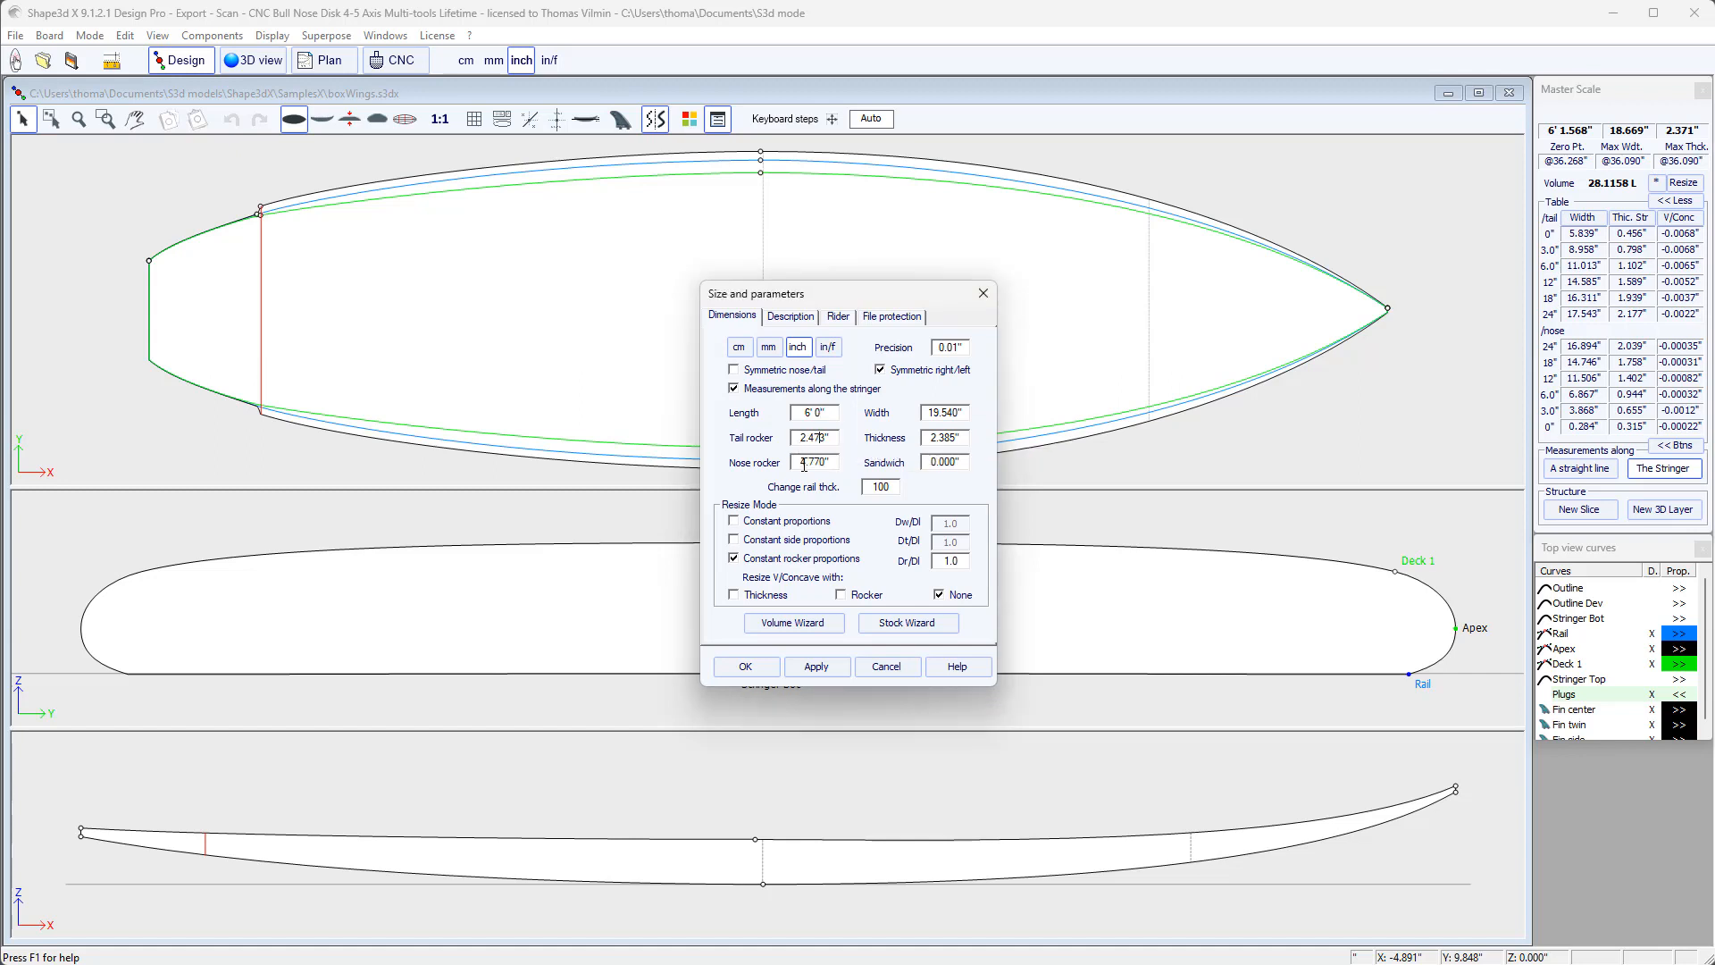
{"action": "mouse_move", "coordinate": [944, 412]}
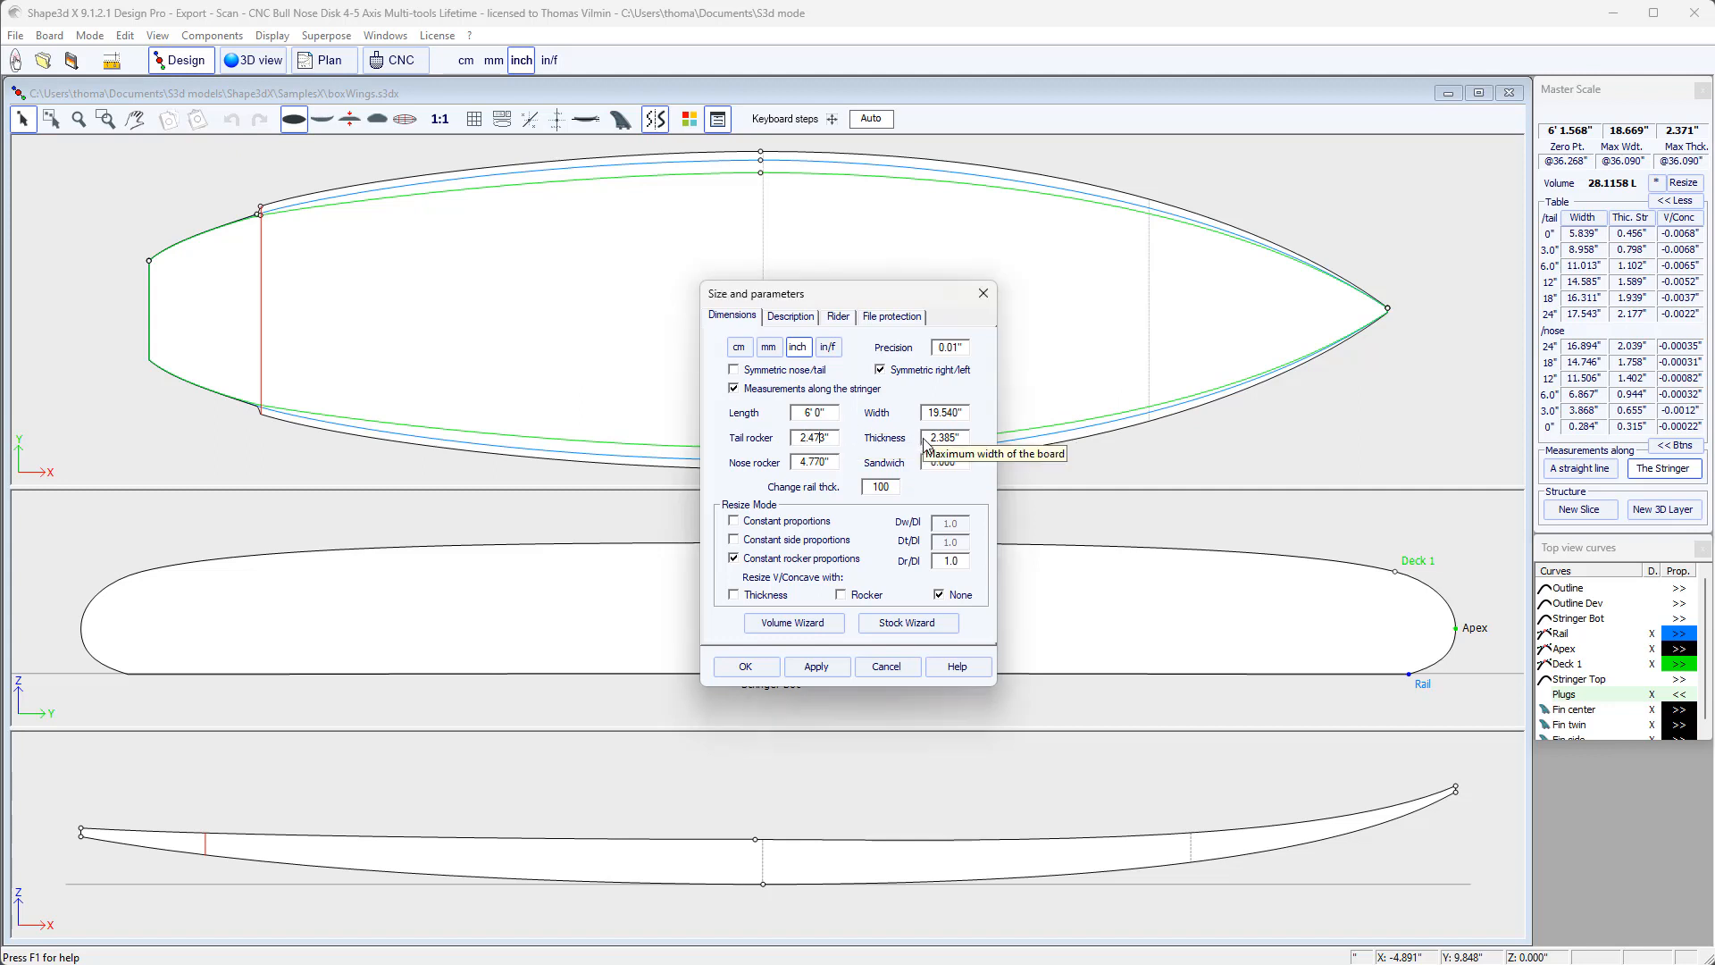
{"action": "mouse_move", "coordinate": [793, 620]}
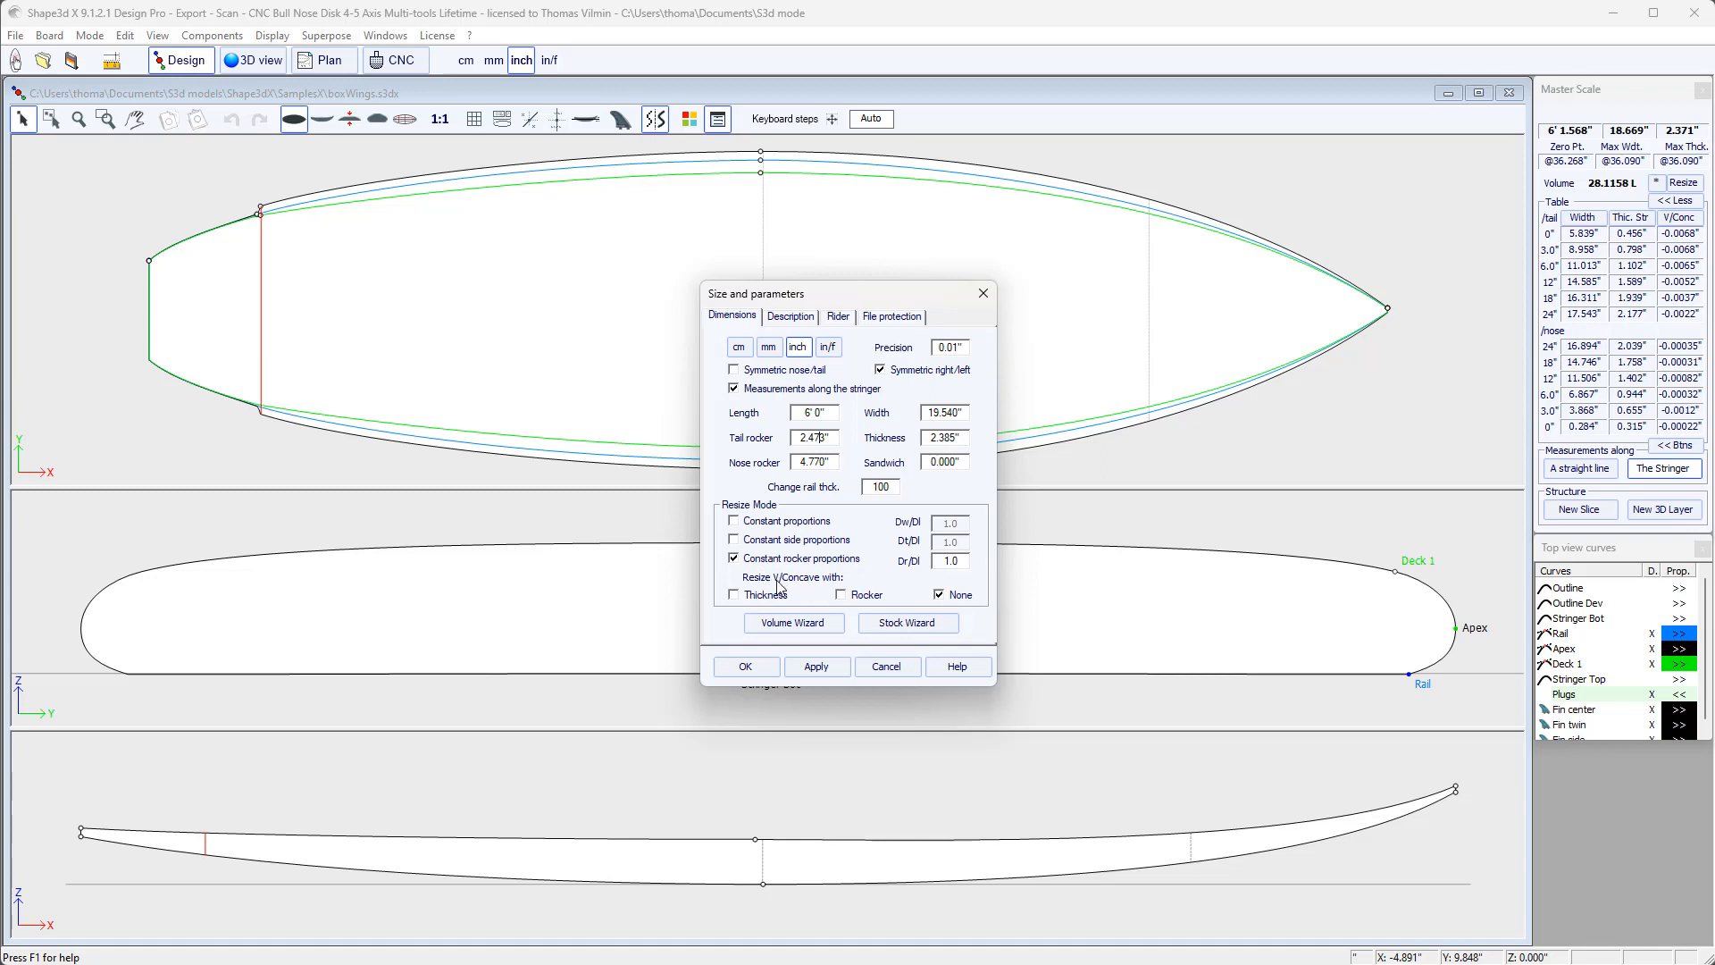
{"action": "mouse_move", "coordinate": [790, 586]}
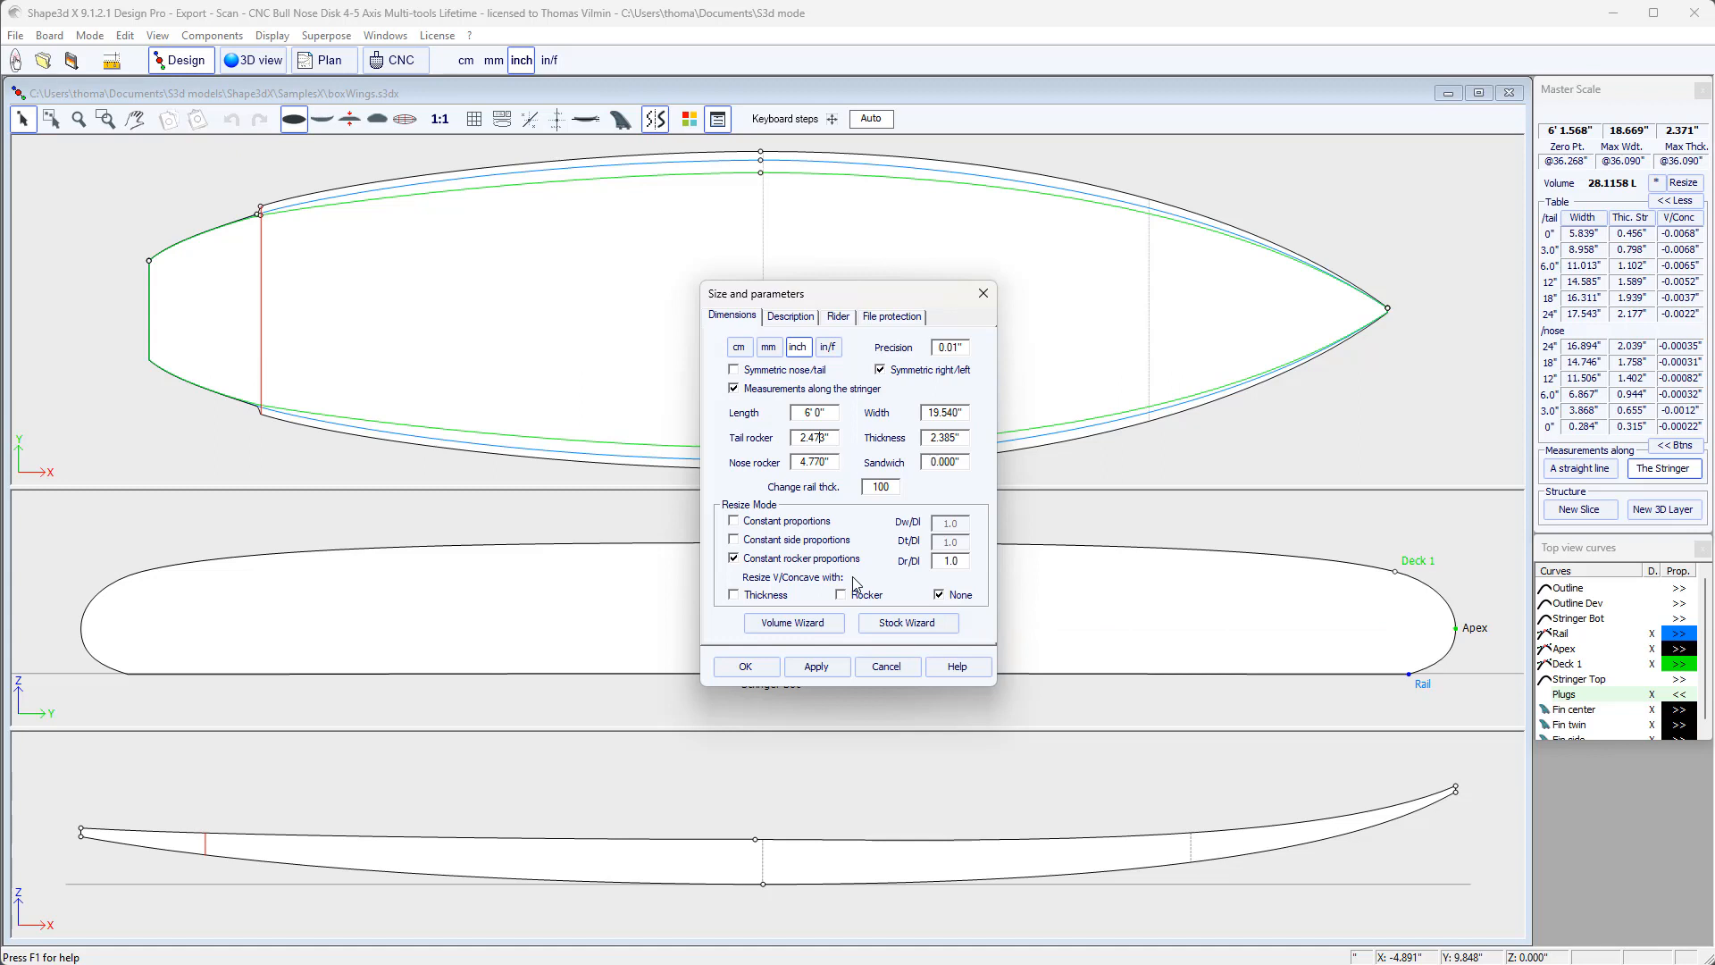
{"action": "left_click", "coordinate": [840, 595]}
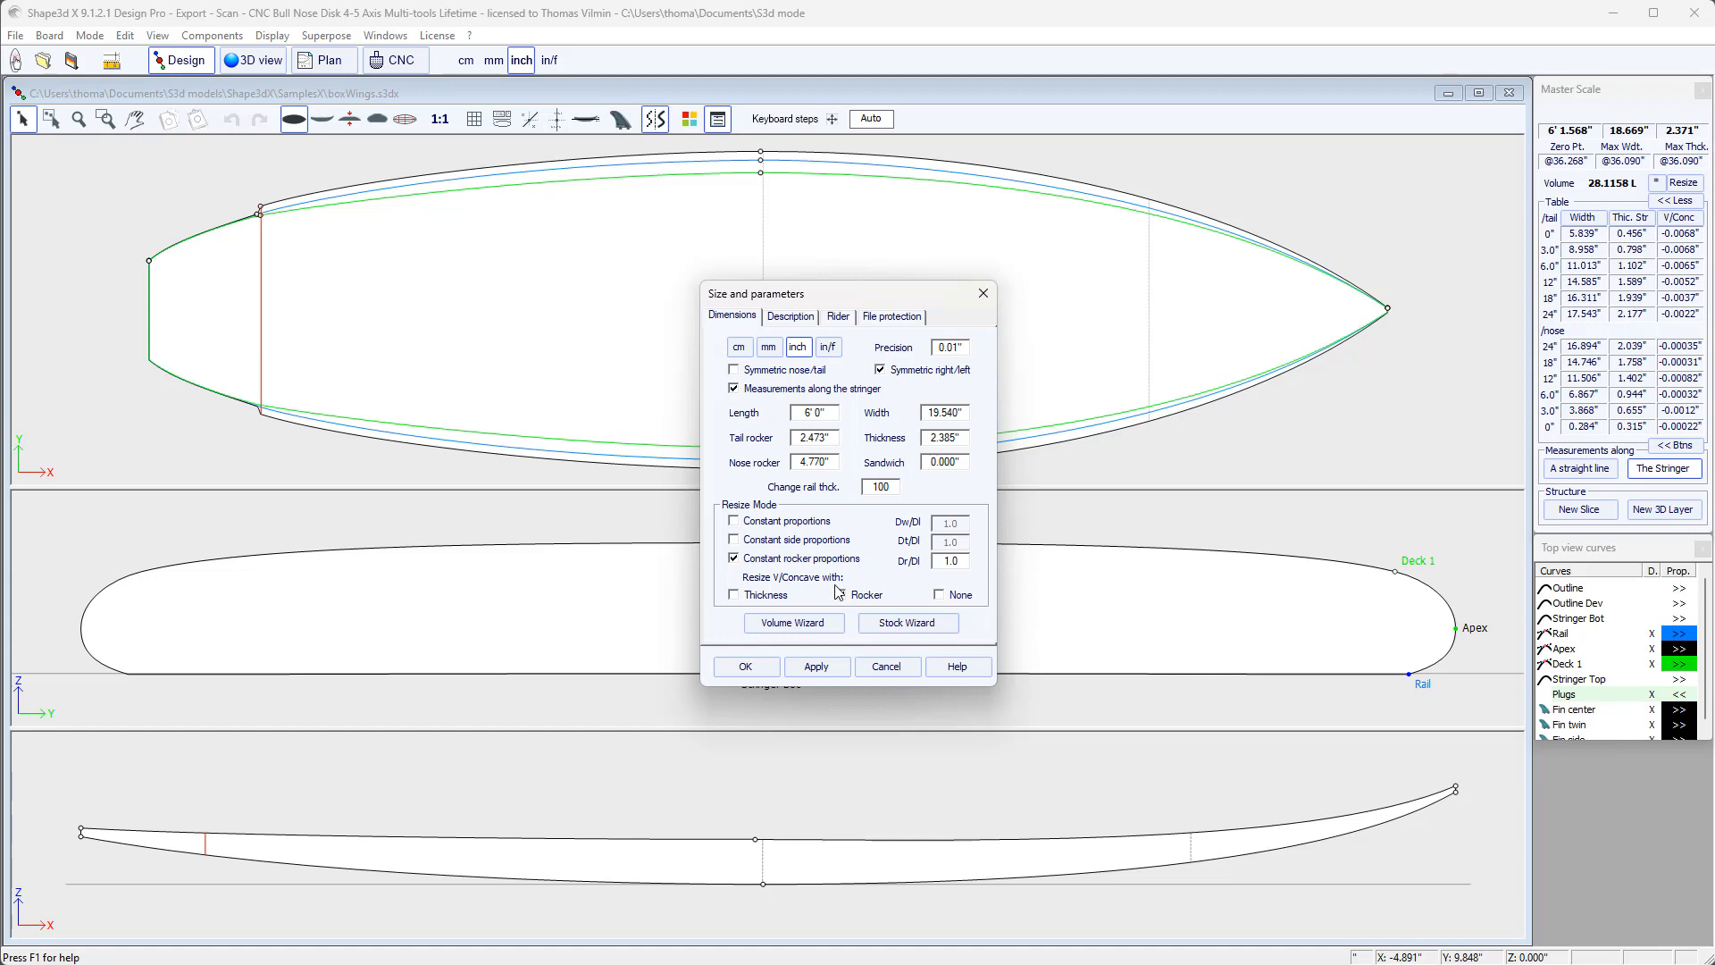
{"action": "left_click", "coordinate": [733, 595]}
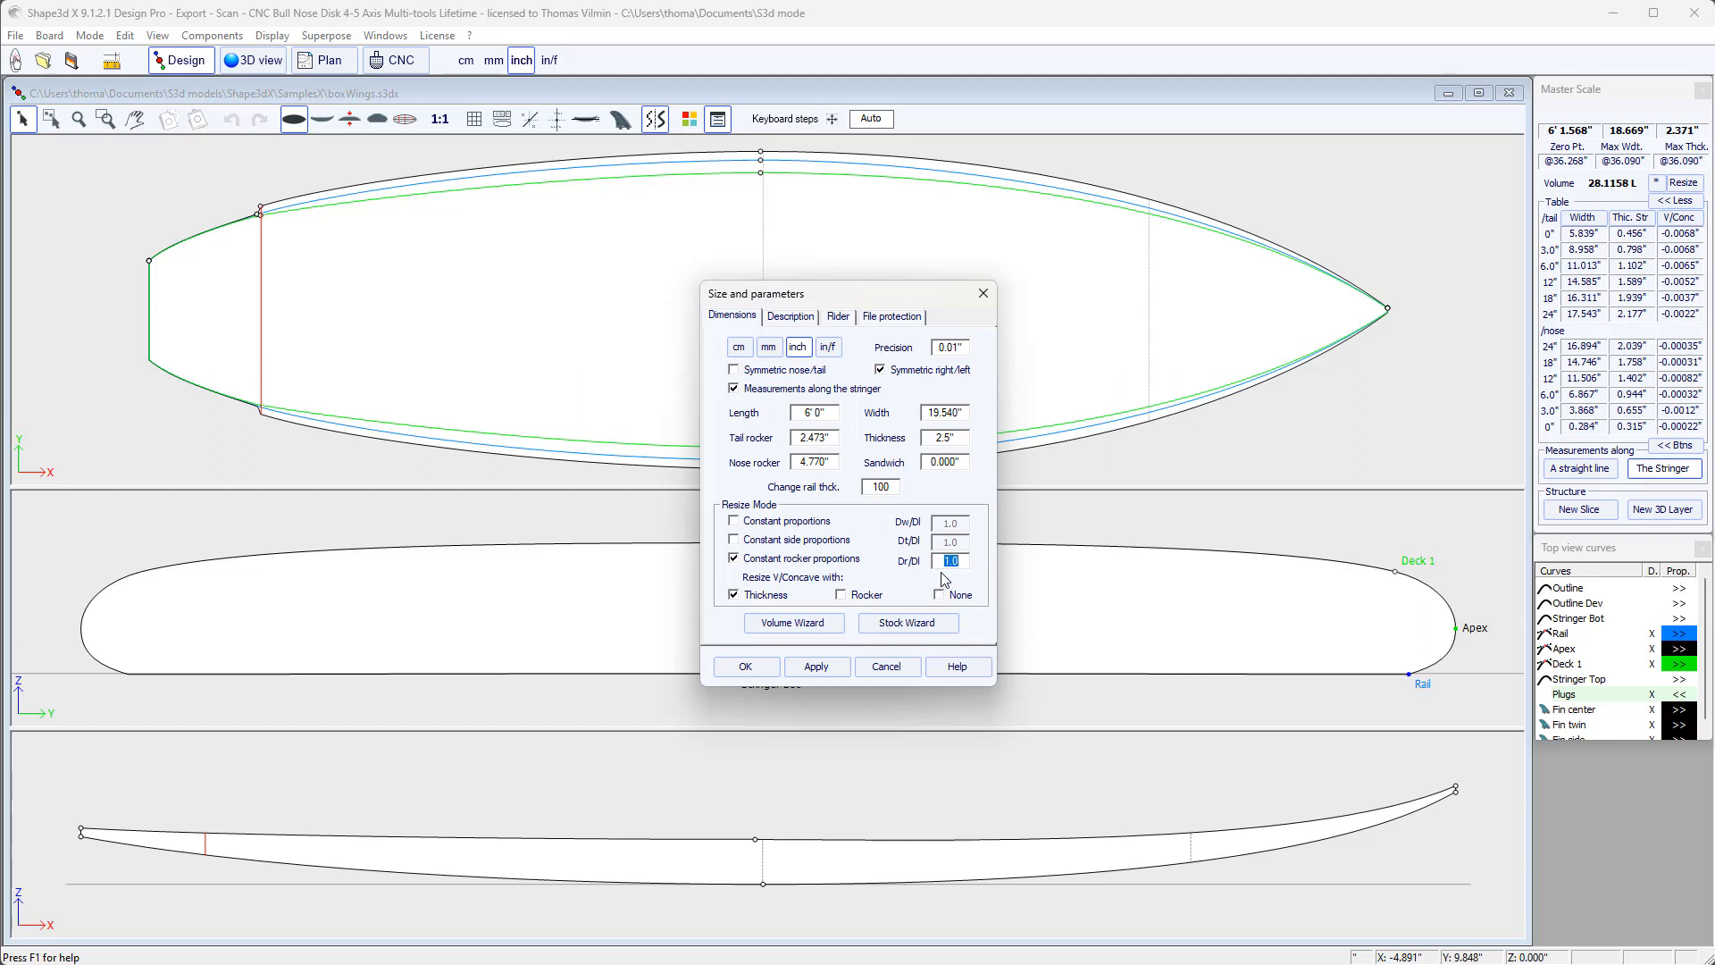
{"action": "mouse_move", "coordinate": [943, 583]}
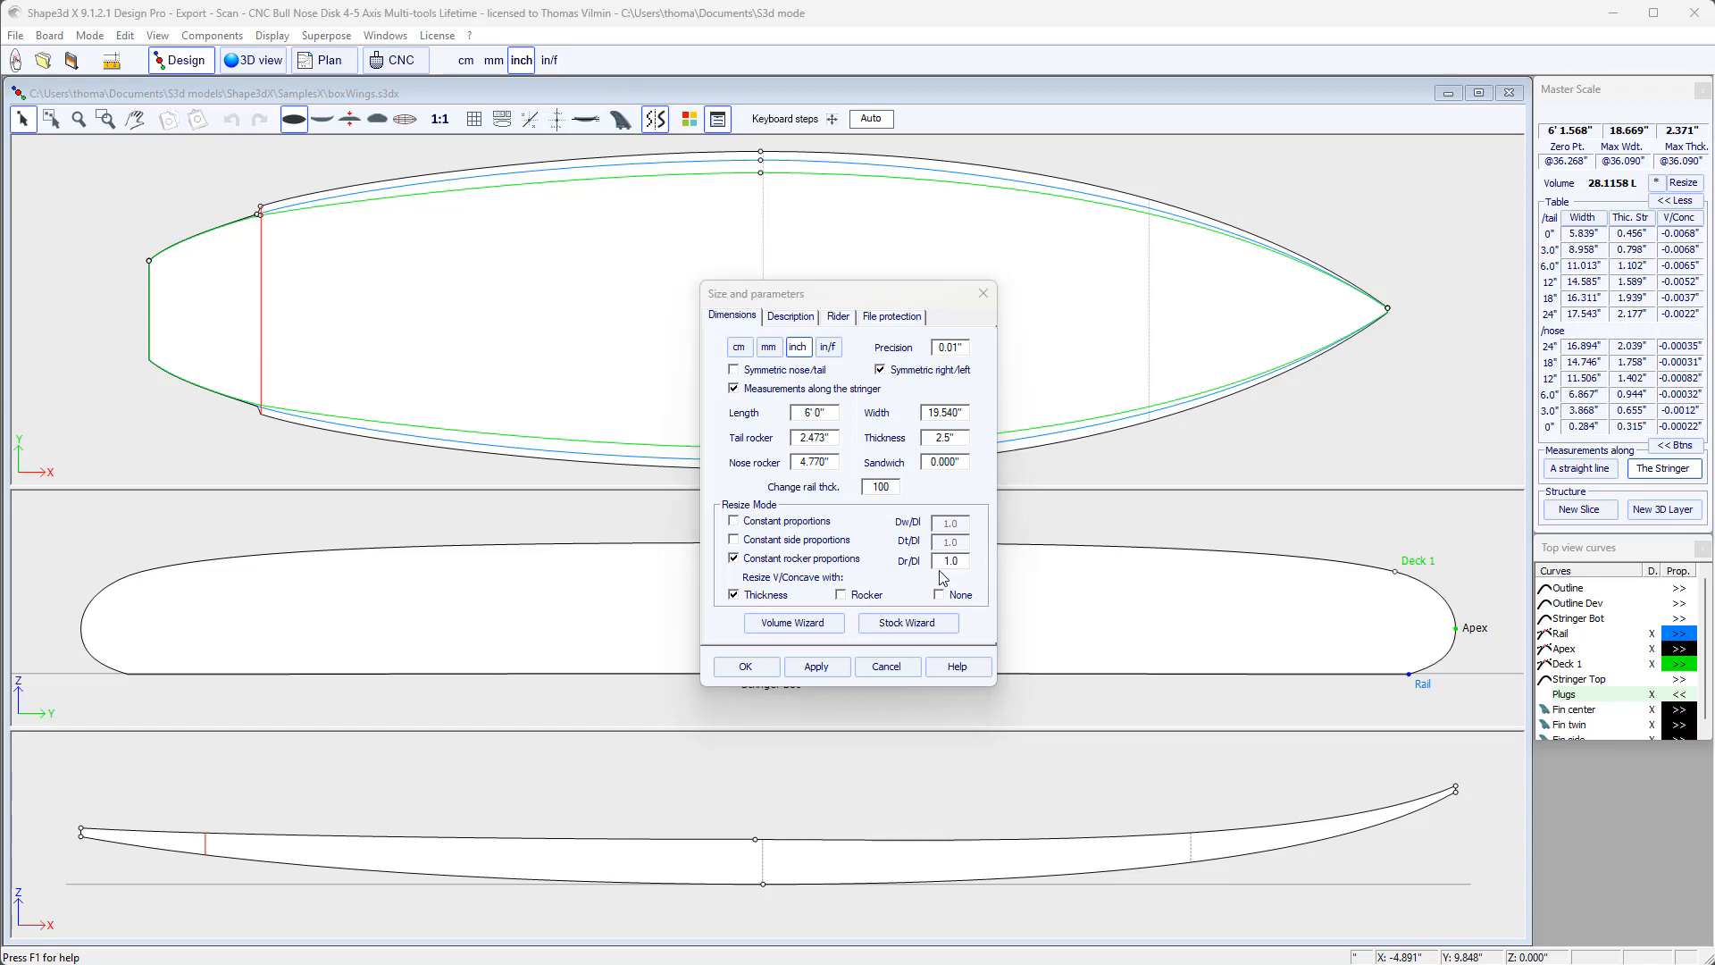
{"action": "left_click", "coordinate": [950, 559]}
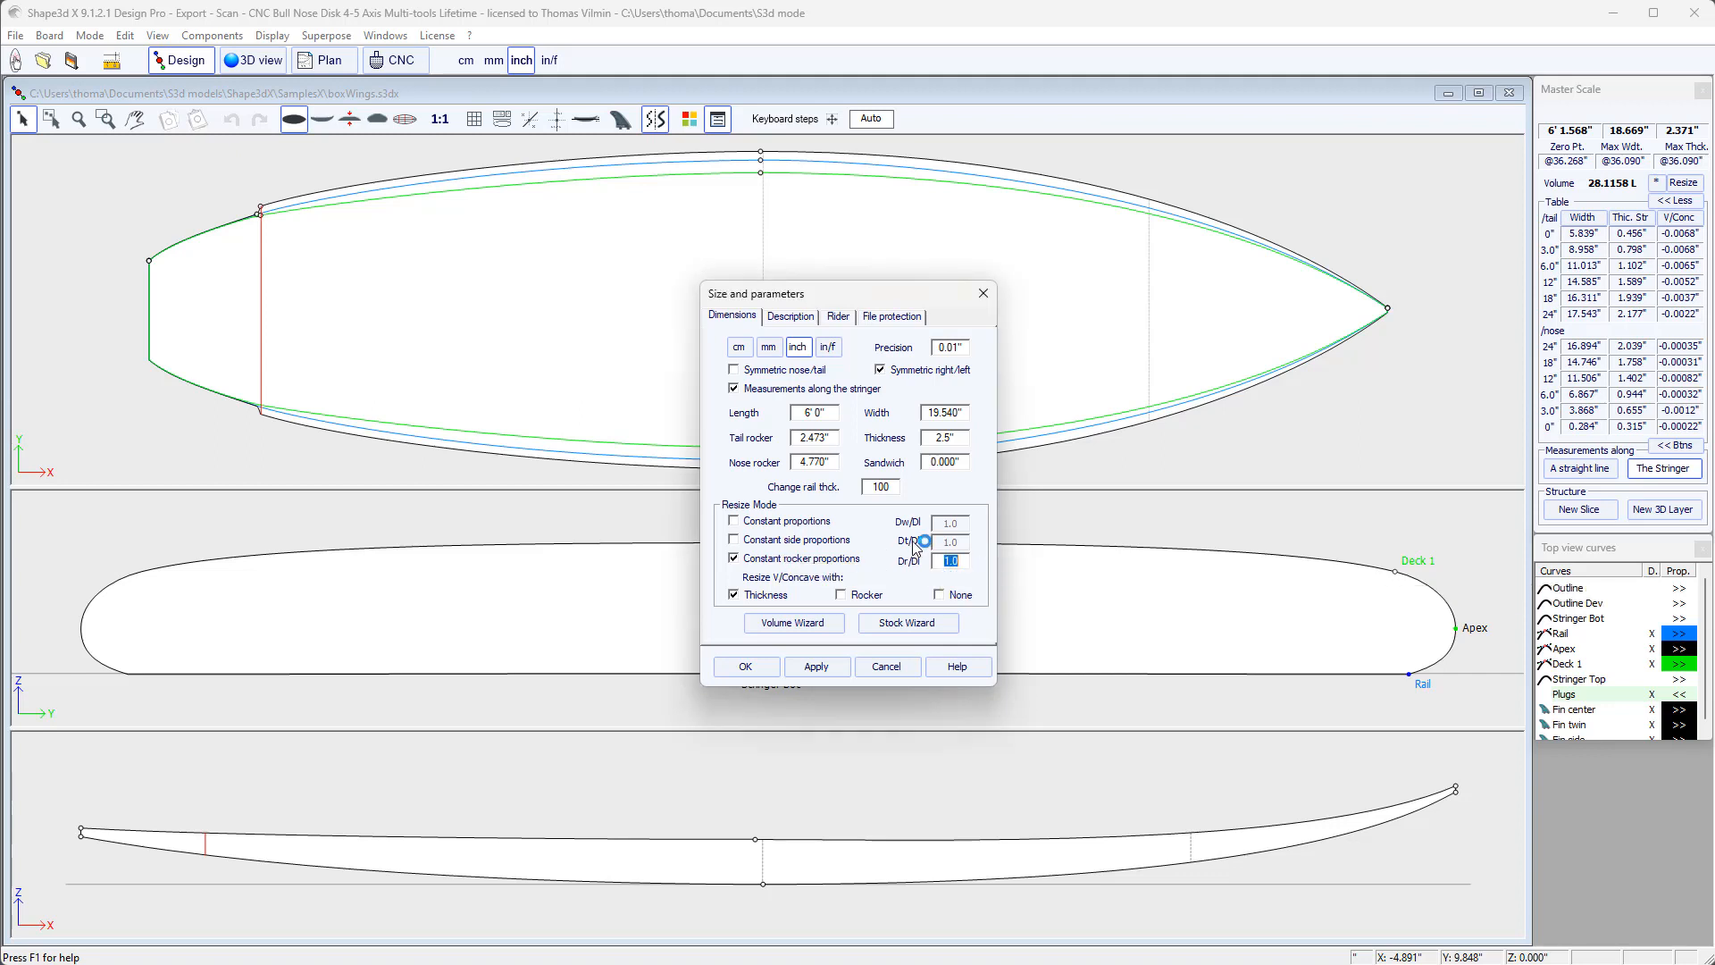
{"action": "mouse_move", "coordinate": [950, 559]}
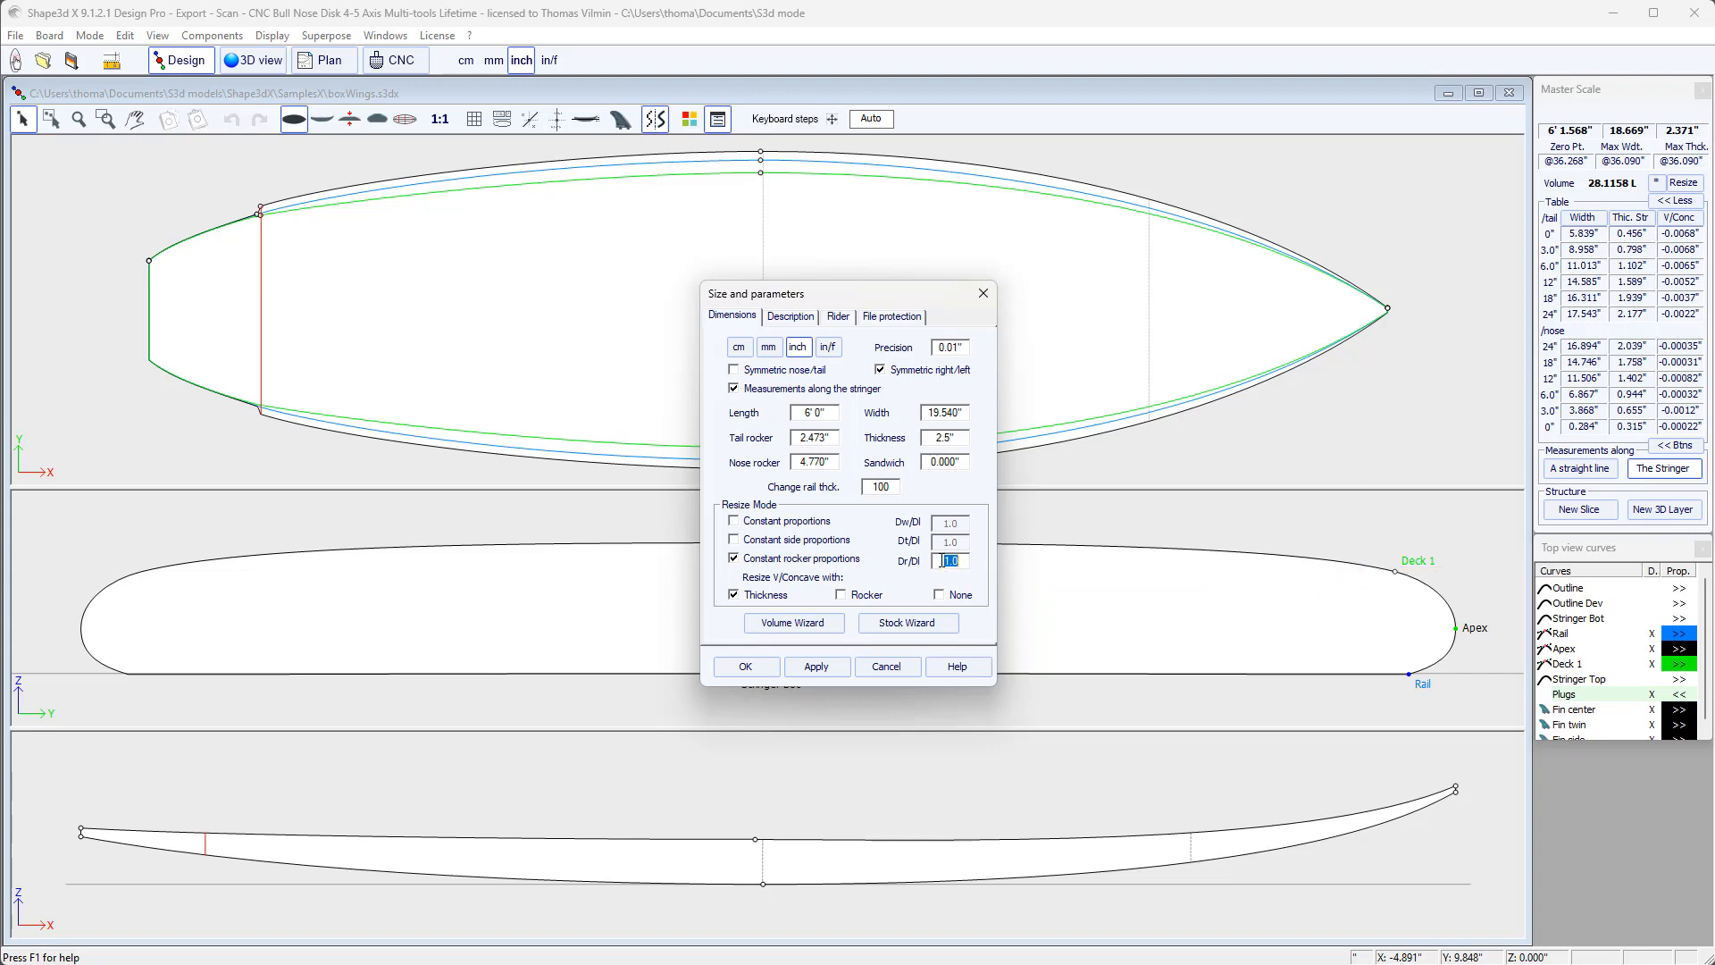
{"action": "mouse_move", "coordinate": [781, 643]}
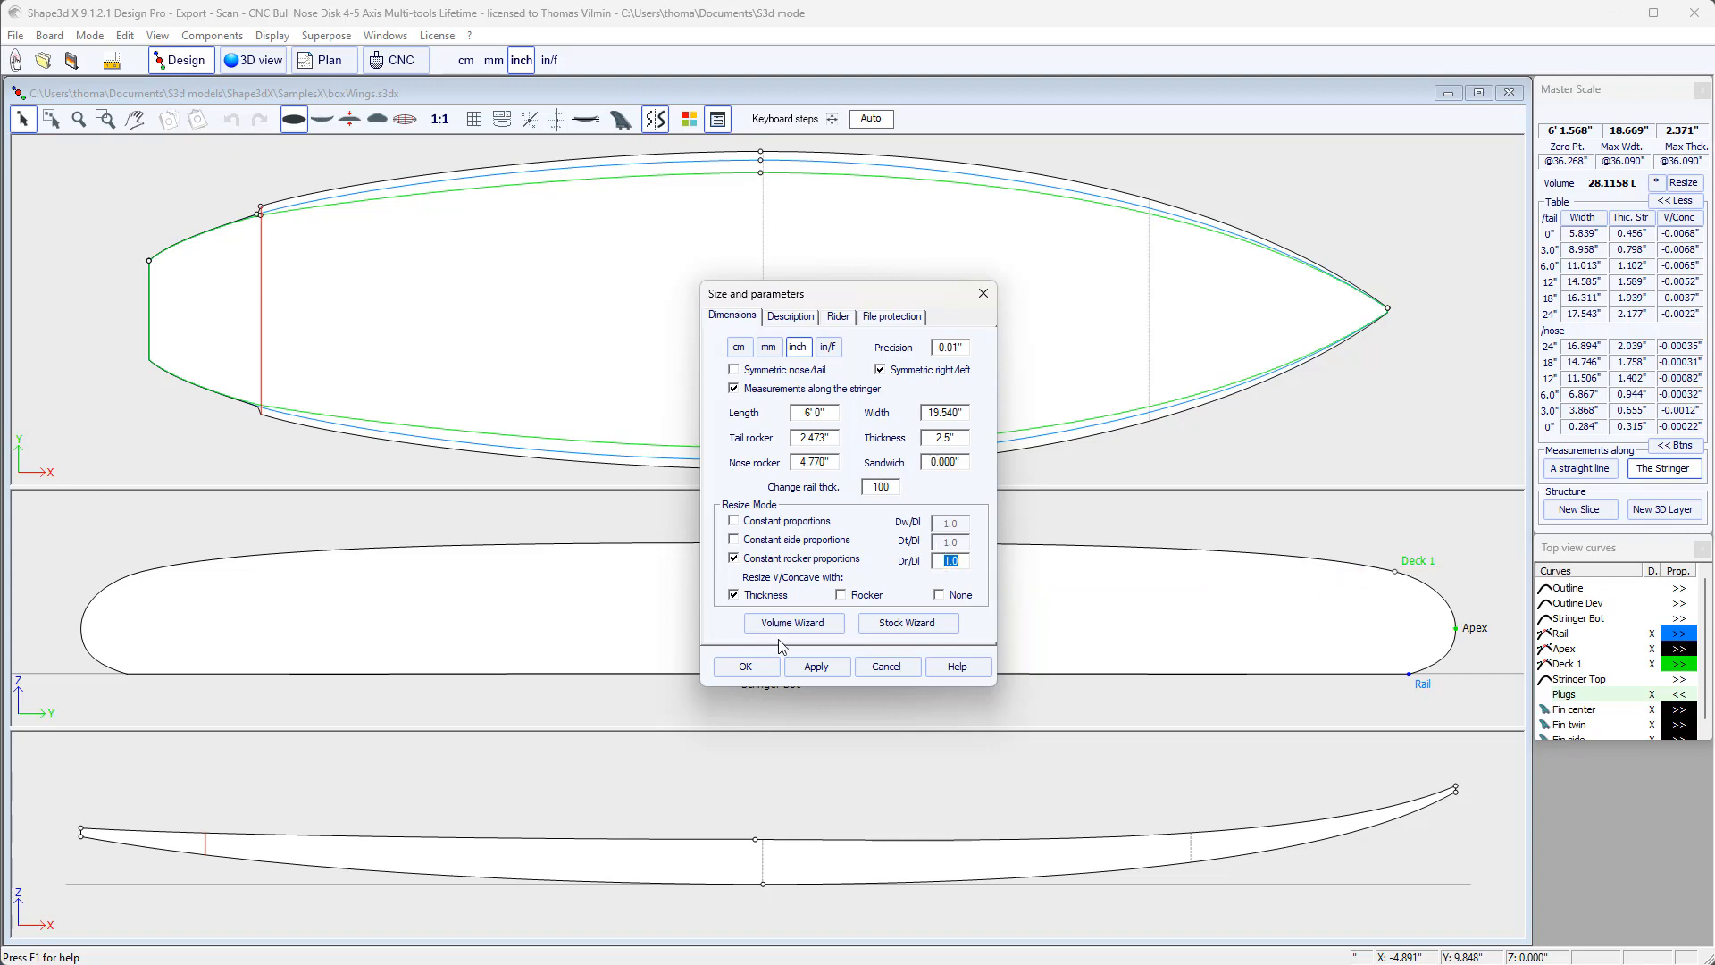
- Apply the resize so the board measures 6'0.00" by 19.54" by 2.50"
{"action": "left_click", "coordinate": [745, 666]}
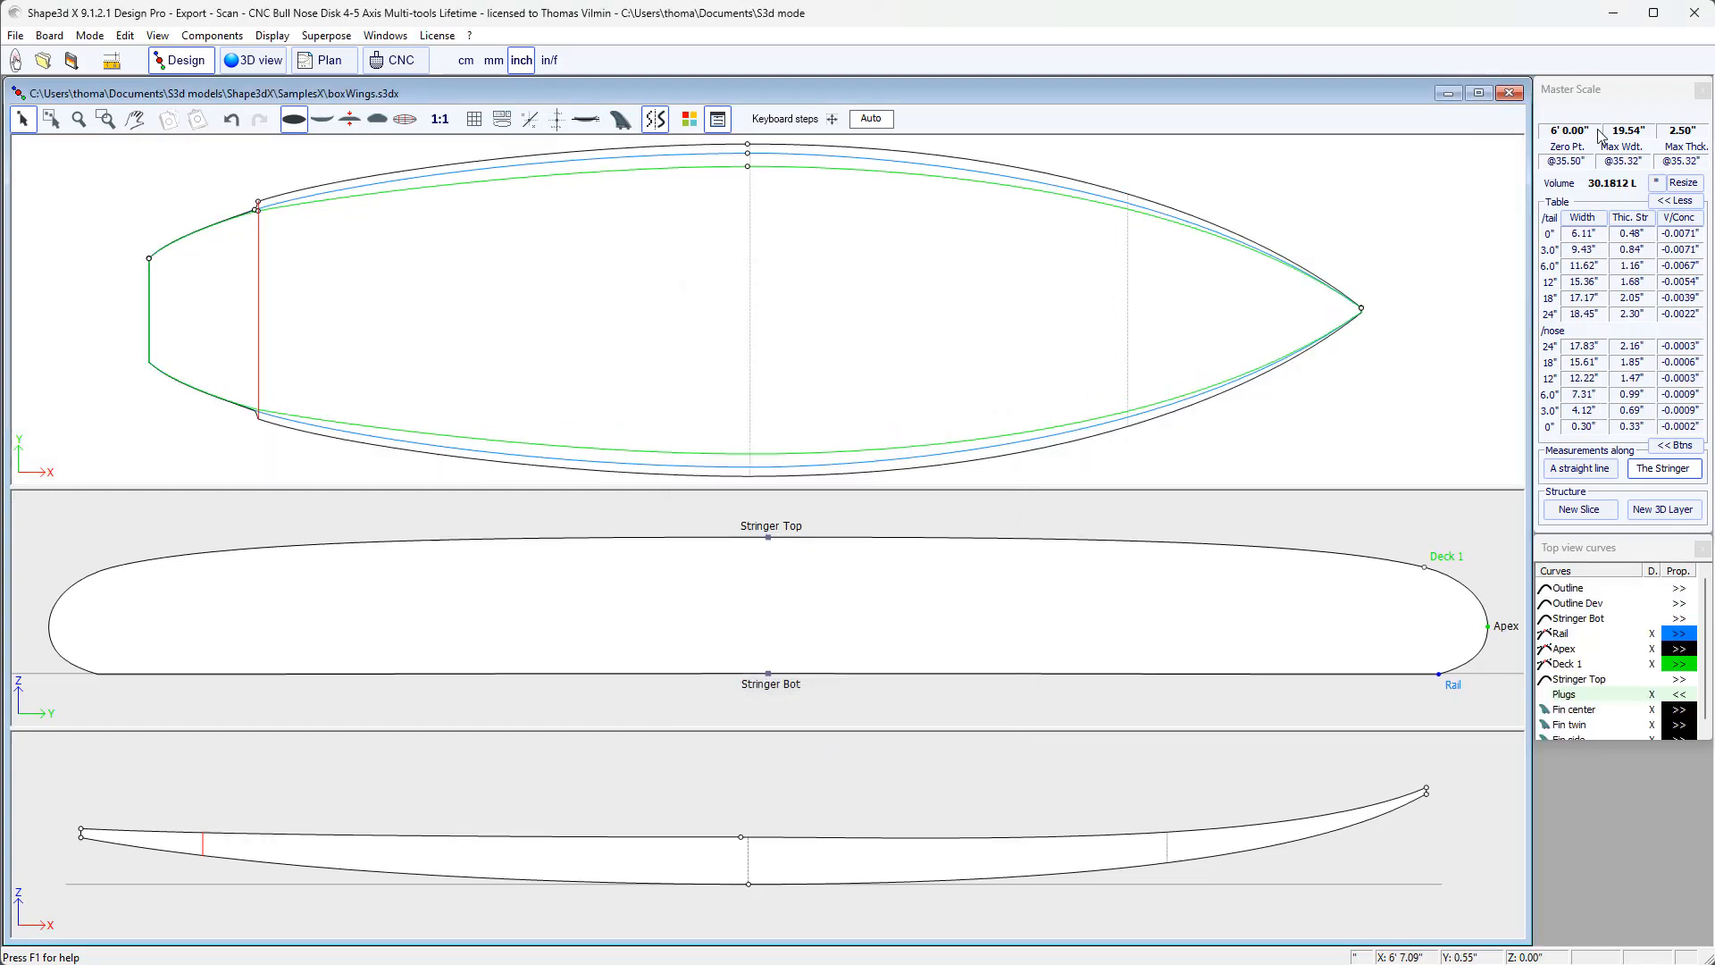
{"action": "mouse_move", "coordinate": [1394, 211]}
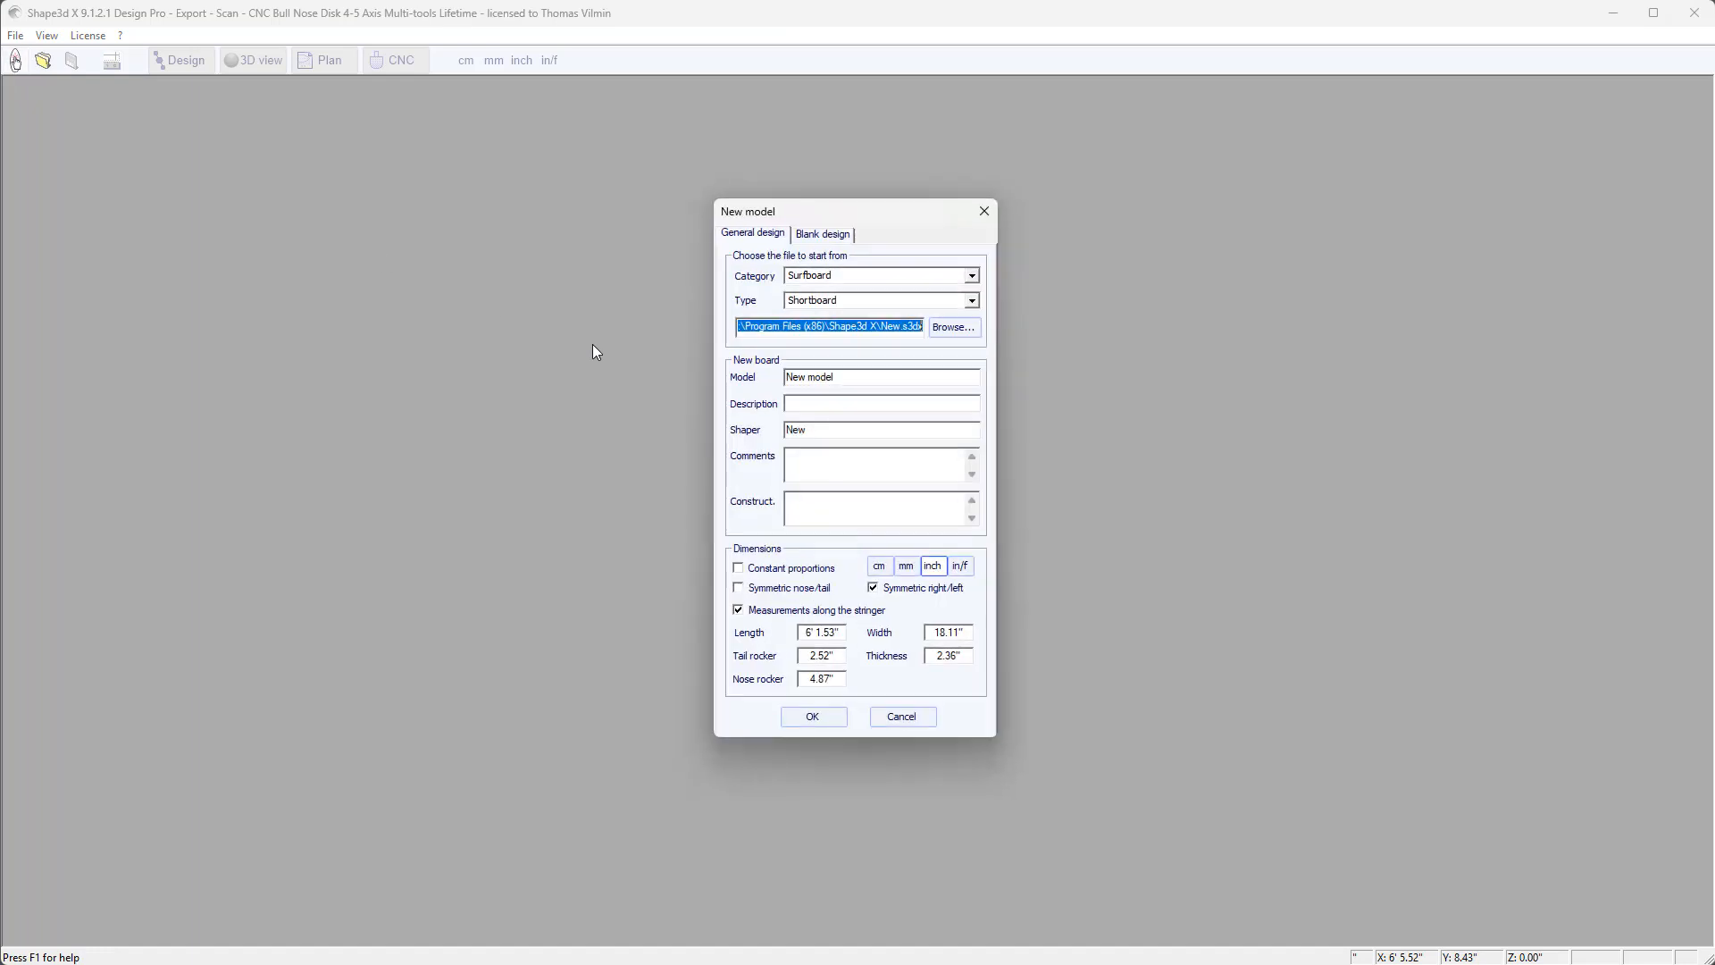
{"action": "mouse_move", "coordinate": [959, 289]}
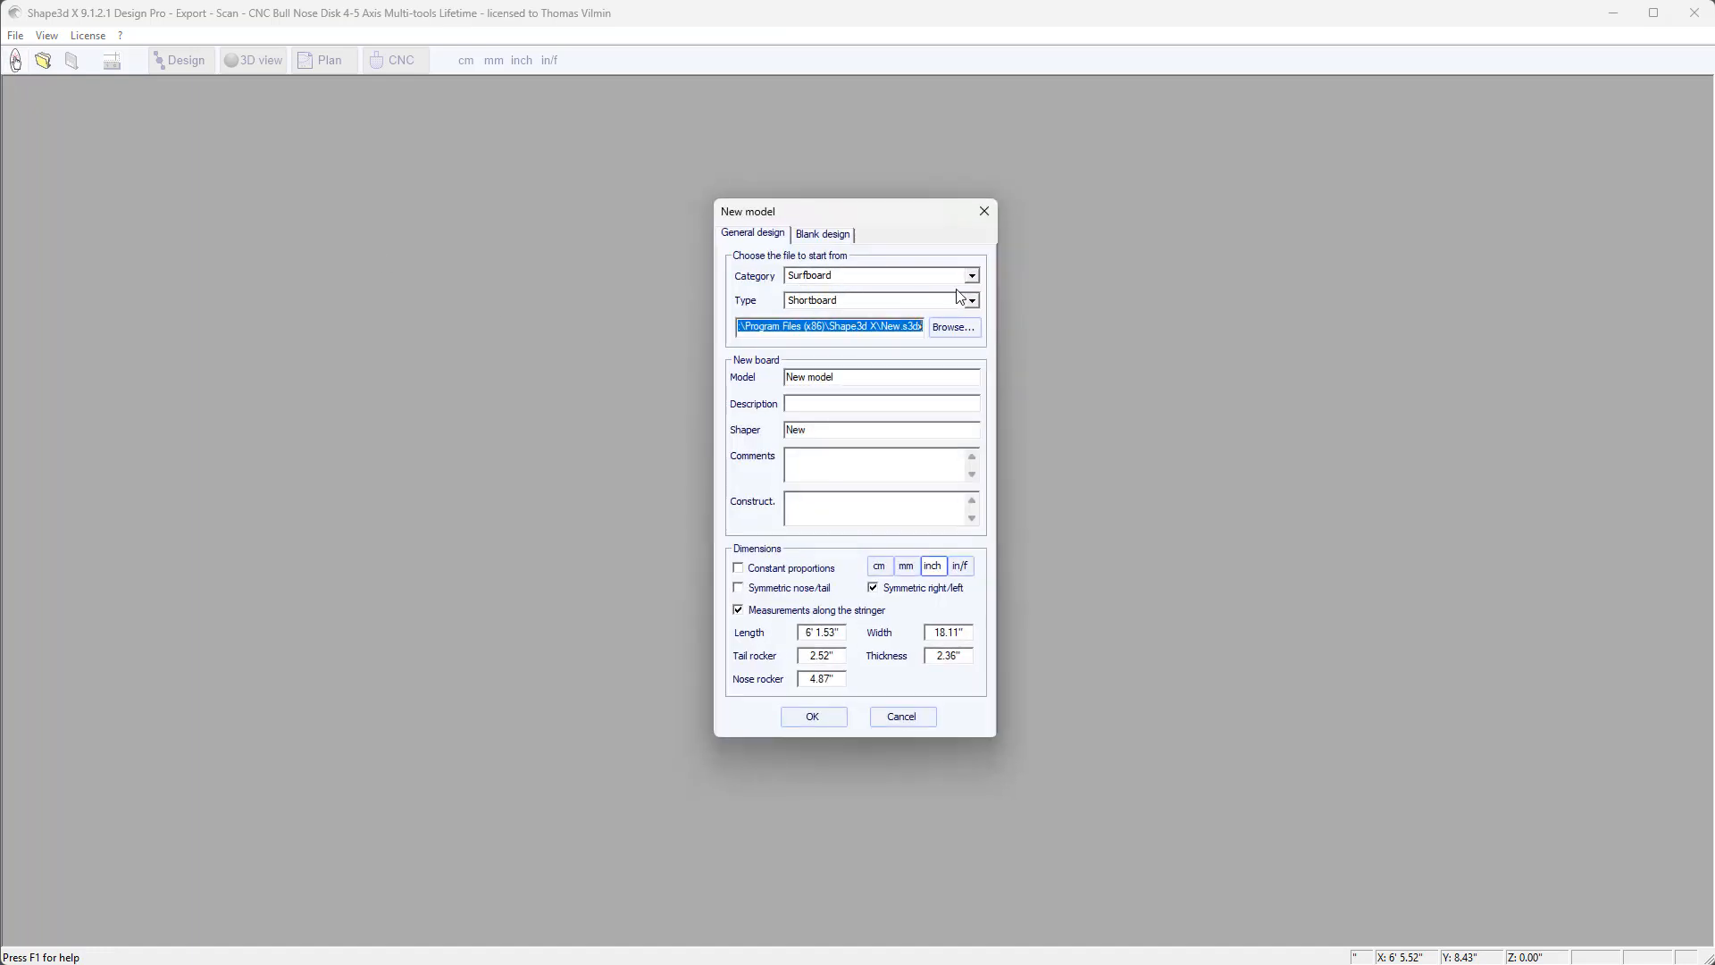
{"action": "mouse_move", "coordinate": [858, 275]}
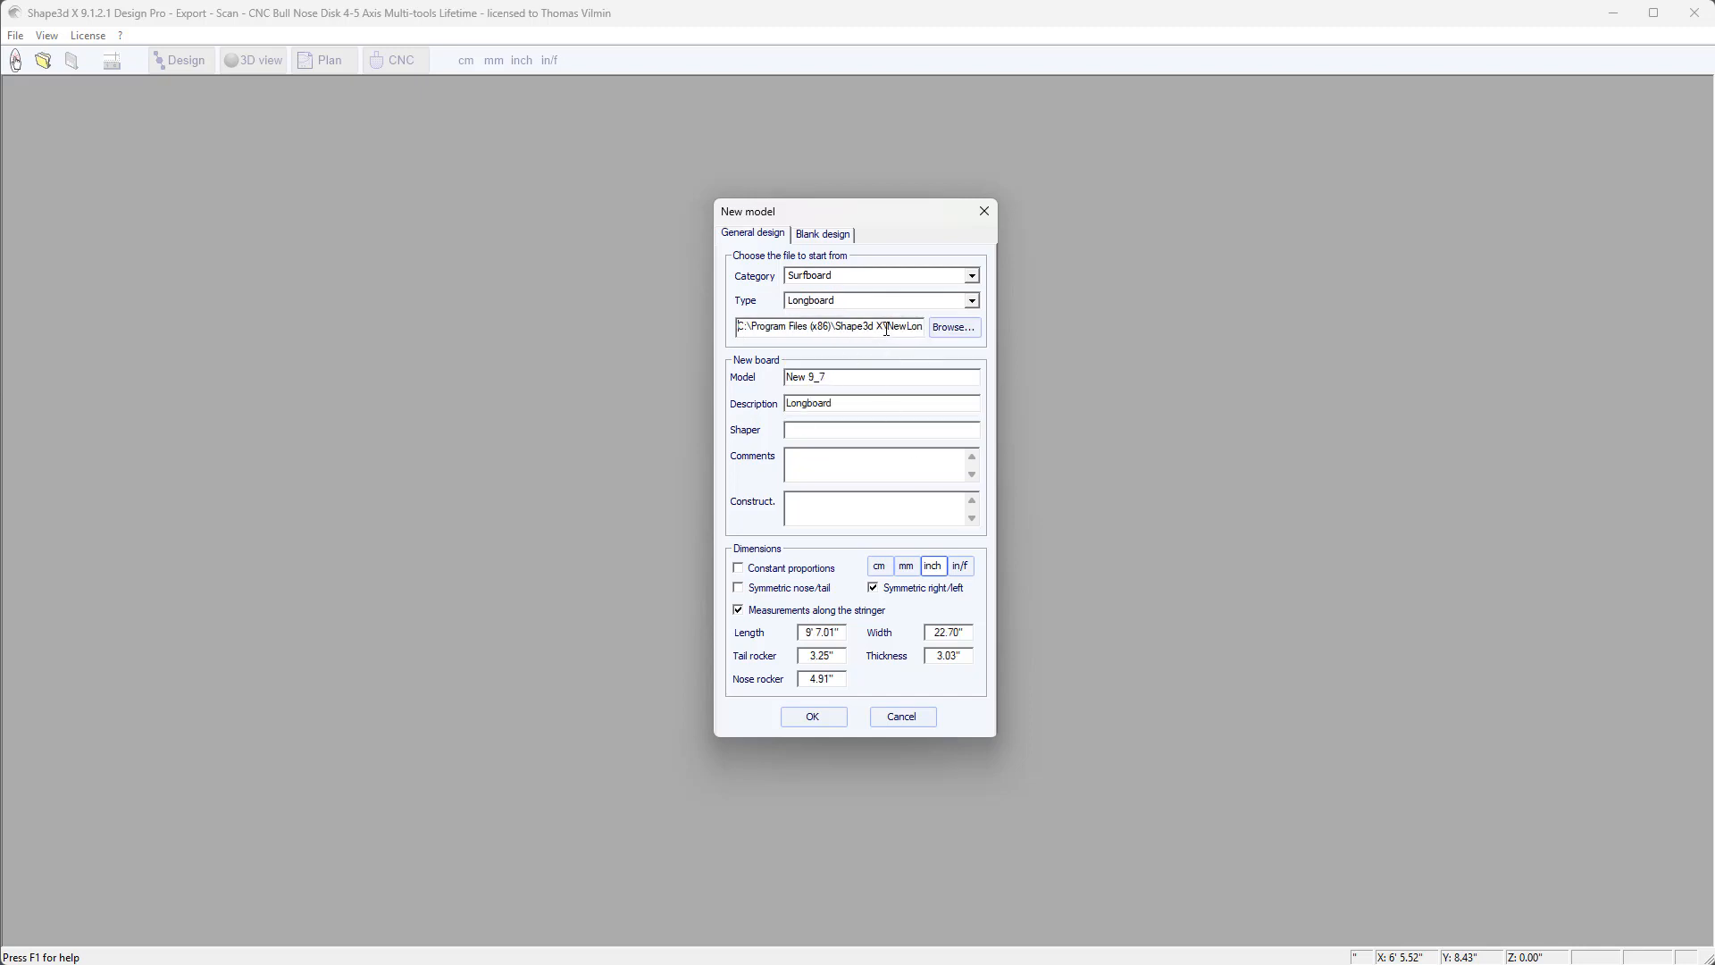
- Create a new Longboard model New 9_7 at 9'2" long and 22.70" wide
{"action": "double_click", "coordinate": [879, 325]}
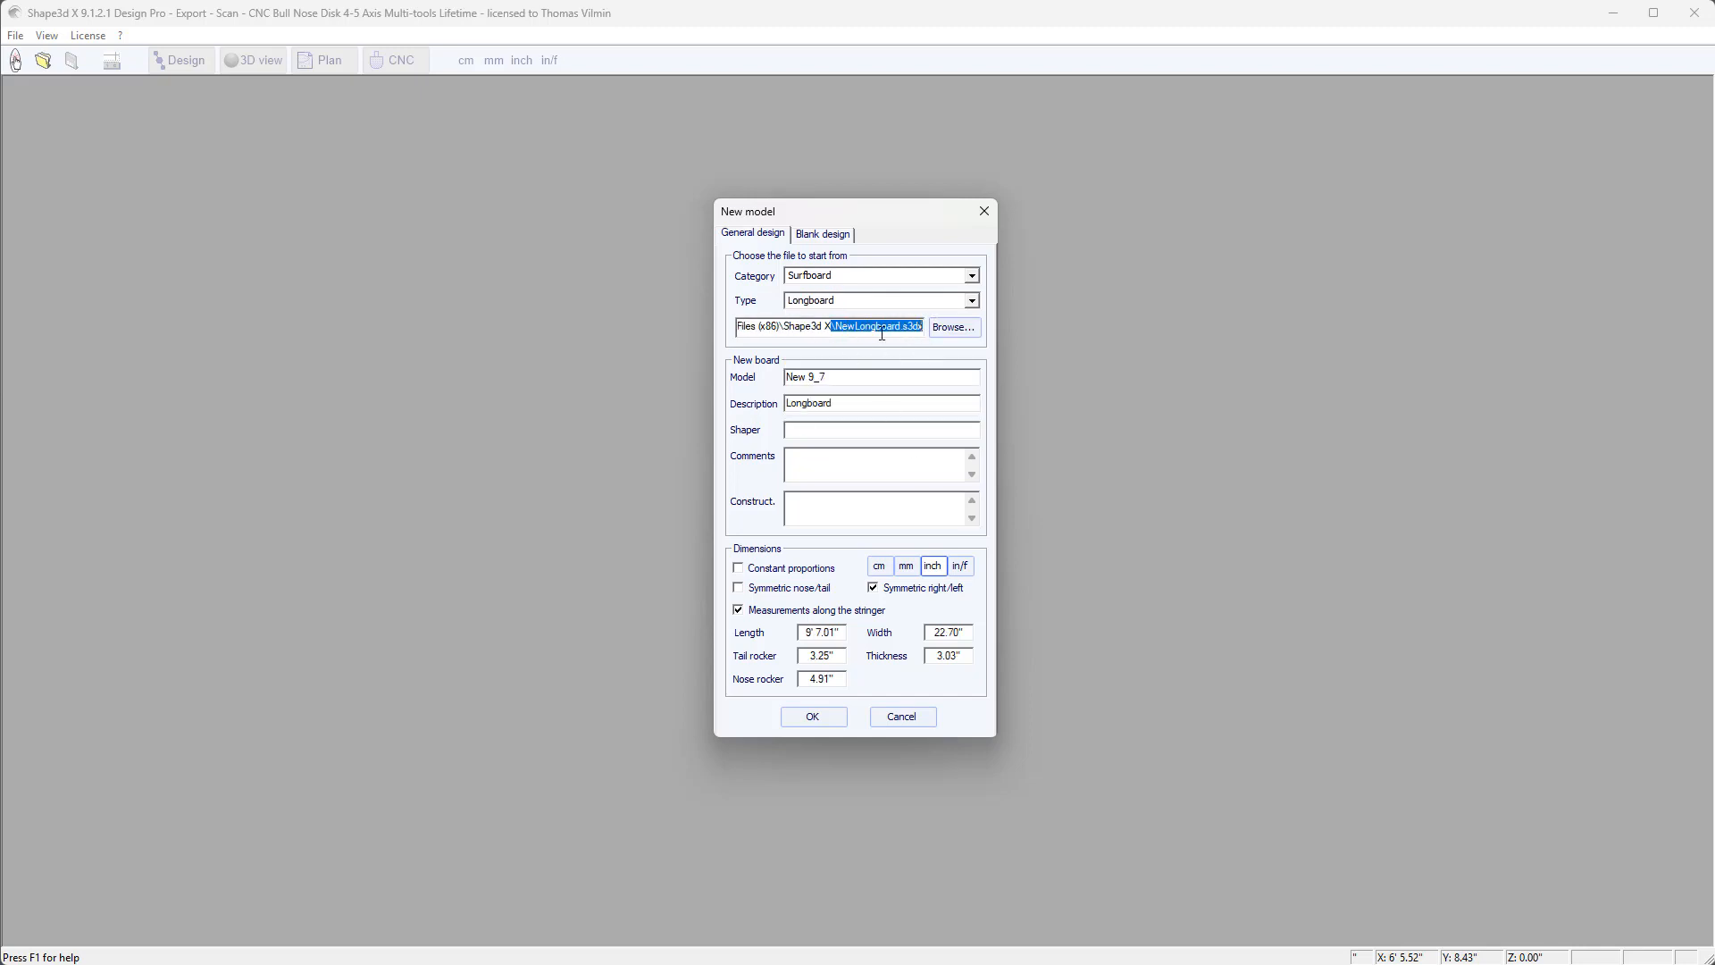
{"action": "mouse_move", "coordinate": [882, 332]}
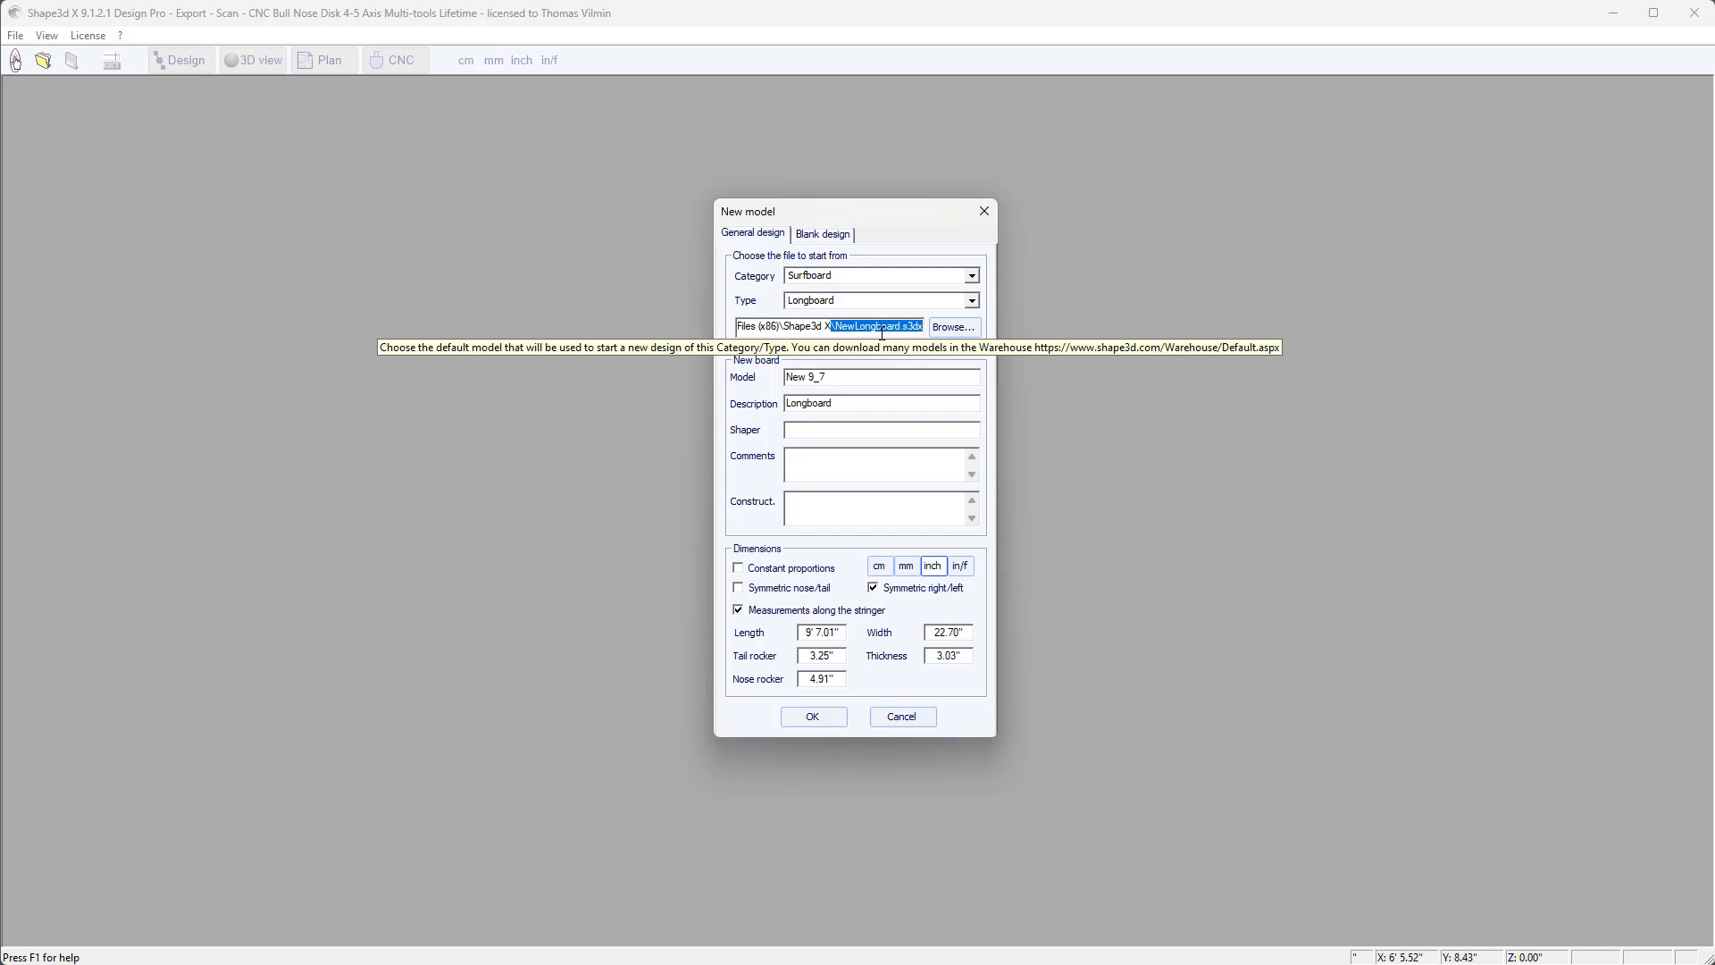
{"action": "mouse_move", "coordinate": [897, 589]}
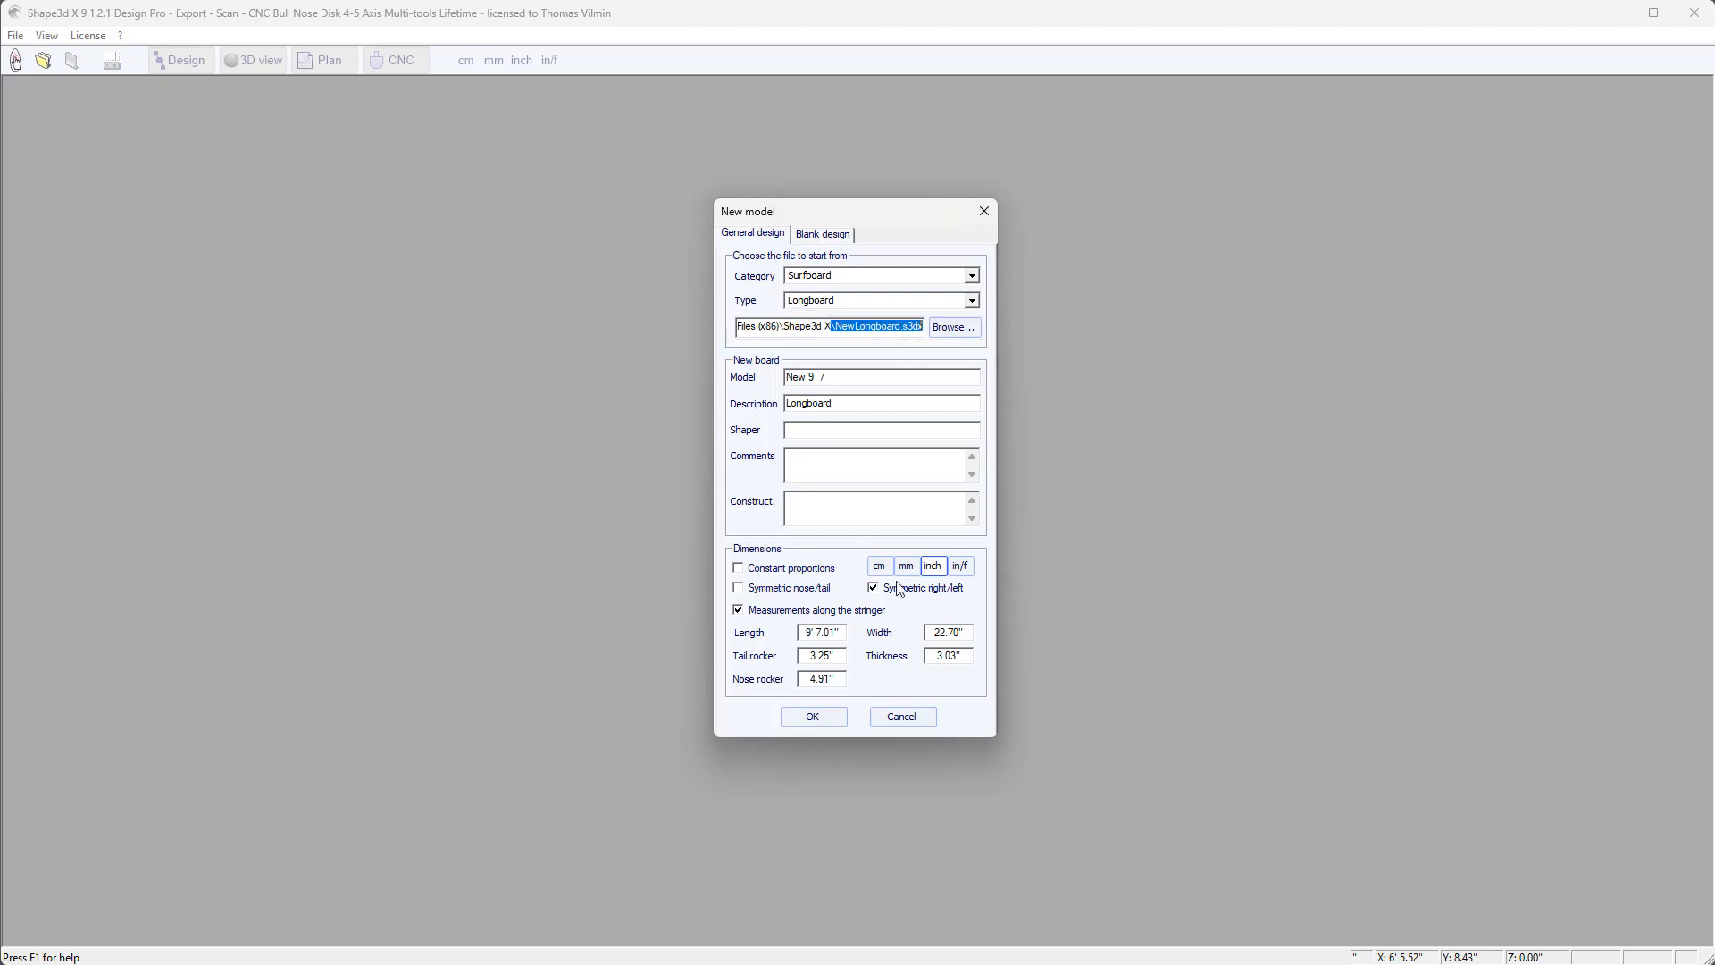
{"action": "mouse_move", "coordinate": [876, 326]}
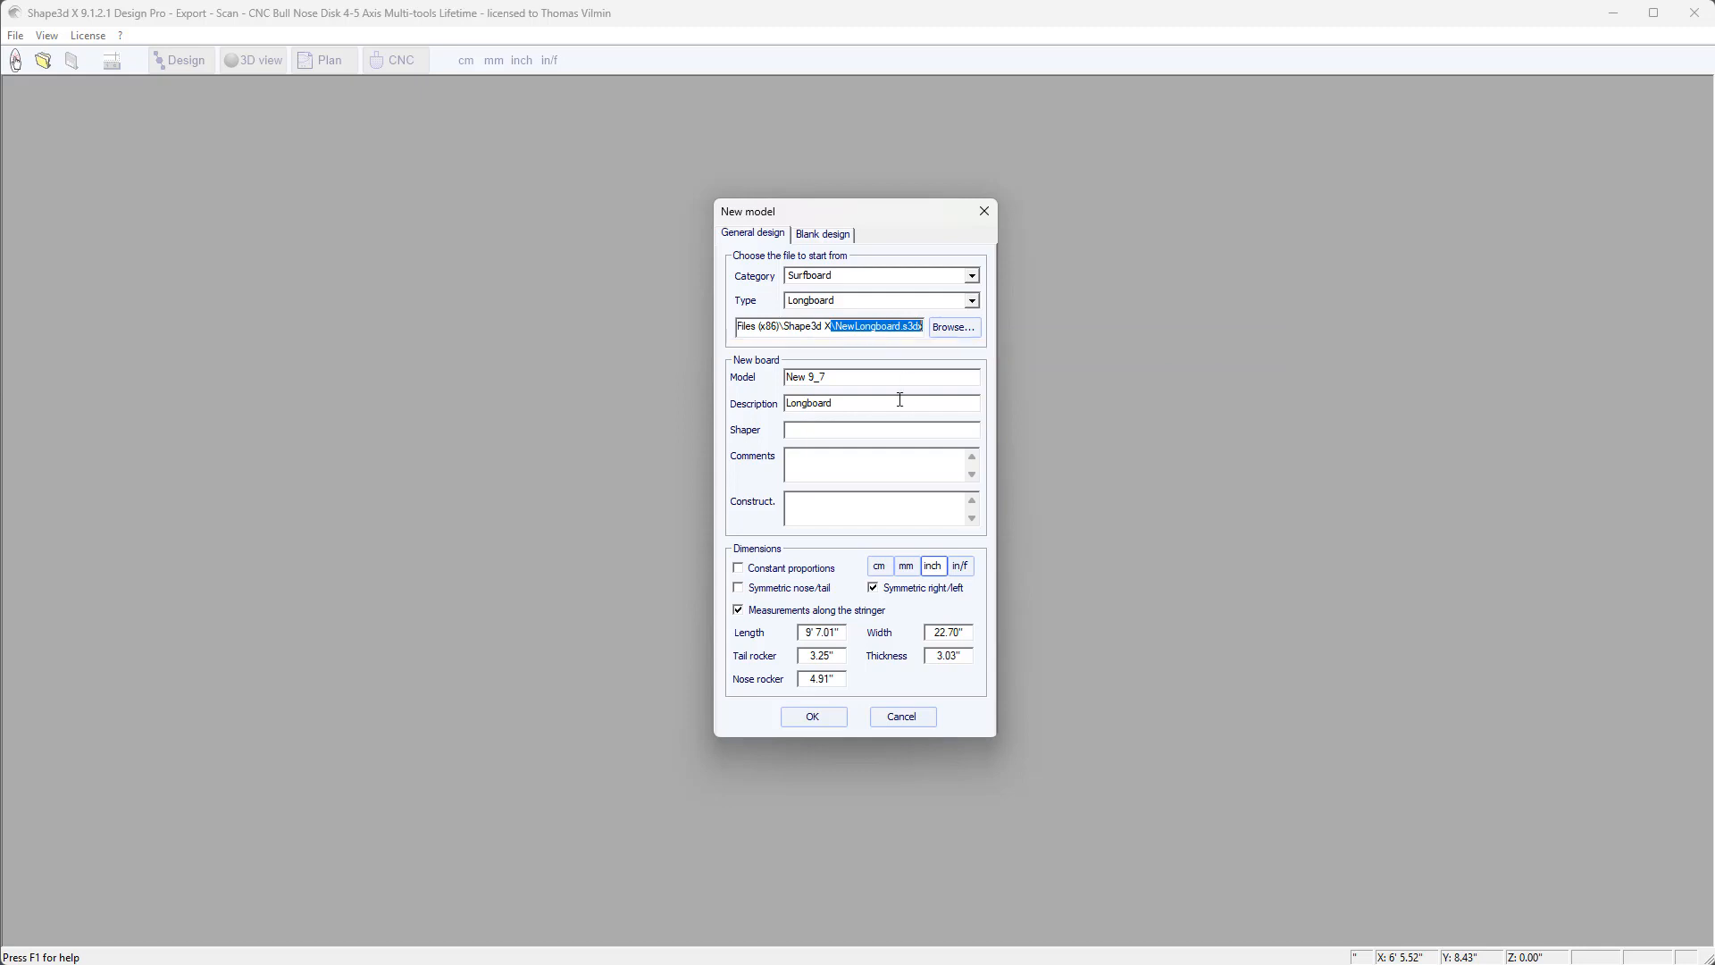
{"action": "mouse_move", "coordinate": [836, 383]}
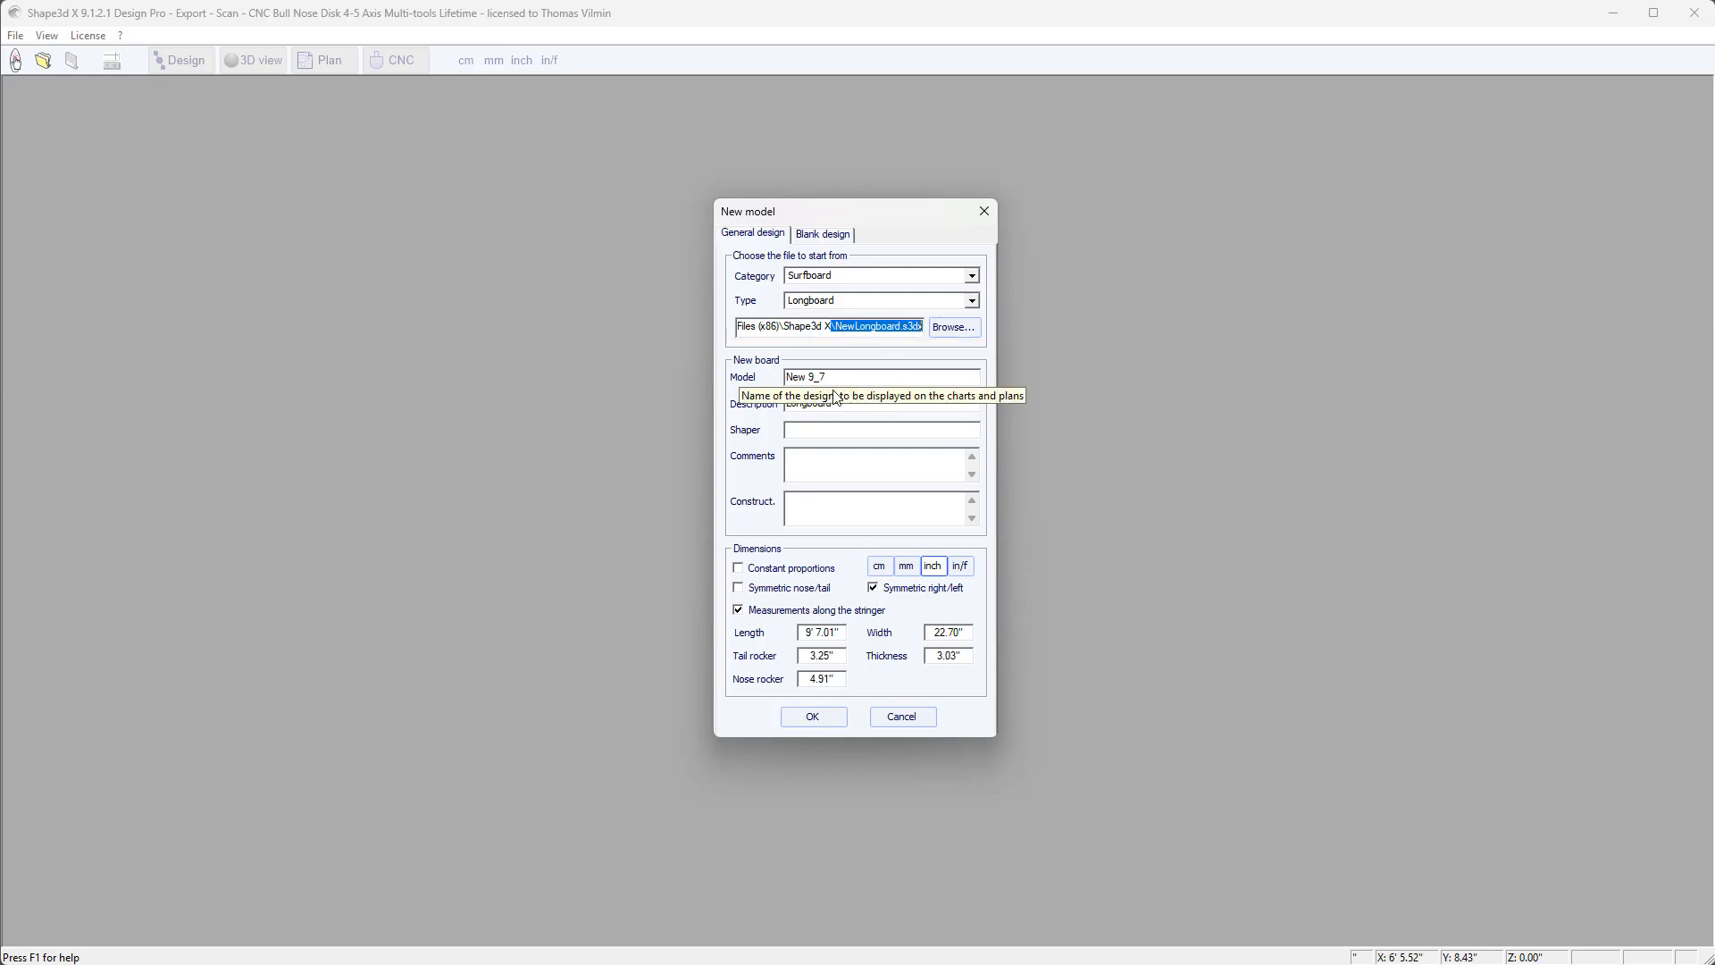
{"action": "mouse_move", "coordinate": [825, 371]}
{"action": "type", "text": "2"}
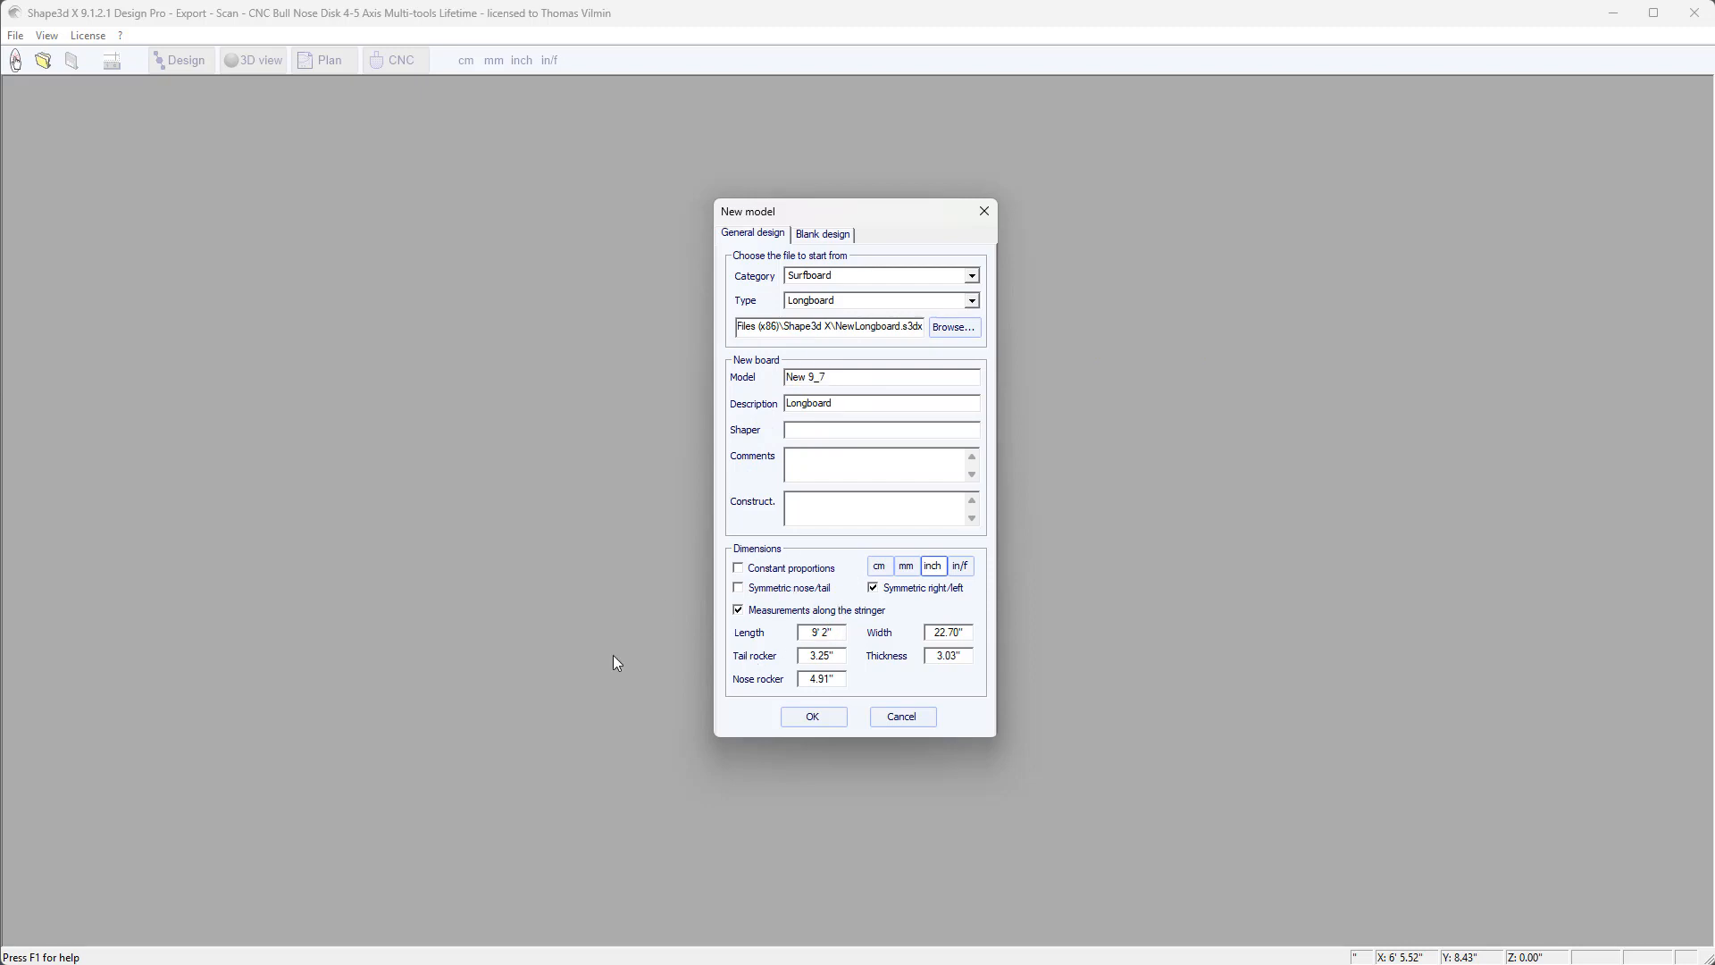
{"action": "left_click", "coordinate": [813, 716]}
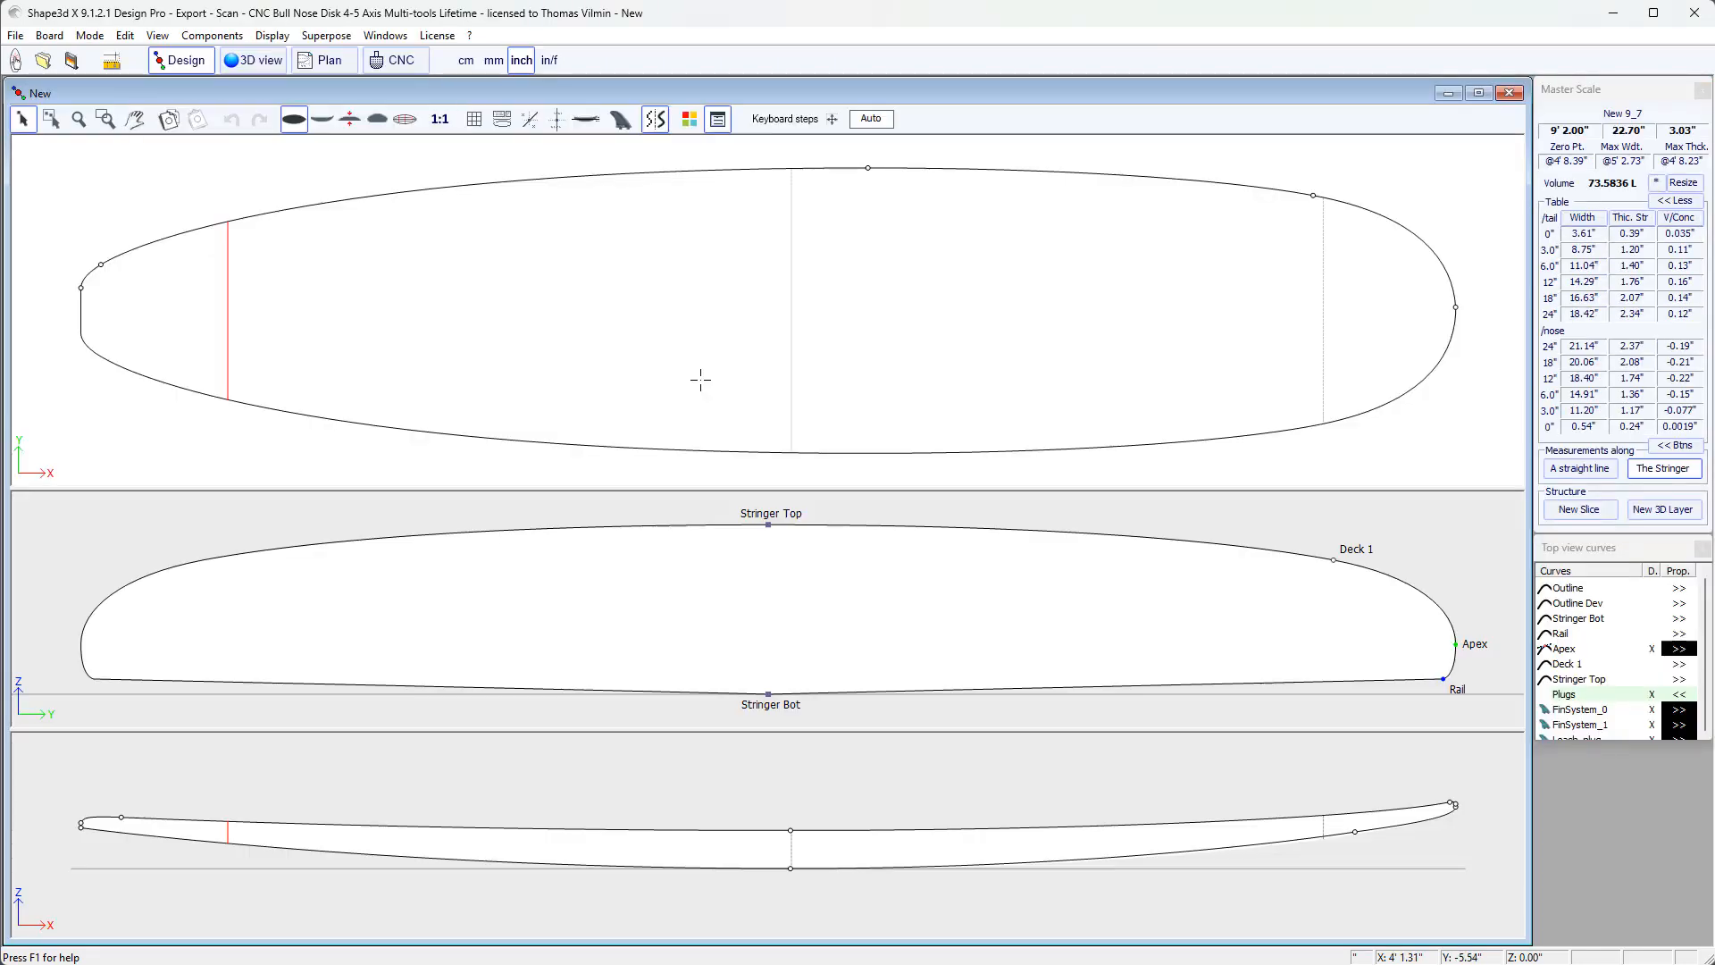
{"action": "mouse_move", "coordinate": [758, 389]}
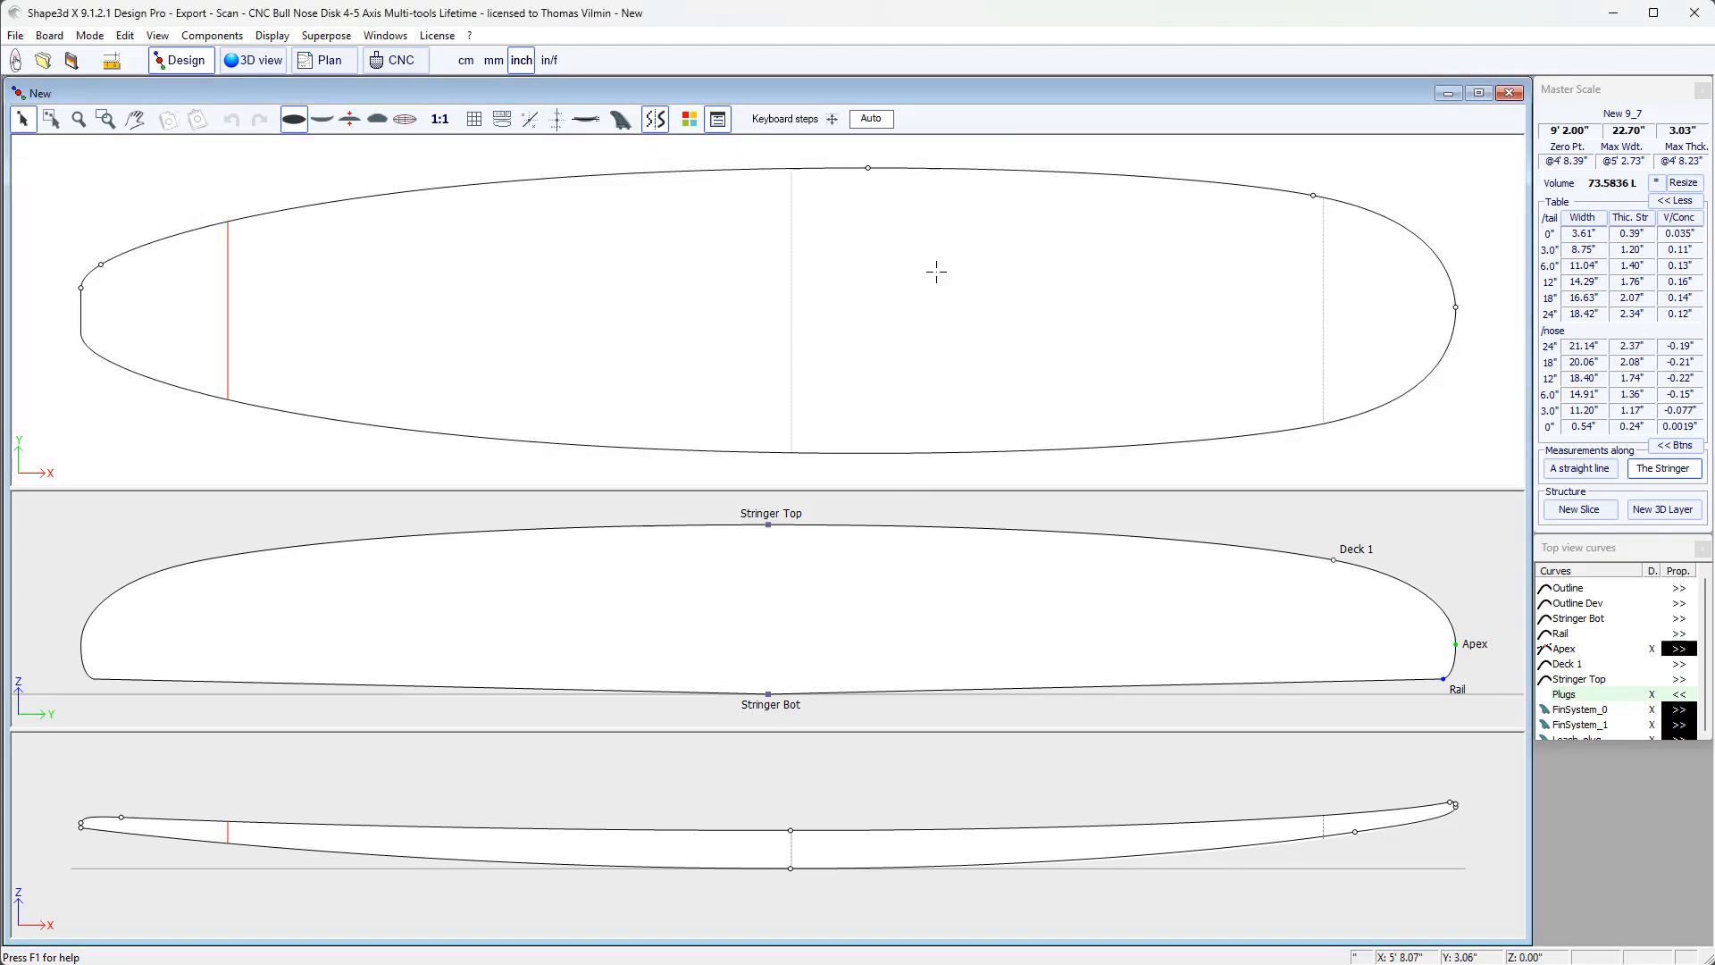
{"action": "mouse_move", "coordinate": [927, 215]}
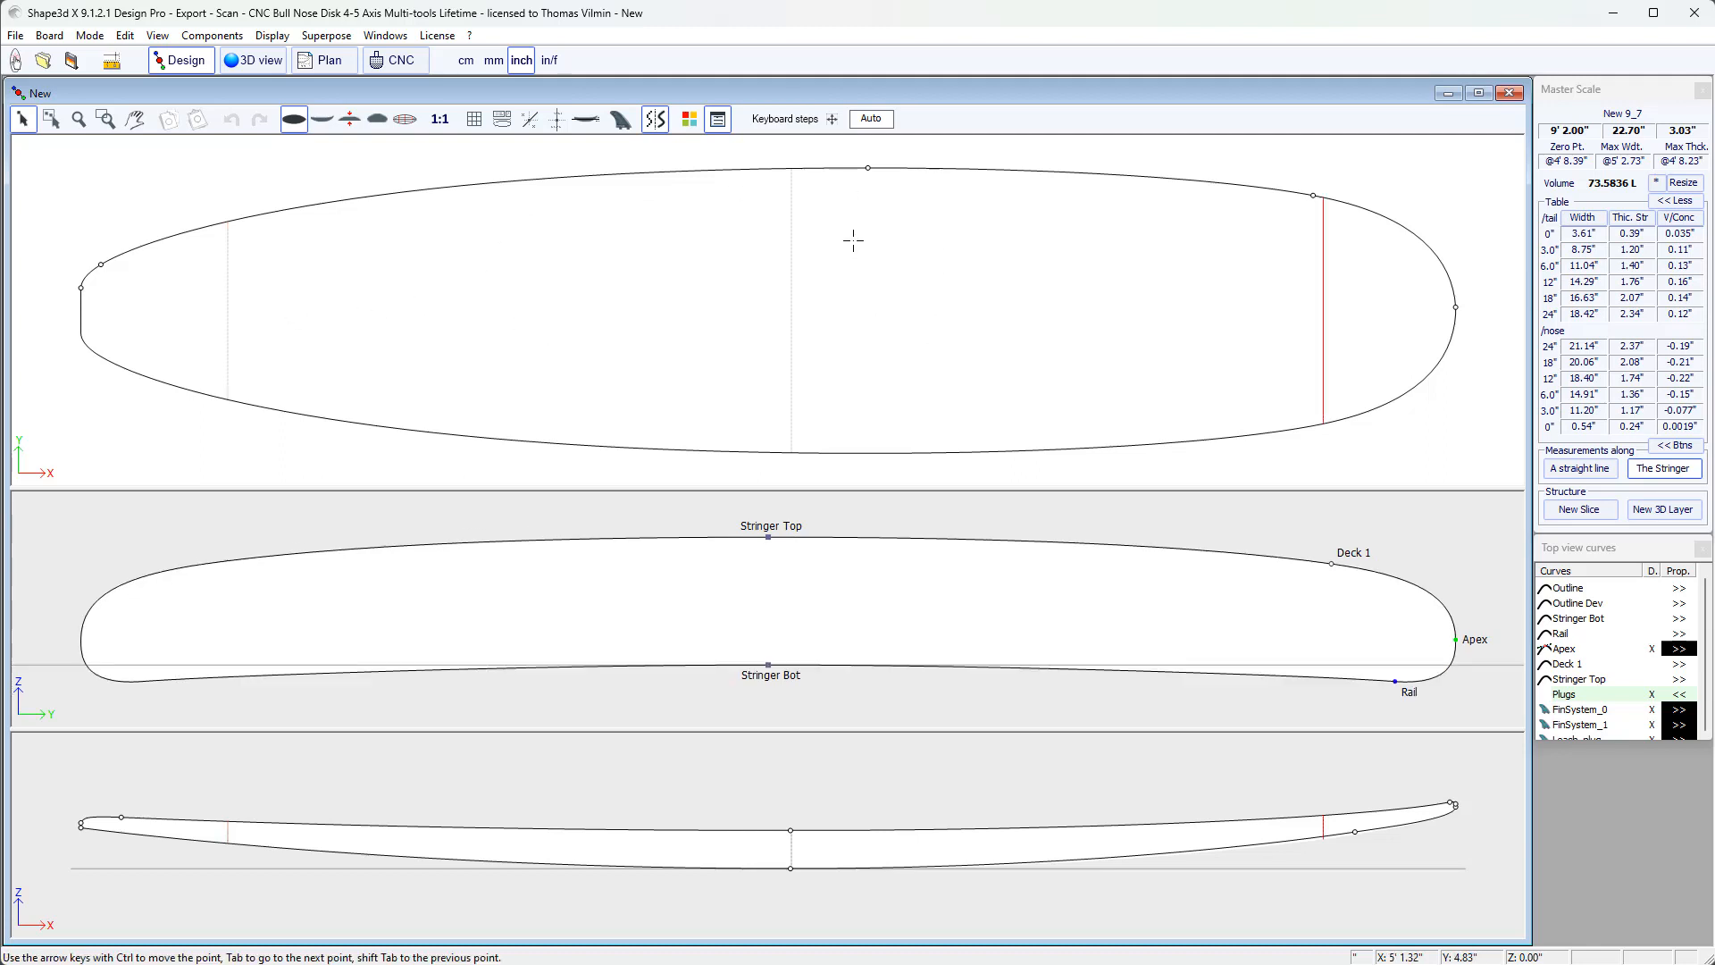
- Drag the outline's widest point toward the tail so max width becomes 22.89"
{"action": "left_click", "coordinate": [867, 168]}
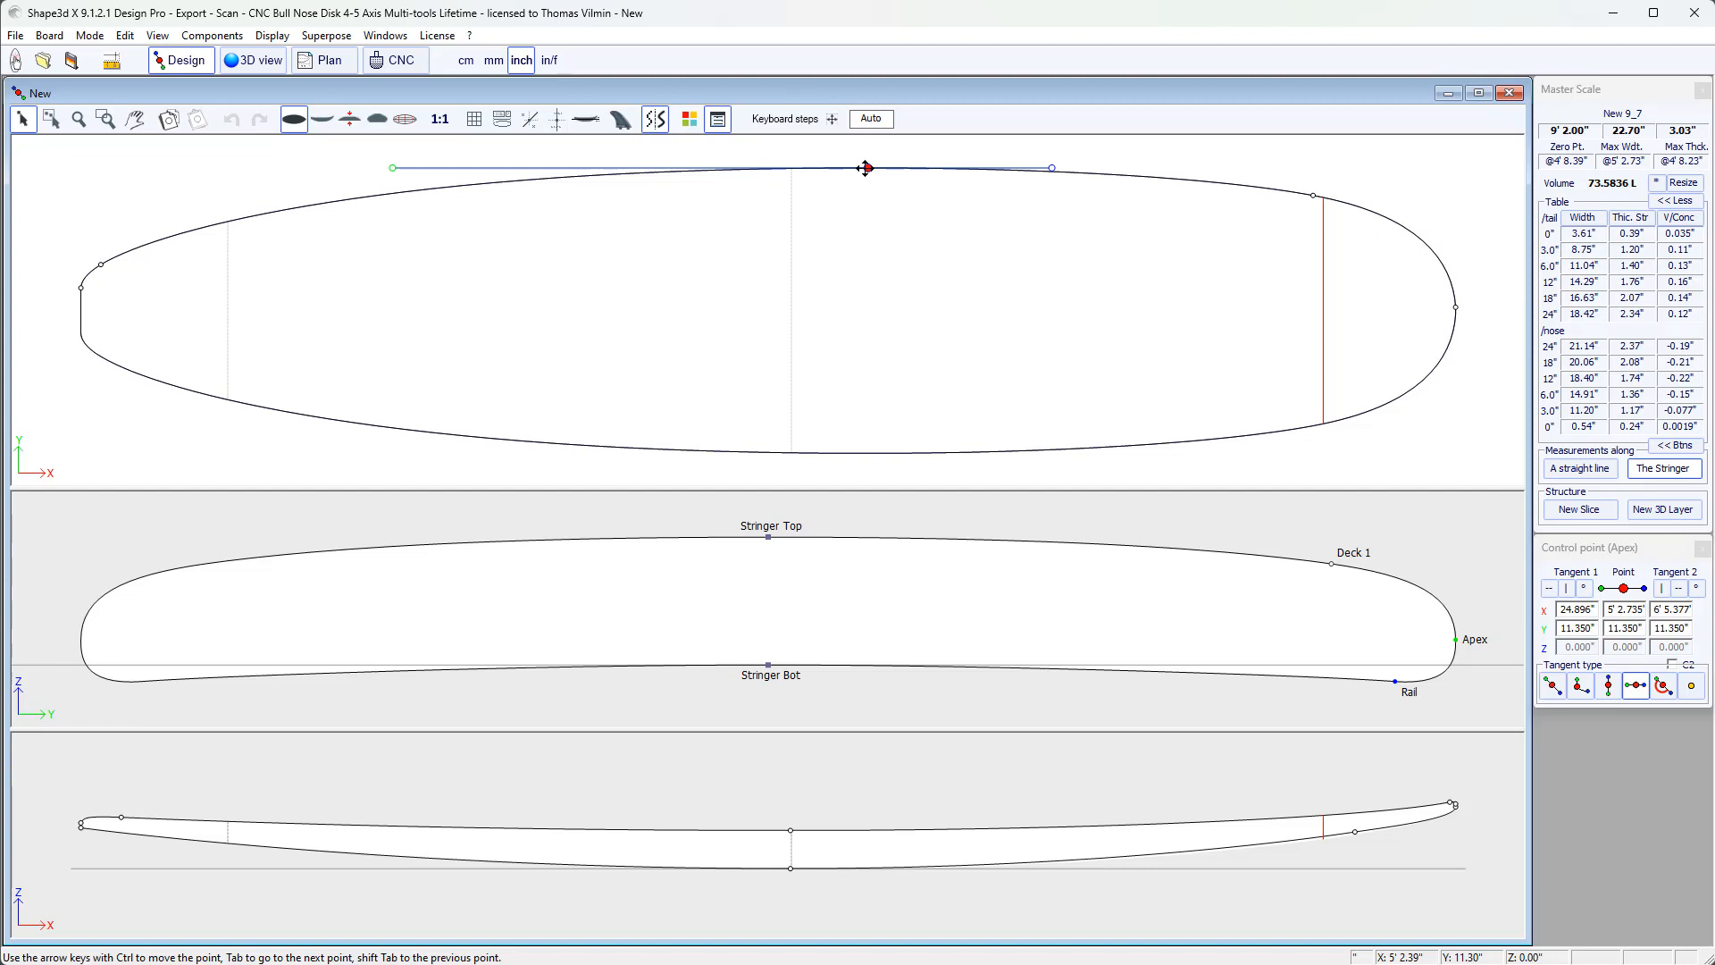
{"action": "left_click_drag", "start_coordinate": [865, 168], "coordinate": [901, 163]}
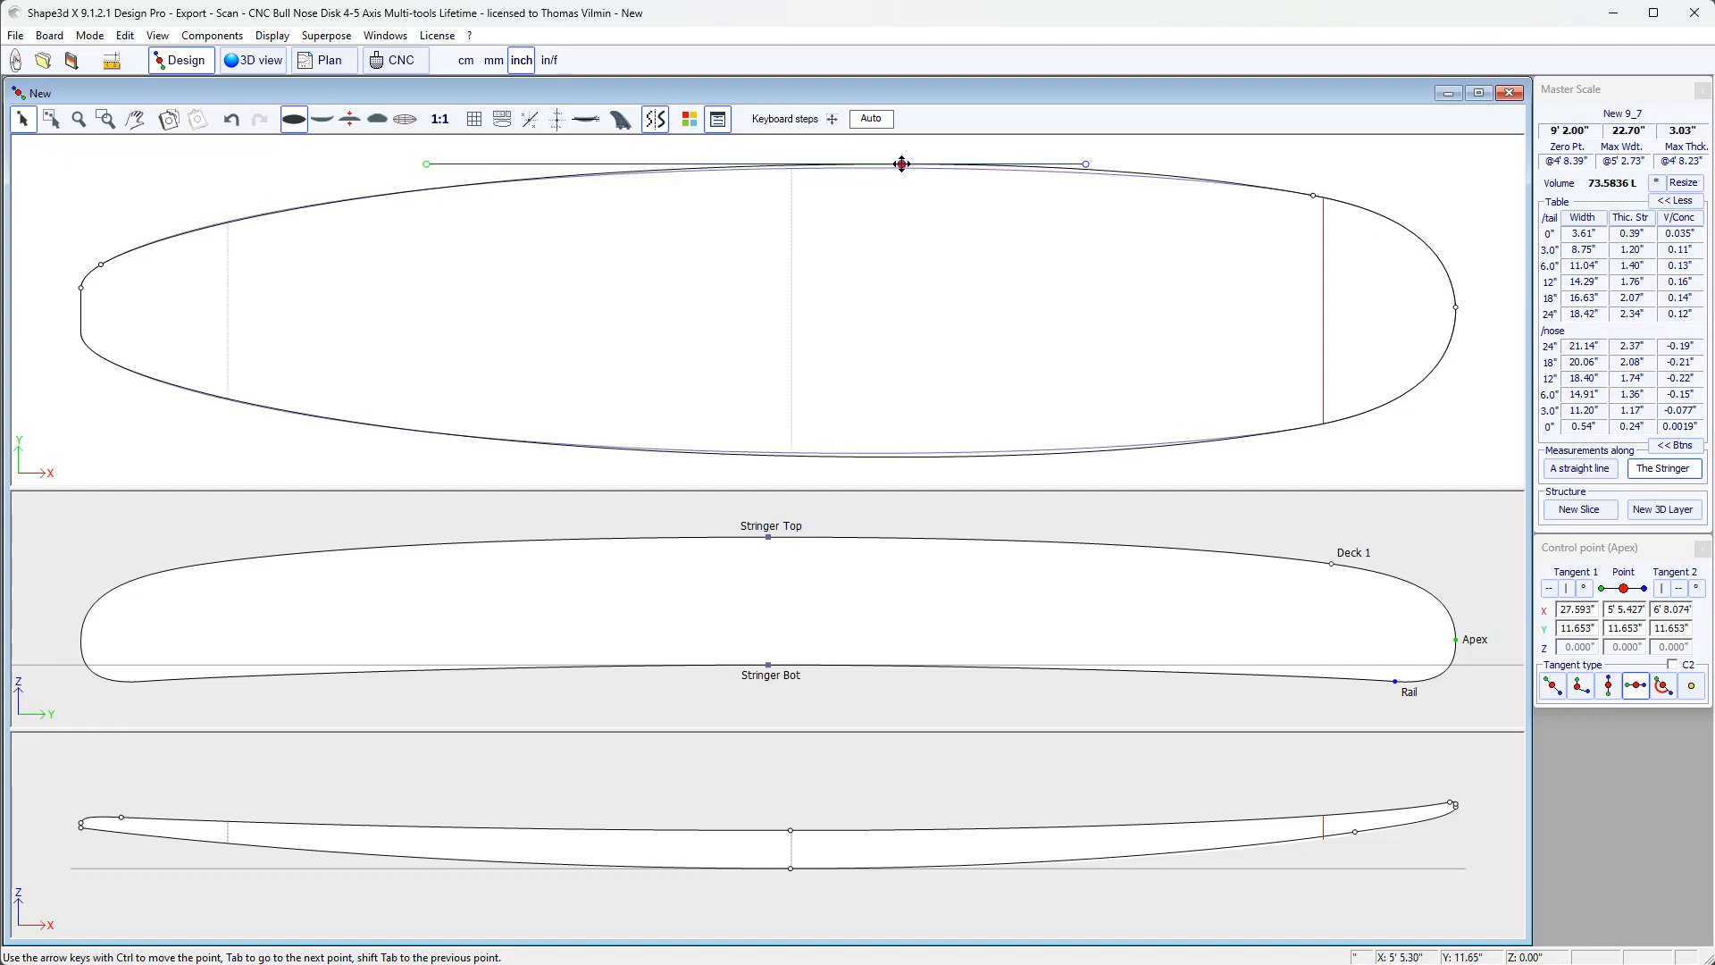
{"action": "left_click_drag", "start_coordinate": [900, 163], "coordinate": [883, 167]}
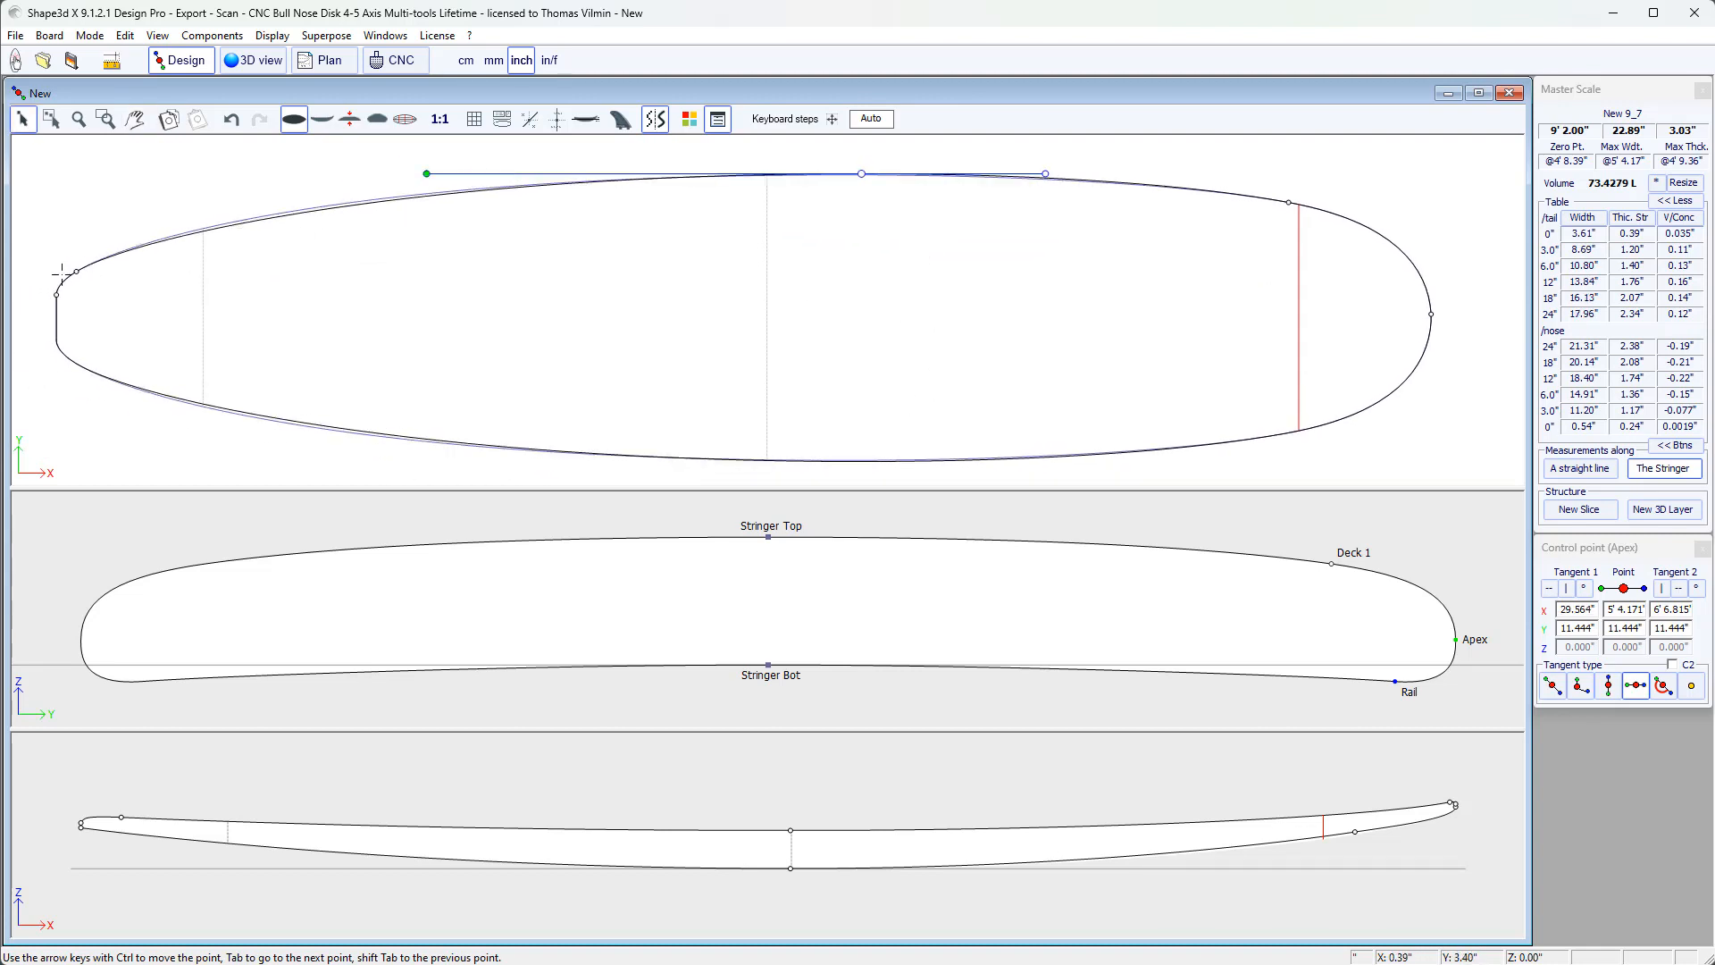
- Delete the outline control point just behind the nose, confirming the warning prompt
{"action": "left_click", "coordinate": [79, 270]}
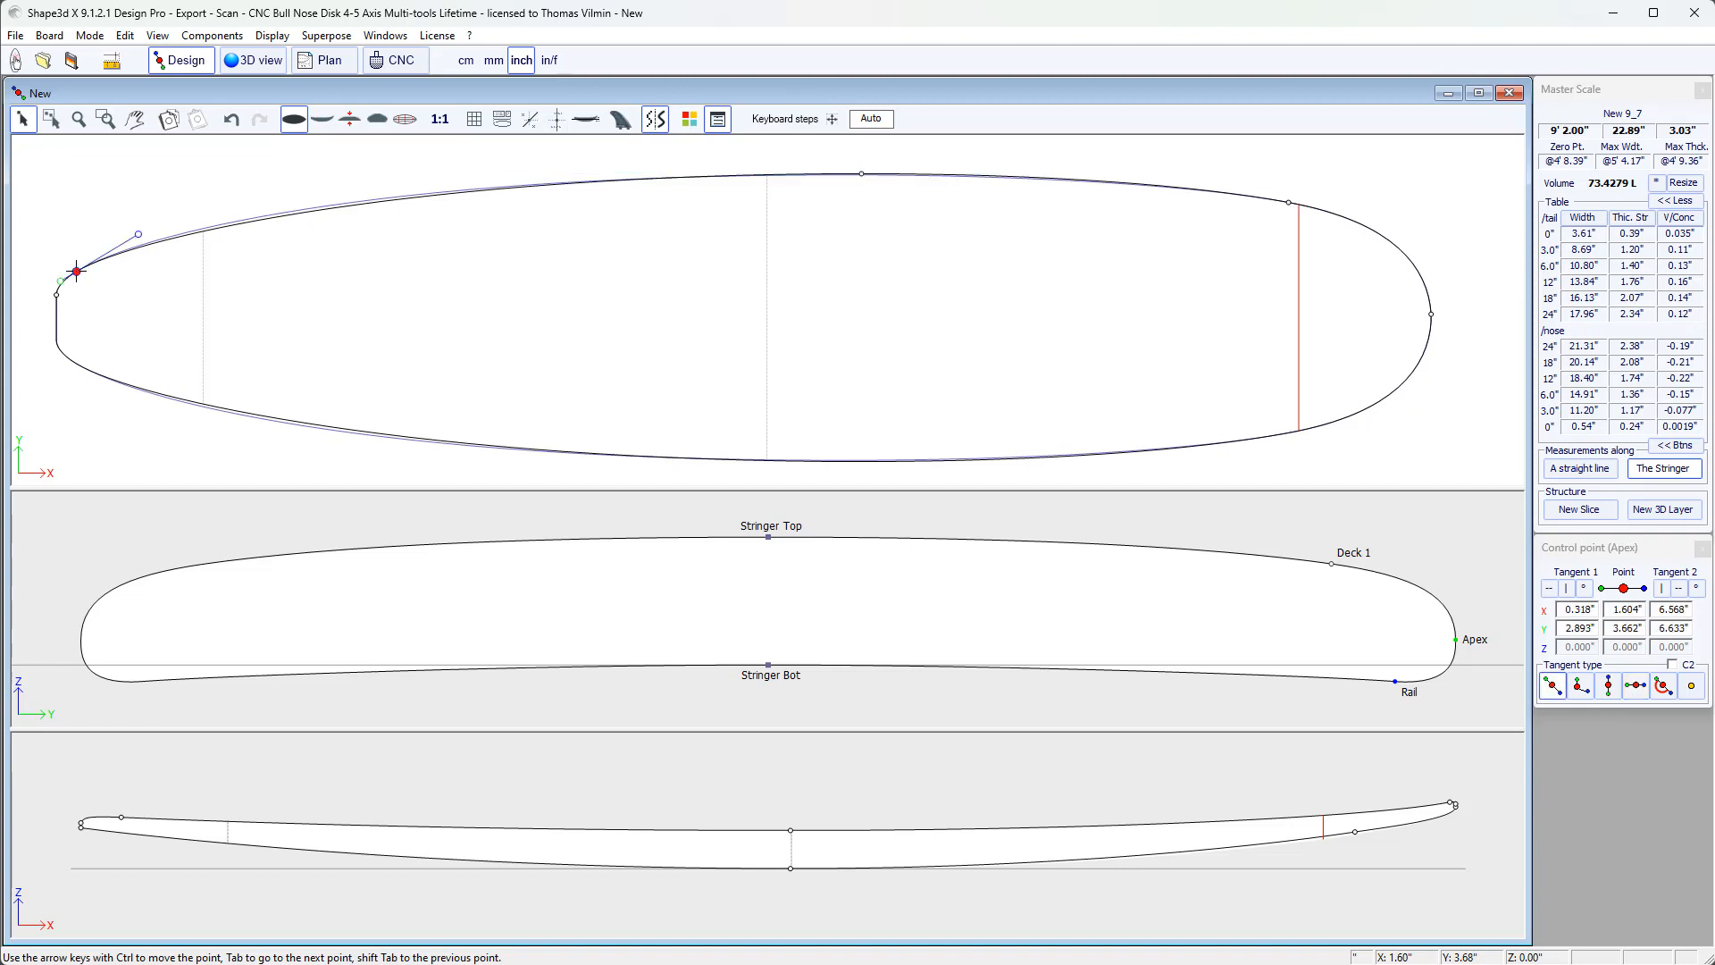
{"action": "right_click", "coordinate": [77, 294]}
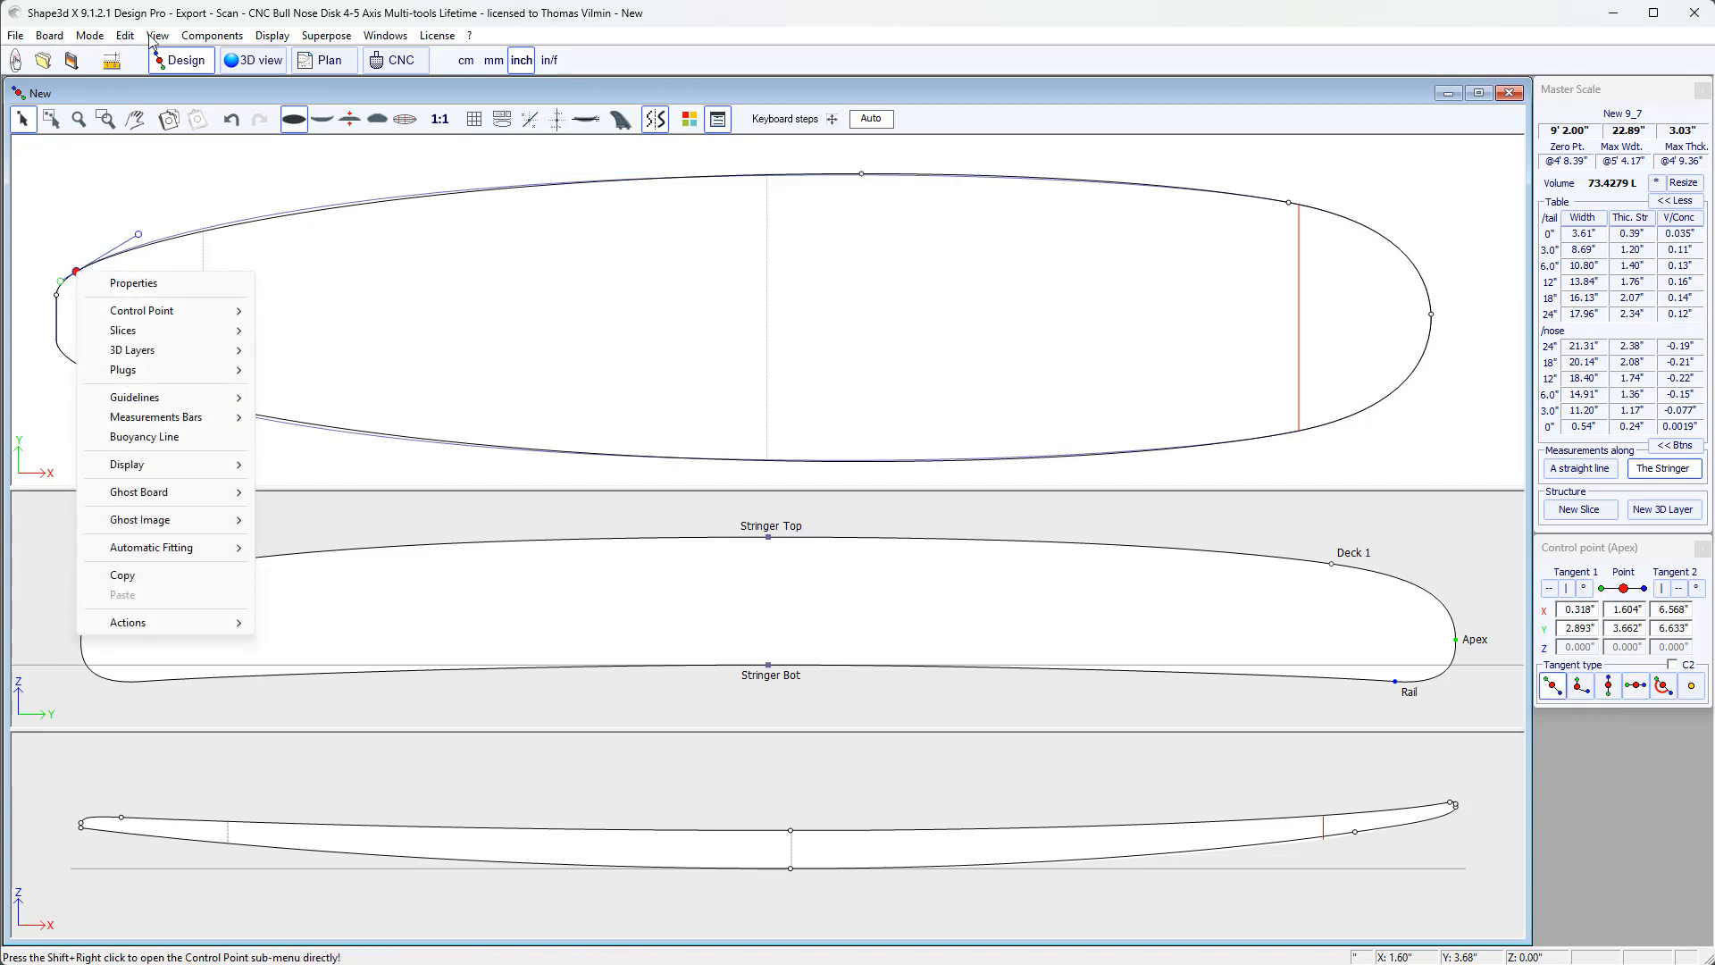
{"action": "left_click", "coordinate": [210, 36]}
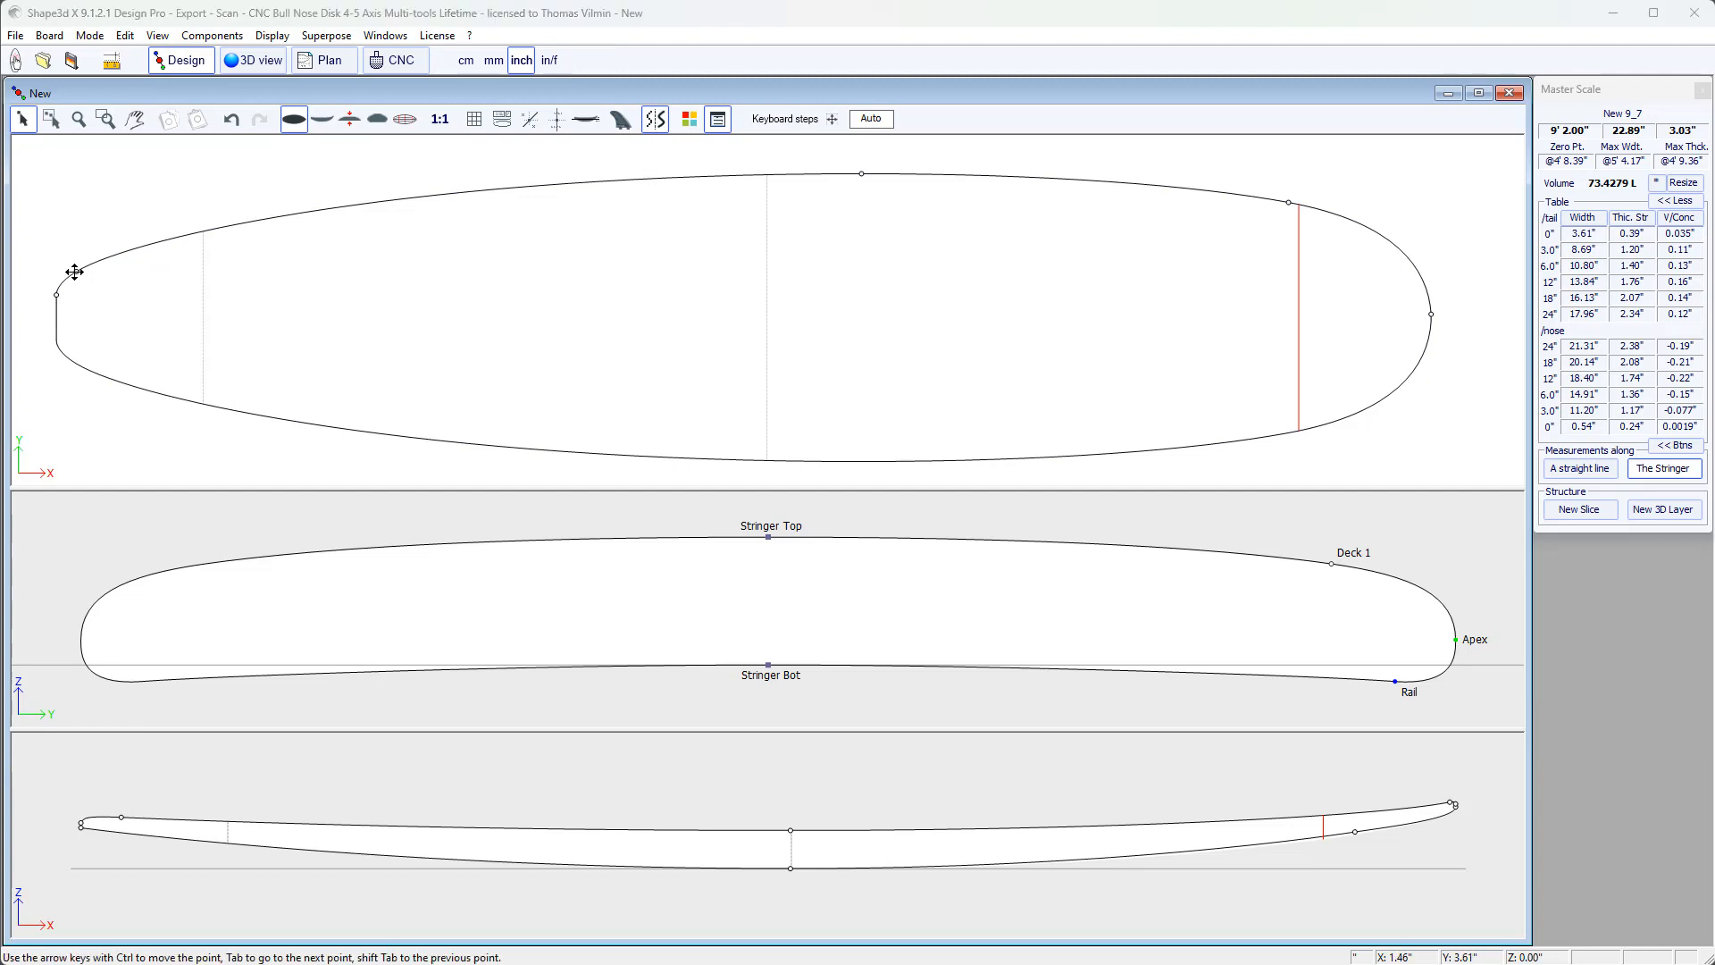
{"action": "right_click", "coordinate": [72, 271]}
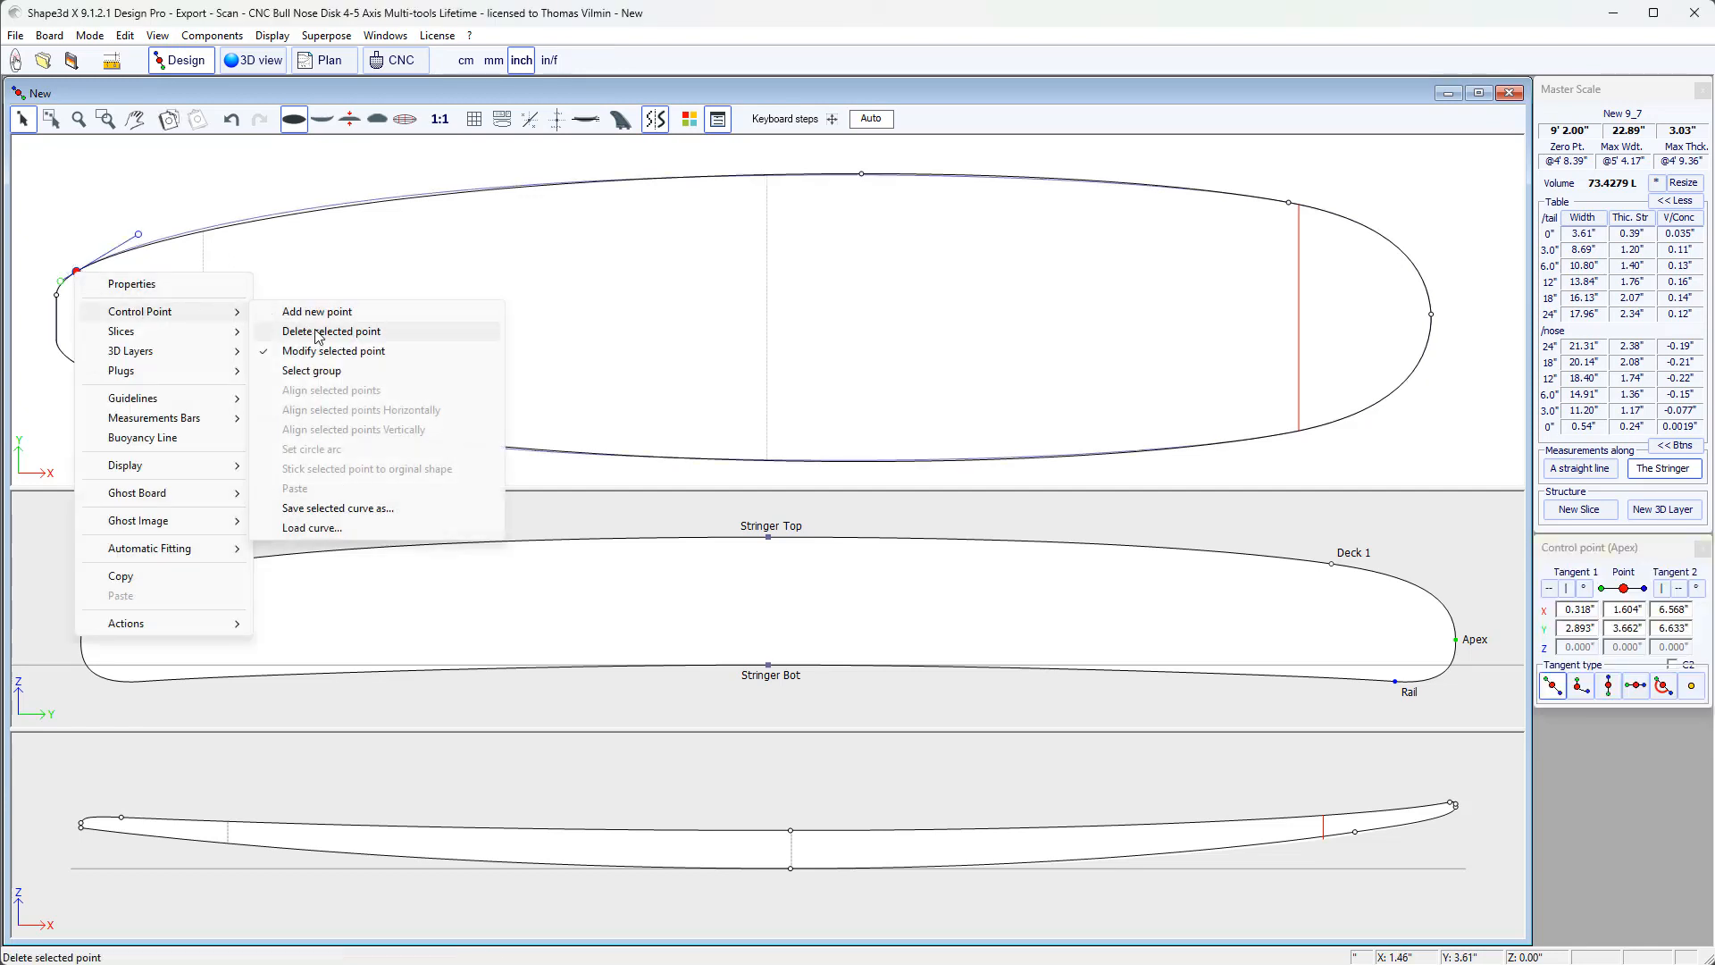
{"action": "left_click", "coordinate": [330, 331]}
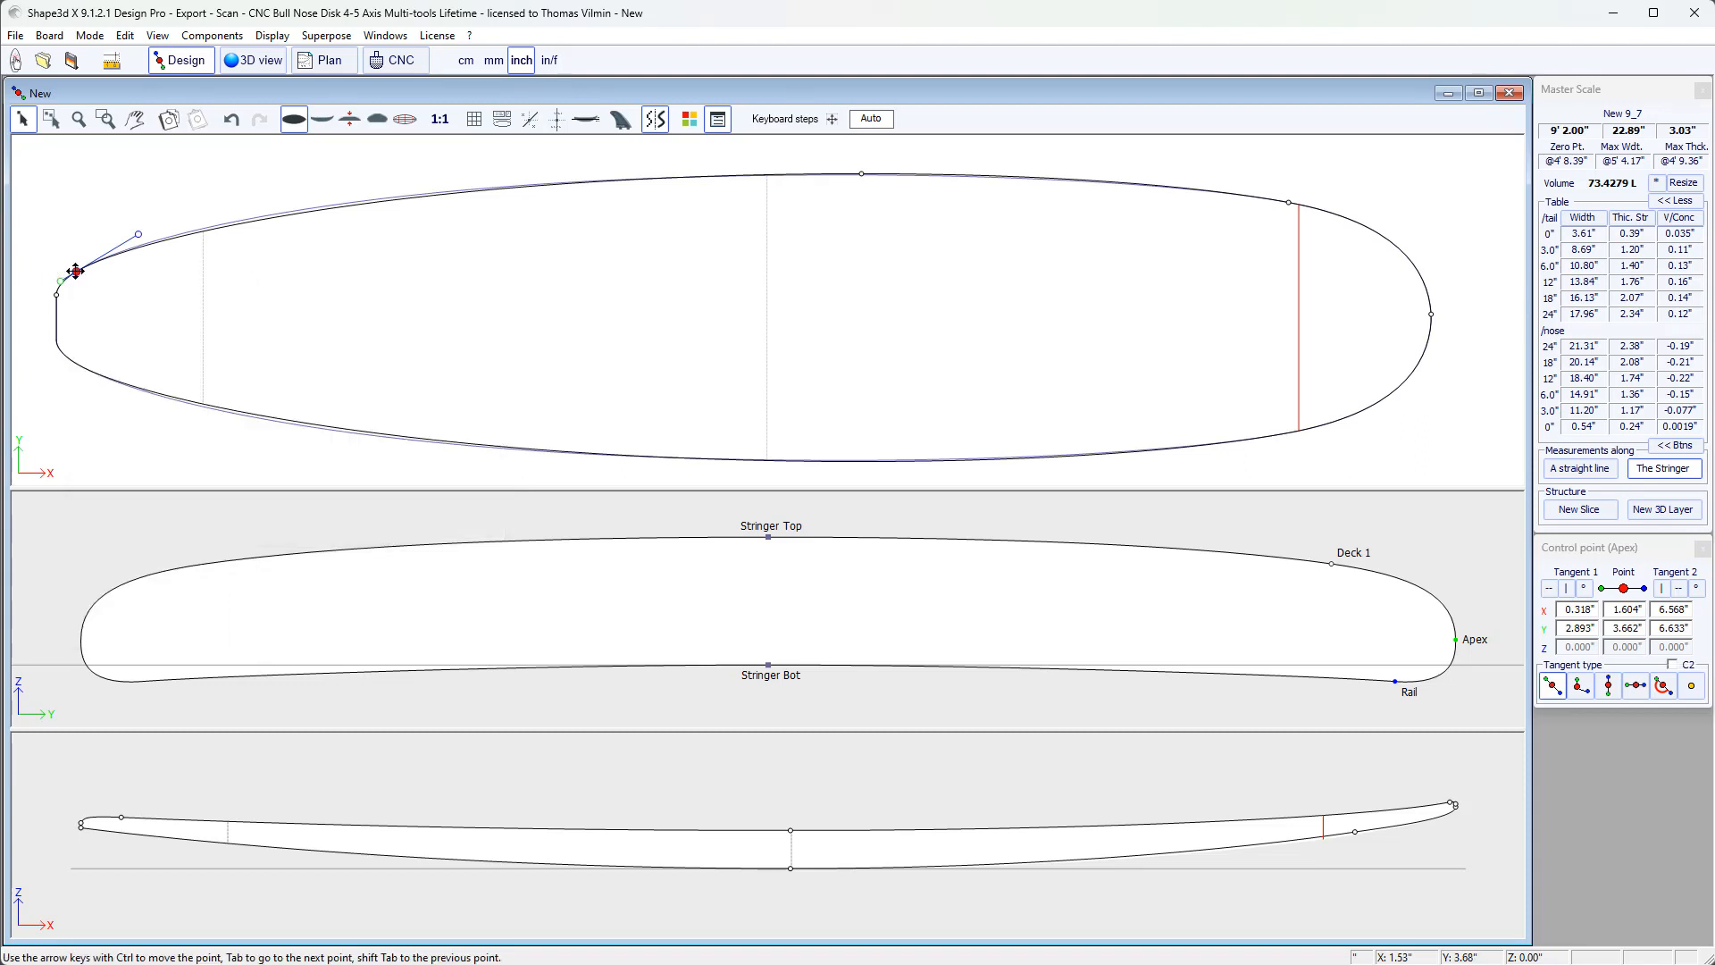
{"action": "right_click", "coordinate": [75, 272]}
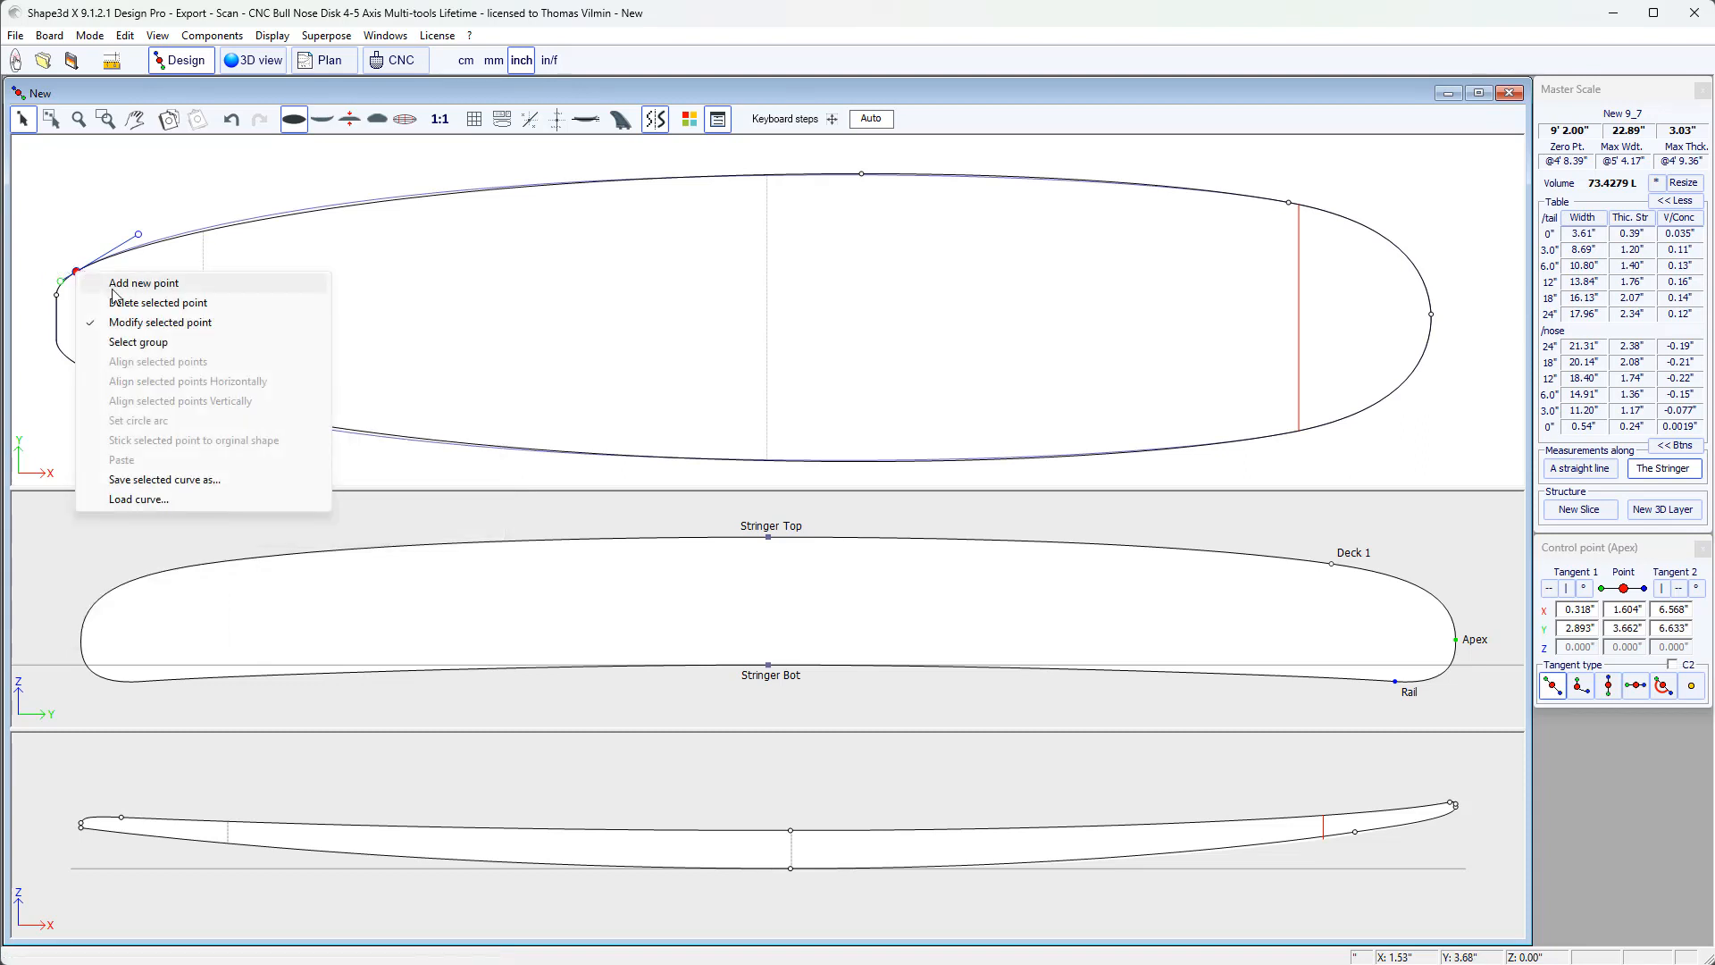
{"action": "mouse_move", "coordinate": [158, 302]}
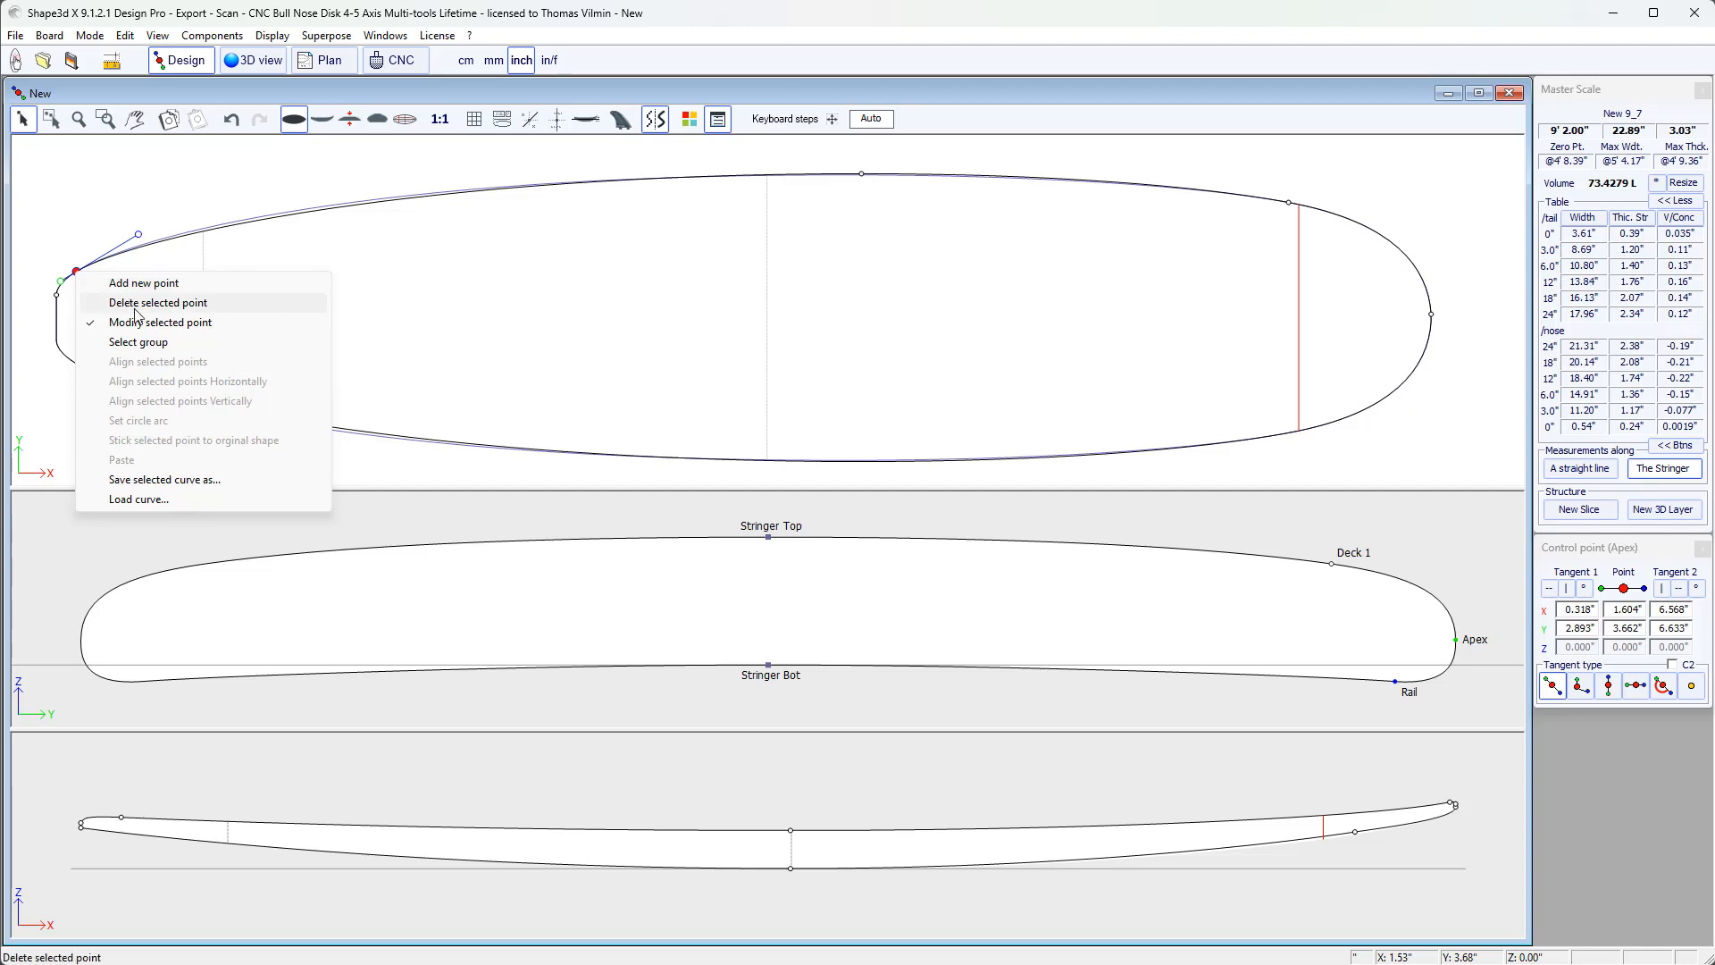
{"action": "mouse_move", "coordinate": [148, 308]}
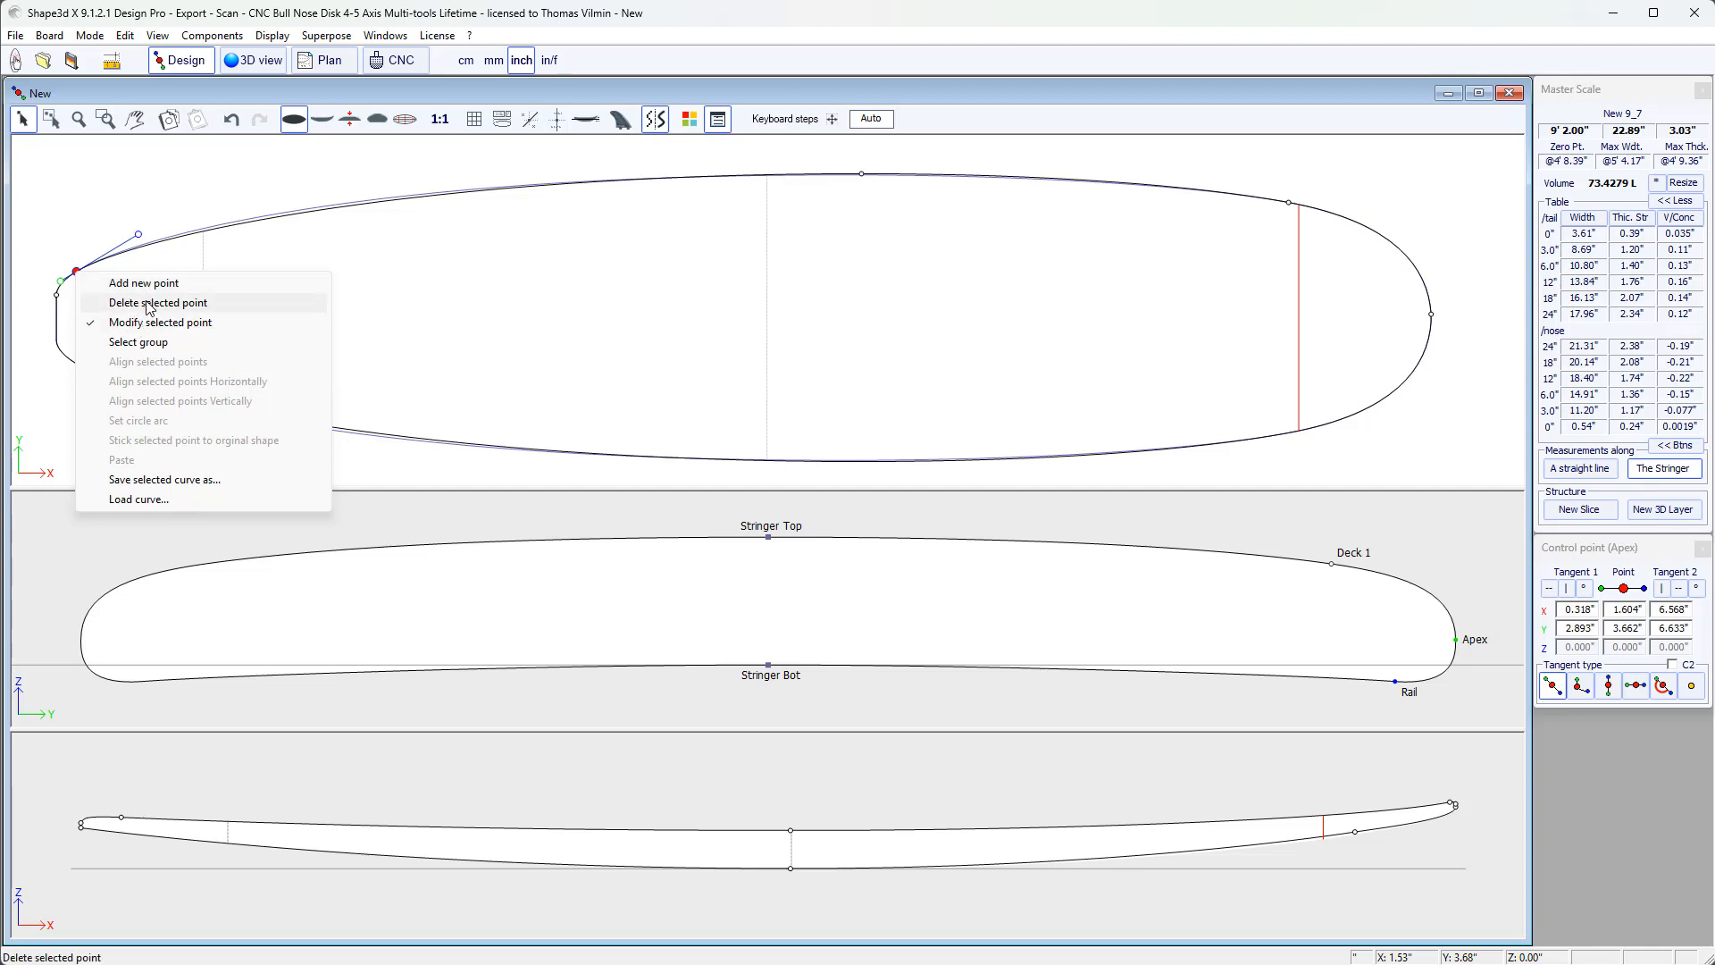
{"action": "mouse_move", "coordinate": [157, 282]}
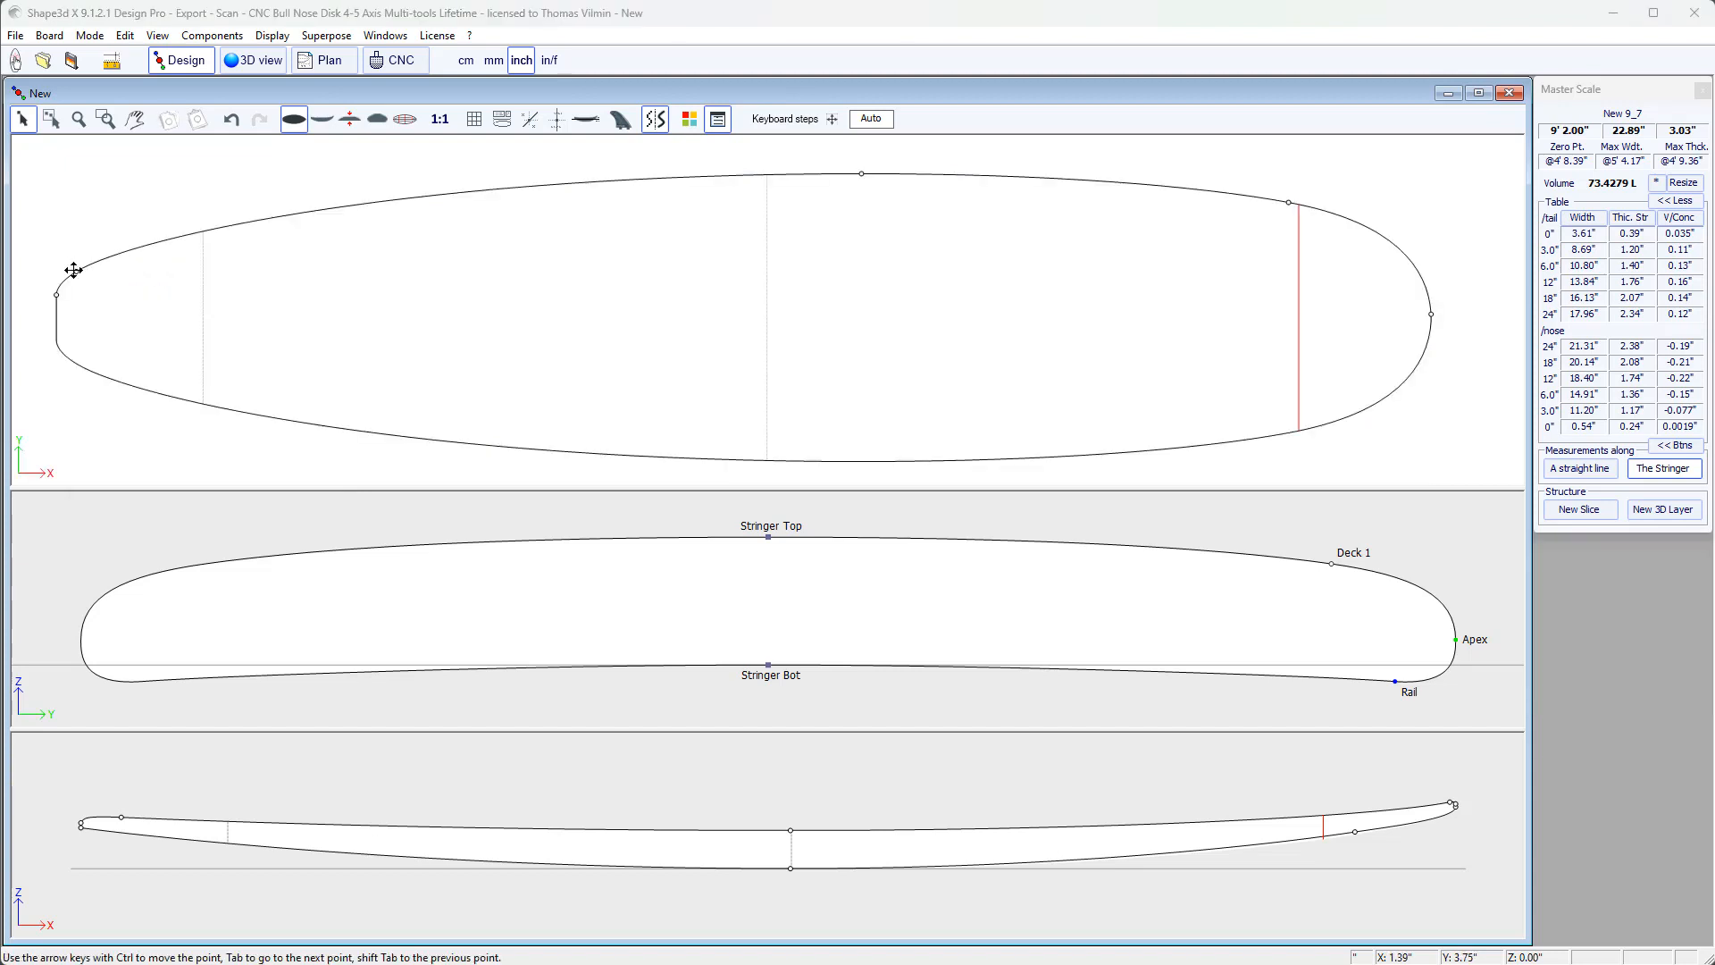
{"action": "left_click", "coordinate": [73, 271]}
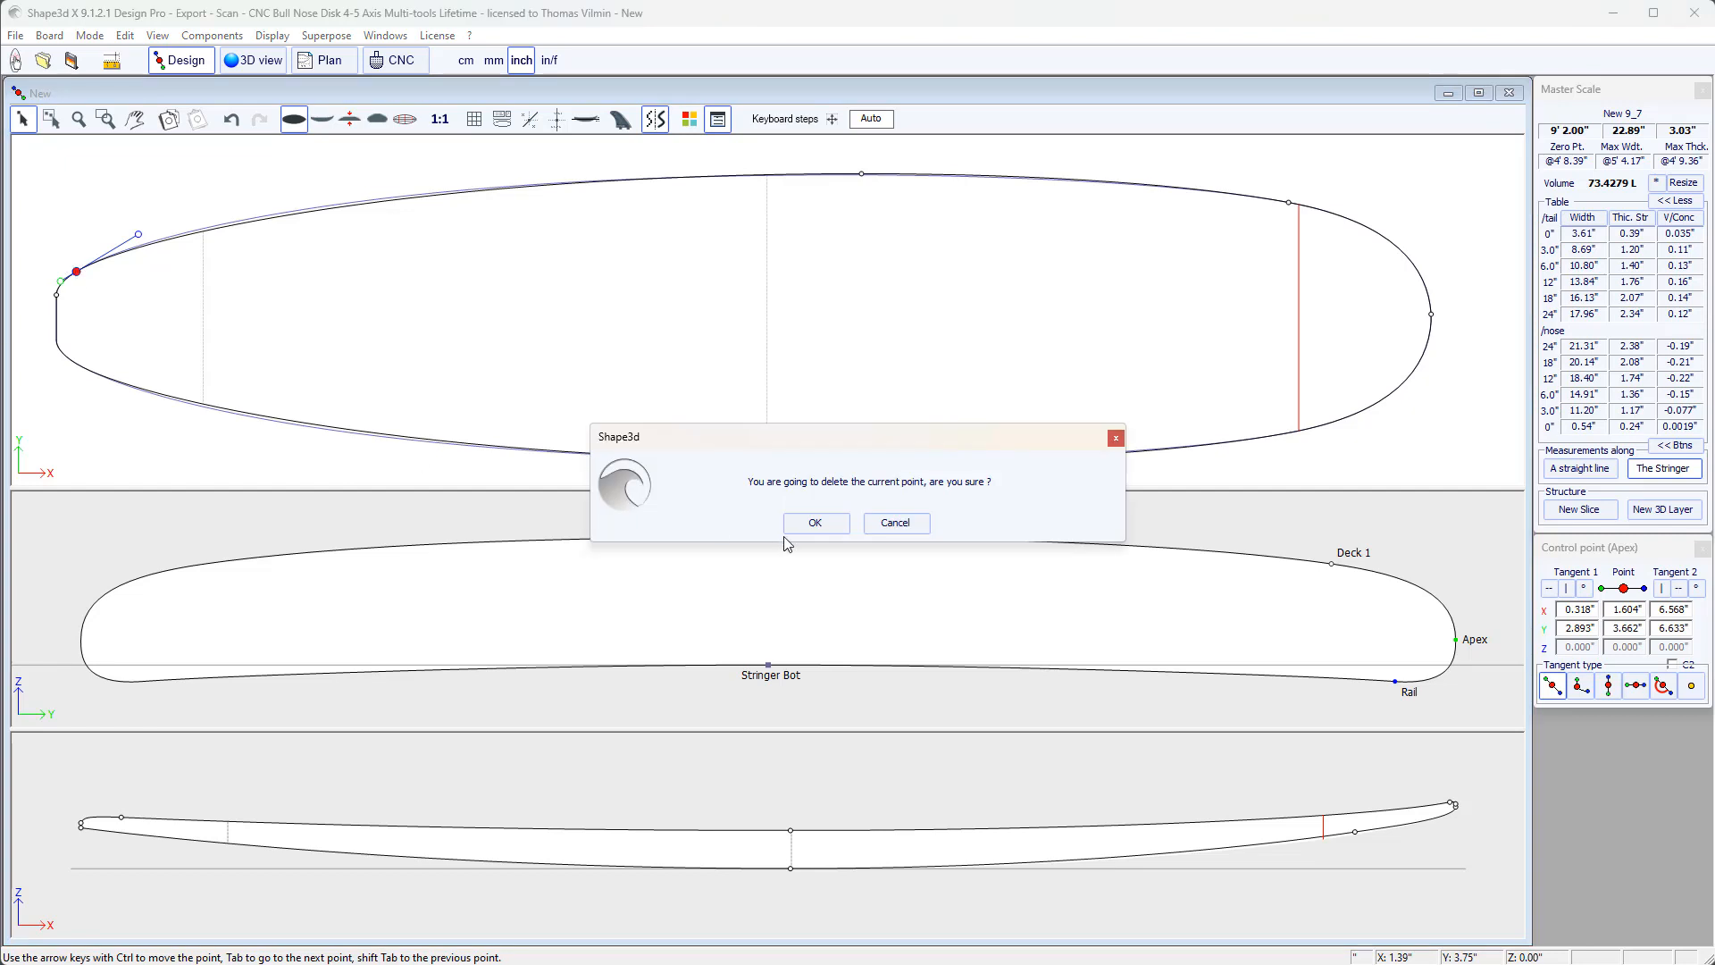
{"action": "left_click", "coordinate": [815, 521]}
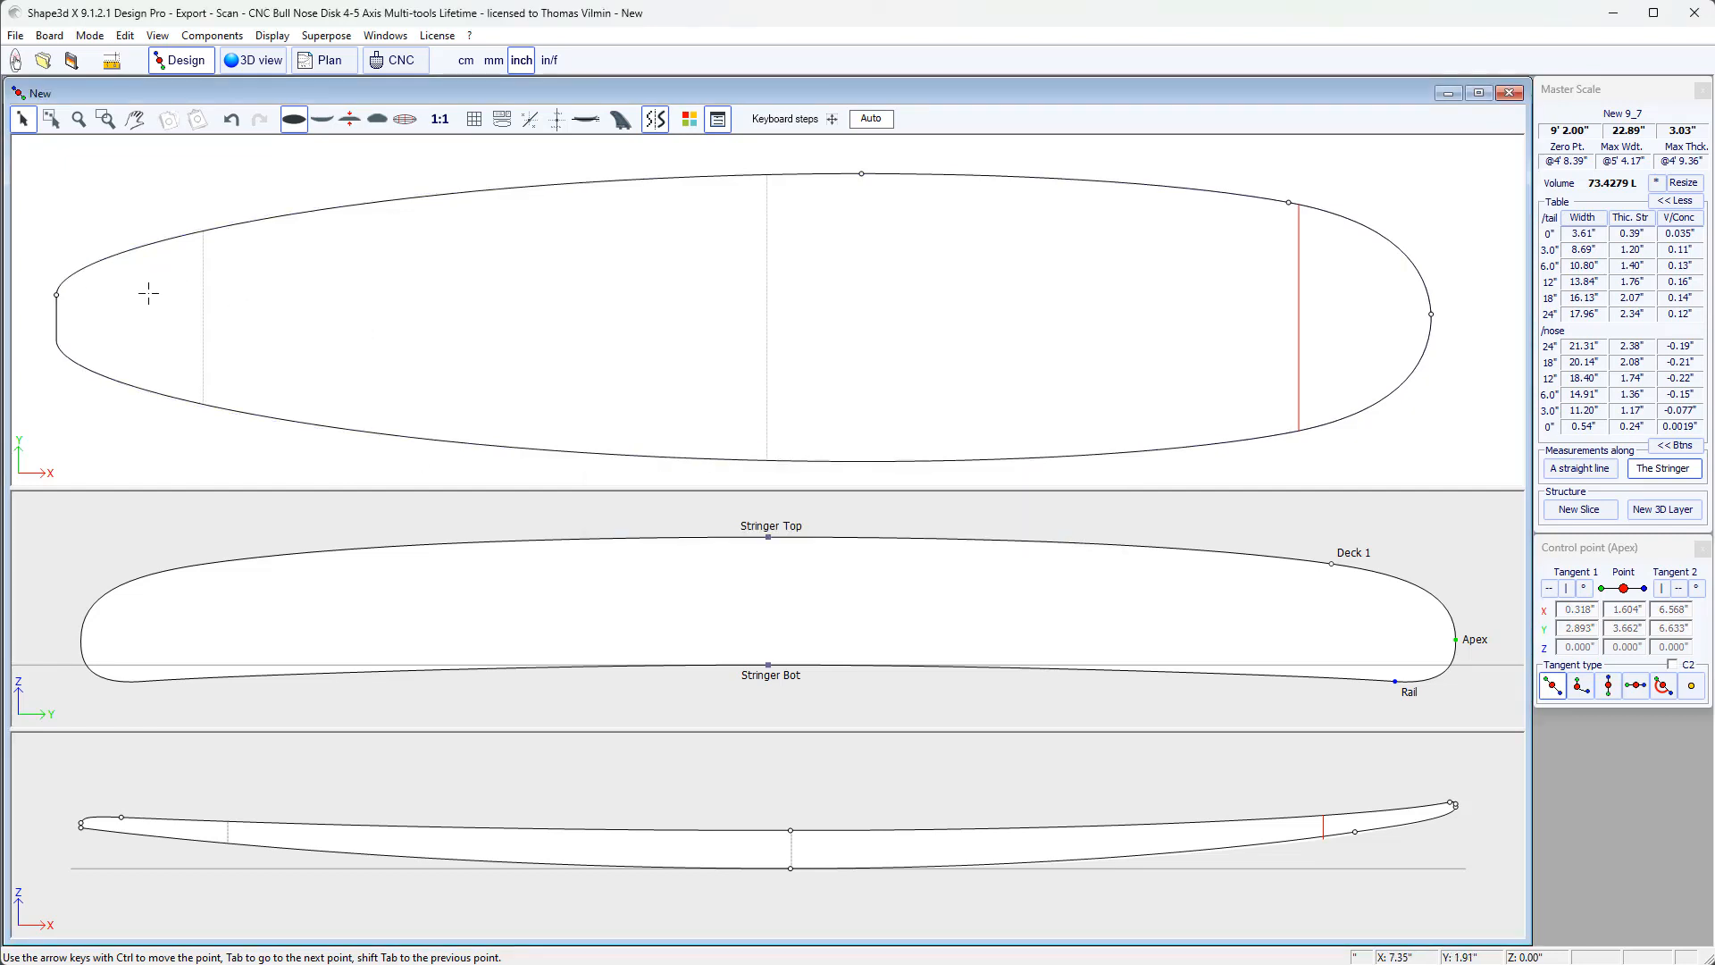
{"action": "left_click", "coordinate": [56, 295]}
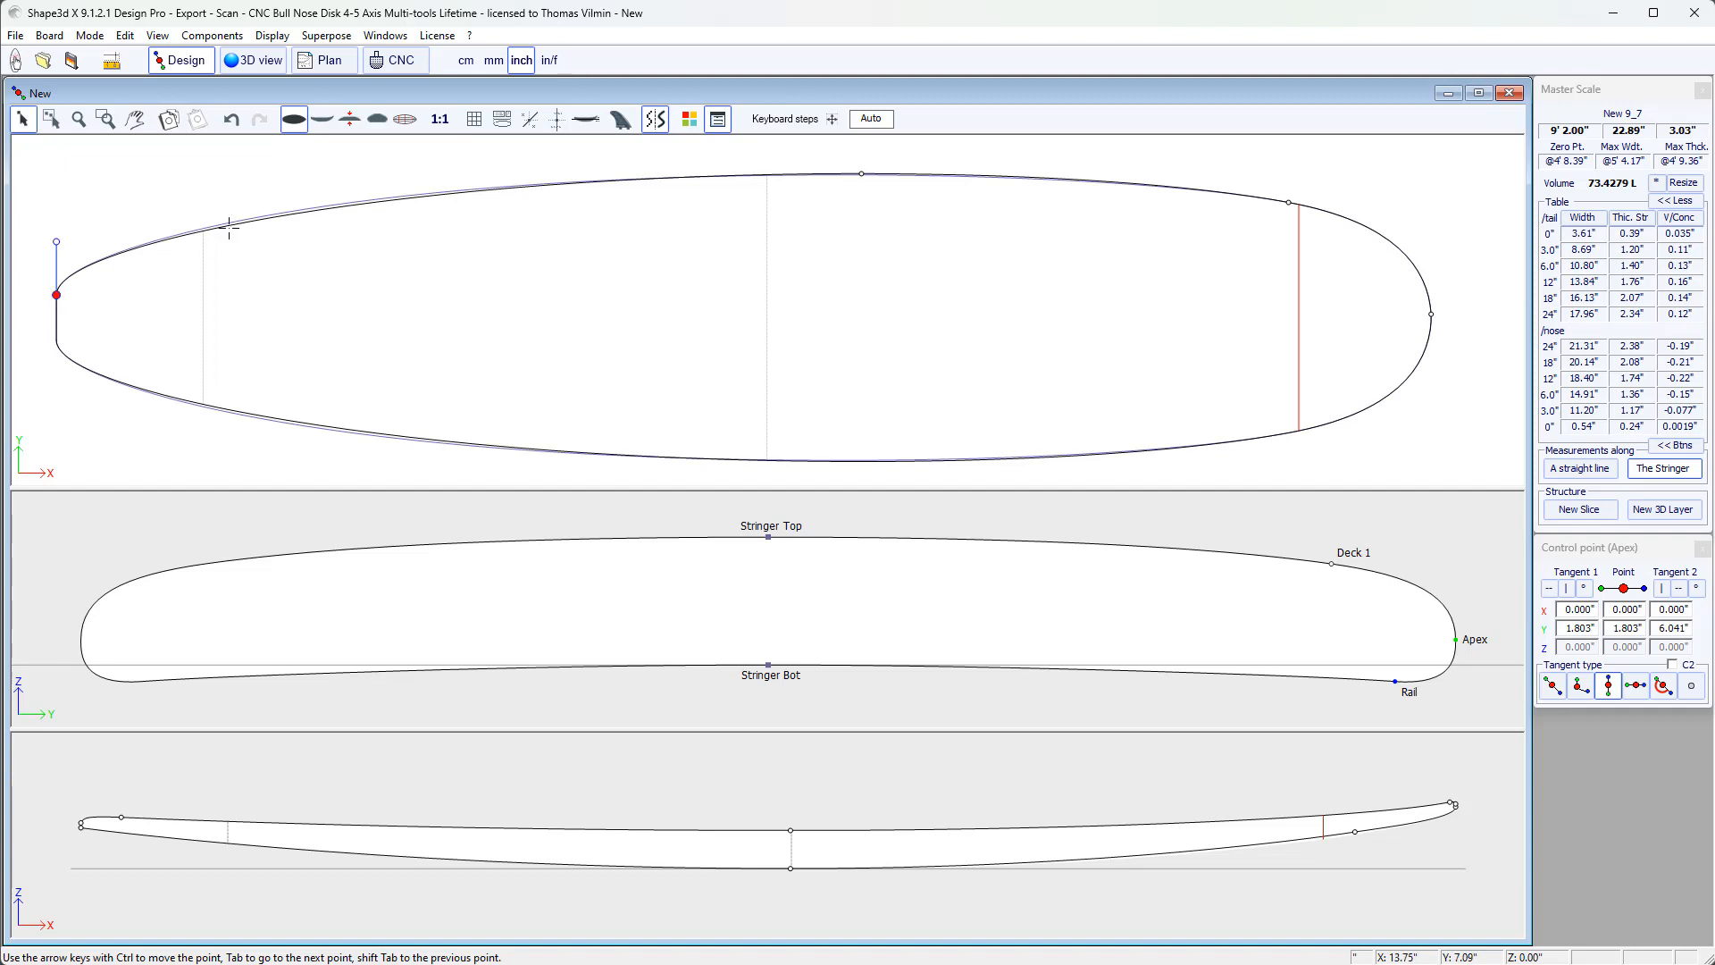
- Insert an outline control point at X 14.000" from the nose and set its tangent type for a smooth curve
{"action": "right_click", "coordinate": [225, 225]}
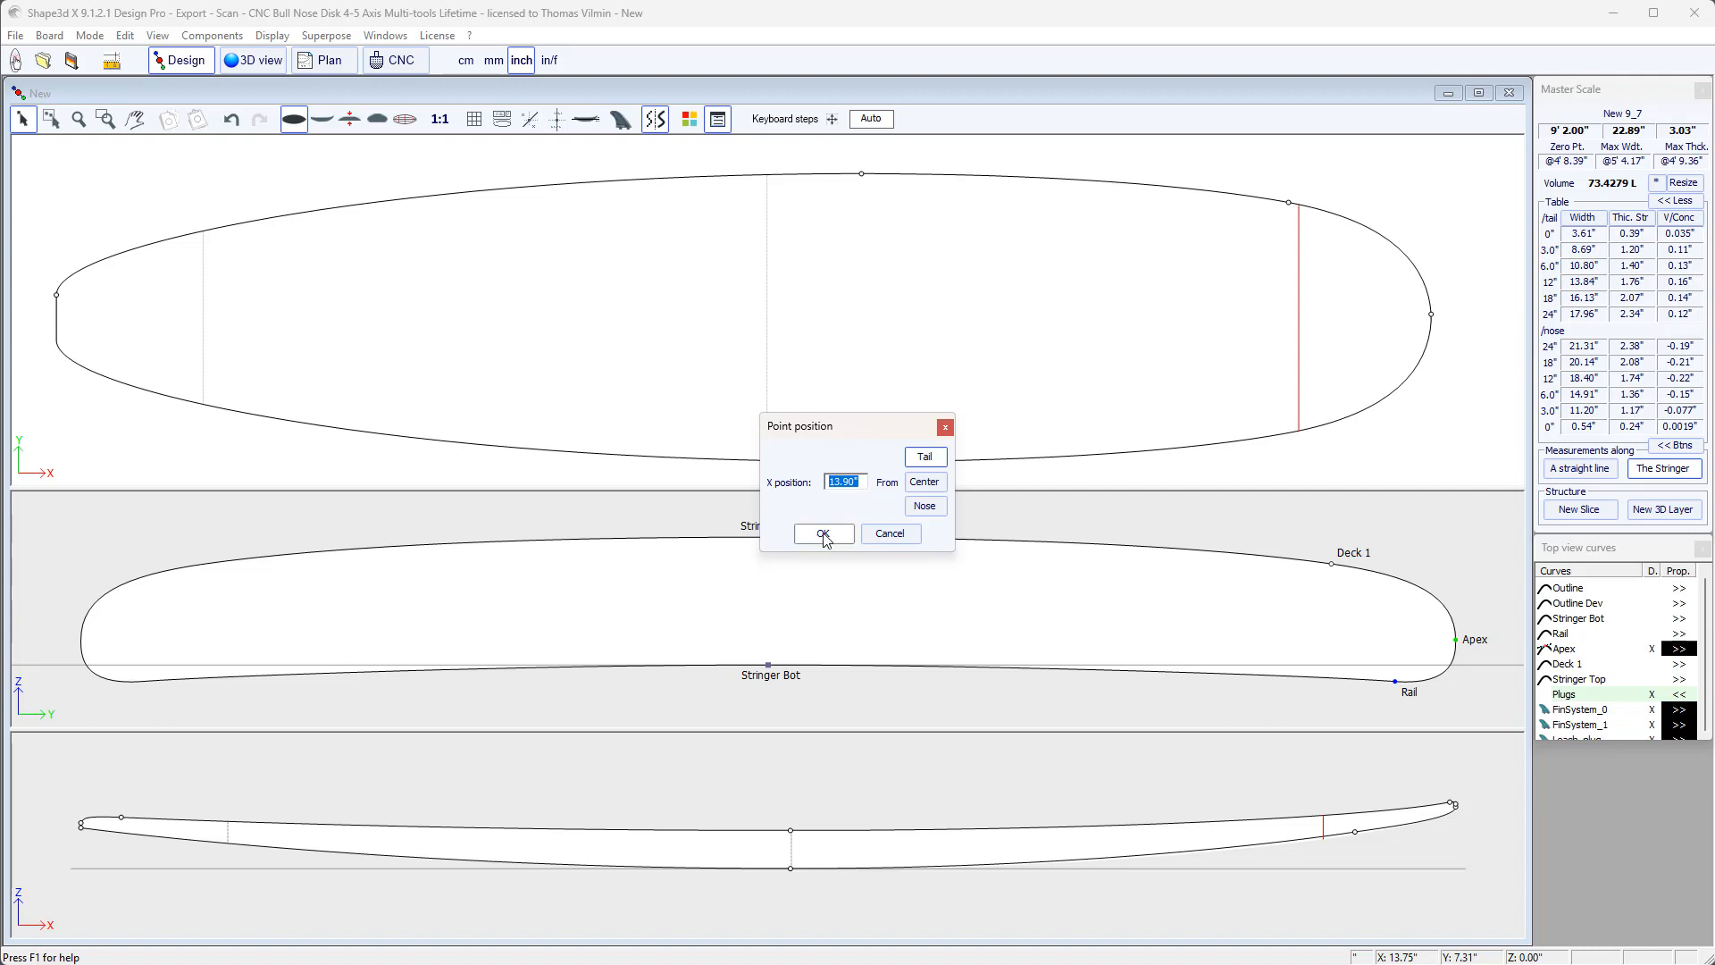
{"action": "left_click", "coordinate": [822, 533]}
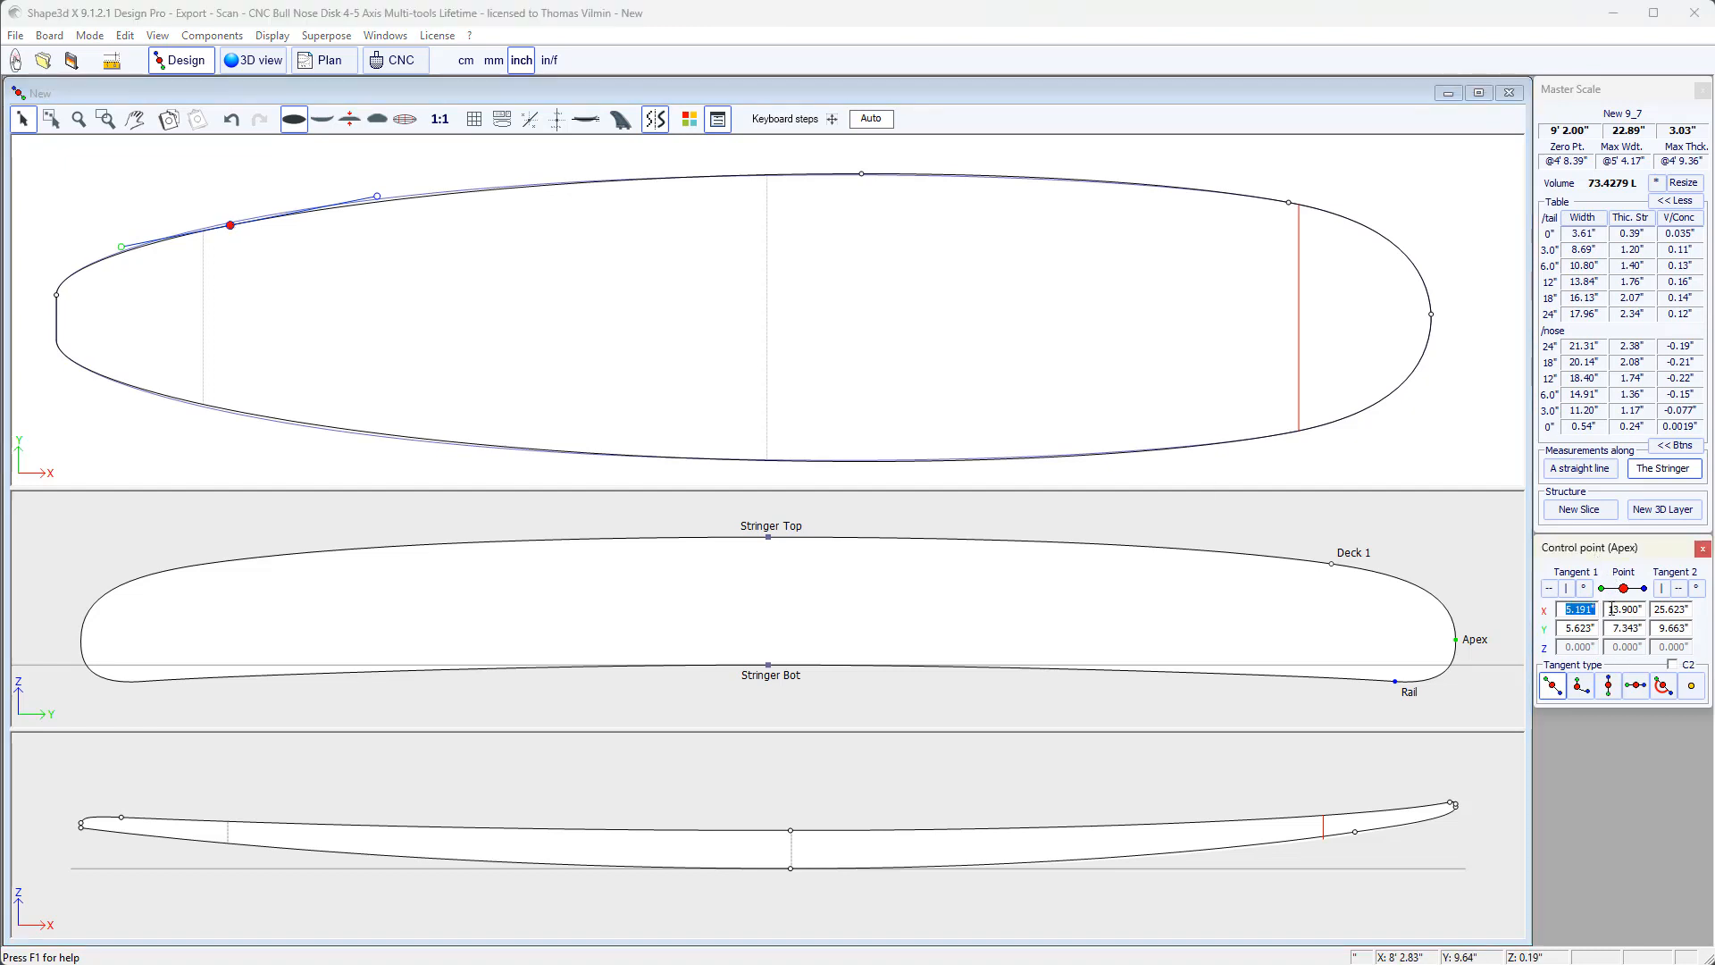
{"action": "left_click", "coordinate": [1622, 607]}
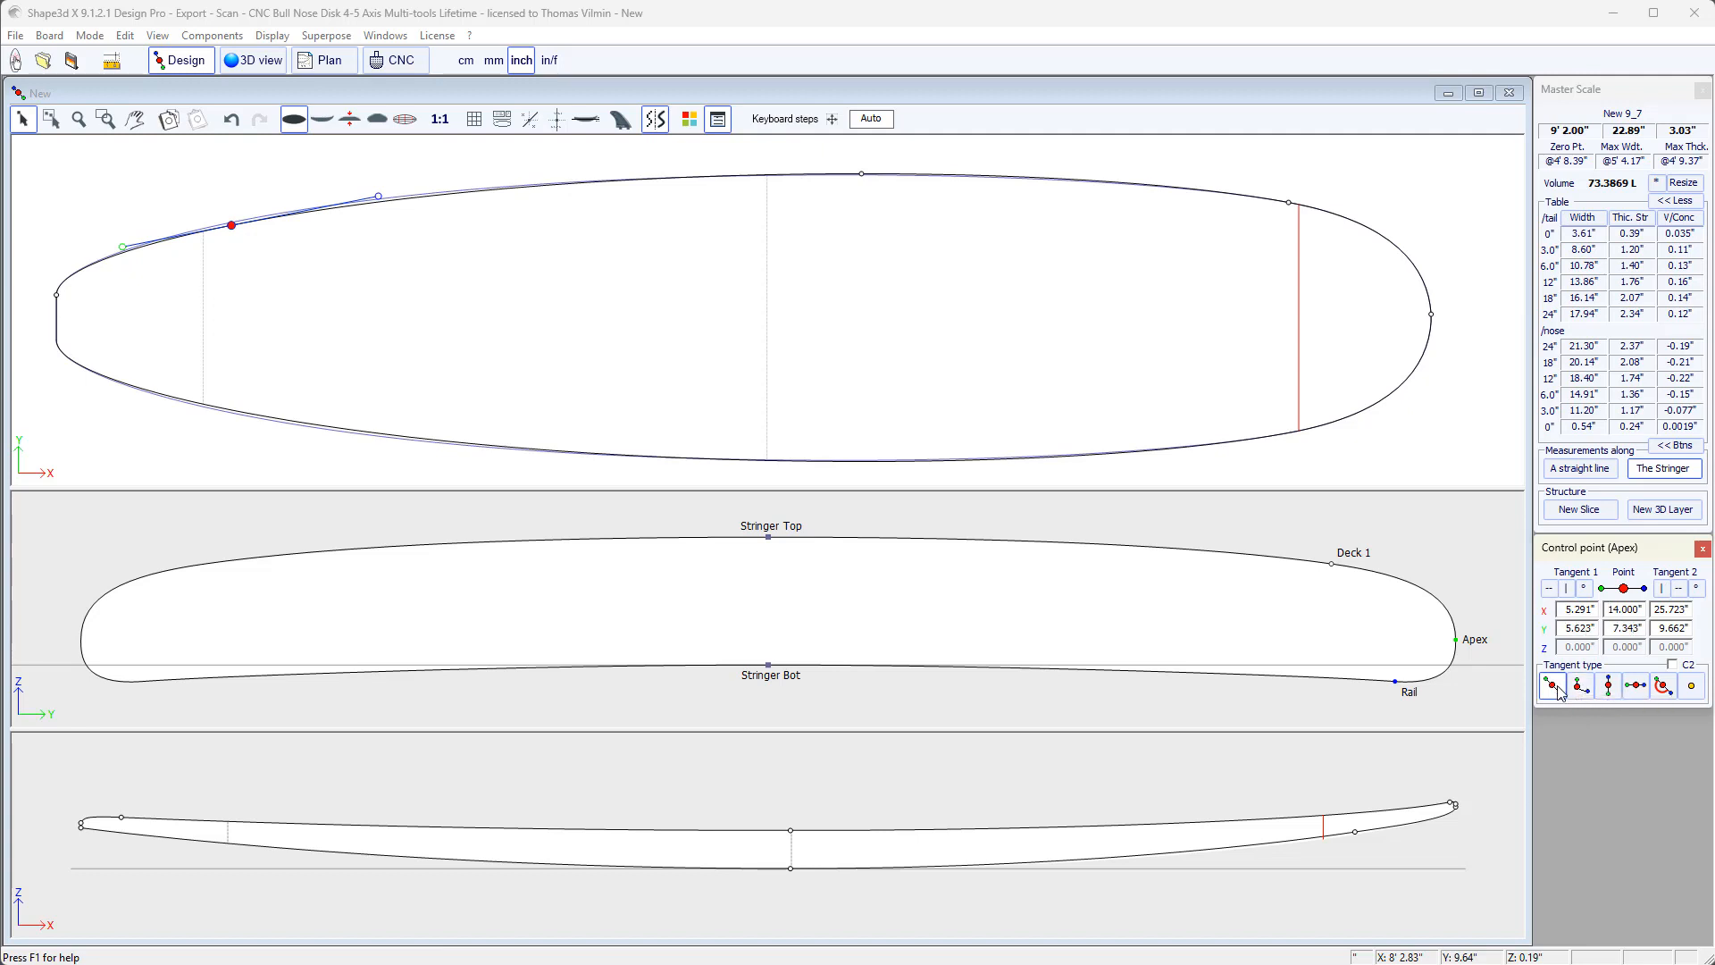
{"action": "mouse_move", "coordinate": [1554, 684]}
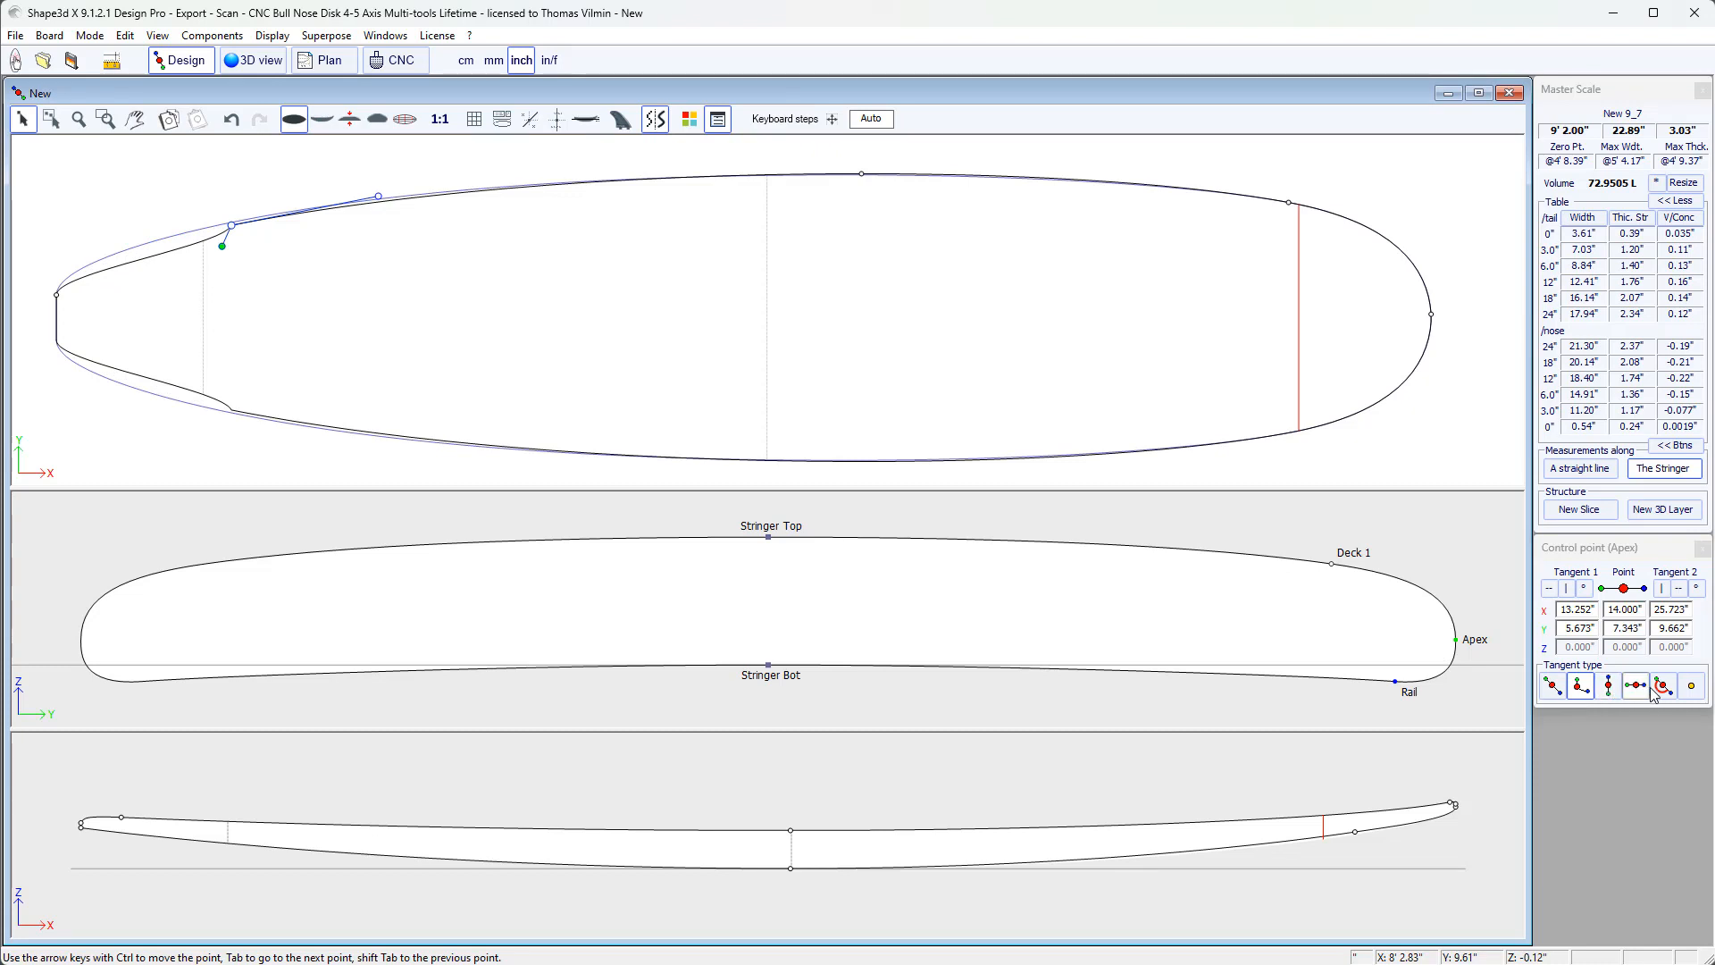
{"action": "left_click", "coordinate": [1665, 687]}
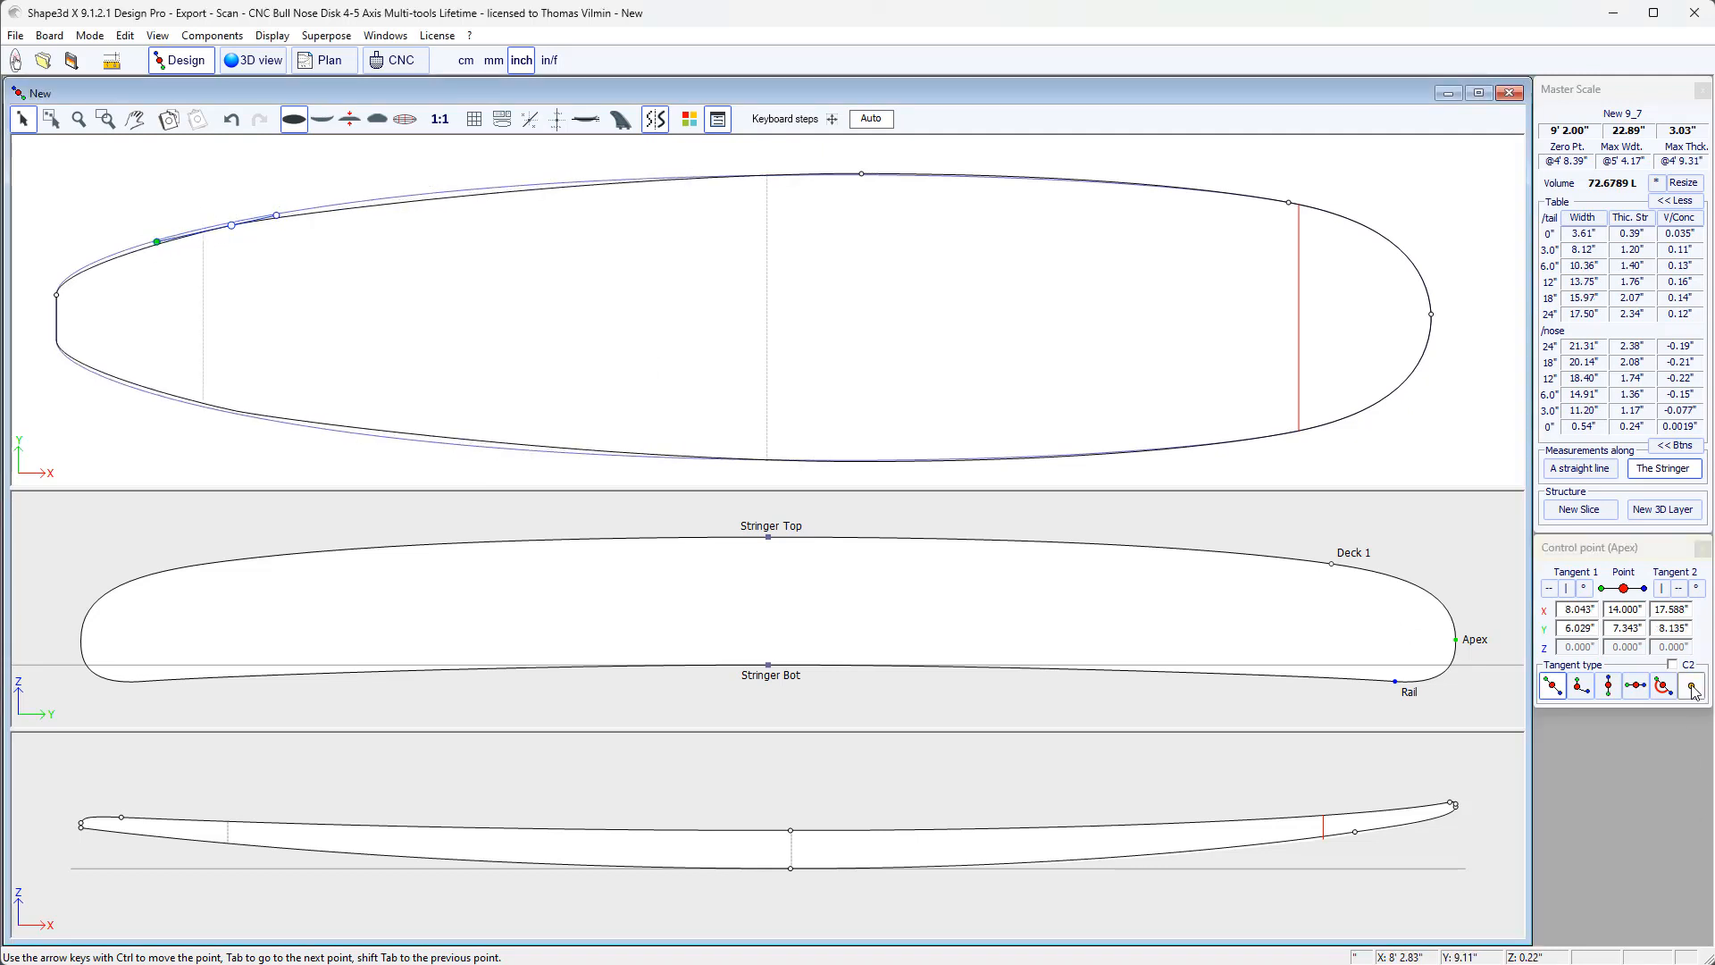
{"action": "mouse_move", "coordinate": [1688, 686]}
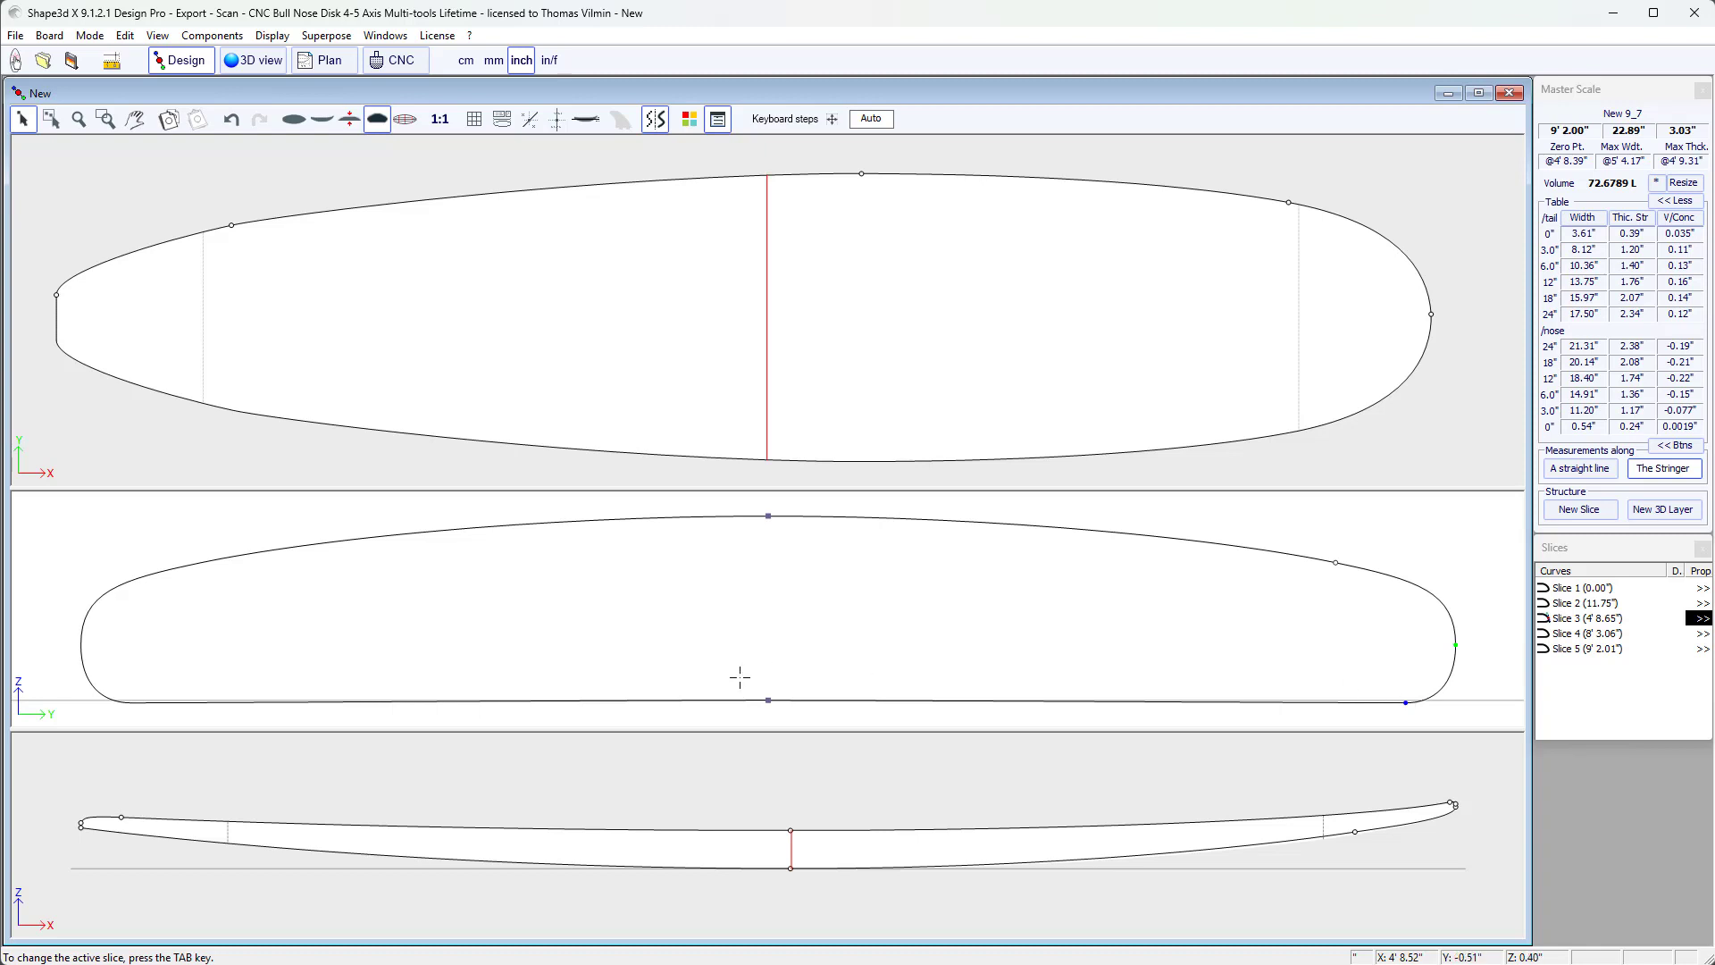
{"action": "mouse_move", "coordinate": [209, 336]}
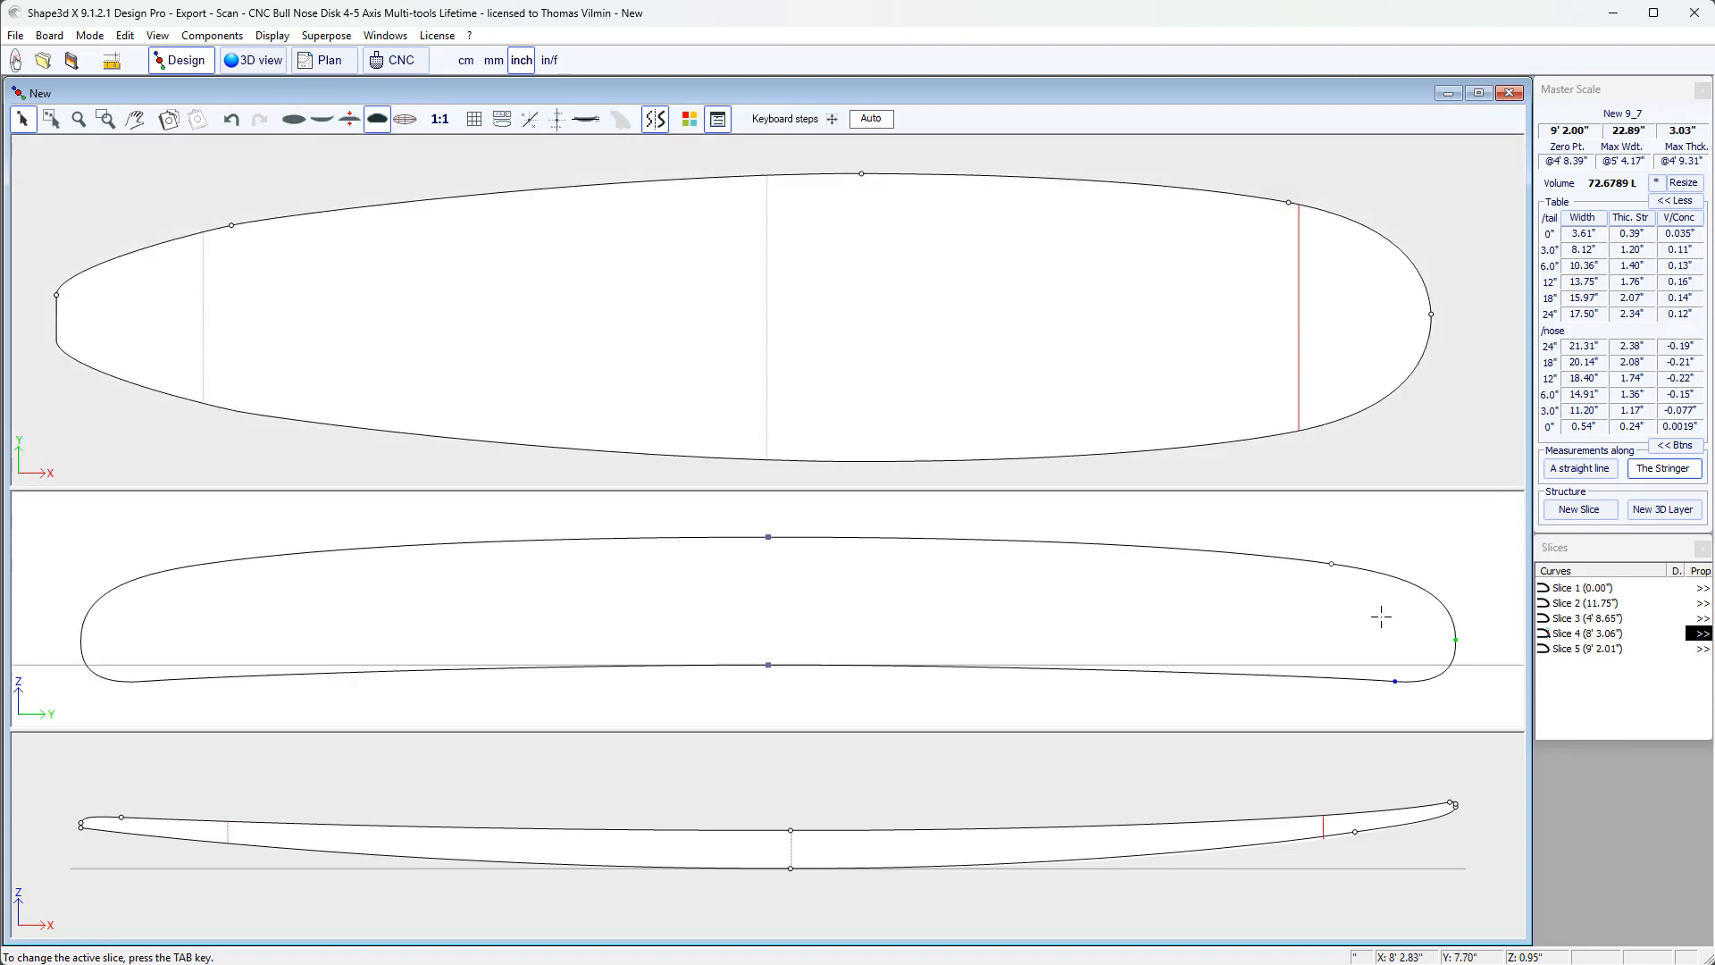
{"action": "mouse_move", "coordinate": [1329, 584]}
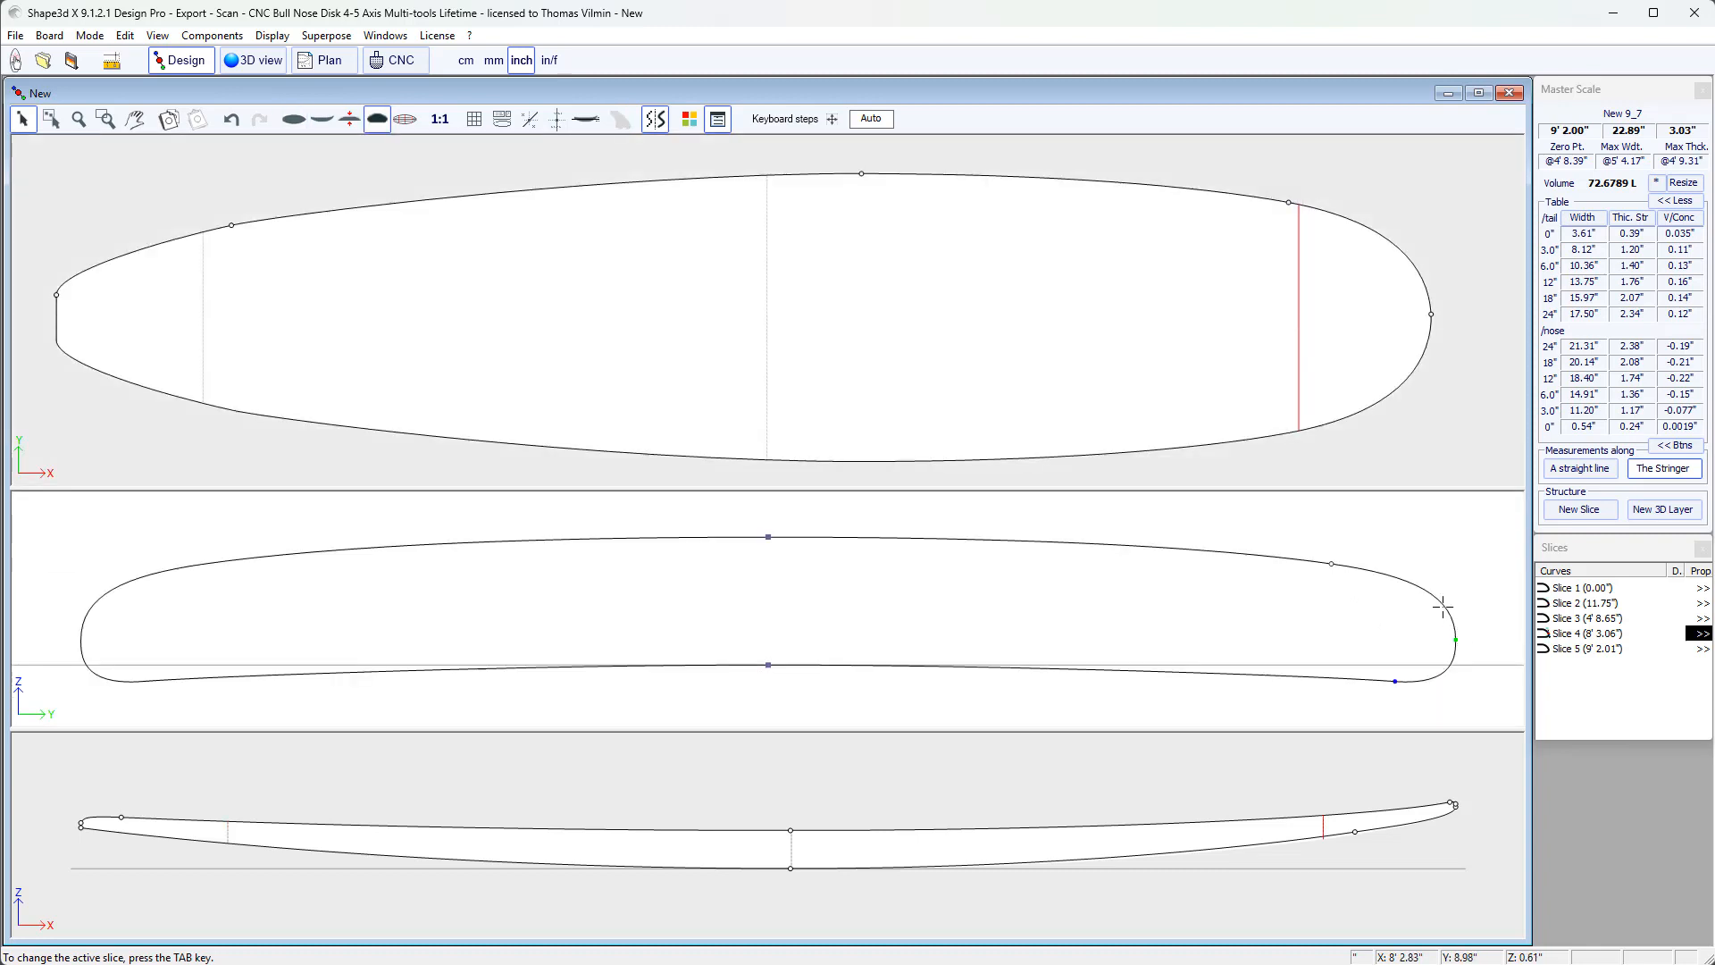
{"action": "mouse_move", "coordinate": [1312, 551]}
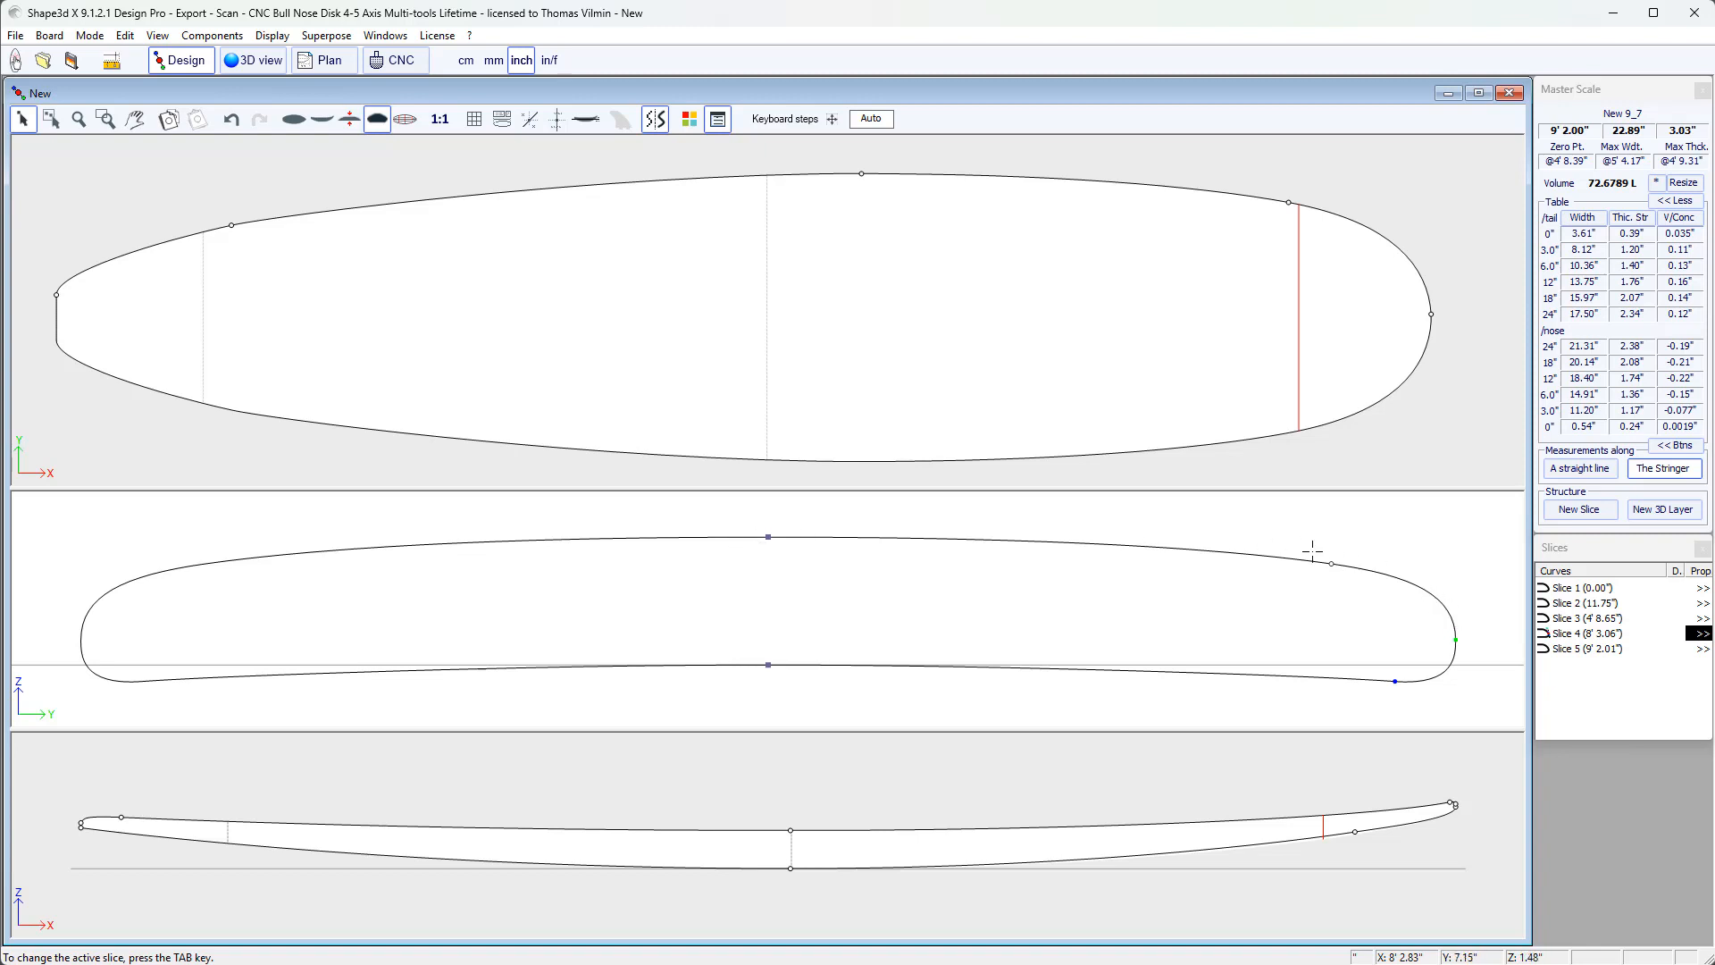
- Adjust the Slice 4 rail point's tangent handles and nudge the neighbouring deck point
{"action": "left_click", "coordinate": [1329, 563]}
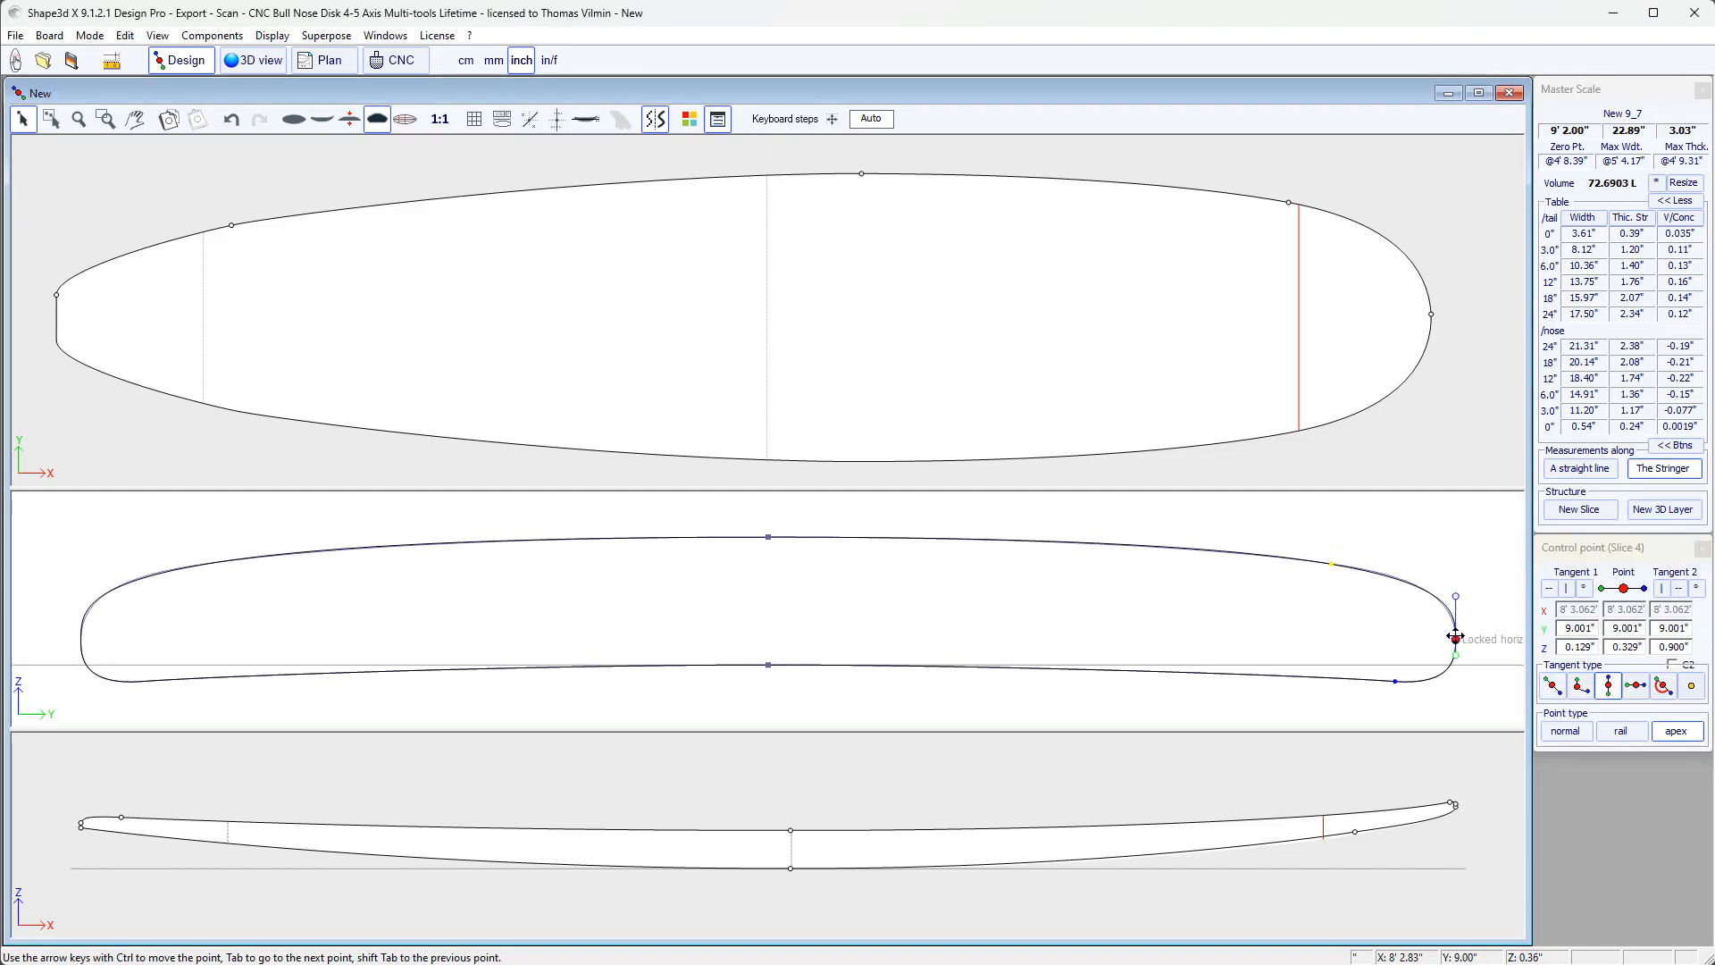
{"action": "left_click_drag", "start_coordinate": [1456, 640], "coordinate": [1456, 536]}
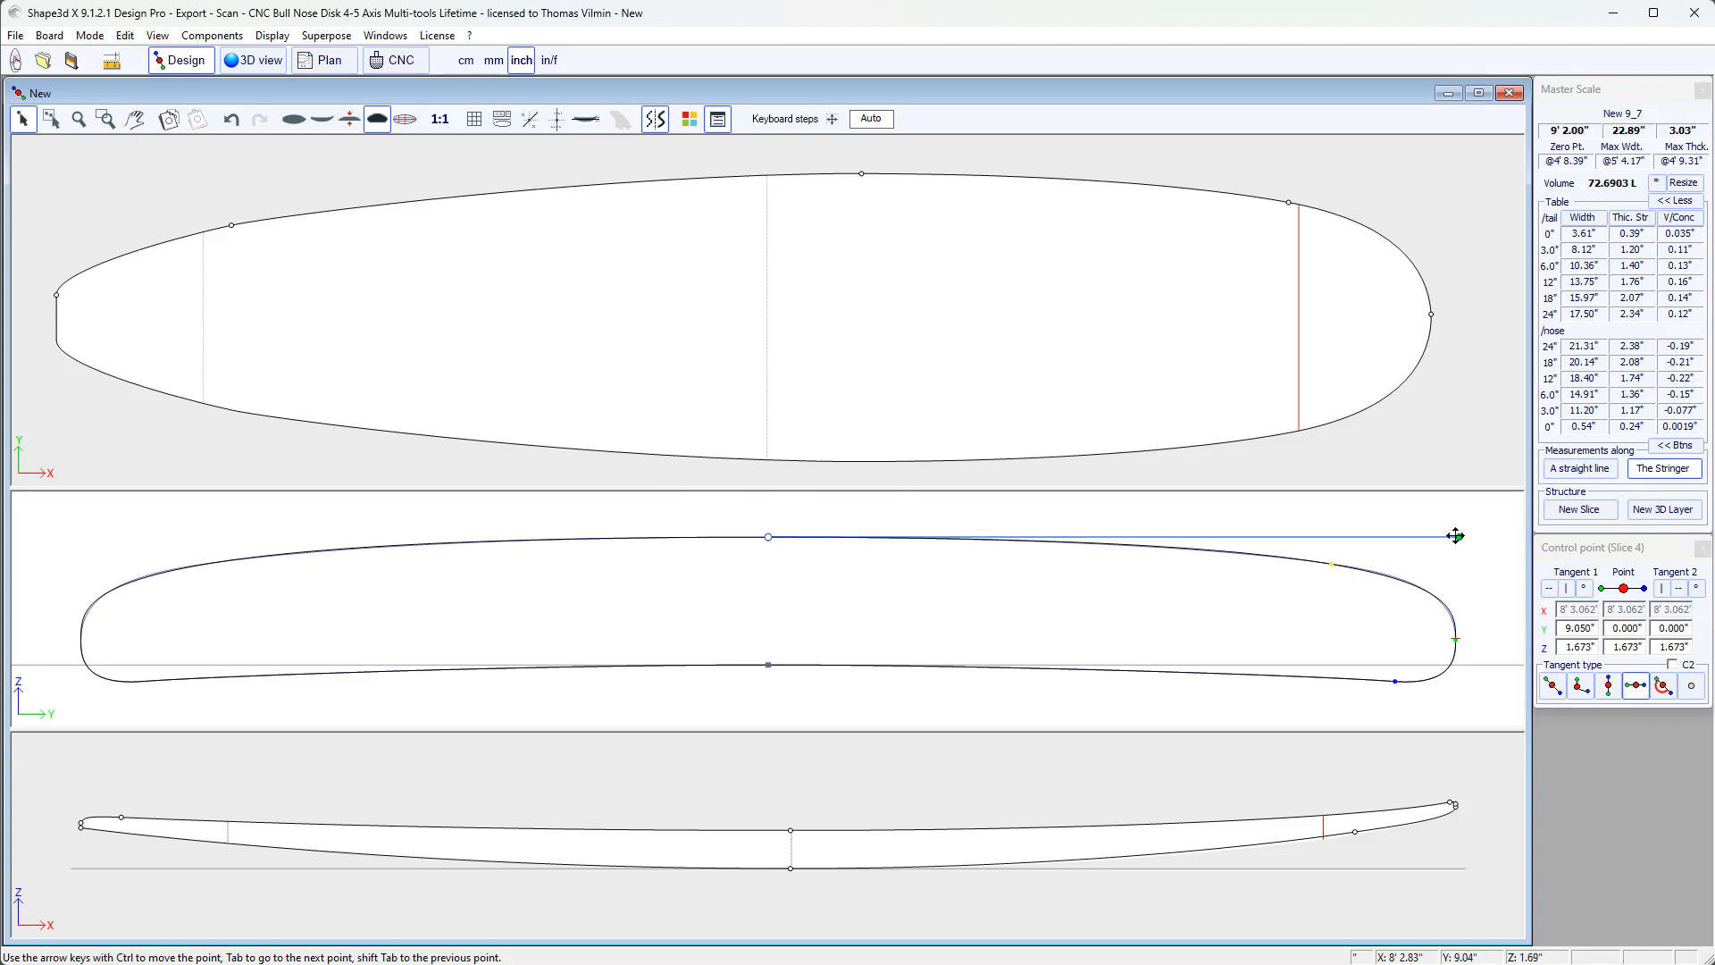
{"action": "left_click_drag", "start_coordinate": [1456, 536], "coordinate": [1404, 540]}
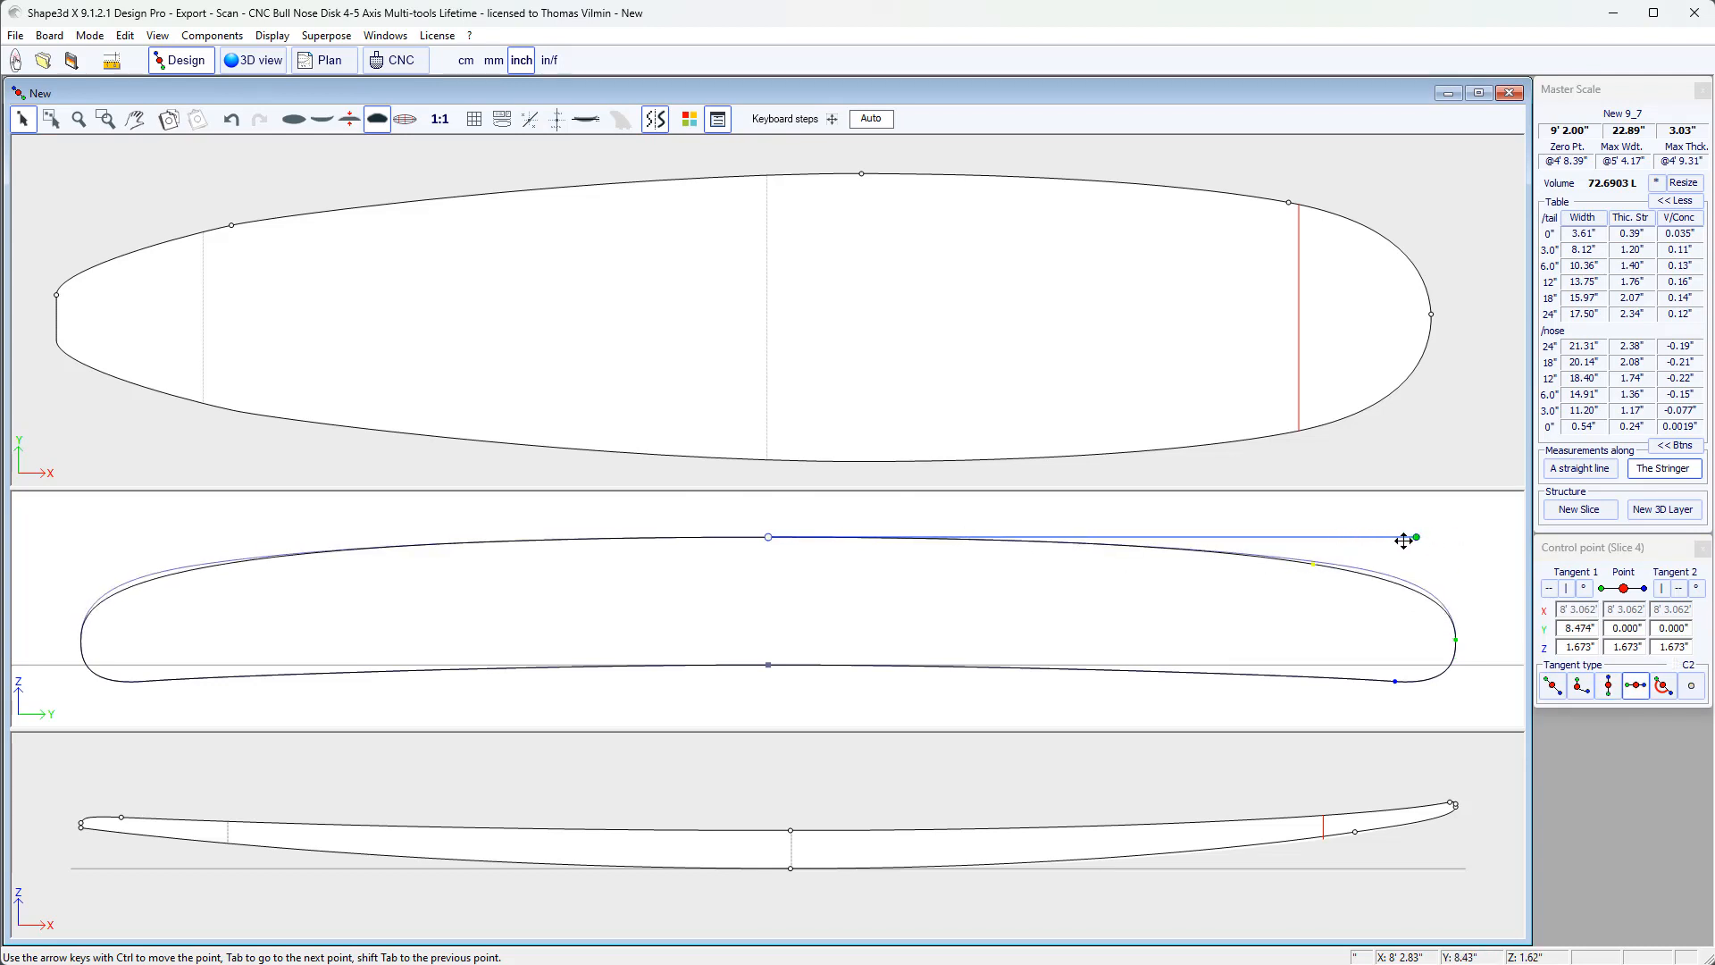
{"action": "left_click_drag", "start_coordinate": [1409, 538], "coordinate": [1455, 639]}
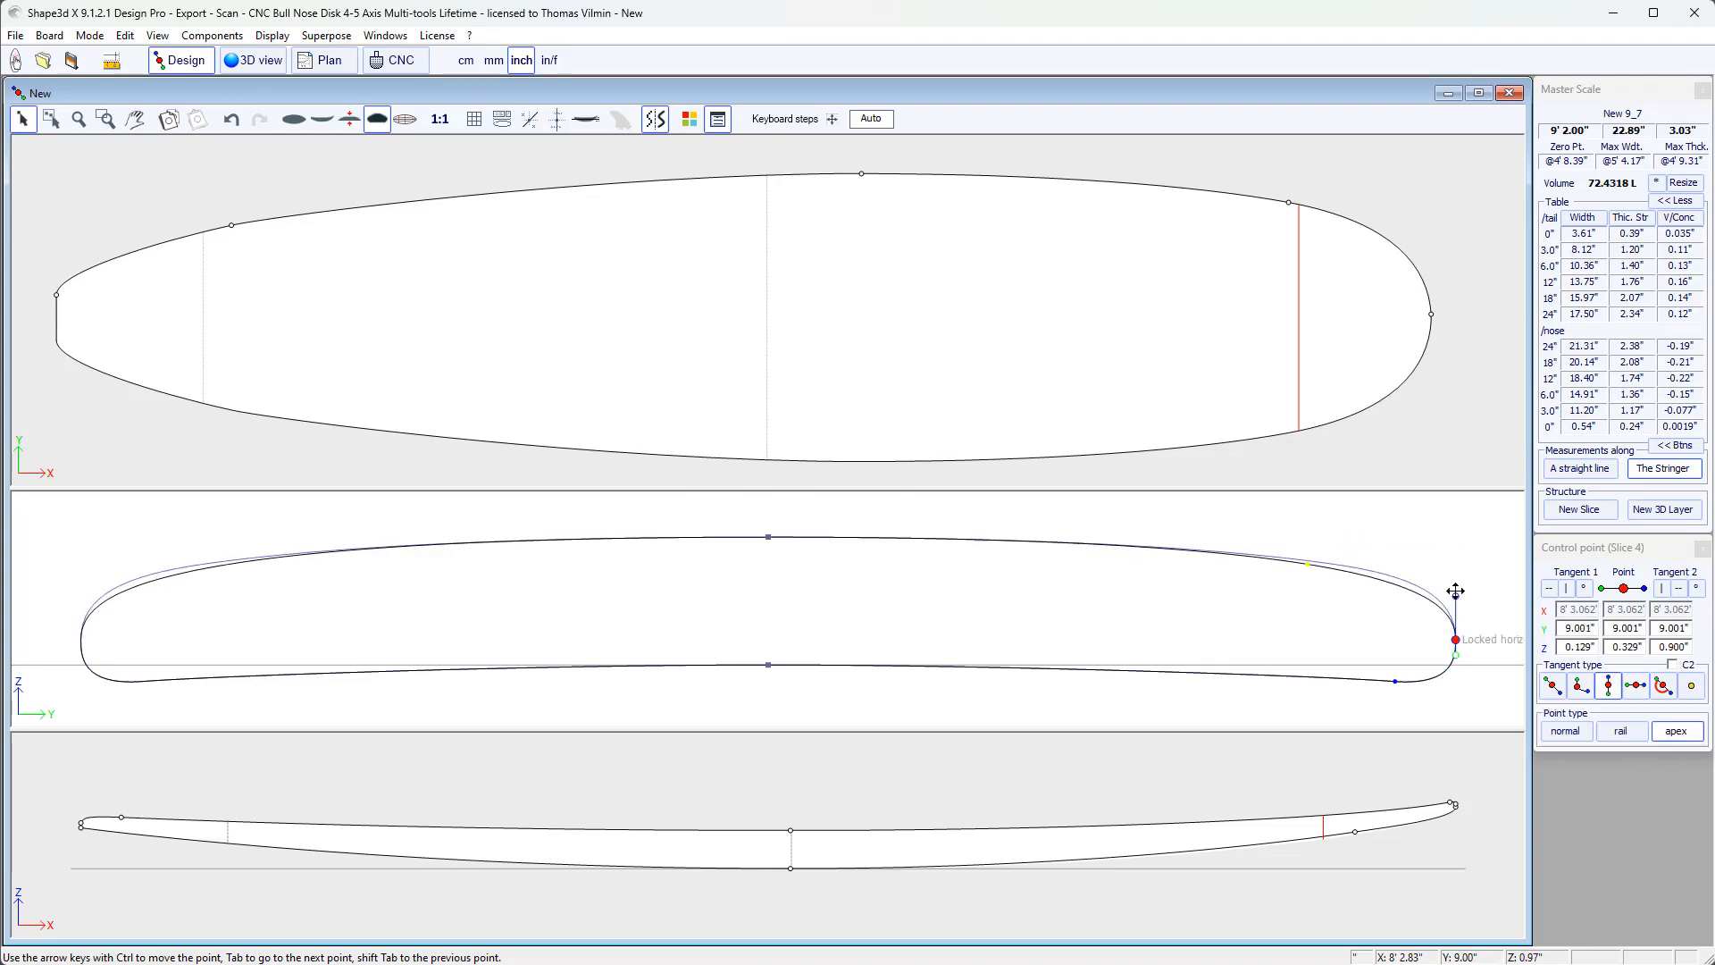
{"action": "left_click_drag", "start_coordinate": [1456, 643], "coordinate": [1456, 632]}
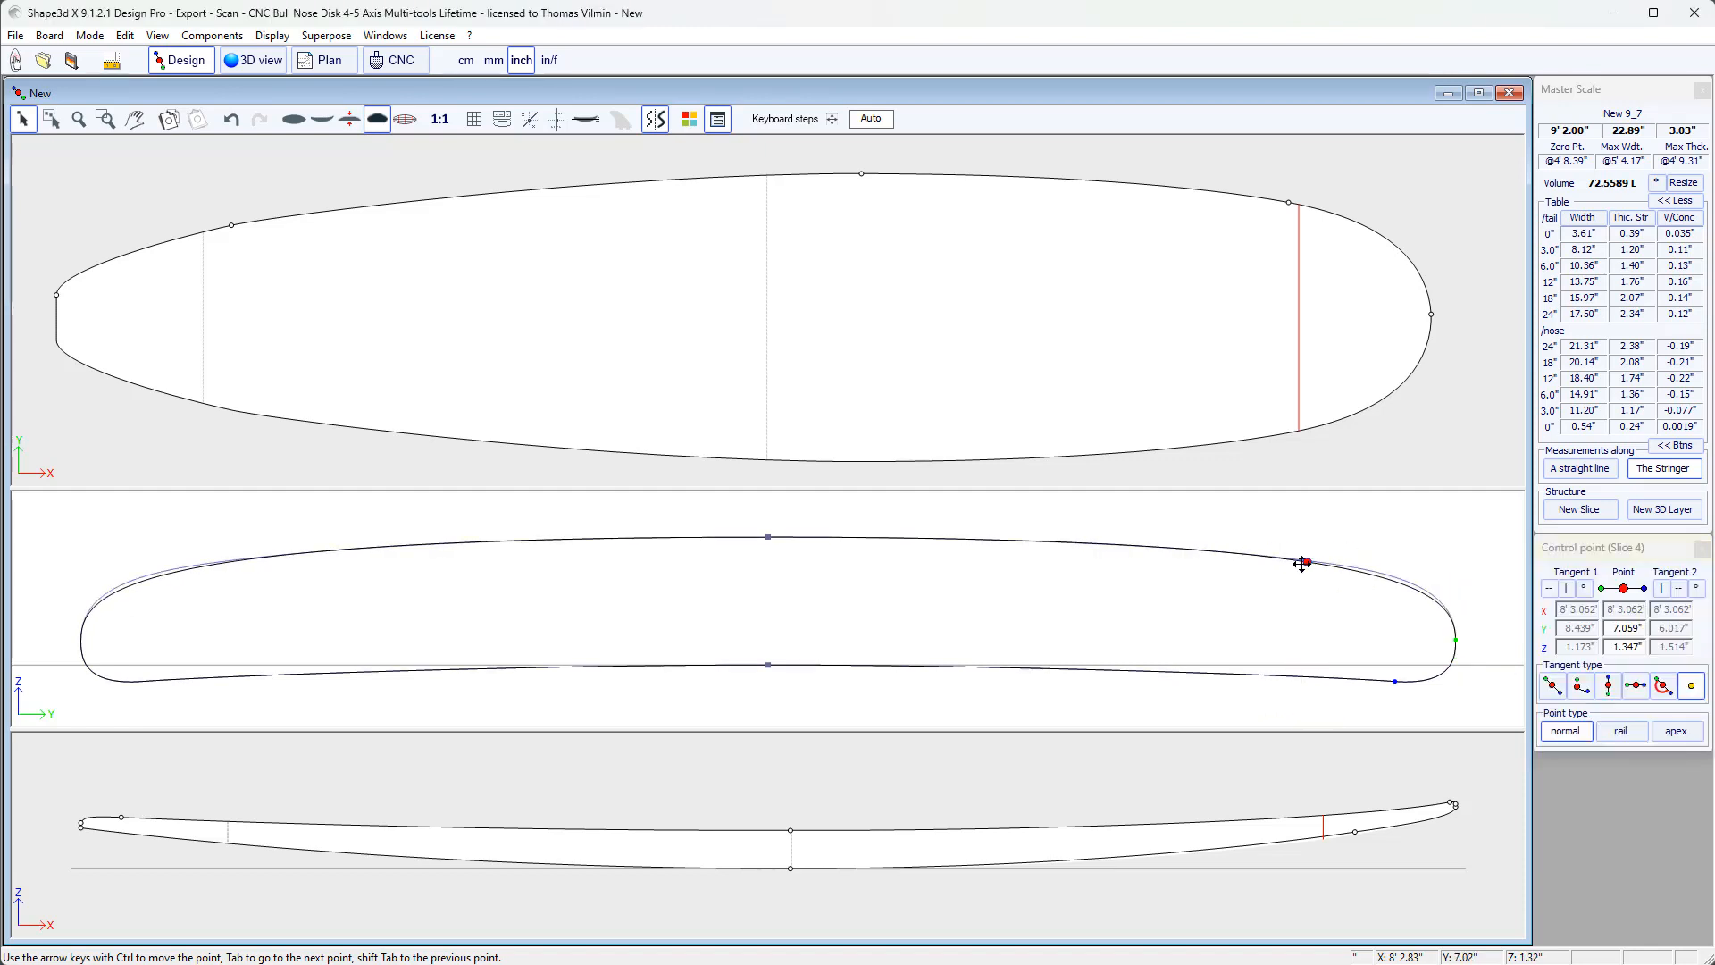
{"action": "left_click_drag", "start_coordinate": [1302, 563], "coordinate": [1314, 559]}
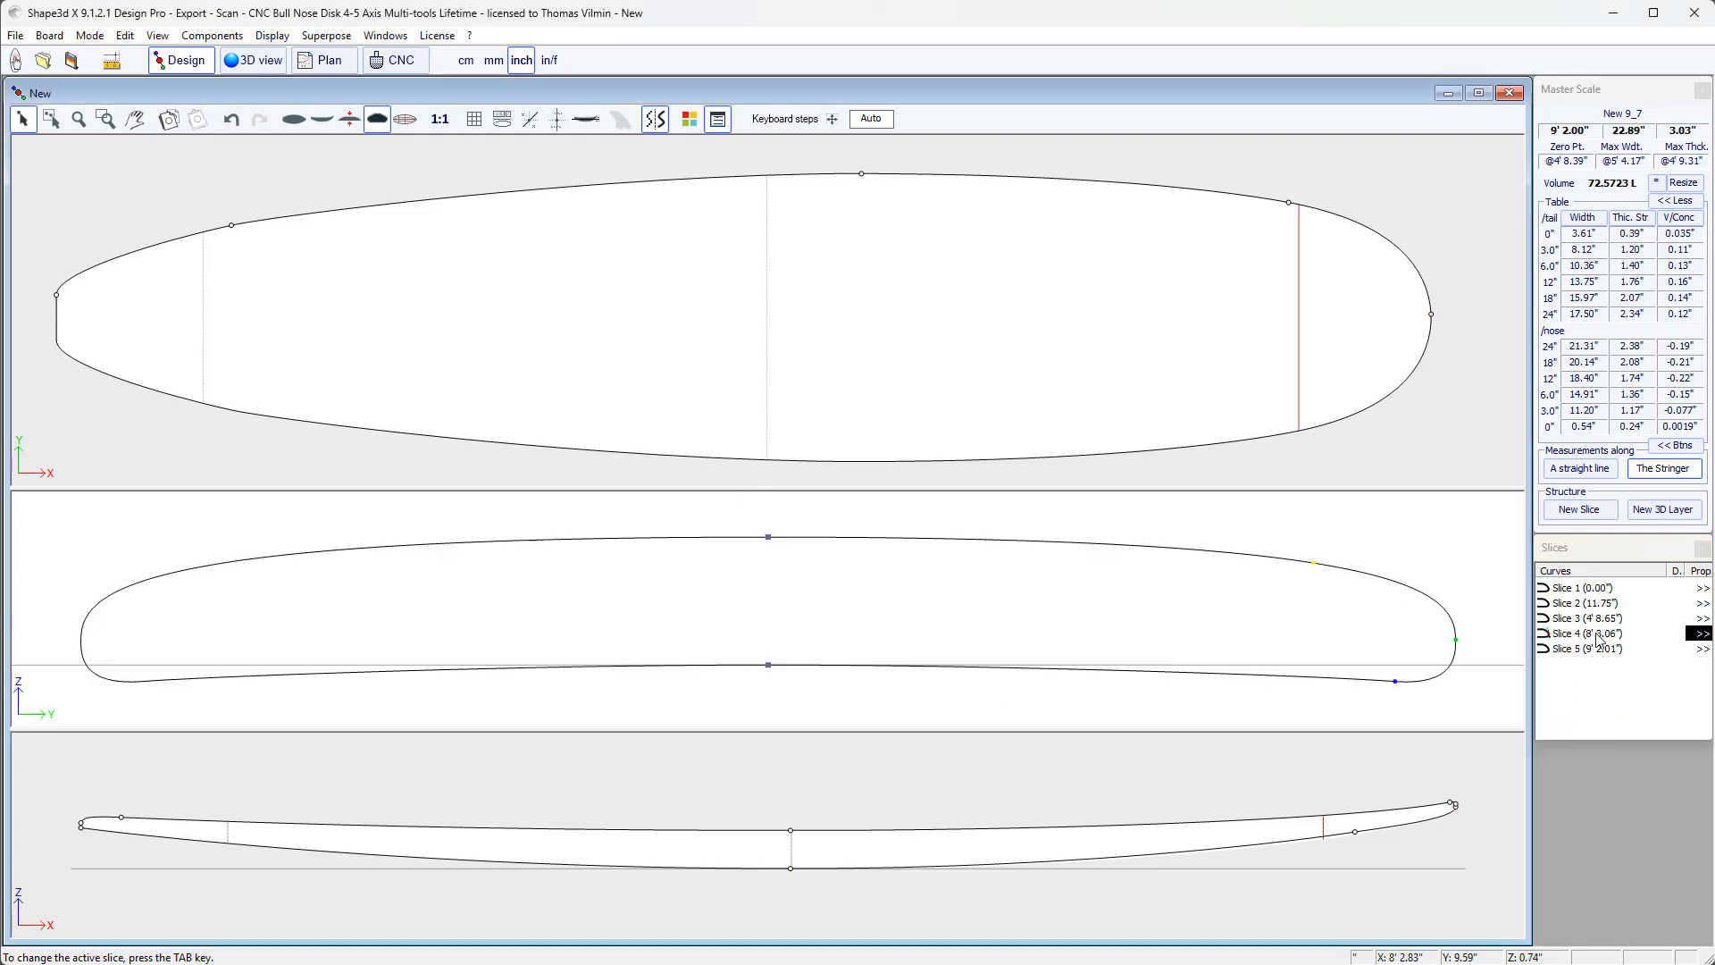
- Make Slice 4 active, confirm its position settings and dismiss the delete-slice prompt
{"action": "left_click", "coordinate": [1698, 633]}
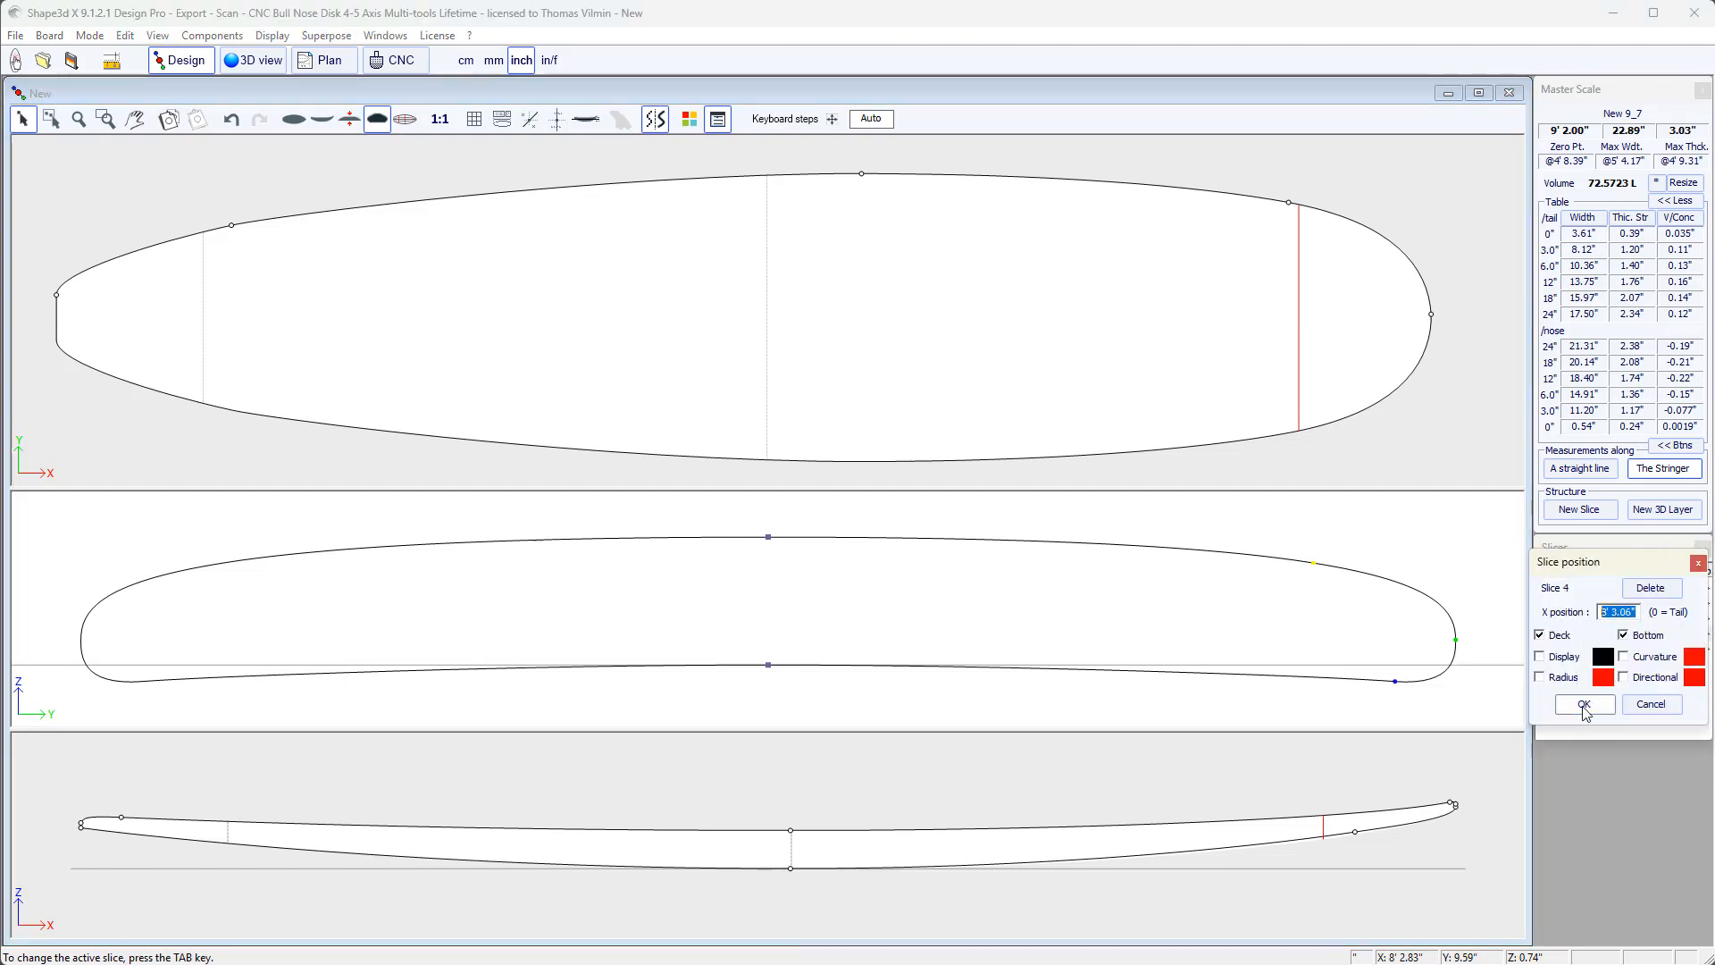
{"action": "left_click", "coordinate": [1585, 704]}
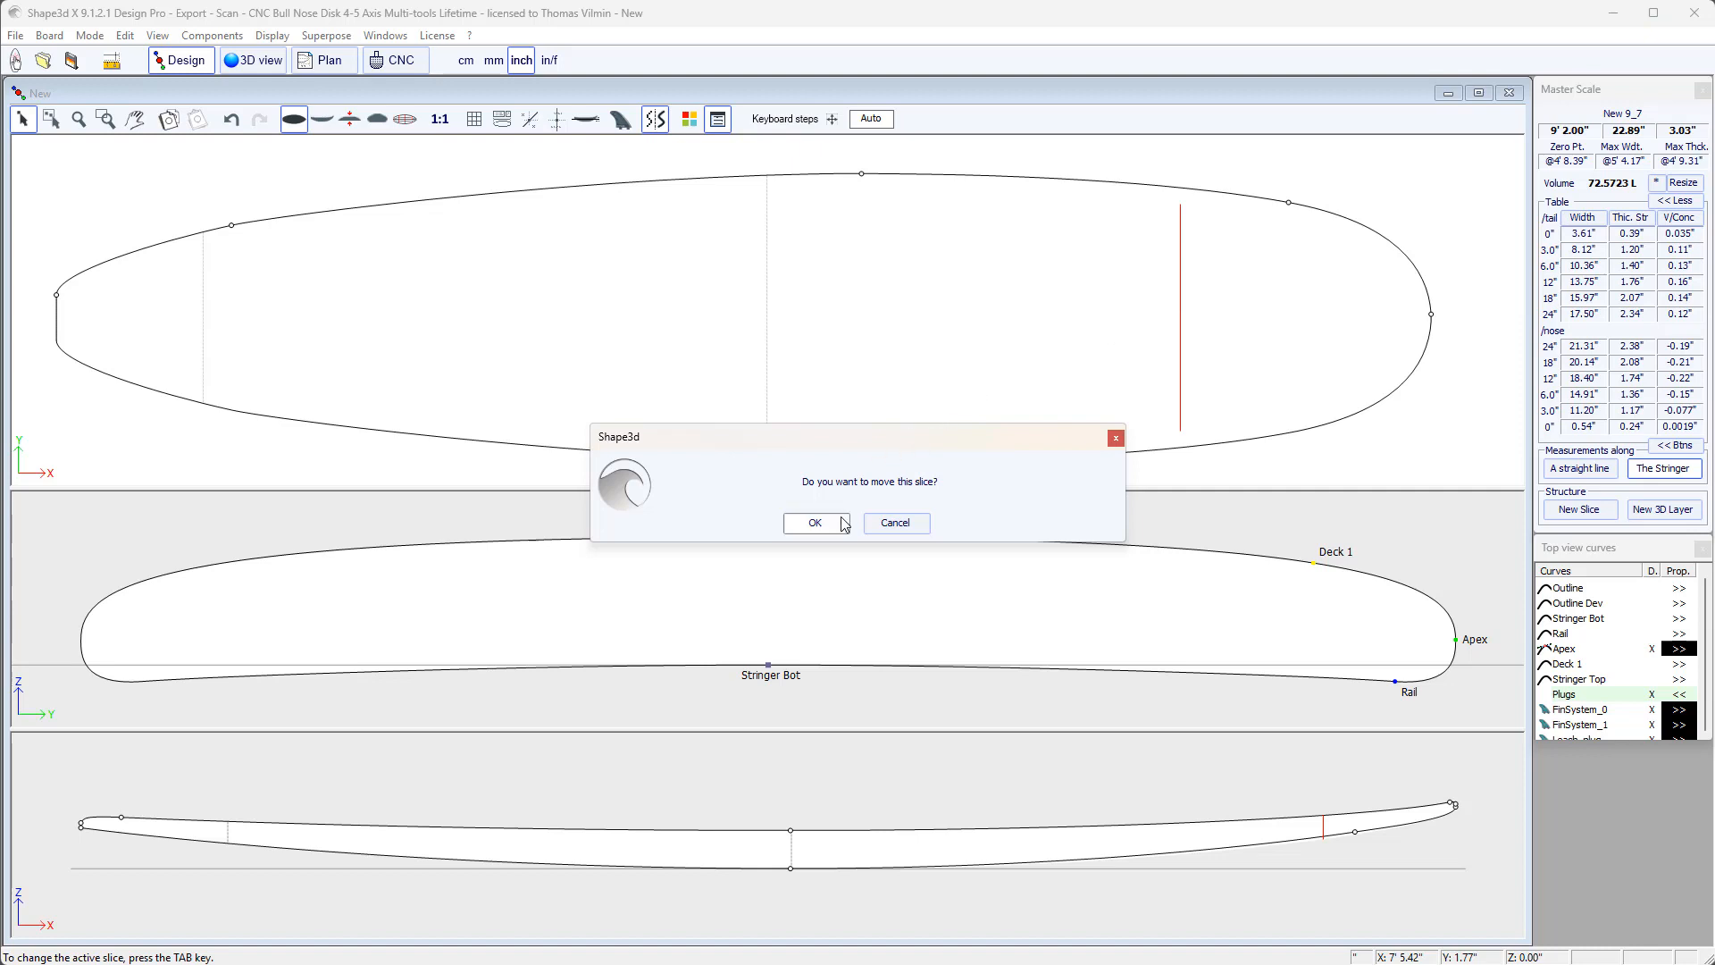
{"action": "left_click", "coordinate": [815, 521]}
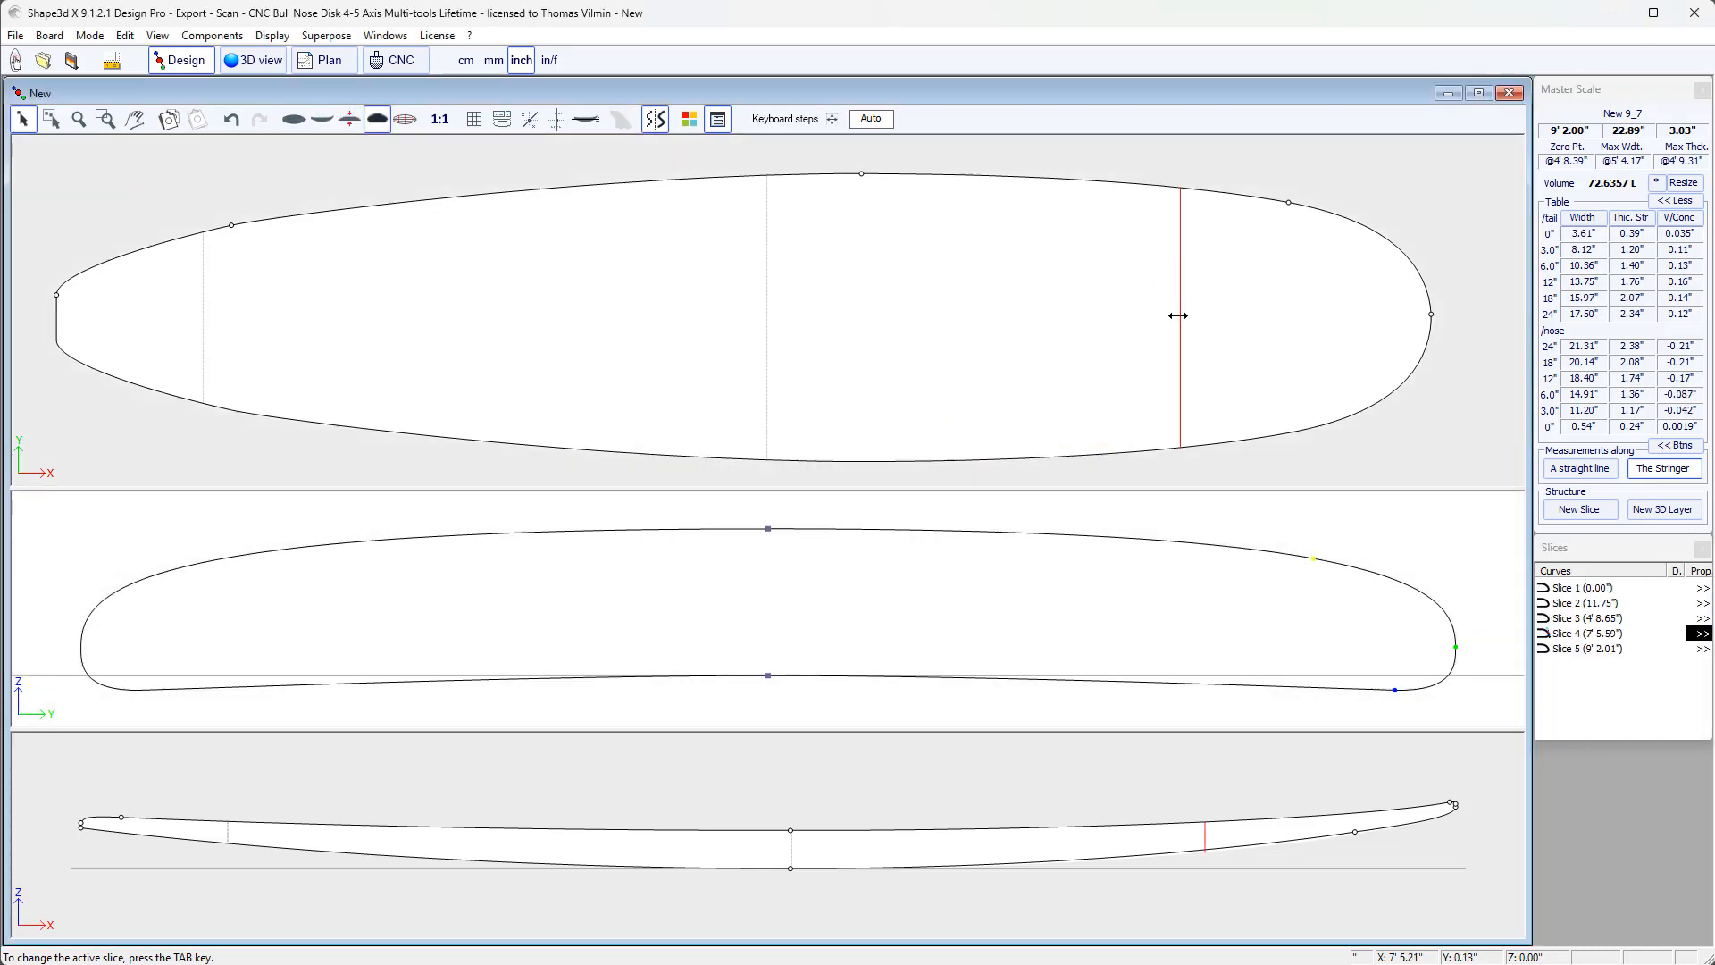
{"action": "mouse_move", "coordinate": [1705, 632]}
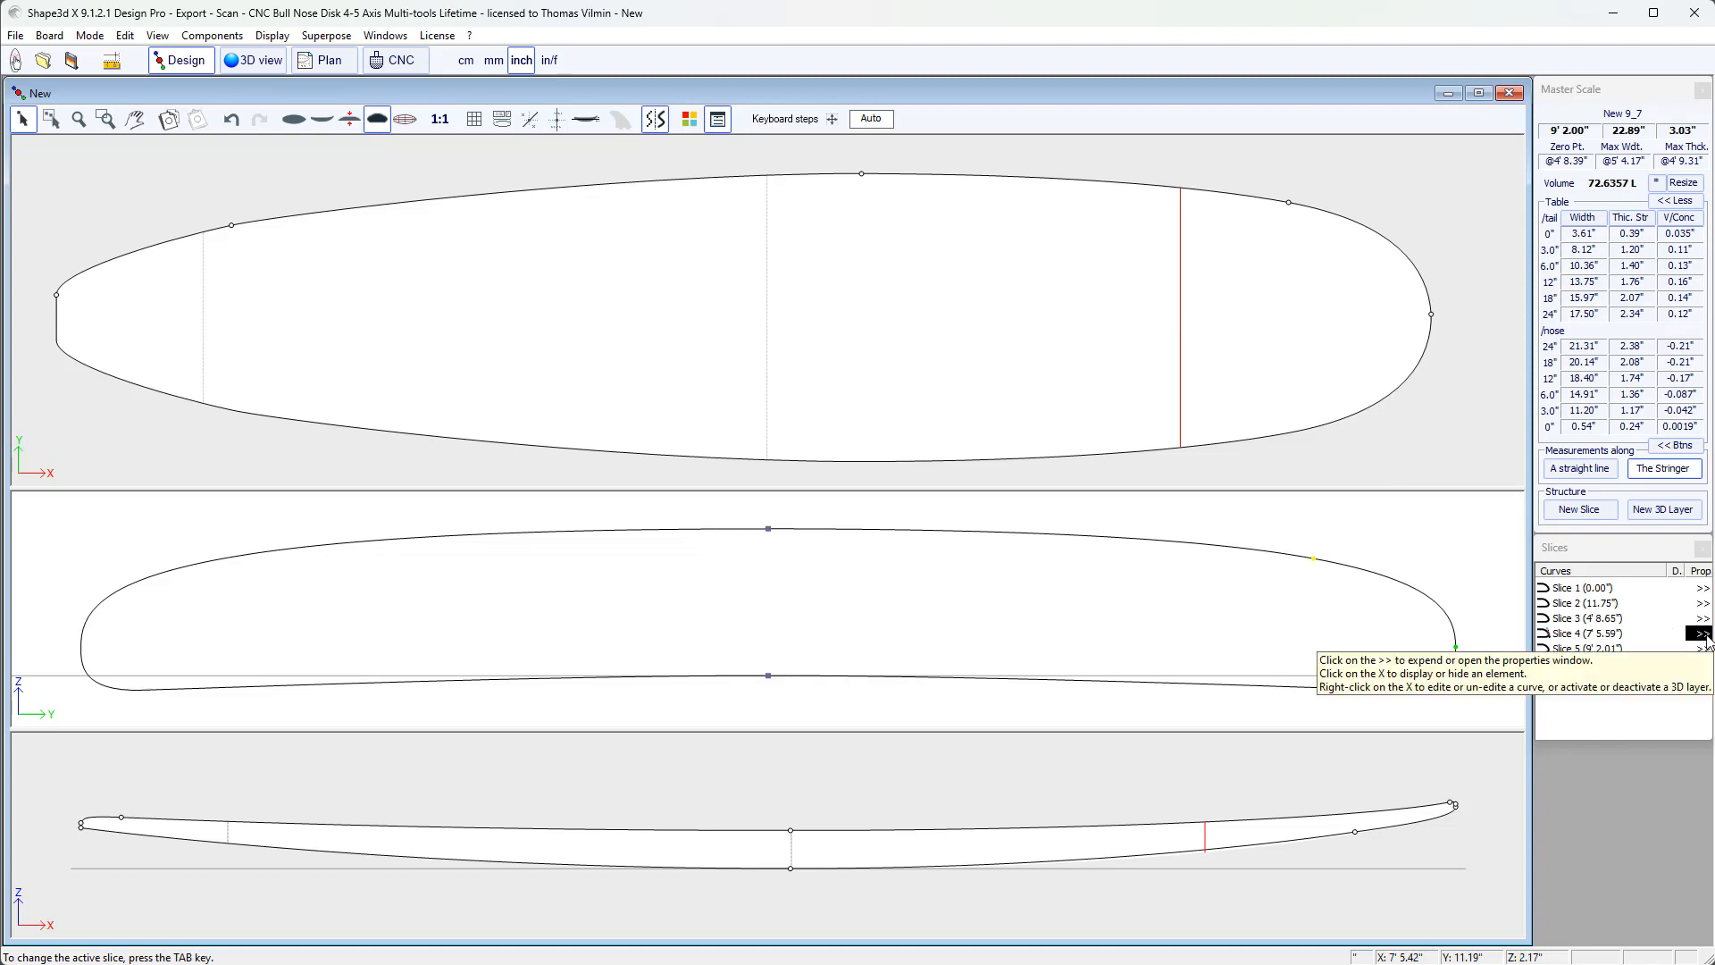
{"action": "left_click", "coordinate": [1701, 633]}
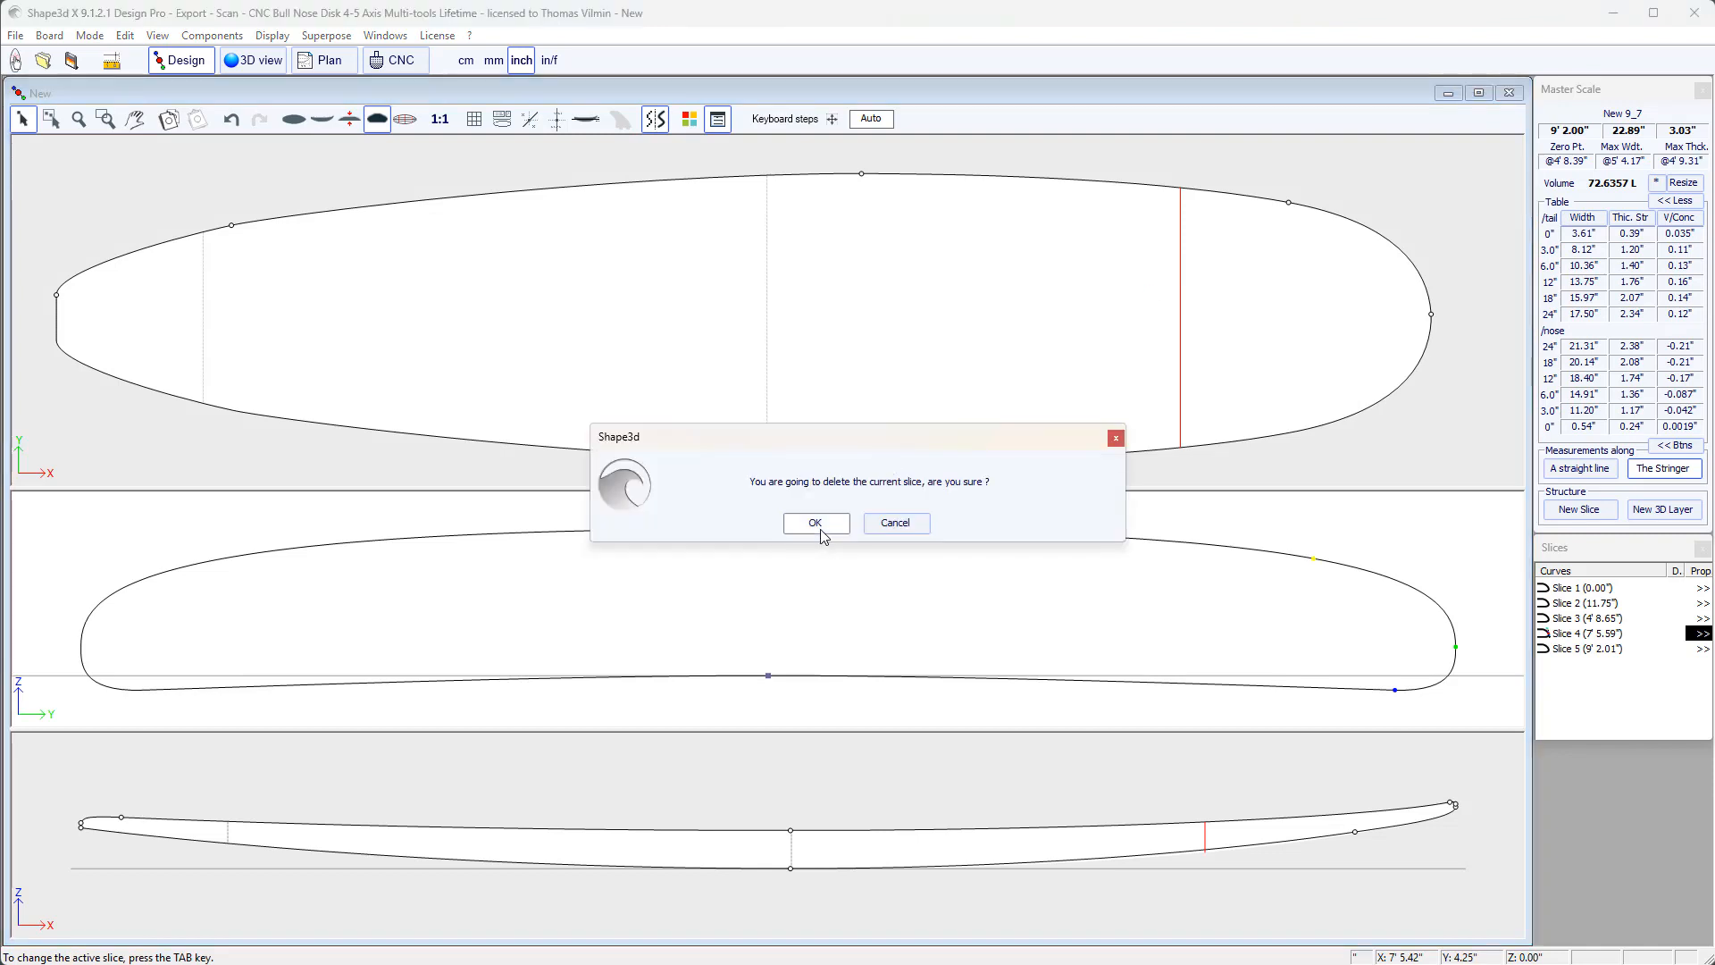
{"action": "left_click", "coordinate": [814, 522]}
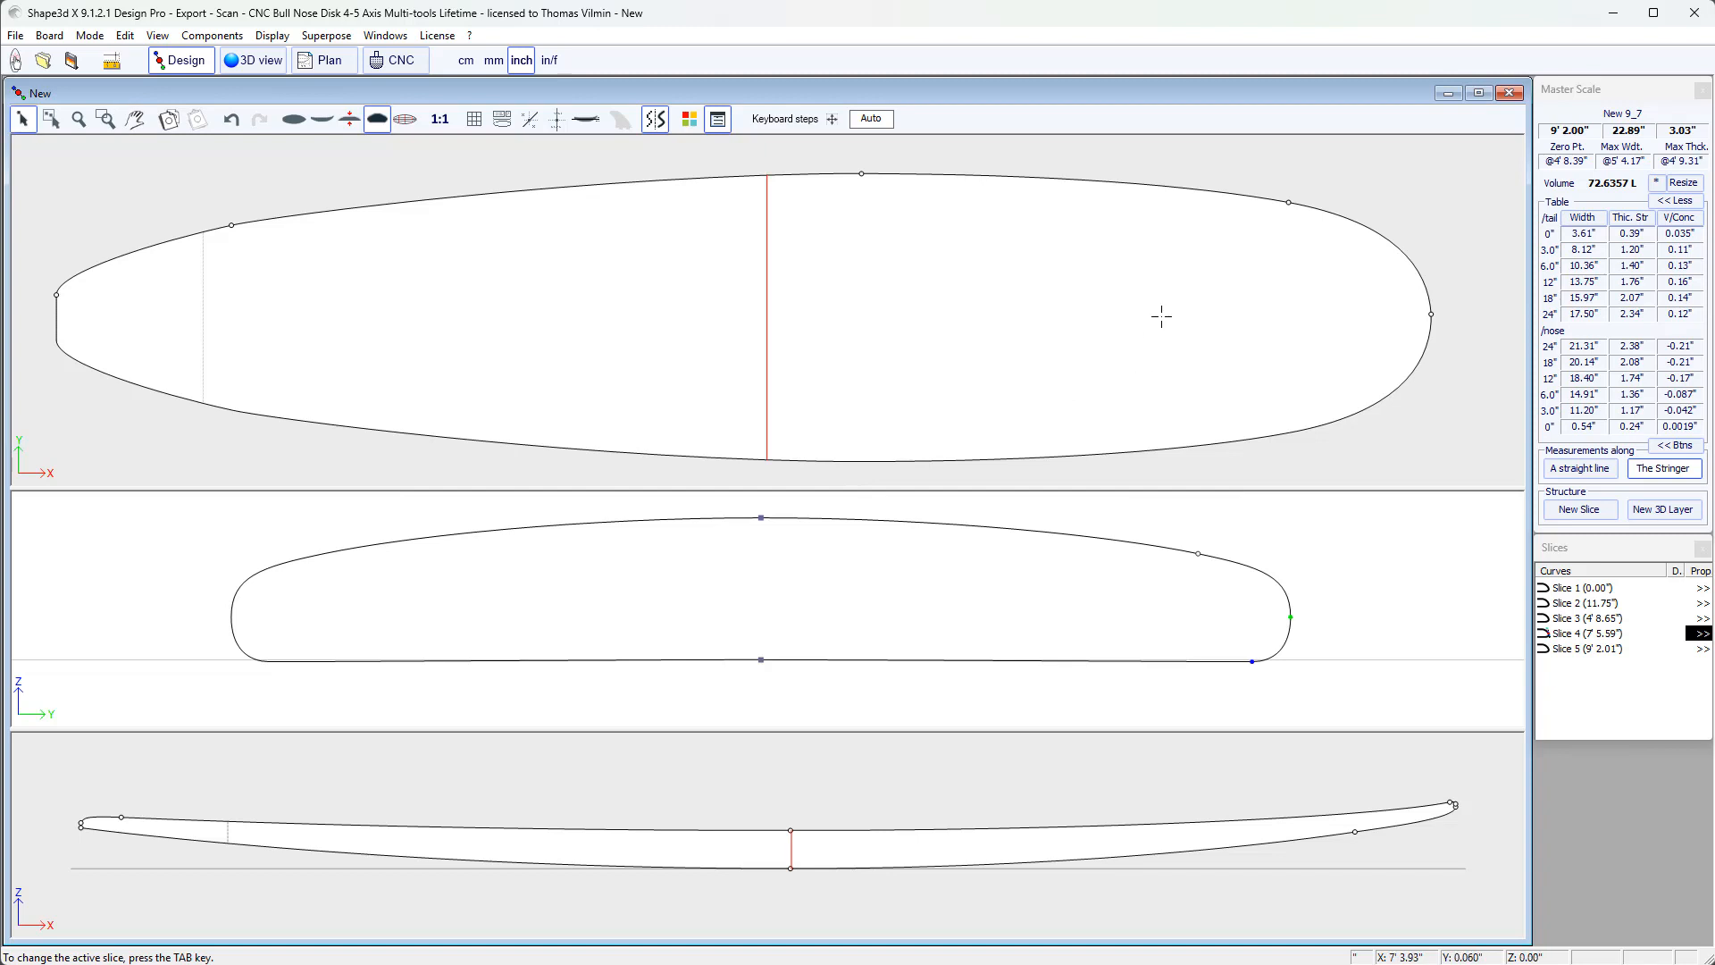
{"action": "mouse_move", "coordinate": [1594, 514]}
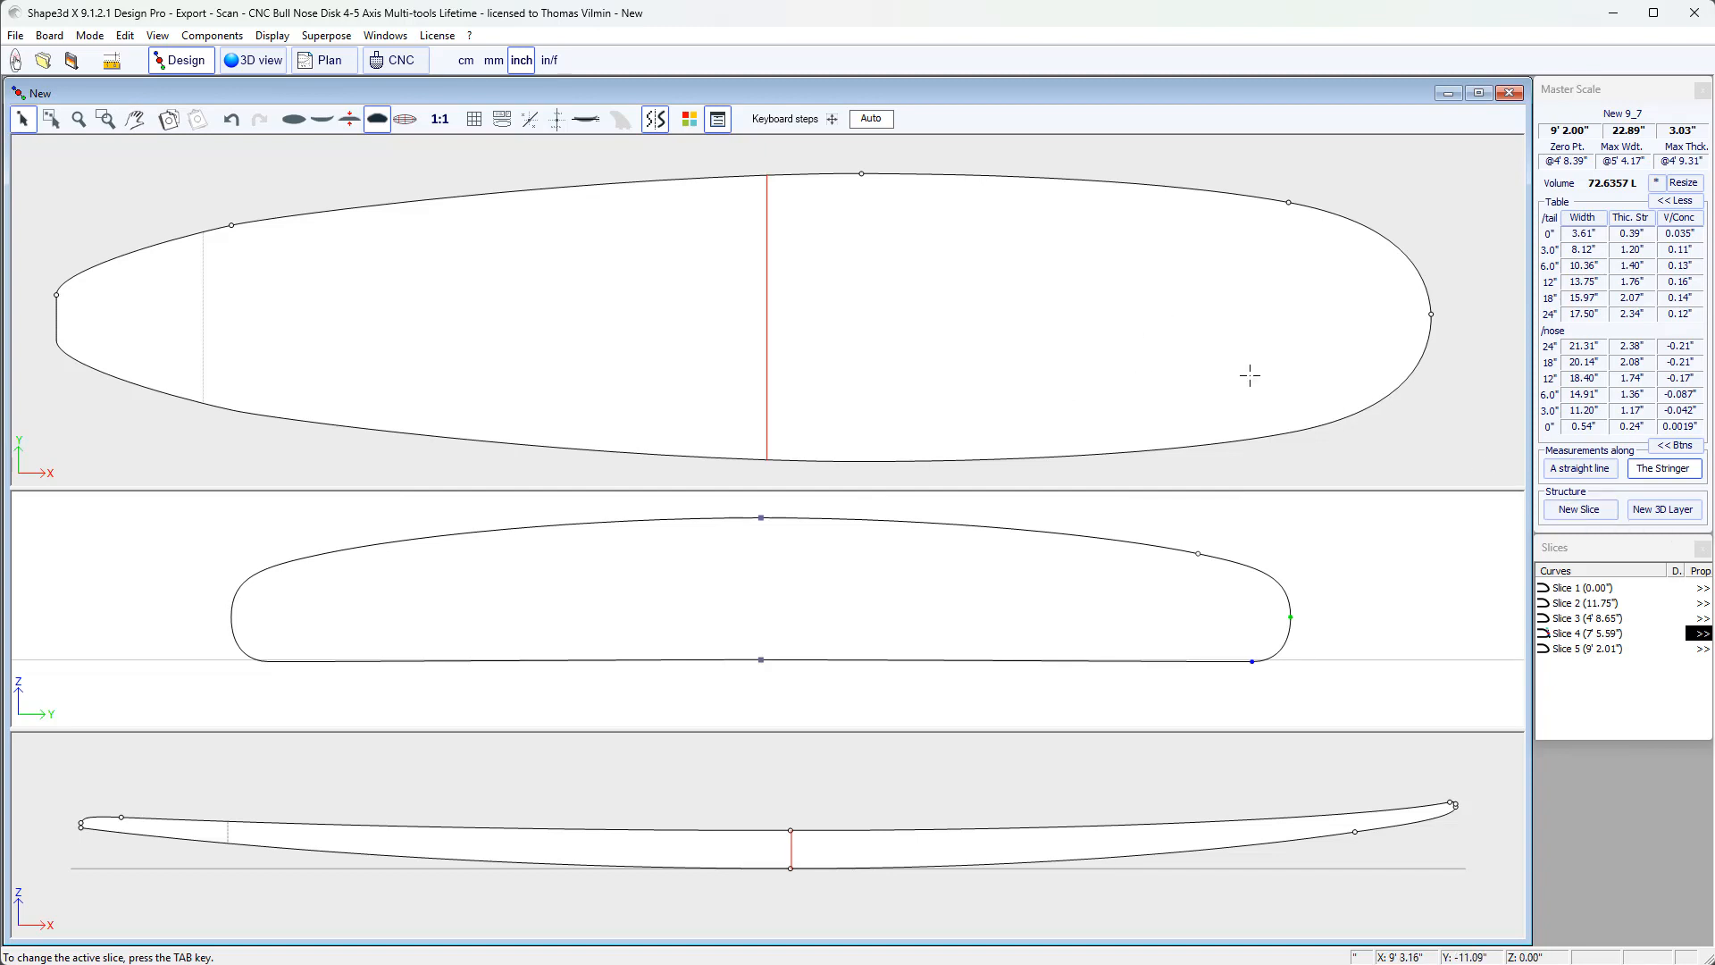
{"action": "mouse_move", "coordinate": [1172, 301]}
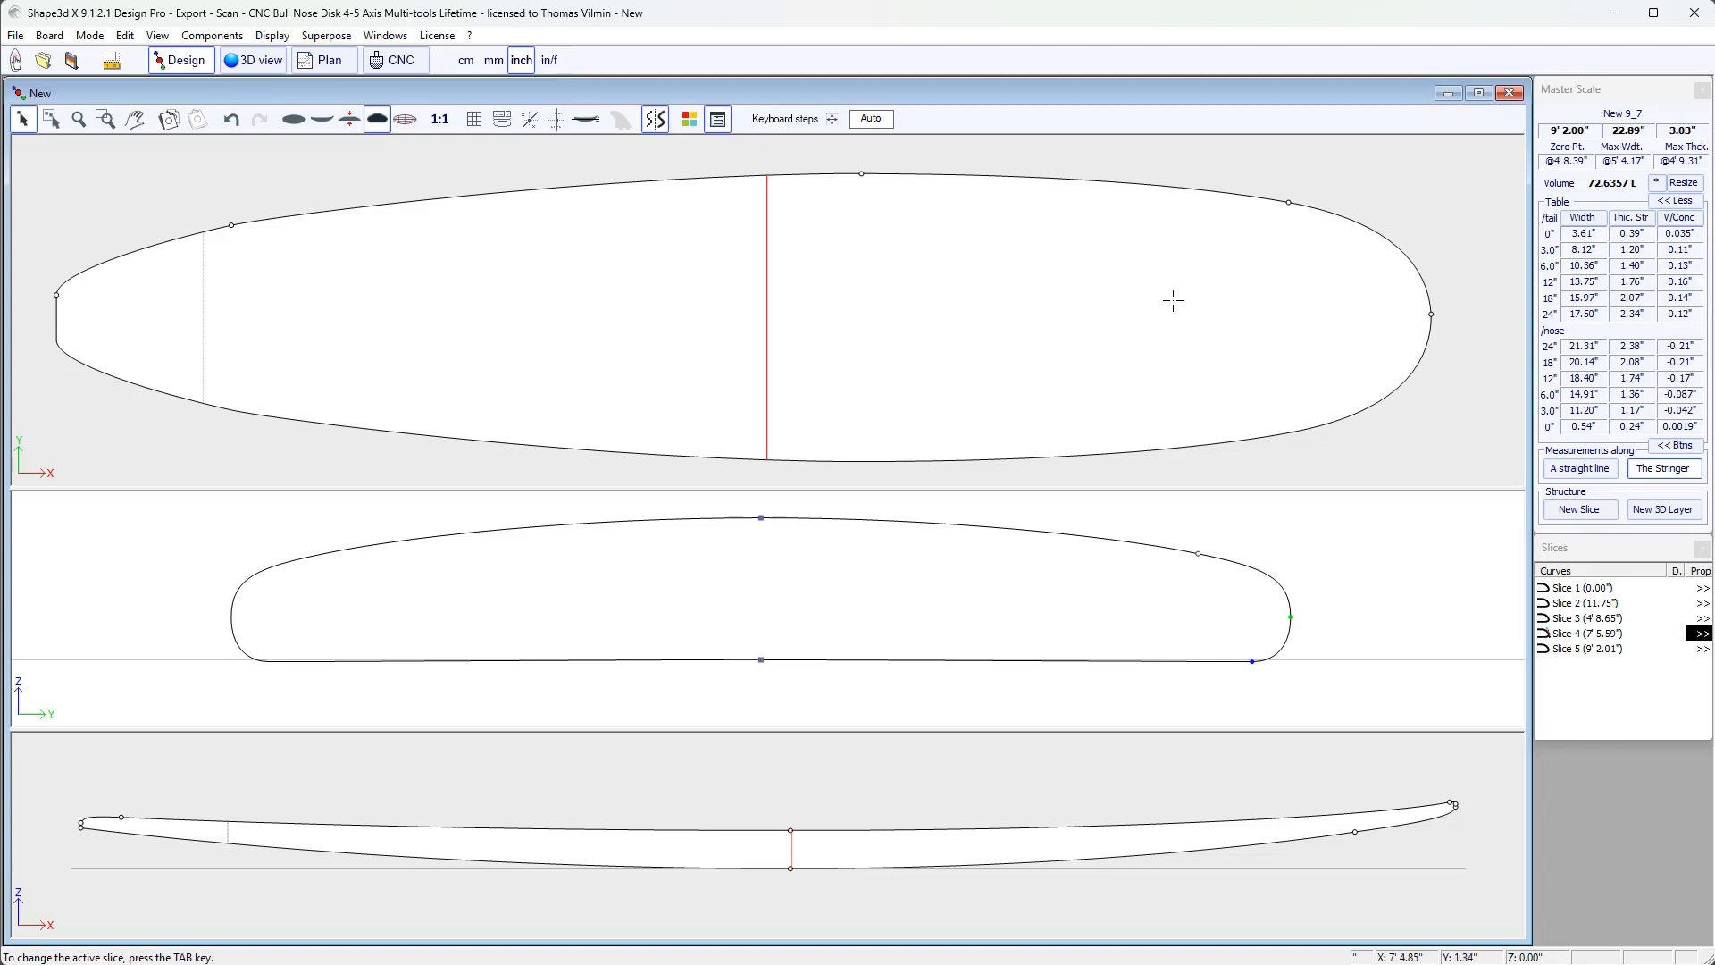
- Set slice 4's exact X position to 7'5.02" from the tail
{"action": "right_click", "coordinate": [1172, 300]}
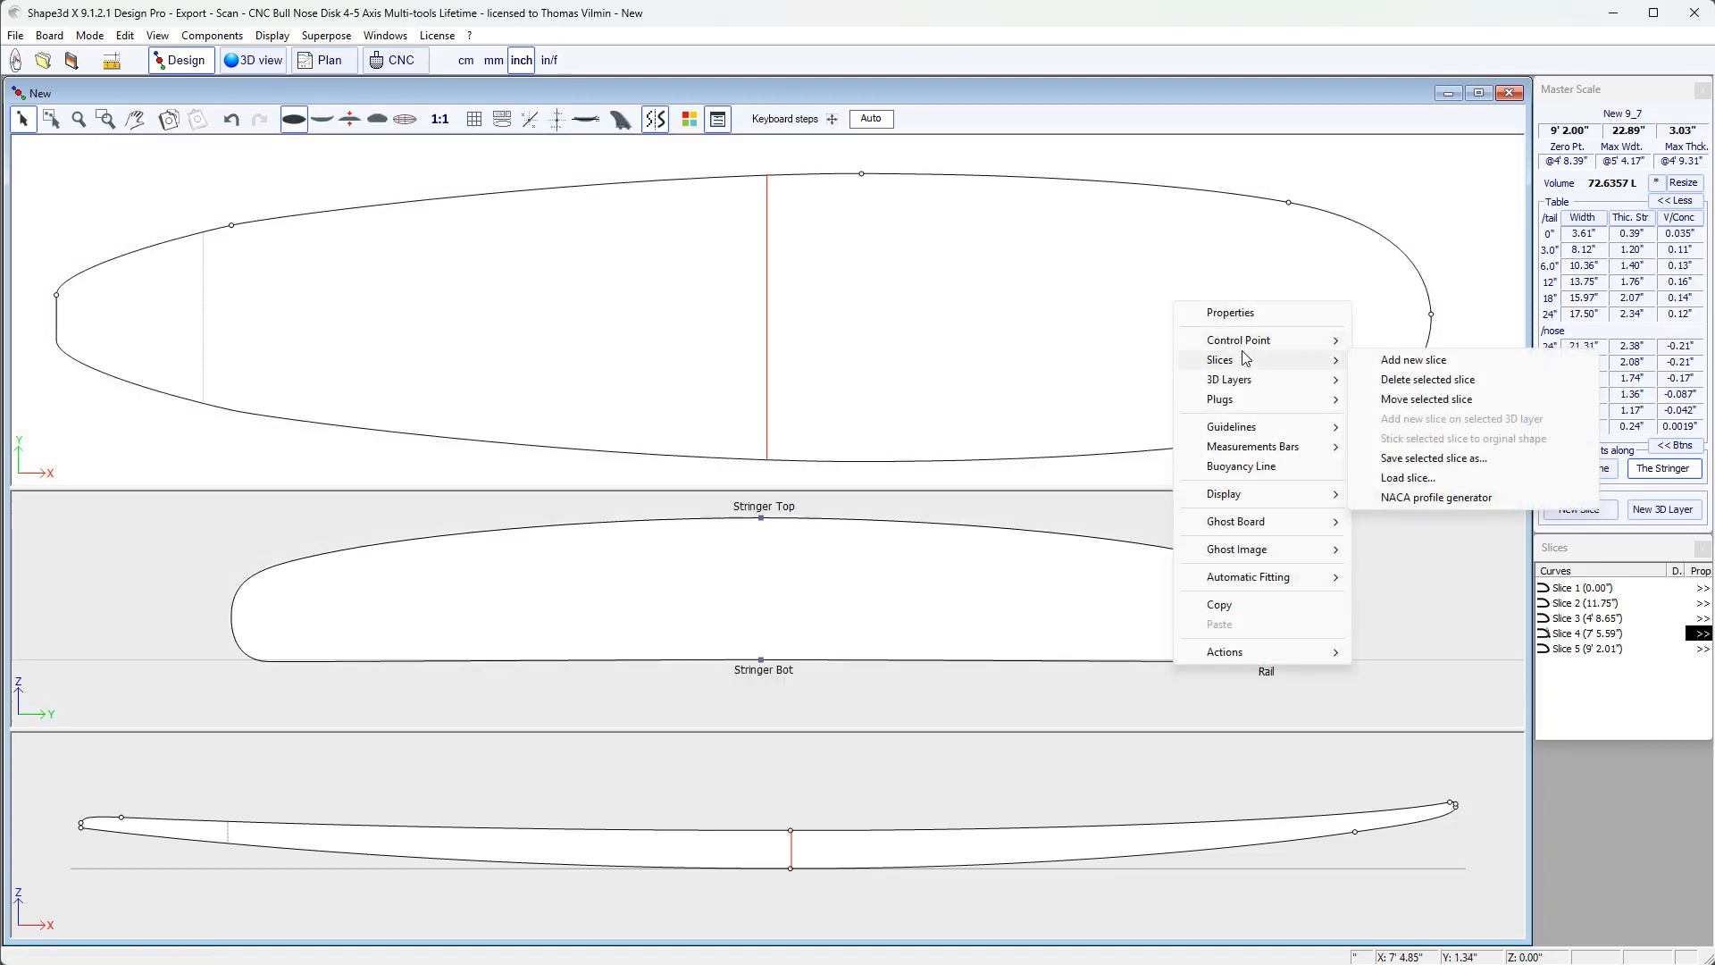
{"action": "left_click", "coordinate": [1413, 361]}
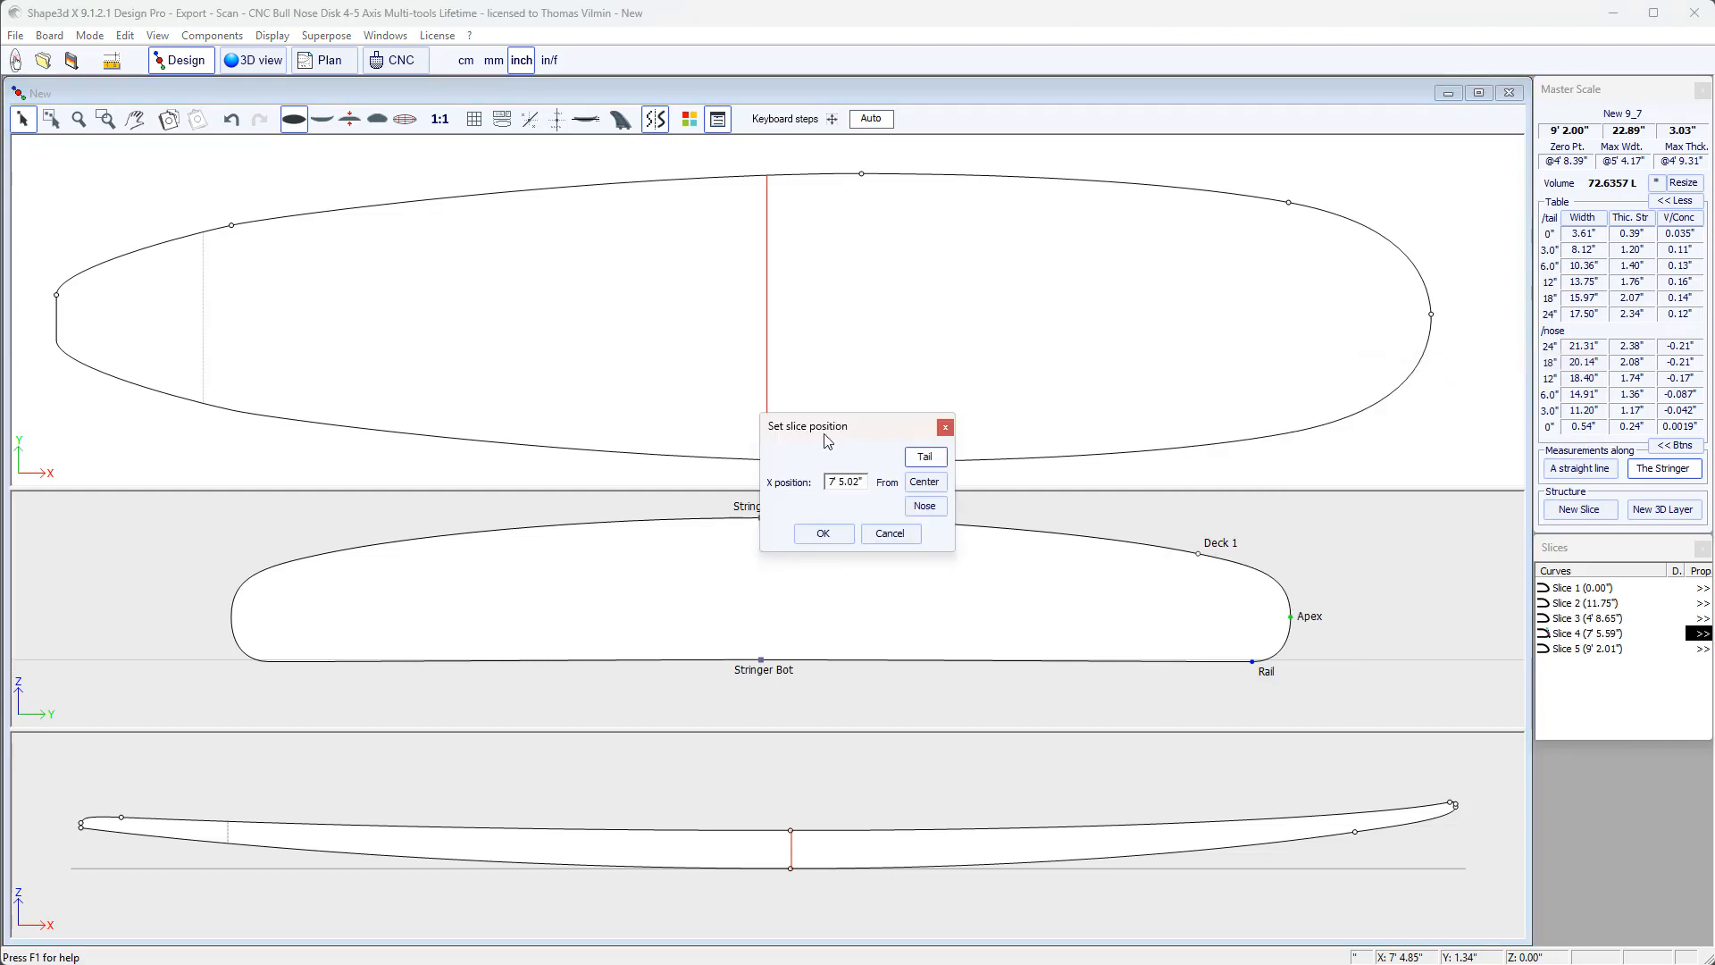
{"action": "mouse_move", "coordinate": [818, 493]}
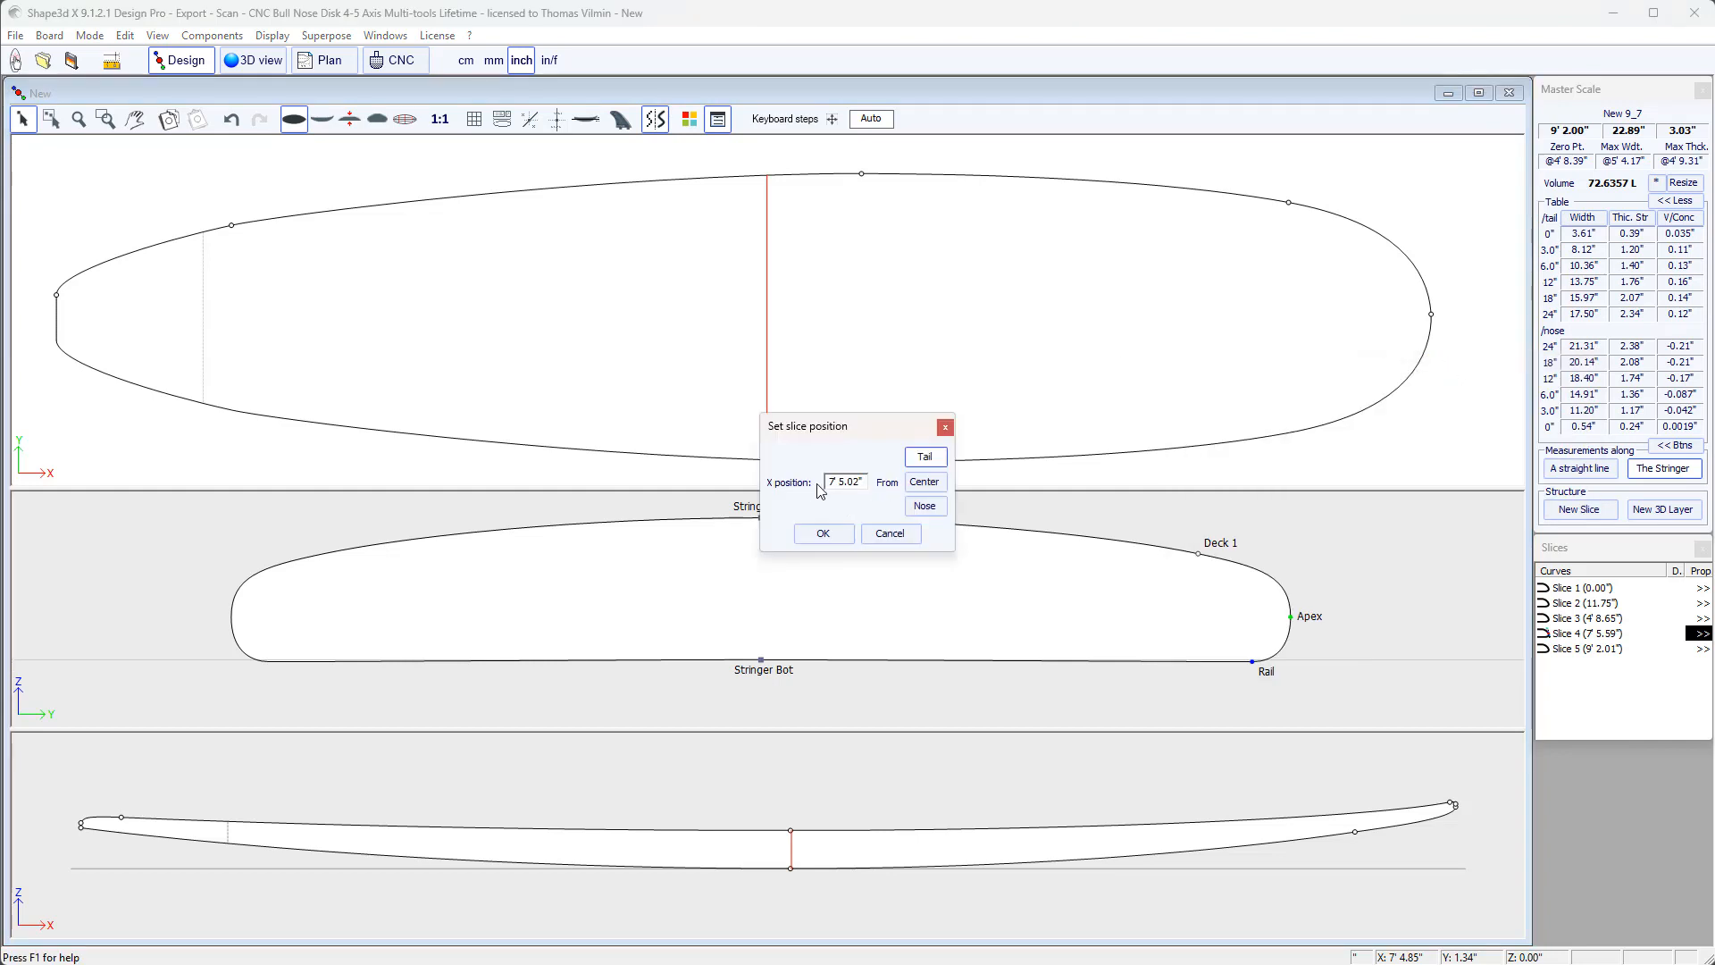
{"action": "left_click", "coordinate": [824, 533]}
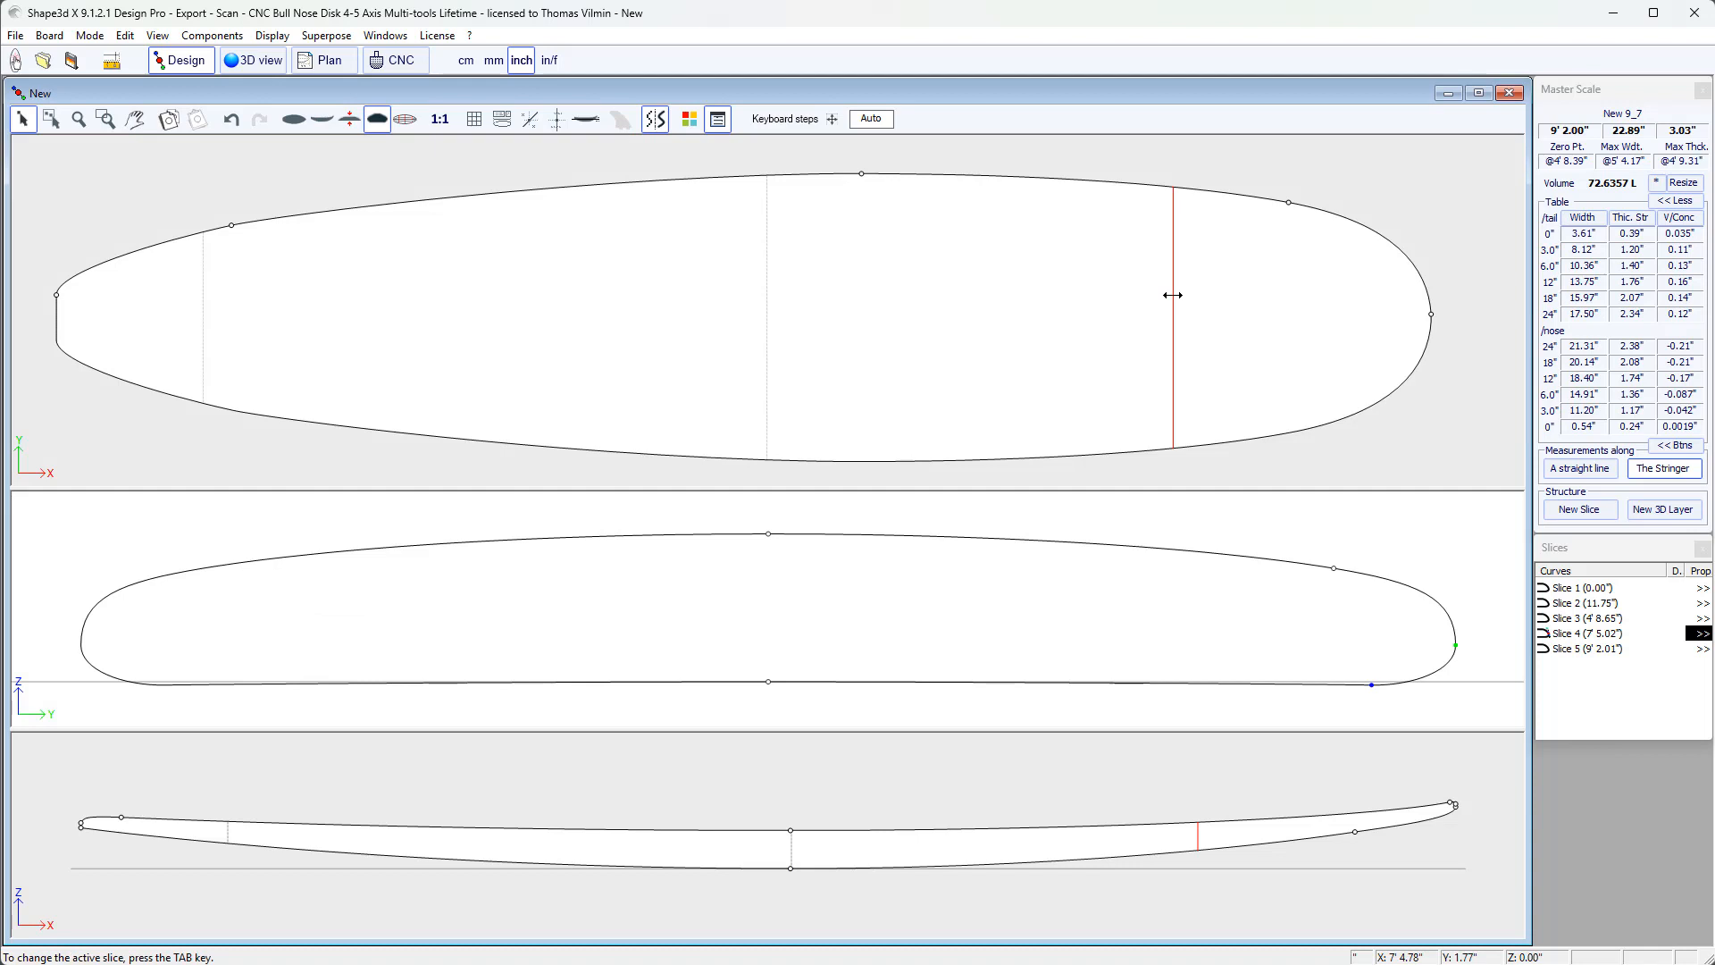
{"action": "mouse_move", "coordinate": [1092, 307]}
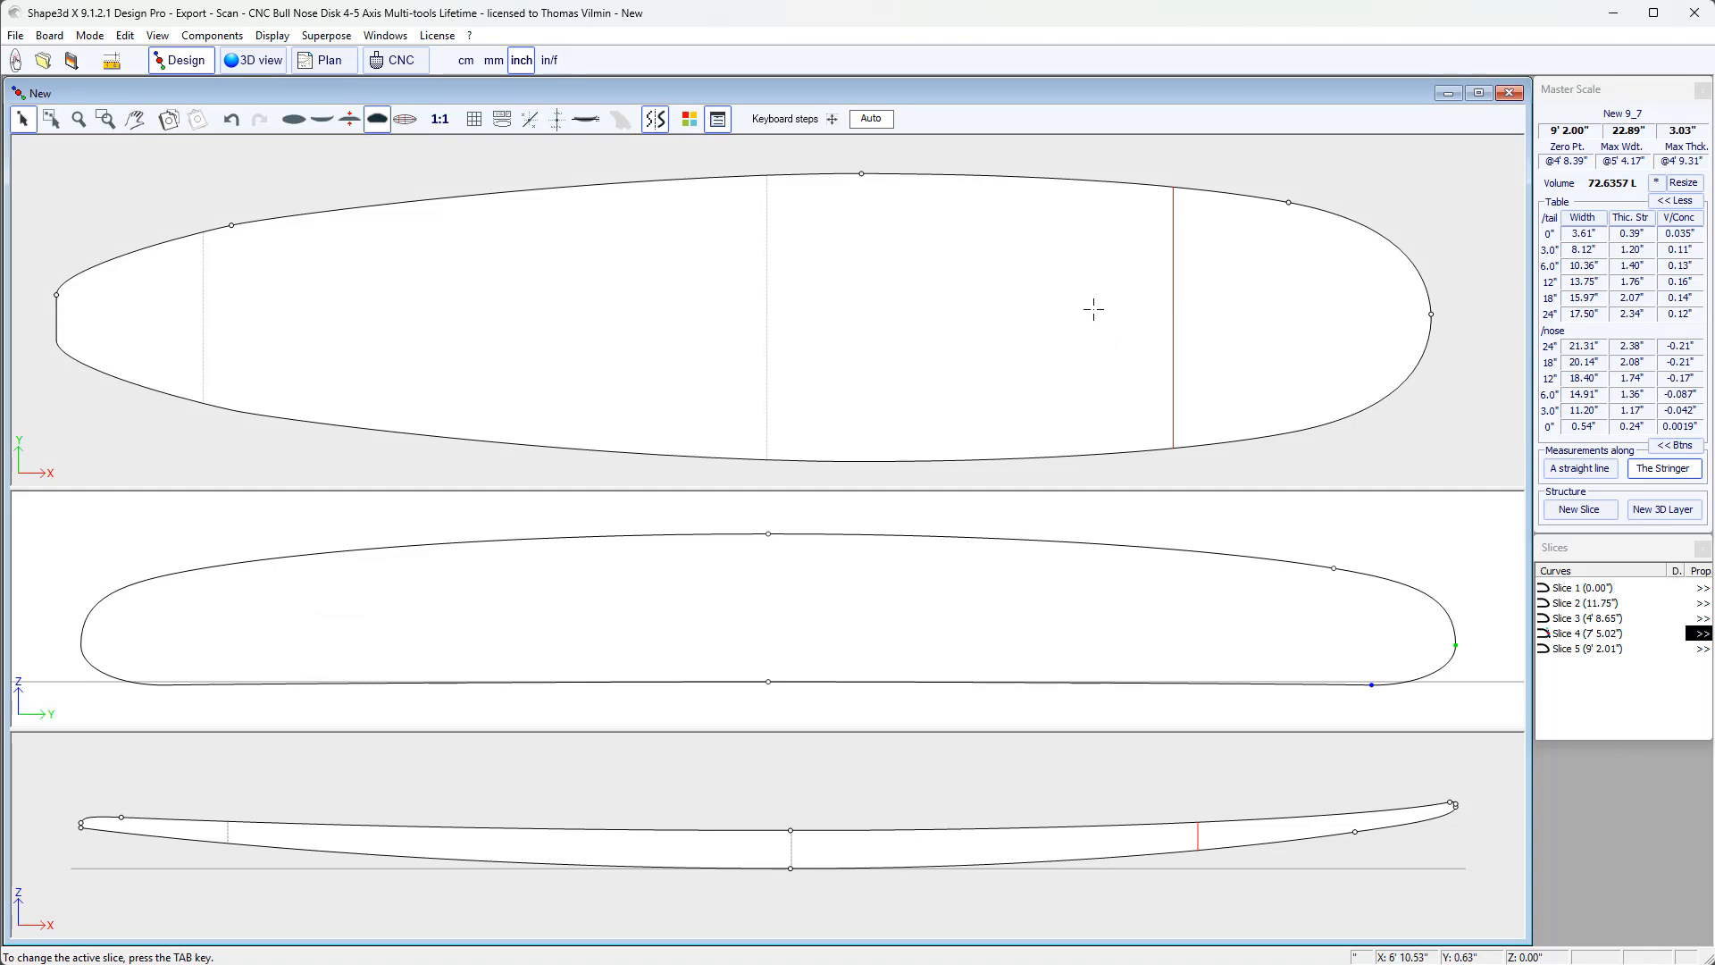
{"action": "mouse_move", "coordinate": [1247, 585]}
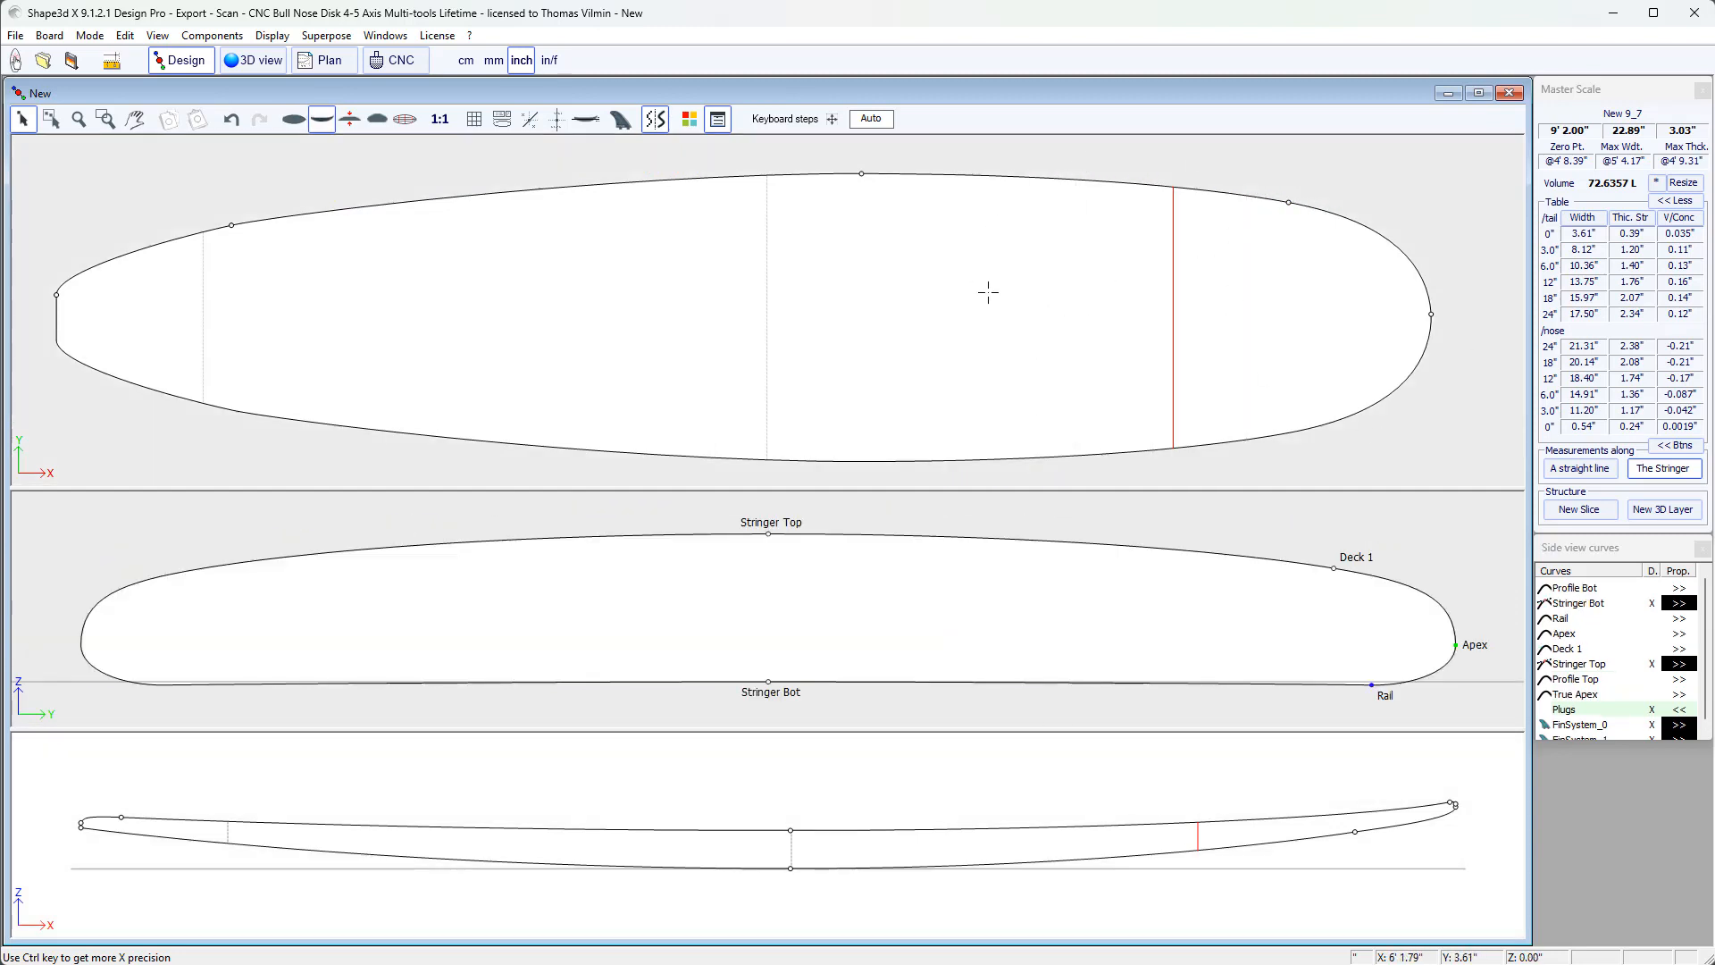
- Mark slice 4's apex and bottom edge control points as rail points defining Rail Deck and Rail Bot
{"action": "left_click", "coordinate": [1333, 569]}
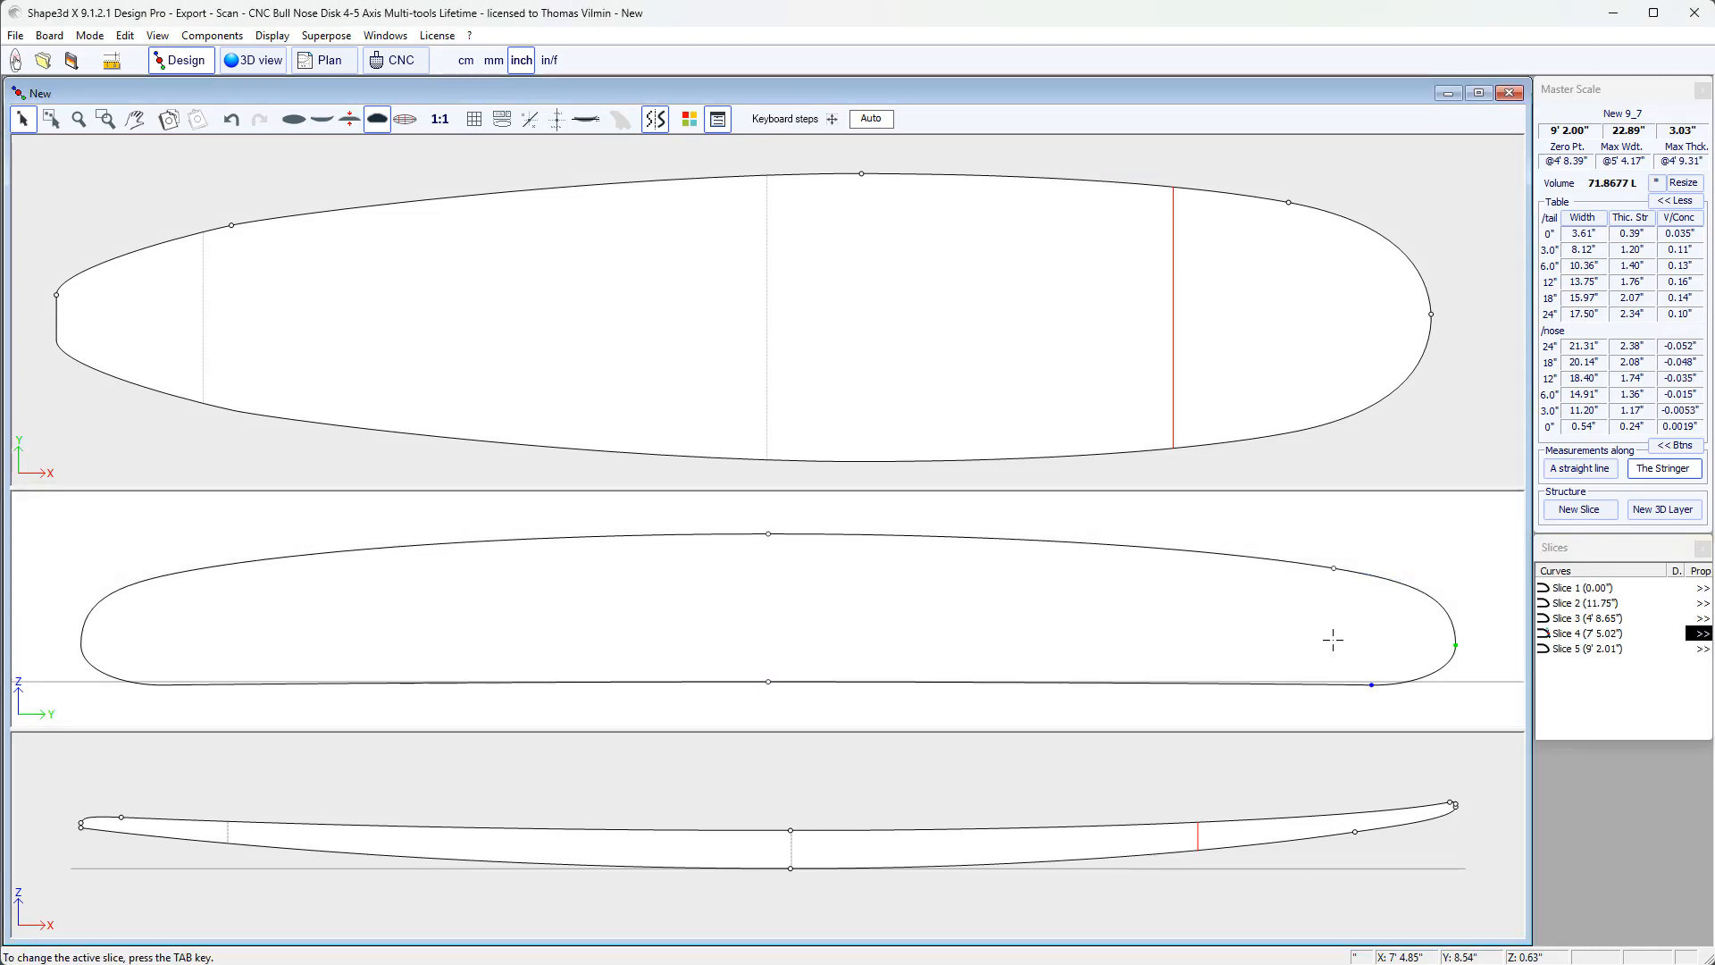
{"action": "mouse_move", "coordinate": [1312, 641]}
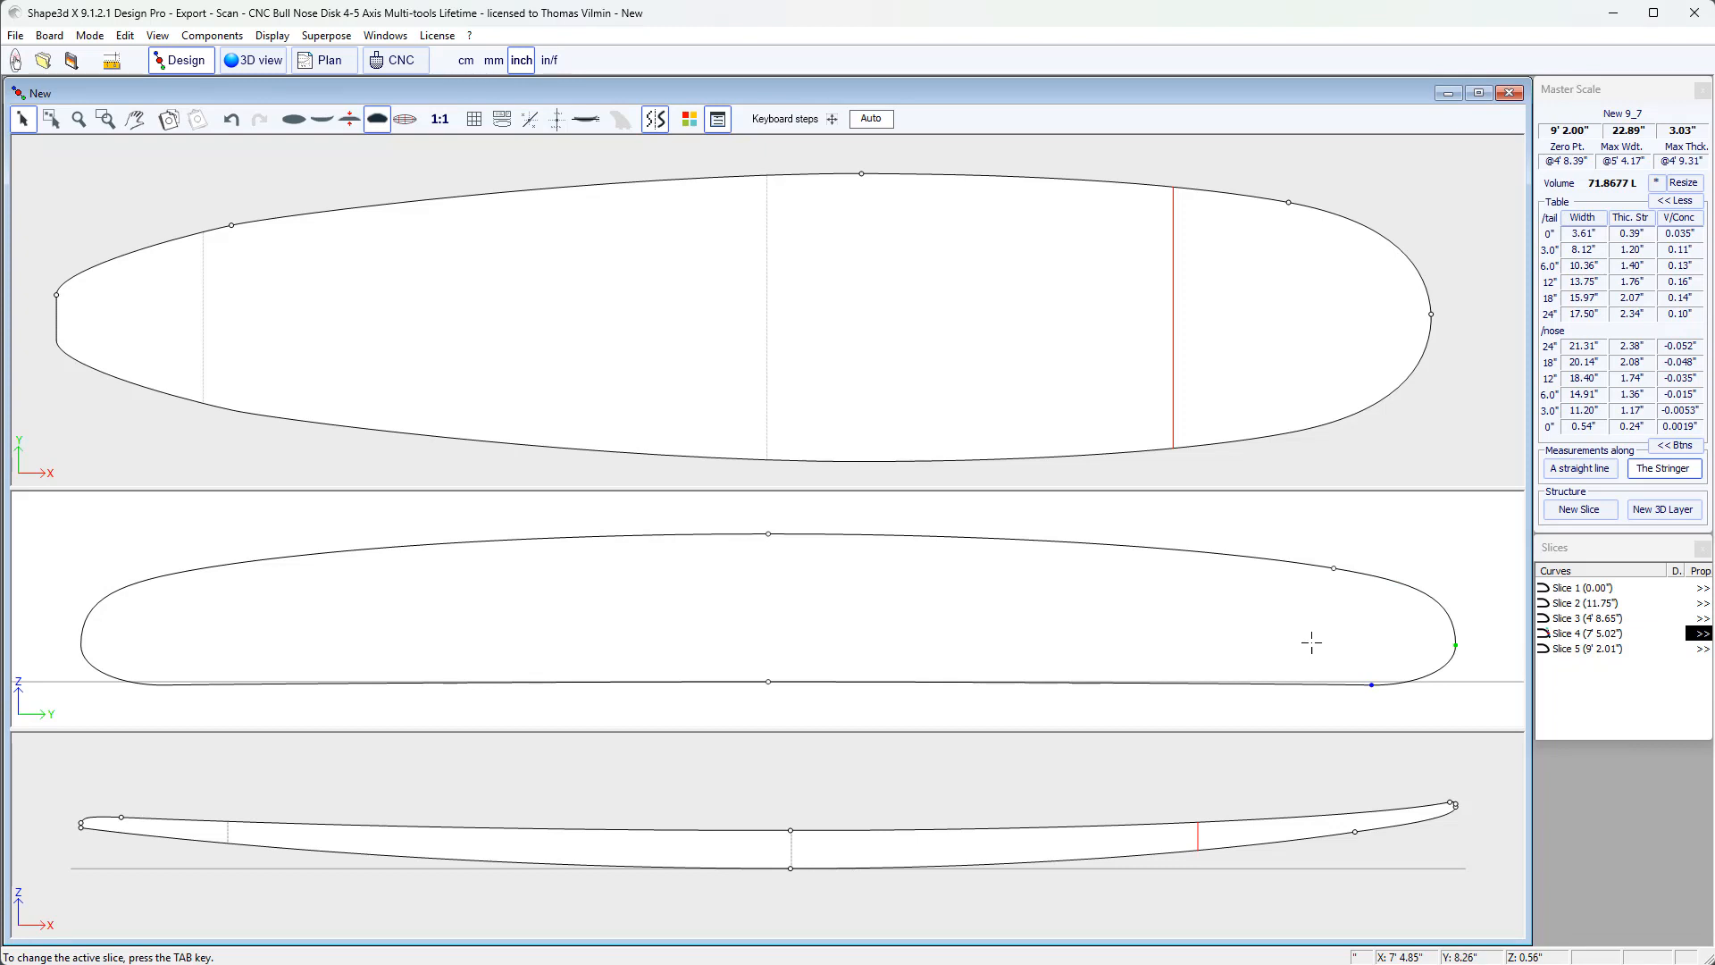
{"action": "mouse_move", "coordinate": [1393, 643]}
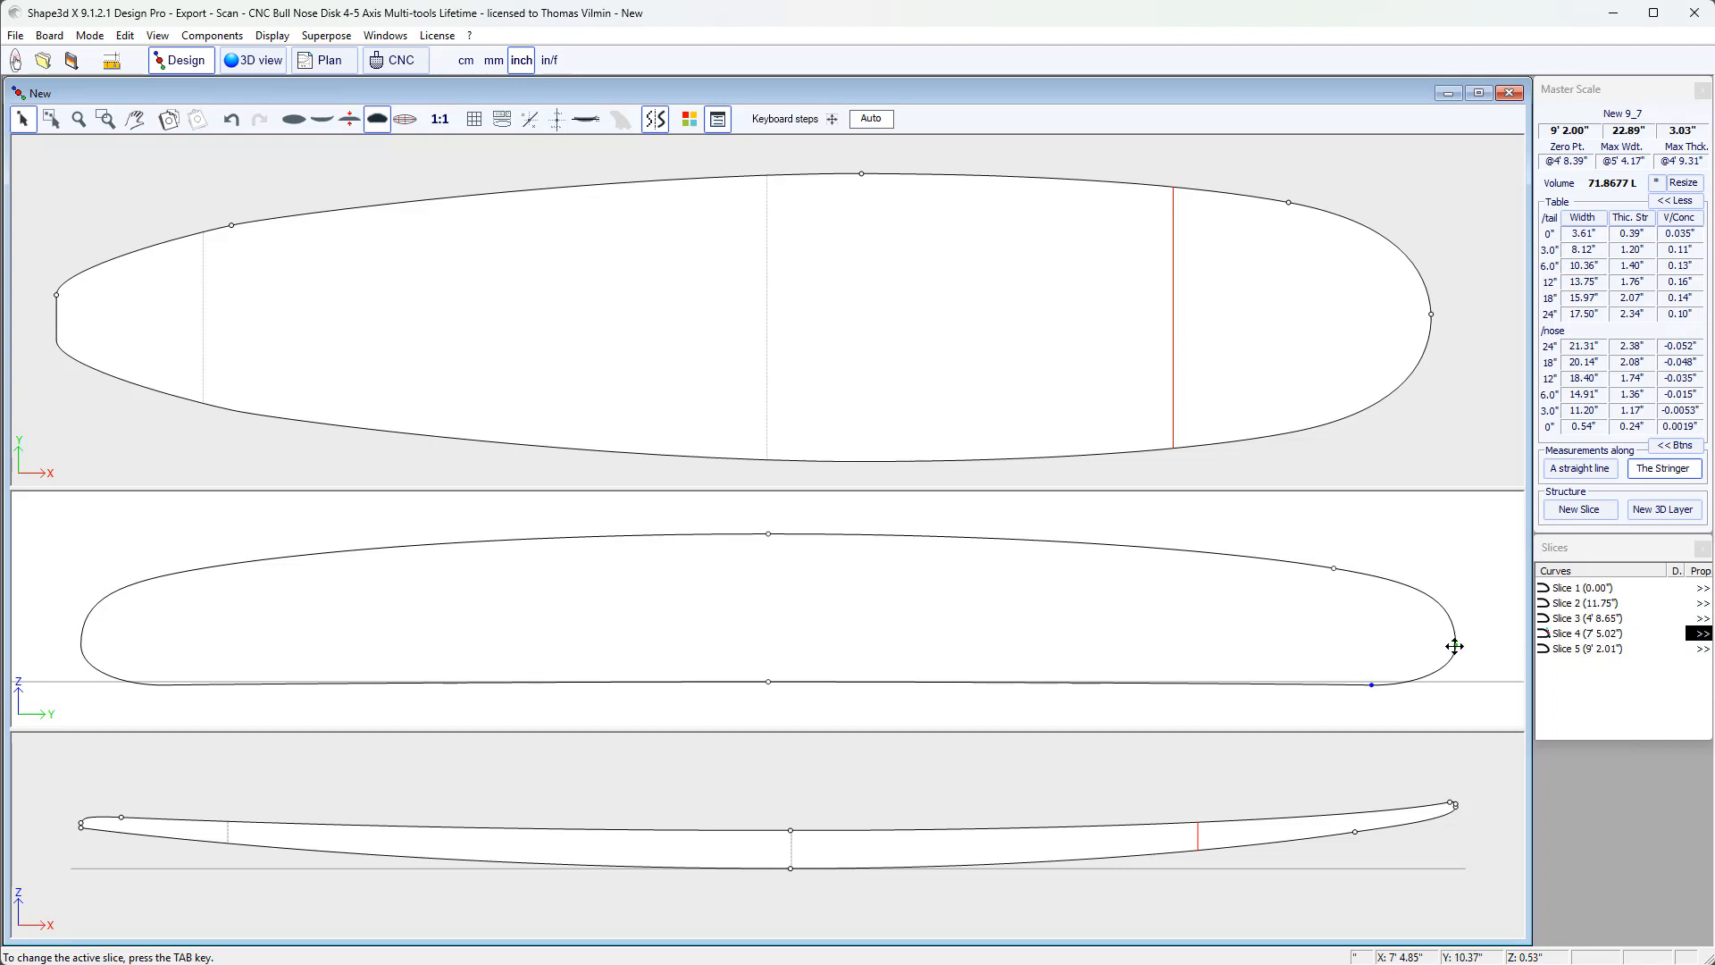
{"action": "left_click", "coordinate": [1447, 646]}
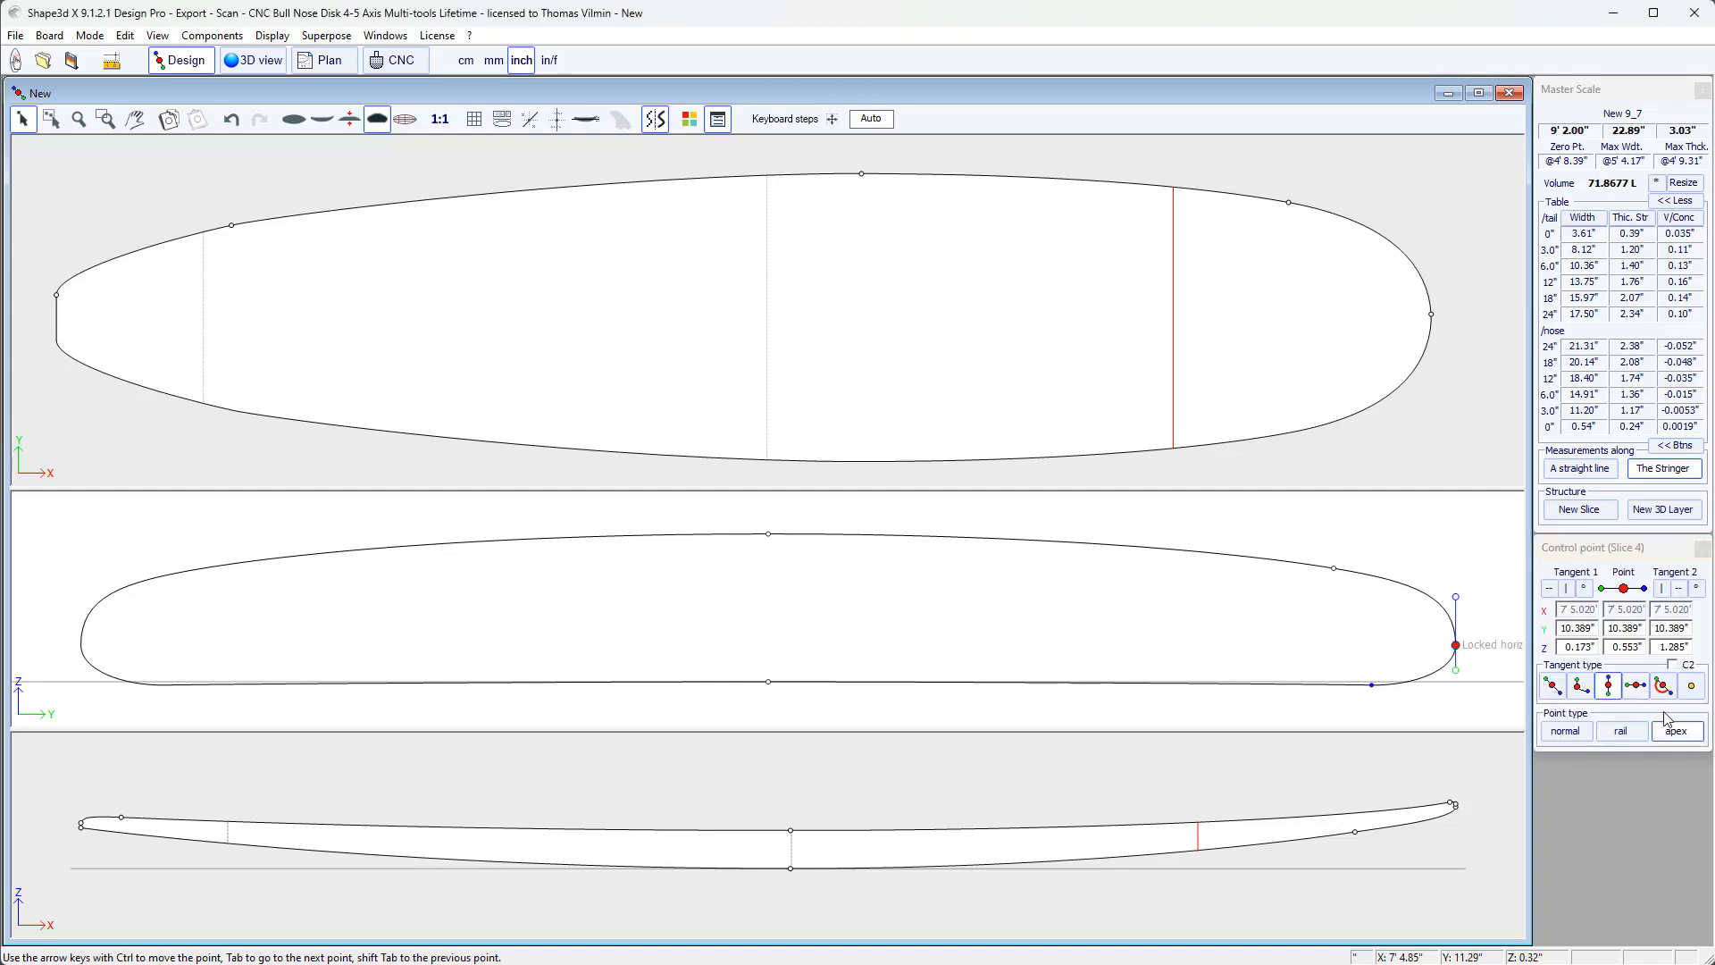
{"action": "mouse_move", "coordinate": [1677, 732]}
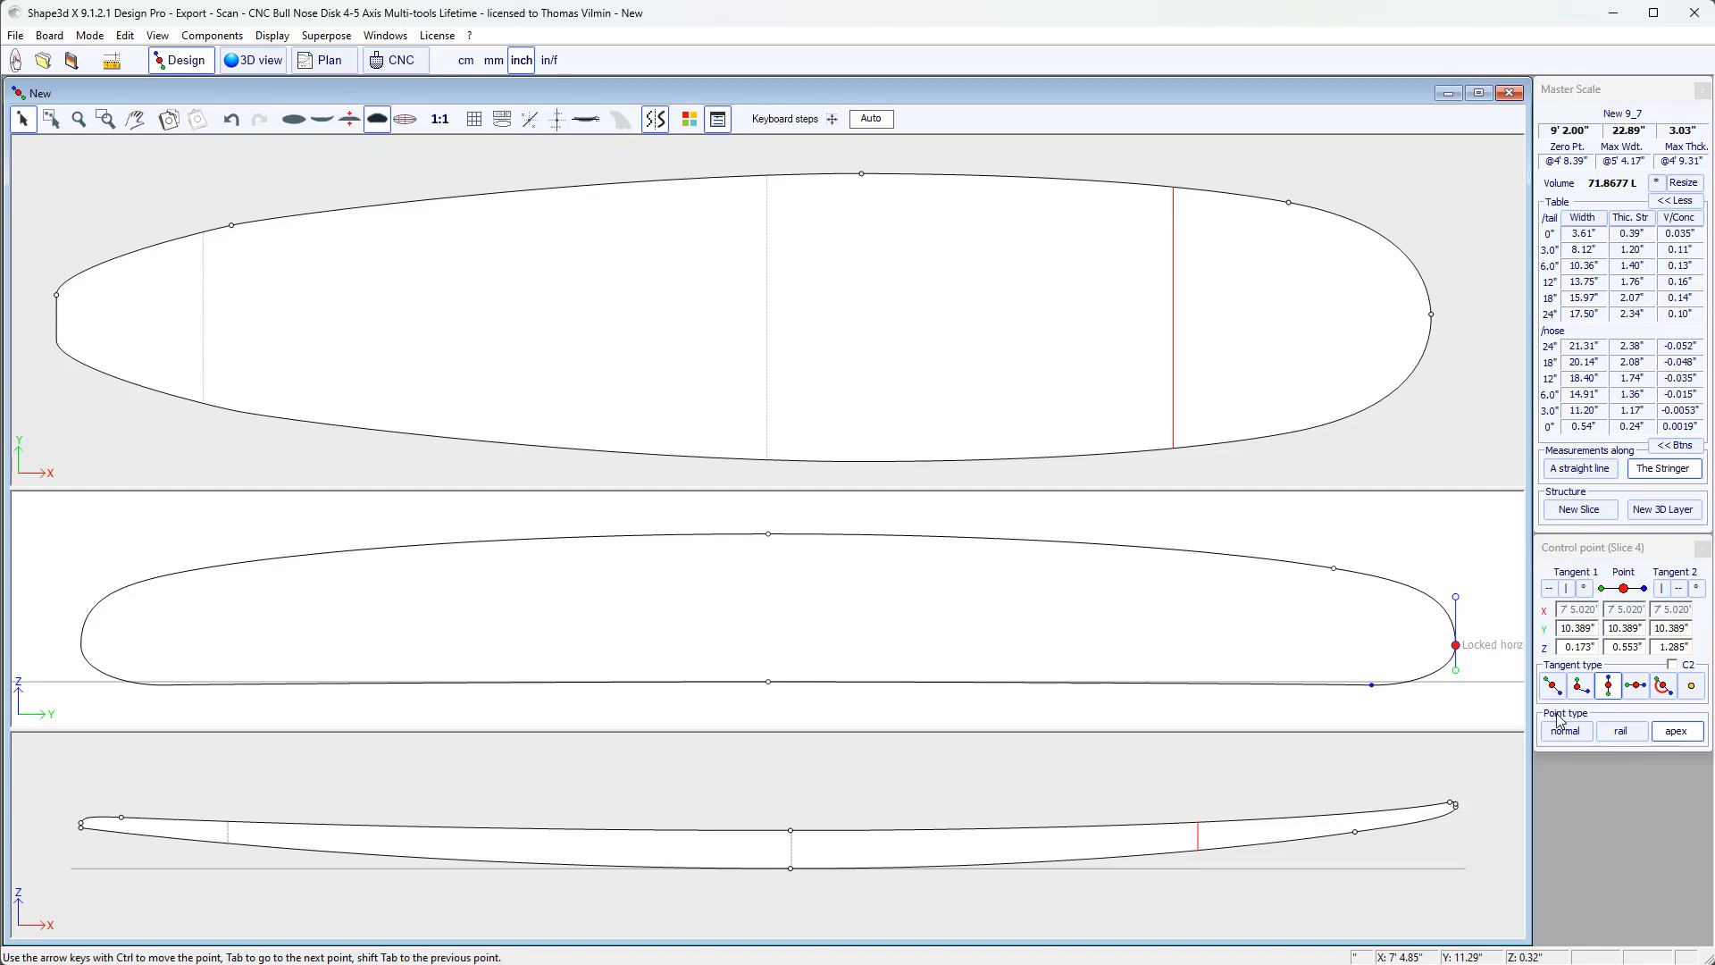
{"action": "left_click", "coordinate": [1619, 731]}
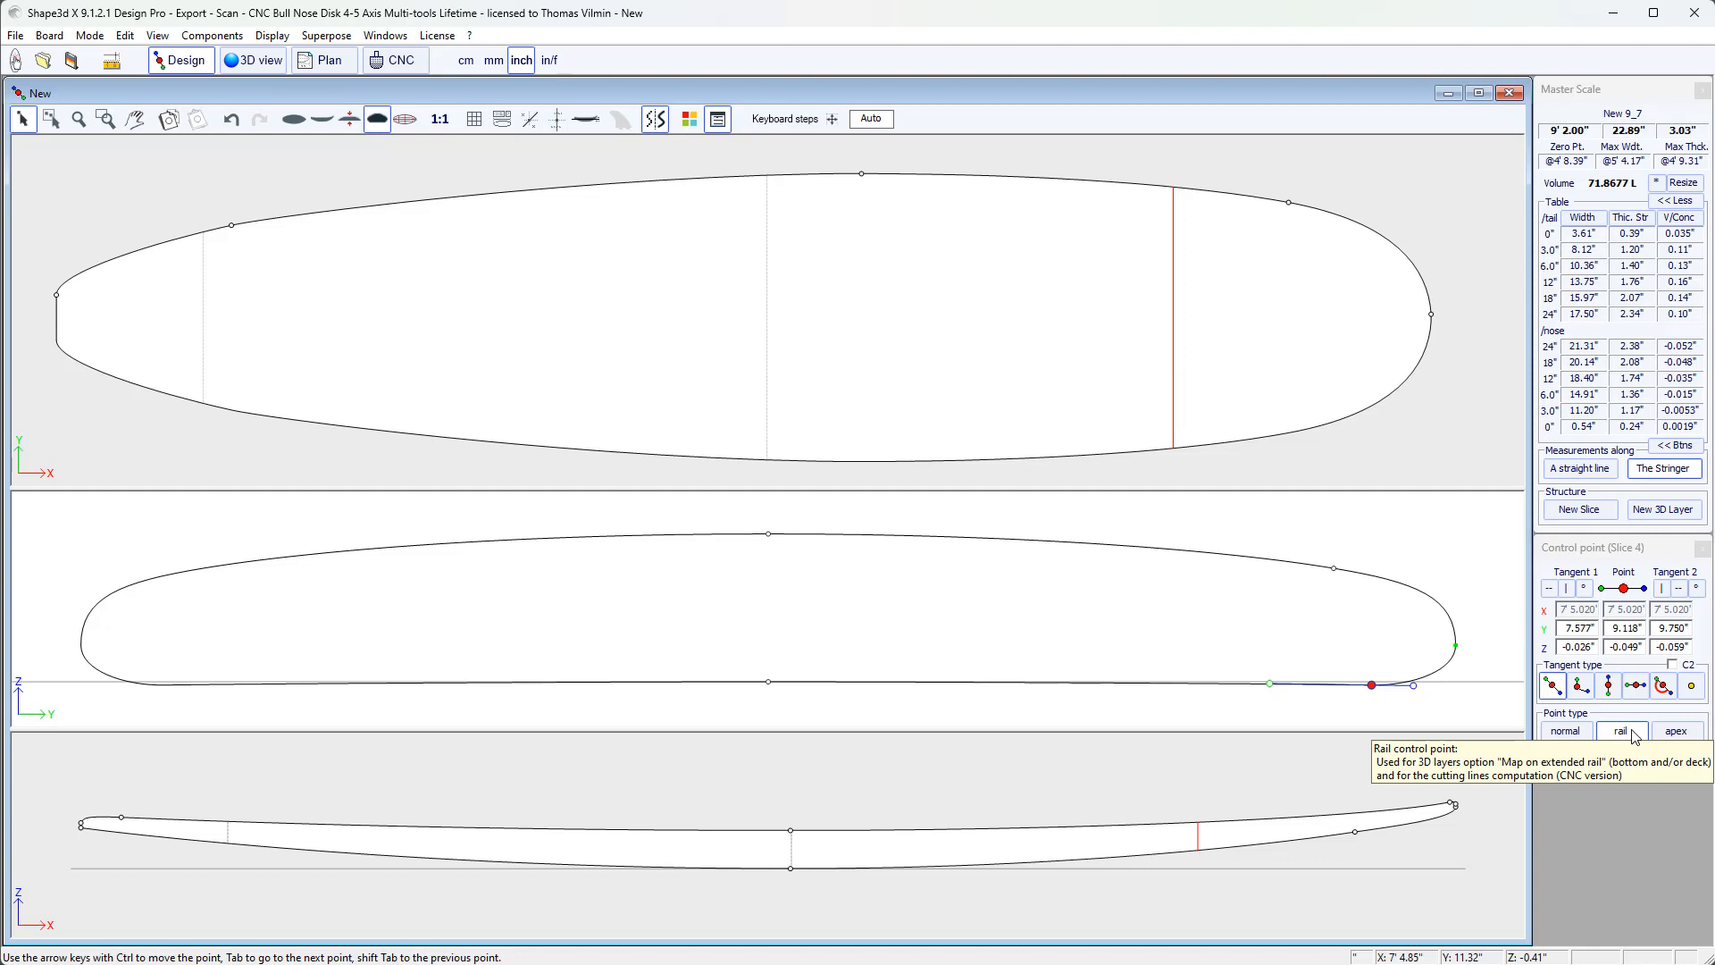
{"action": "mouse_move", "coordinate": [1636, 738]}
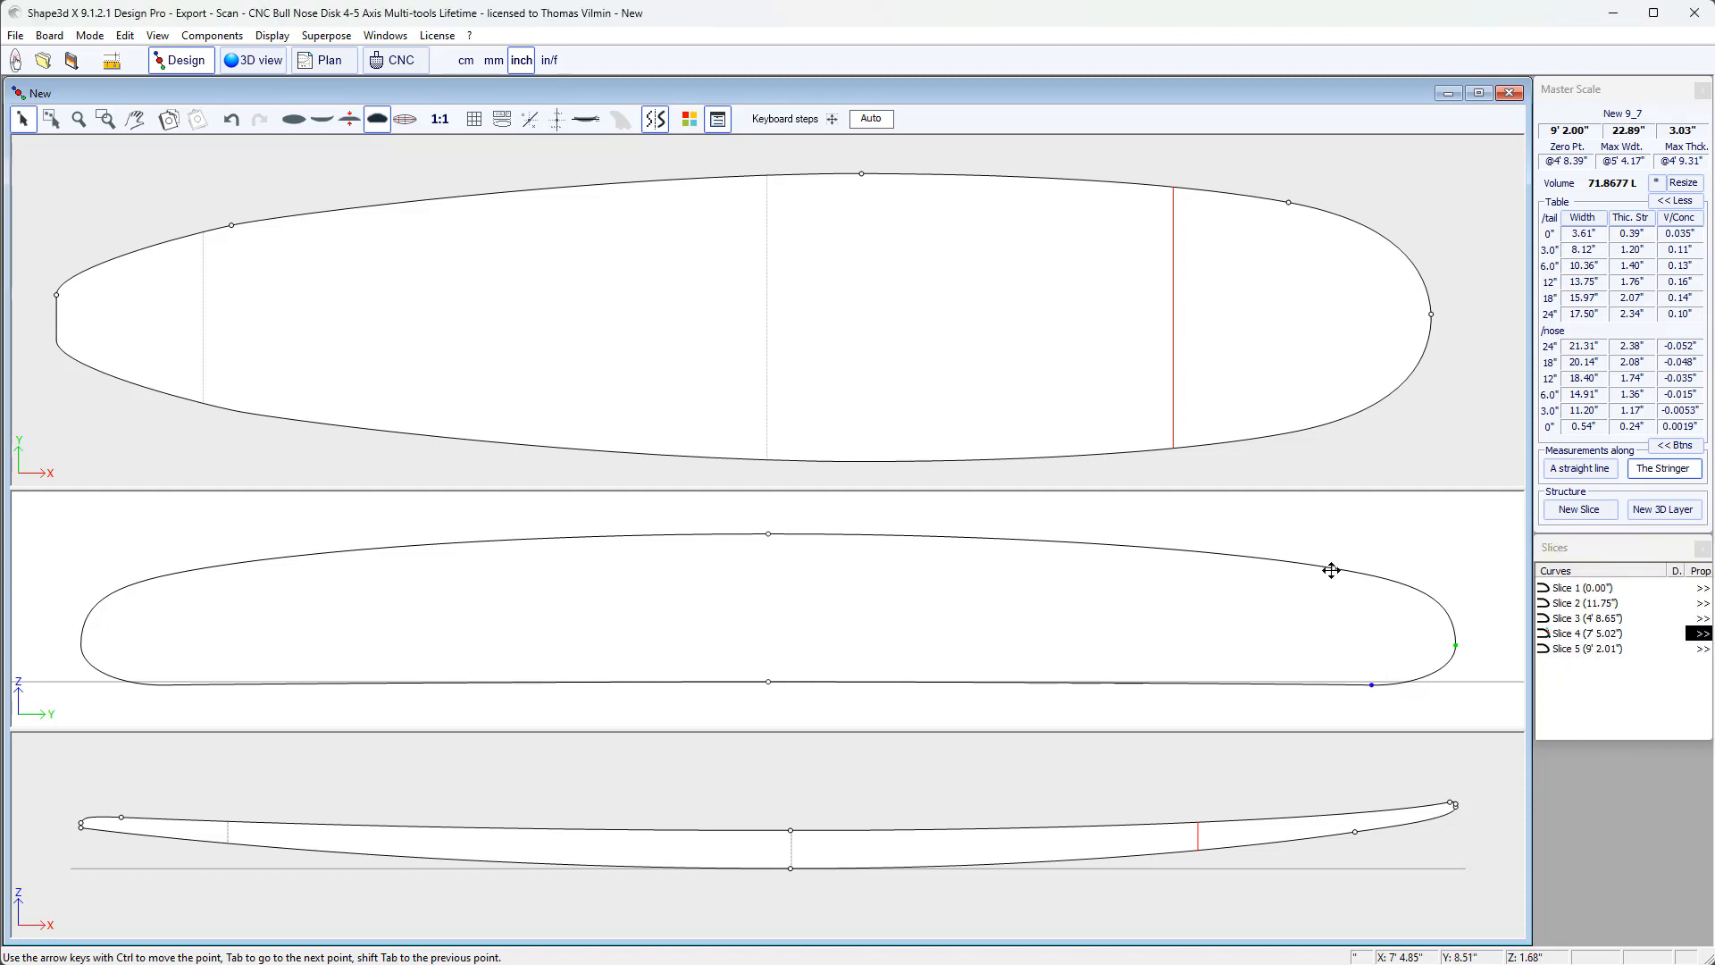
{"action": "left_click", "coordinate": [1333, 568]}
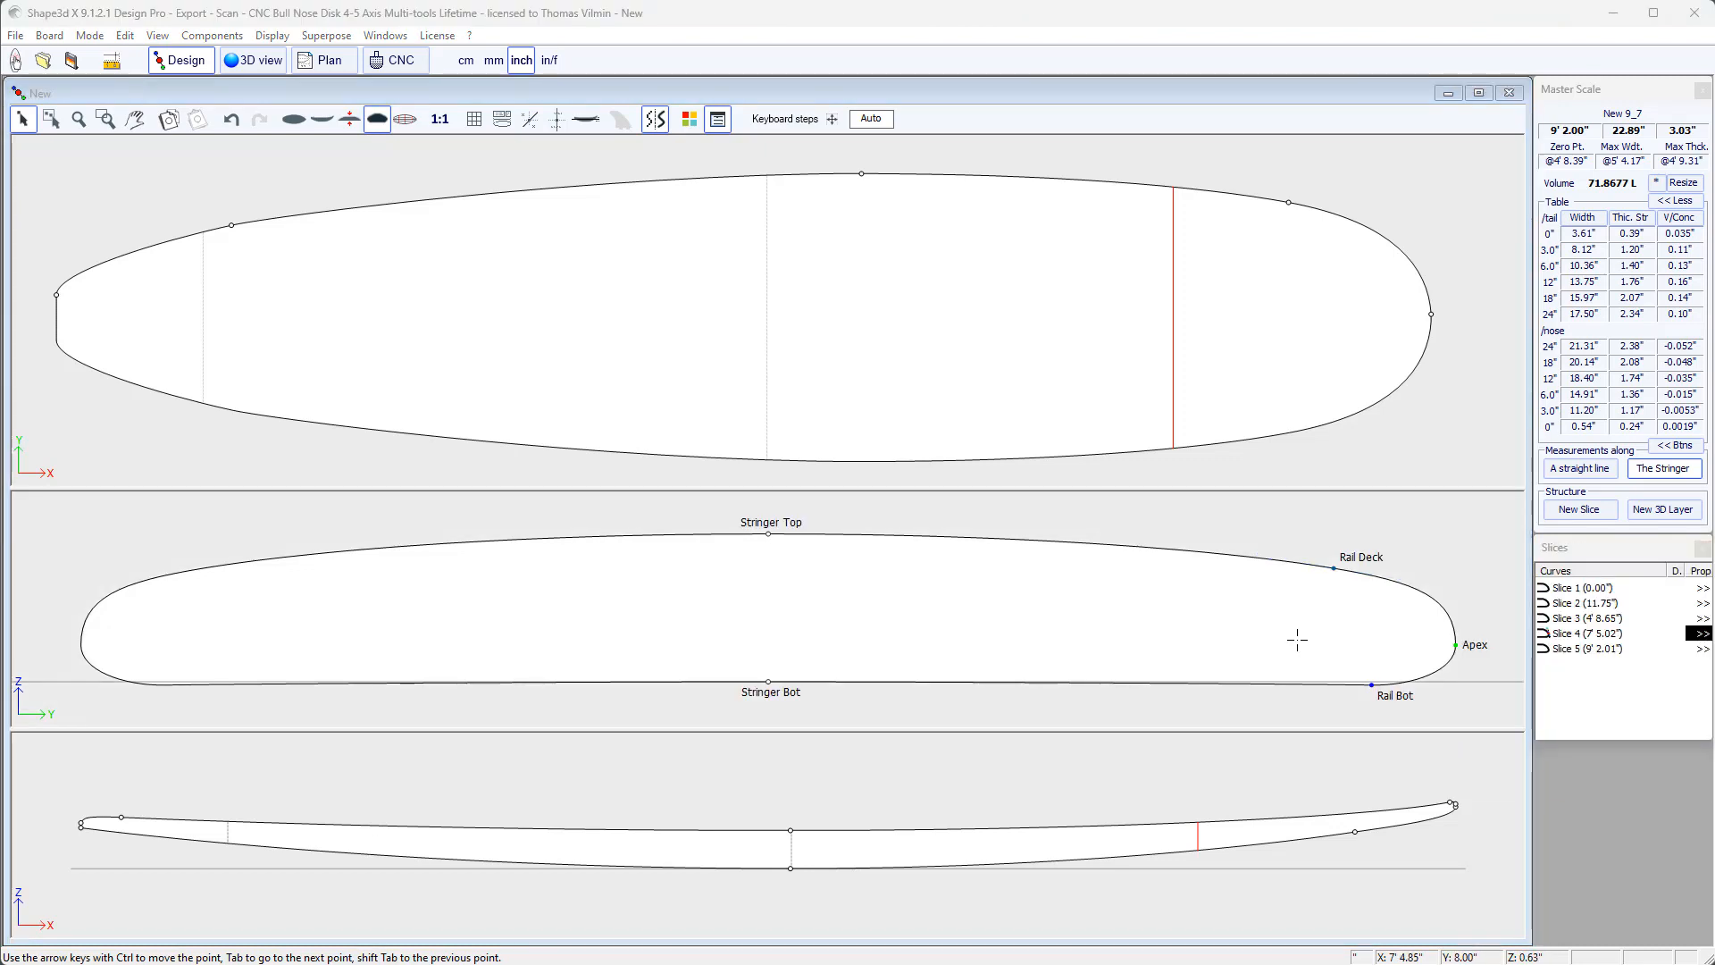
- Untick Deck in slice 4's position dialog so only its bottom section is designed
{"action": "left_click", "coordinate": [1589, 632]}
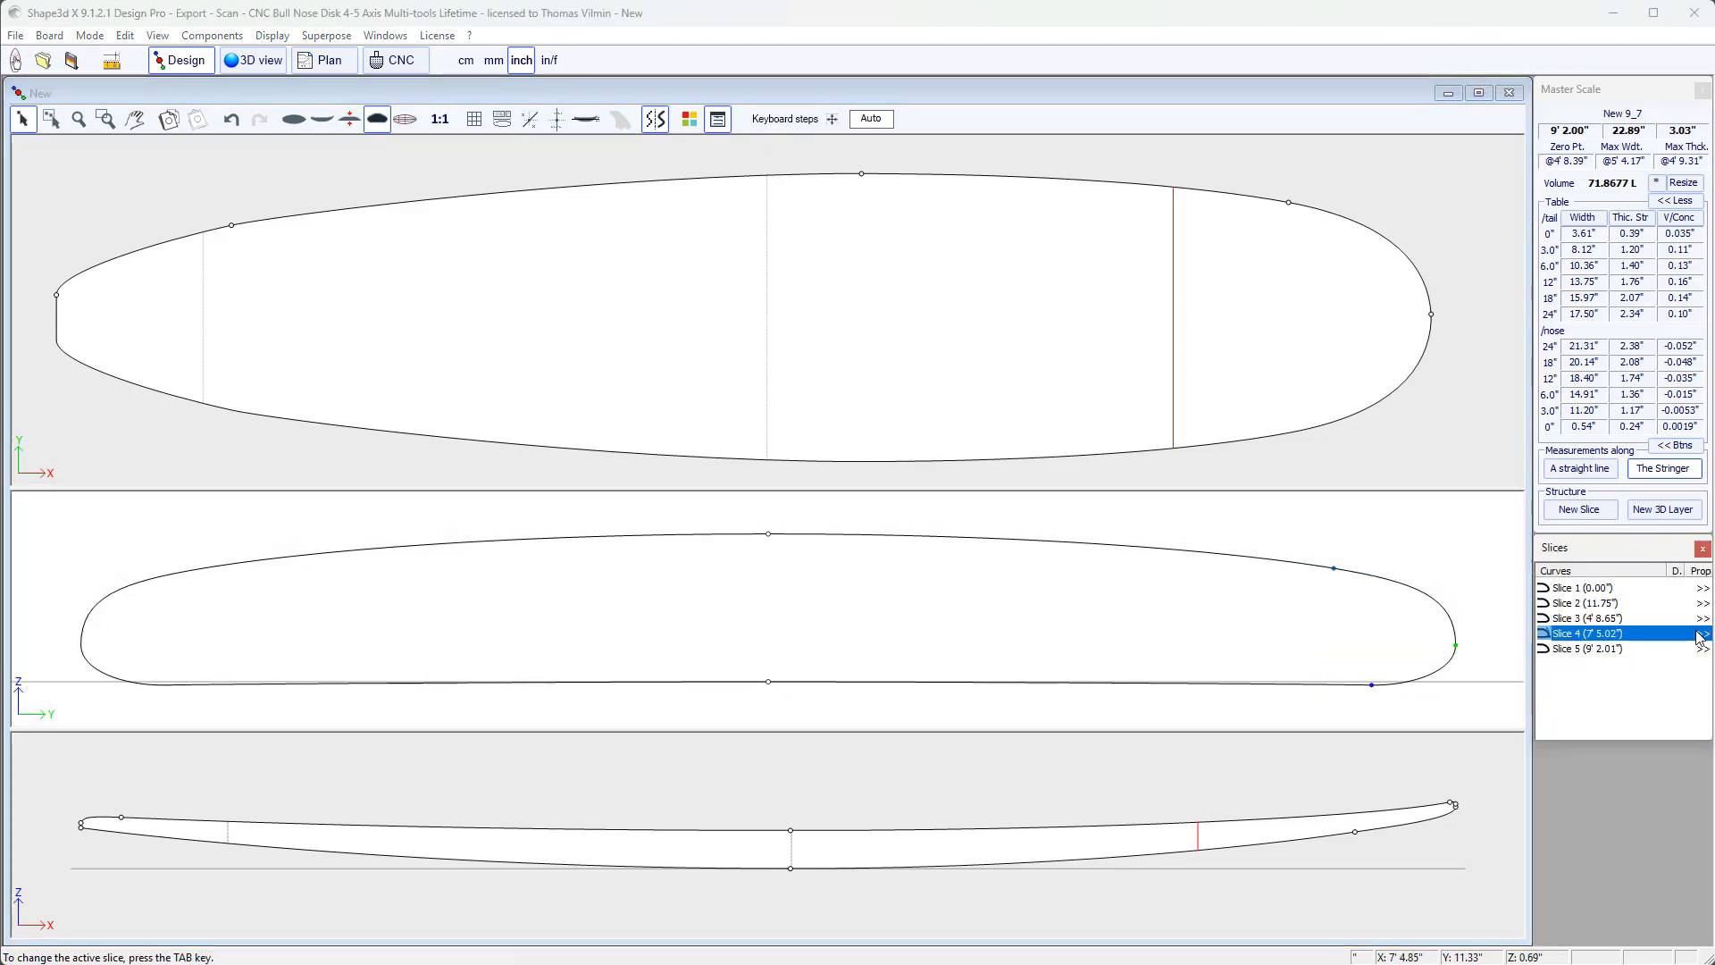
{"action": "left_click", "coordinate": [1703, 633]}
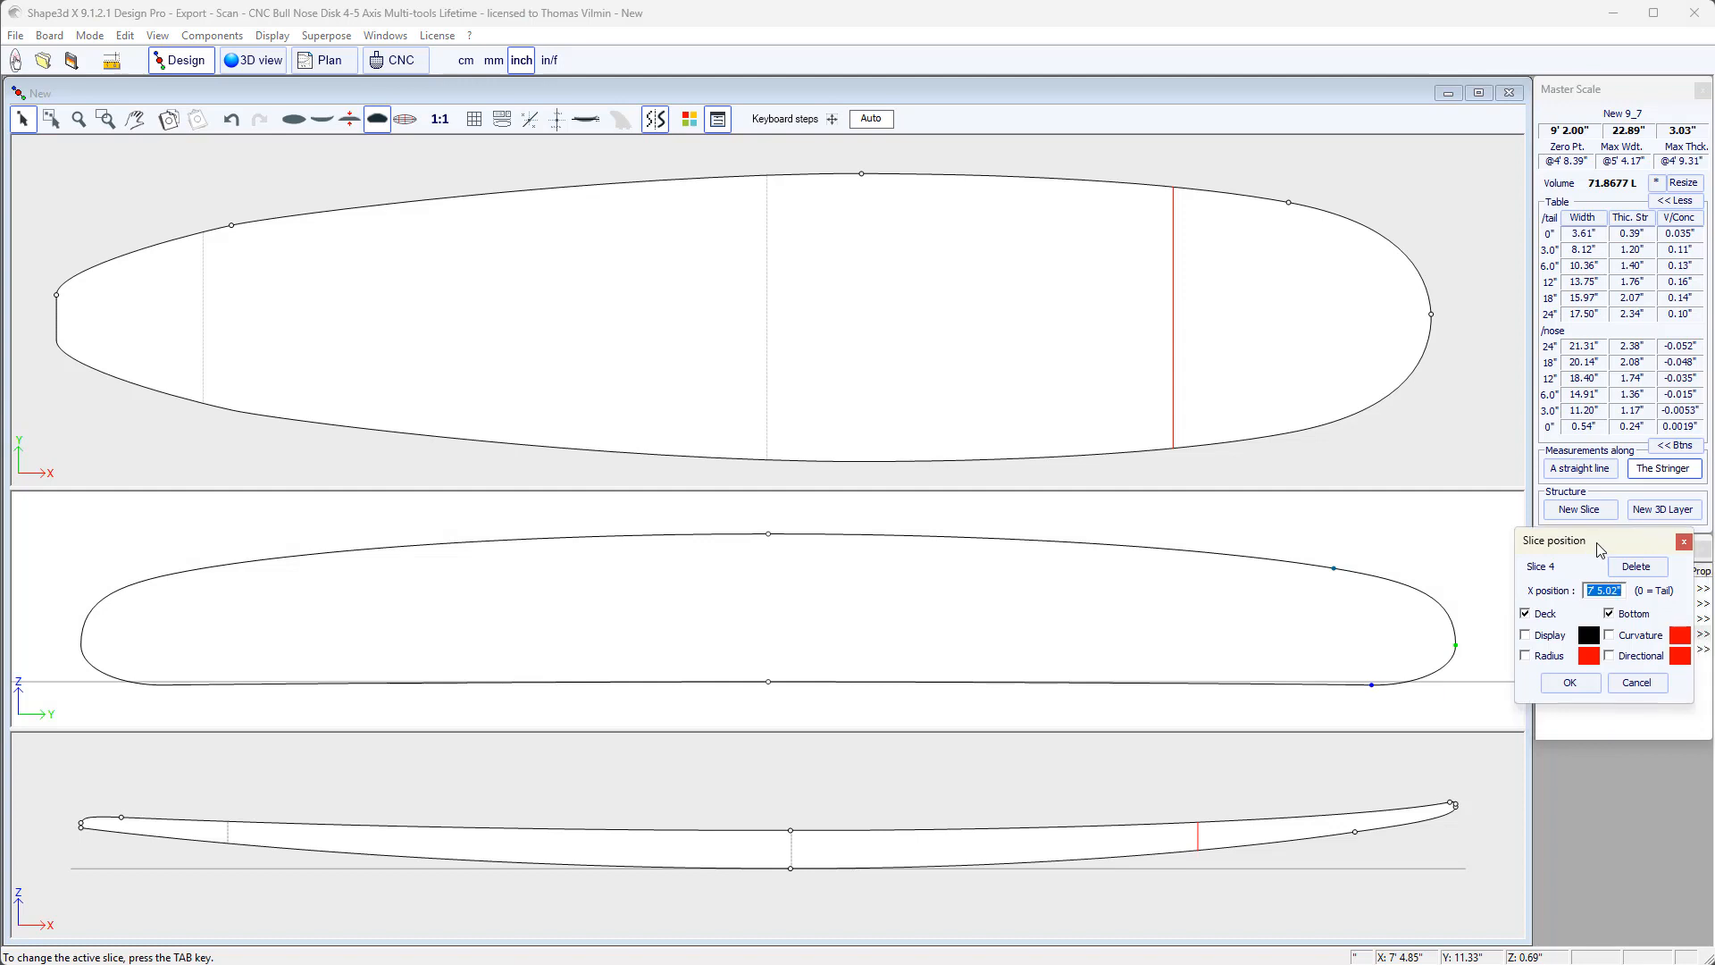
{"action": "mouse_move", "coordinate": [1545, 616]}
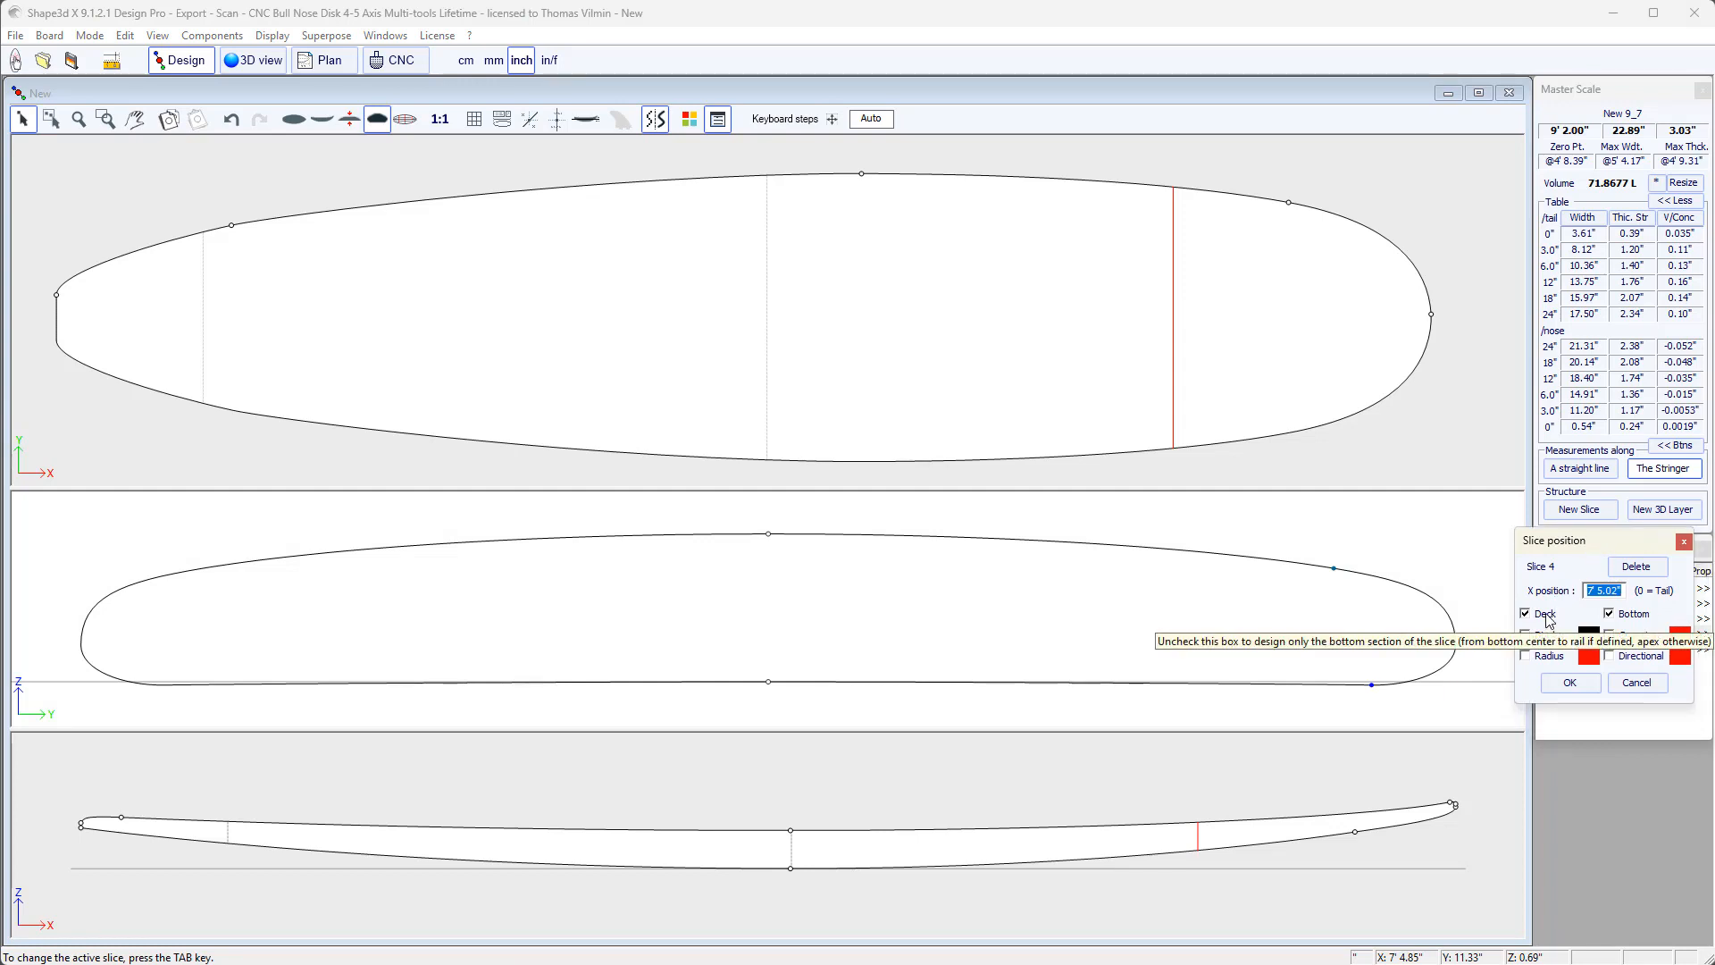
{"action": "mouse_move", "coordinate": [1566, 627]}
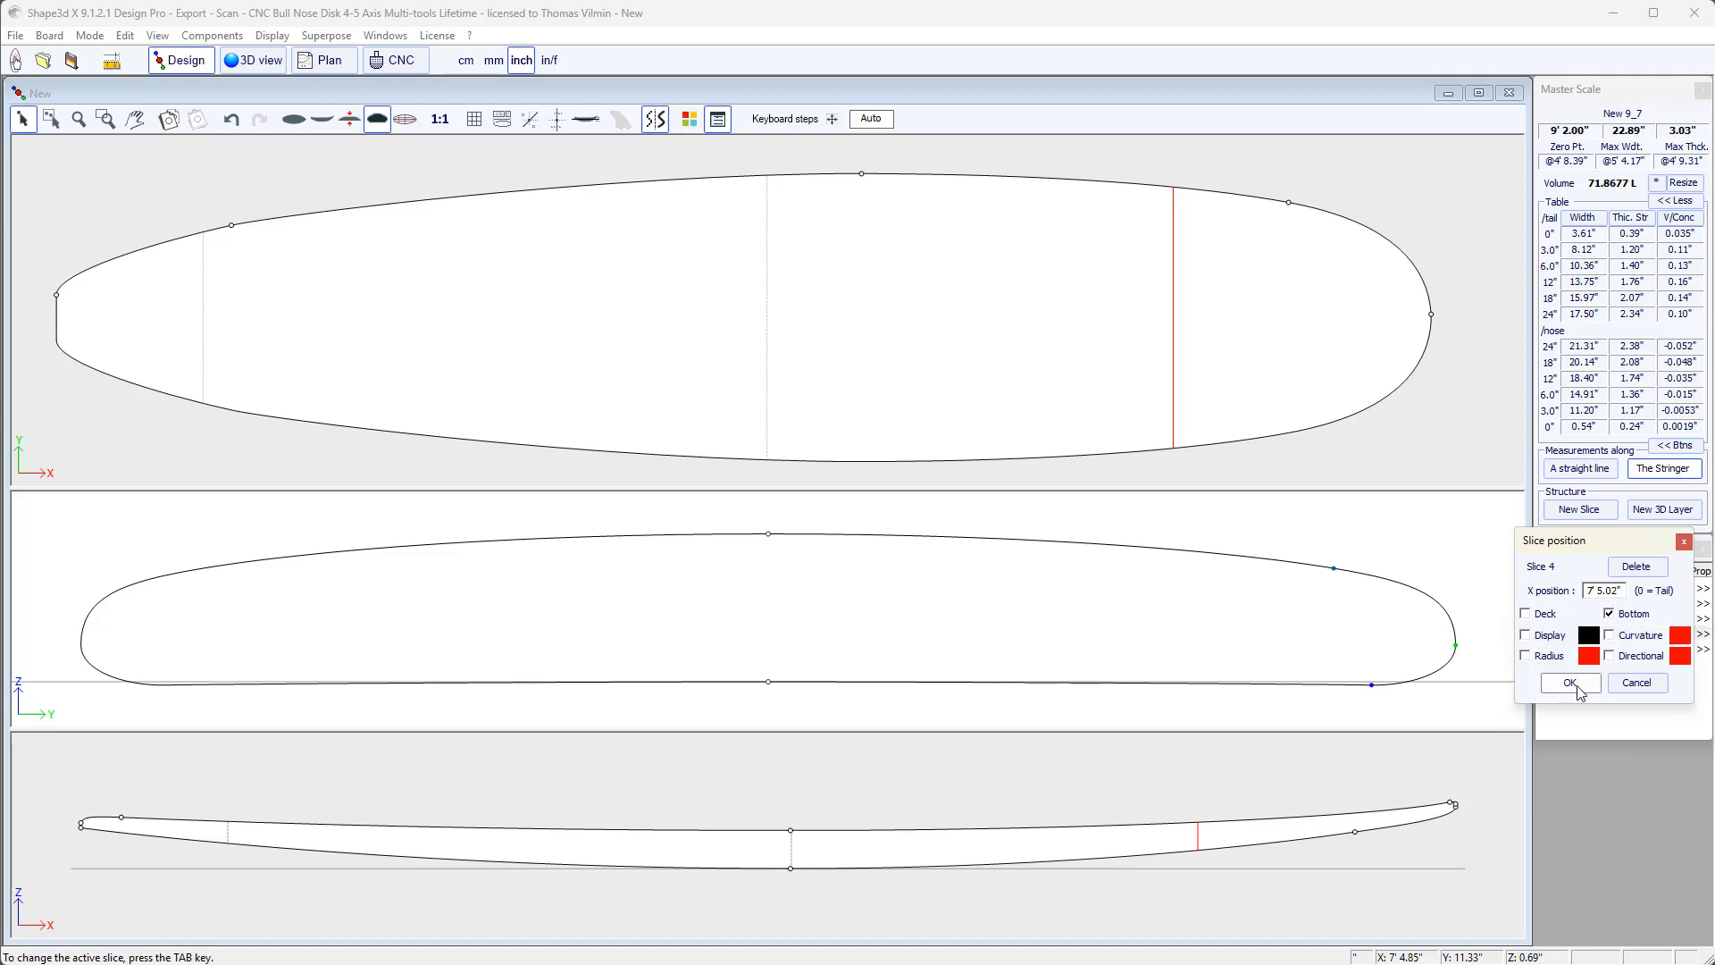
{"action": "left_click", "coordinate": [1569, 683]}
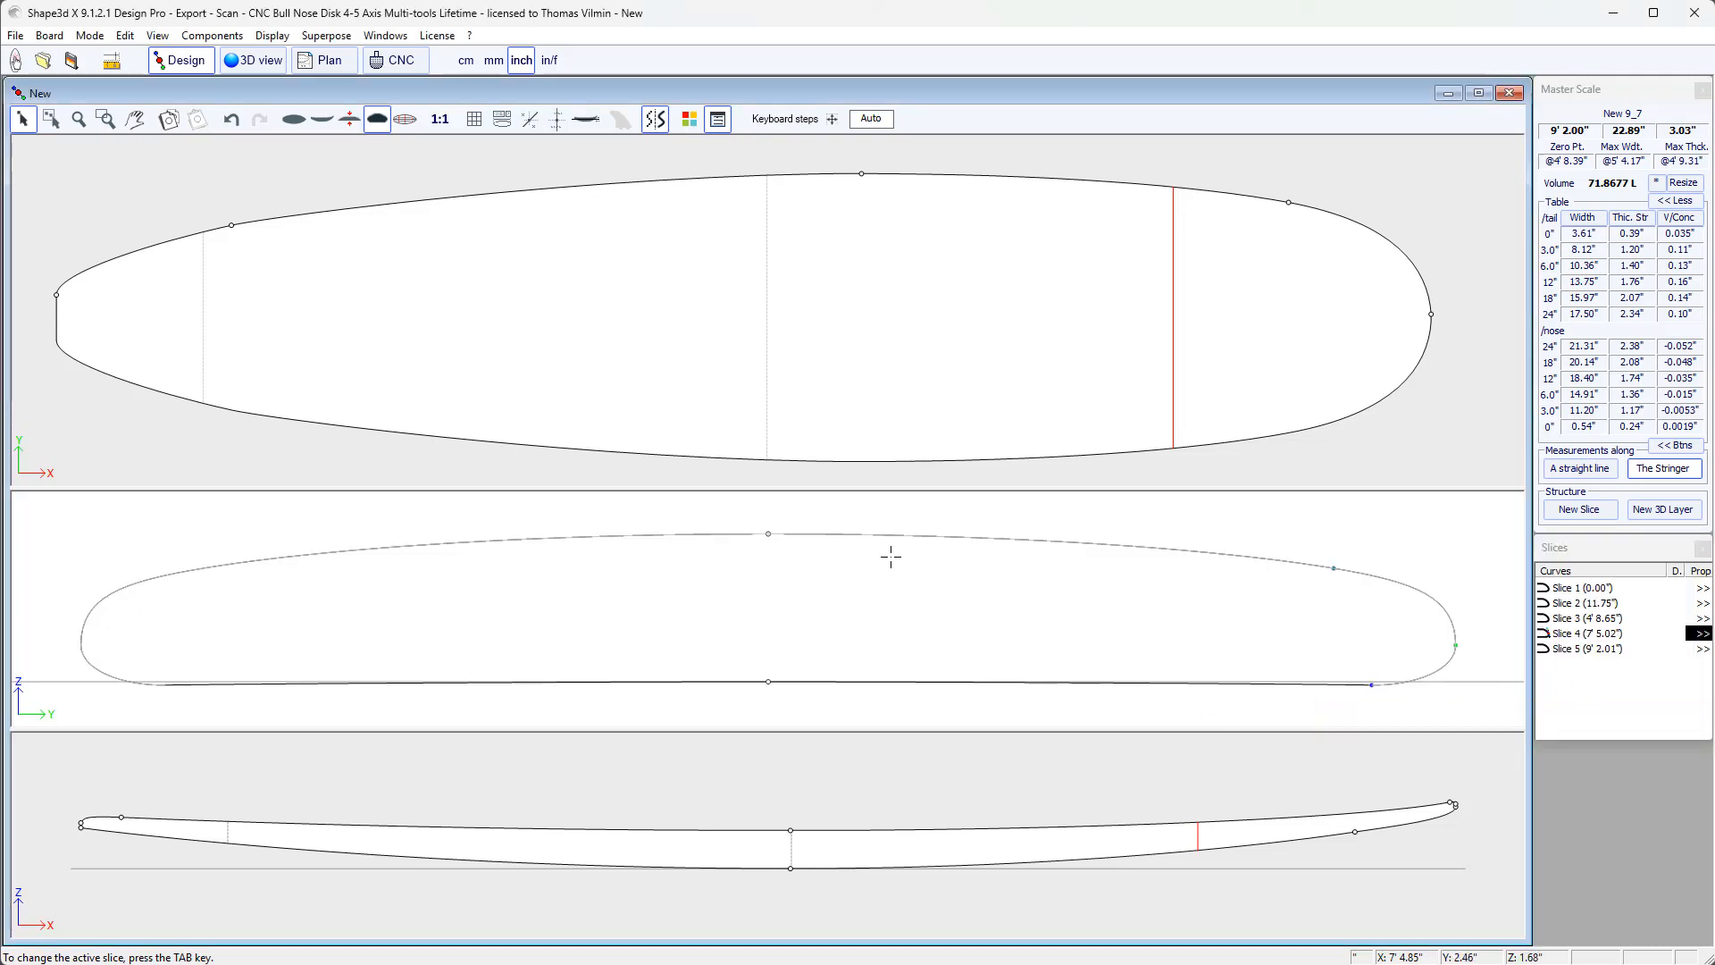
{"action": "mouse_move", "coordinate": [1407, 649]}
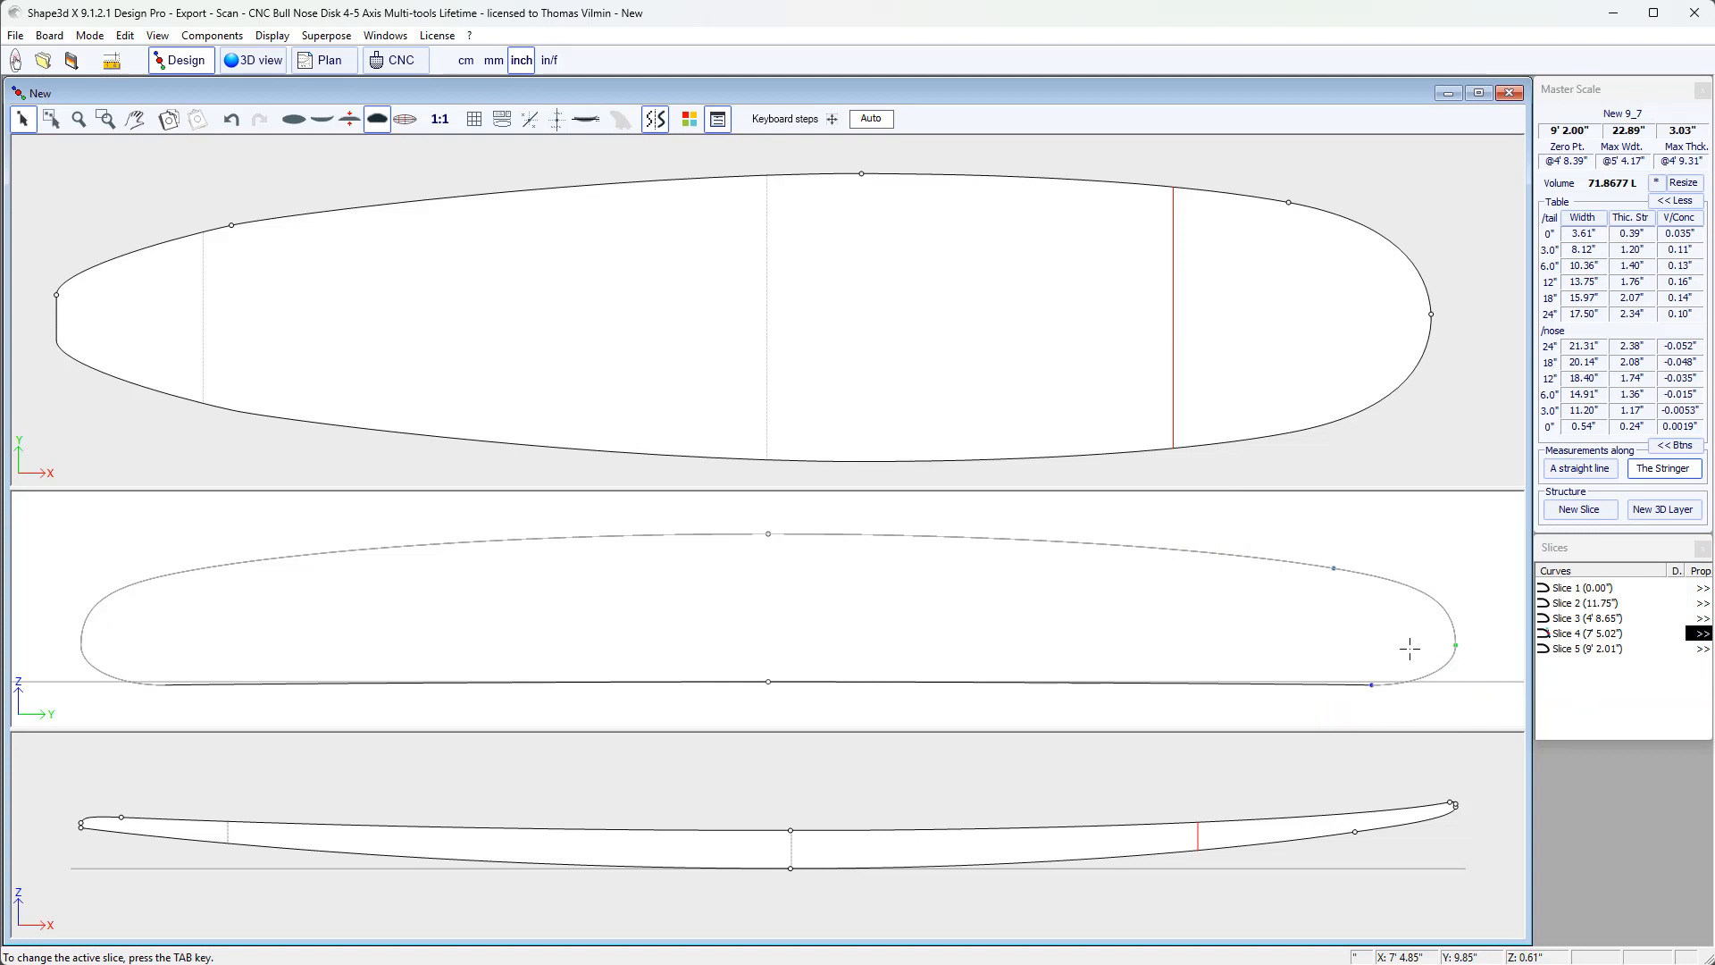
{"action": "left_click", "coordinate": [1373, 686]}
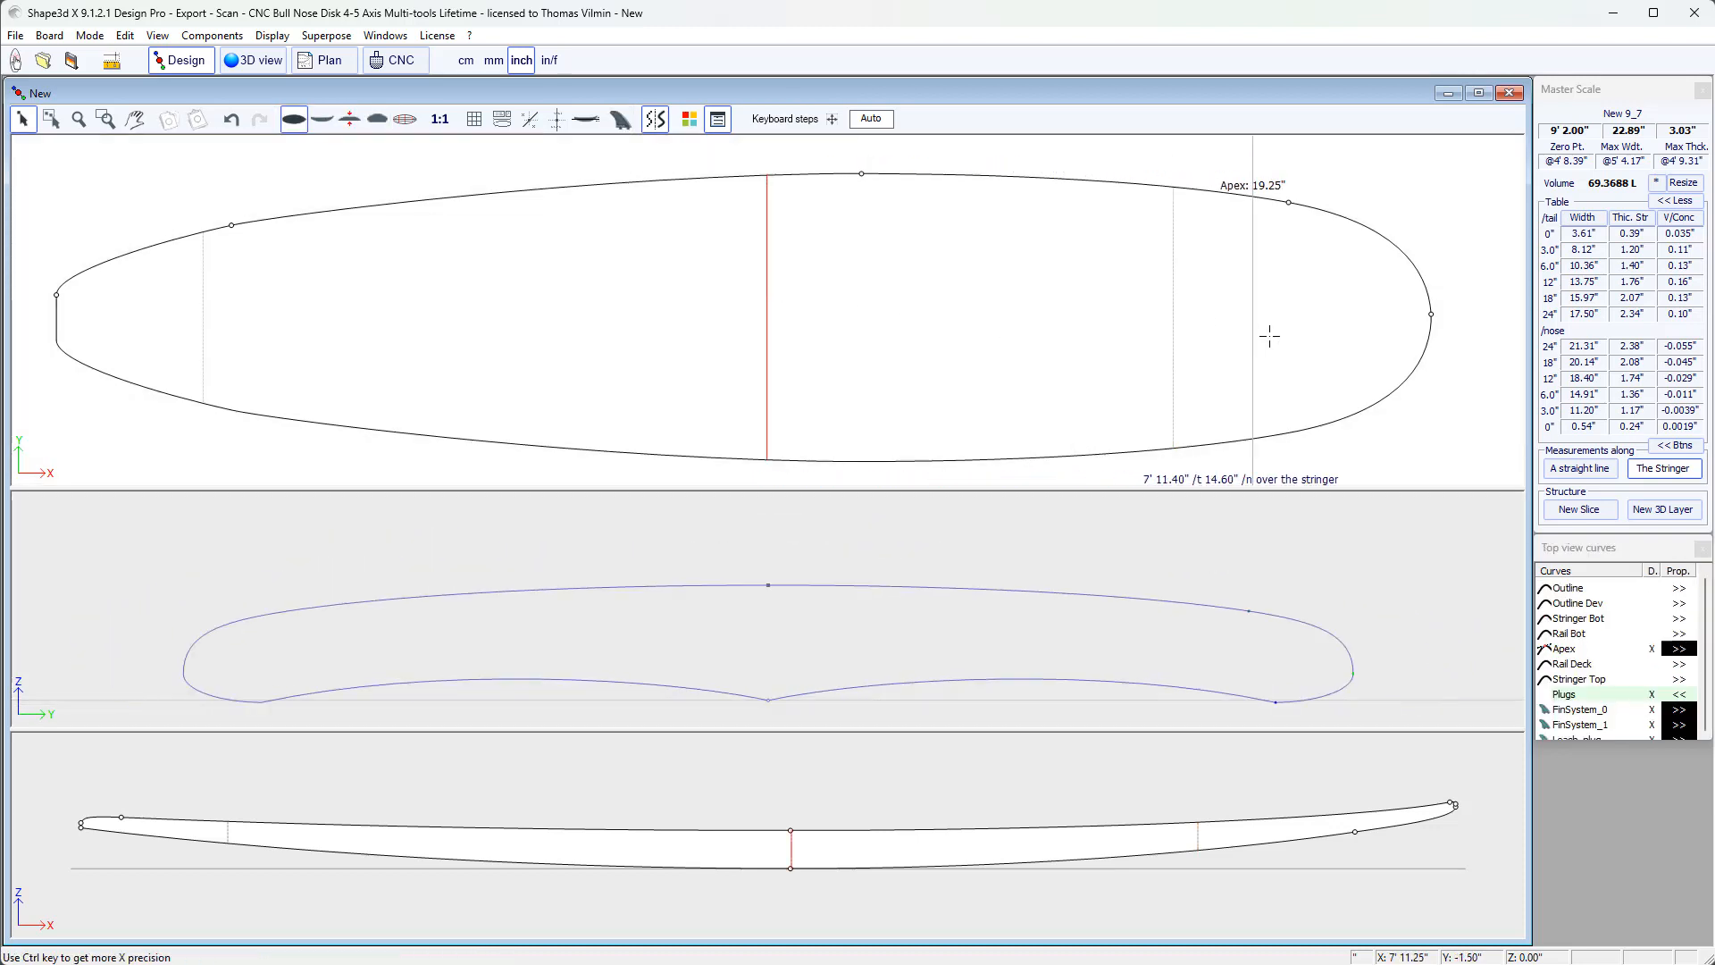
- Measure the stringer near the nose and show the Apex curve's curvature from its properties
{"action": "left_click_drag", "start_coordinate": [1269, 336], "coordinate": [873, 334]}
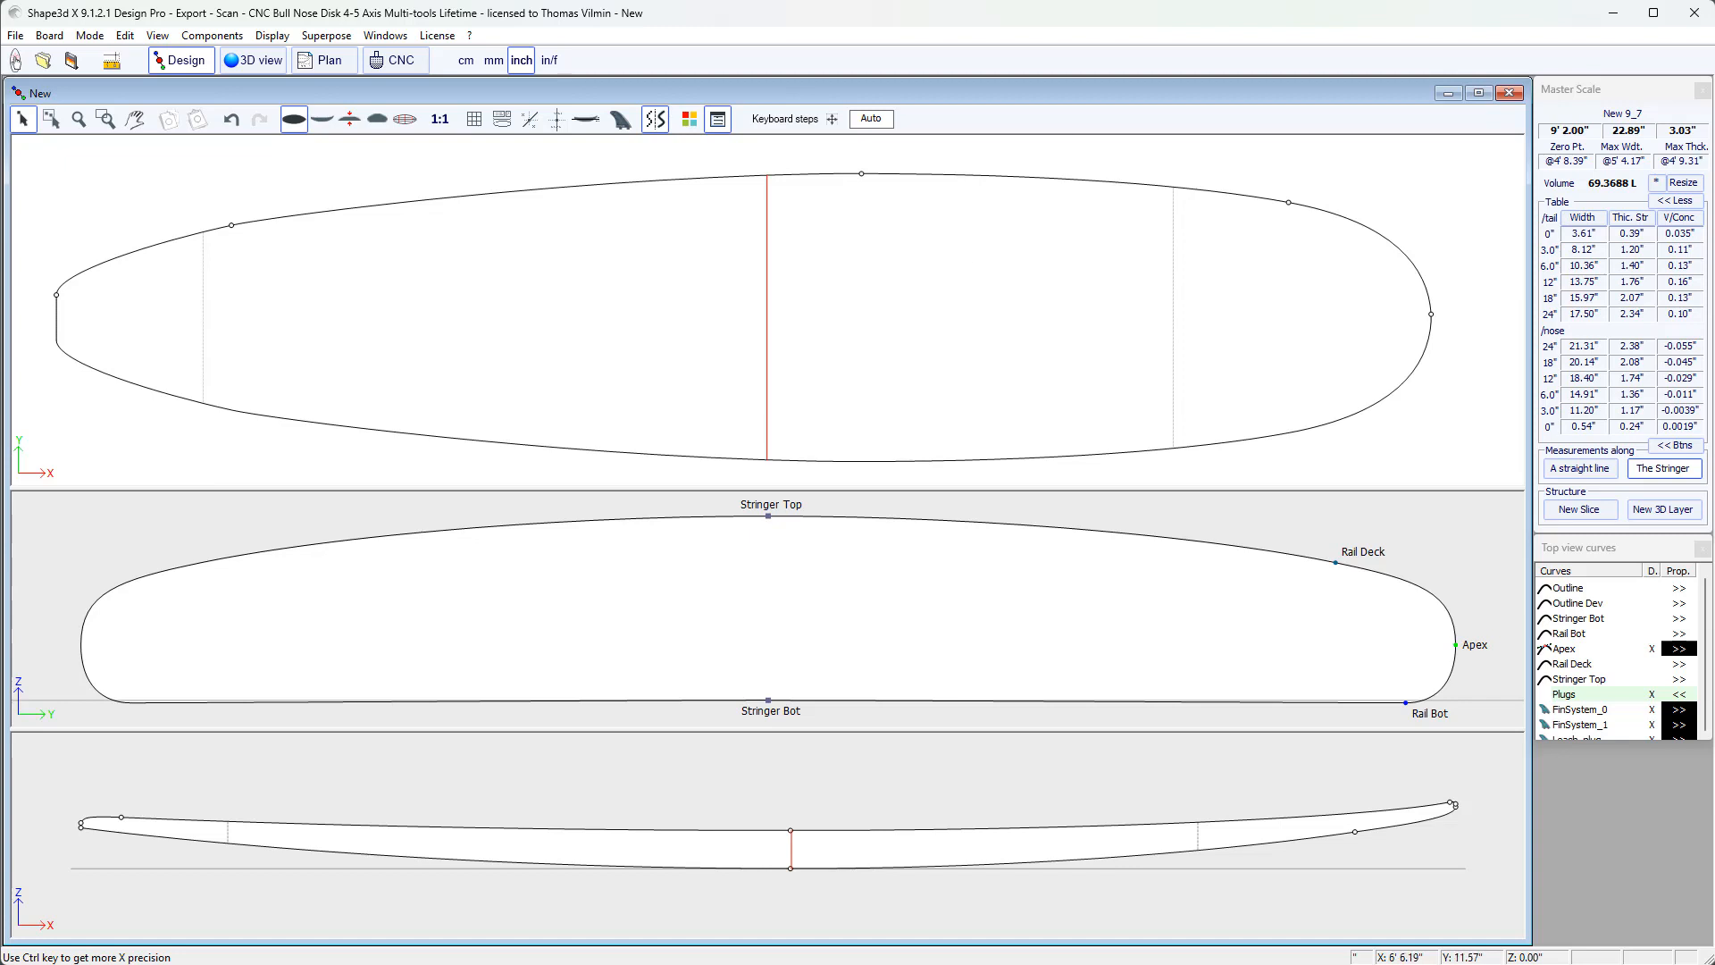
{"action": "mouse_move", "coordinate": [1472, 418]}
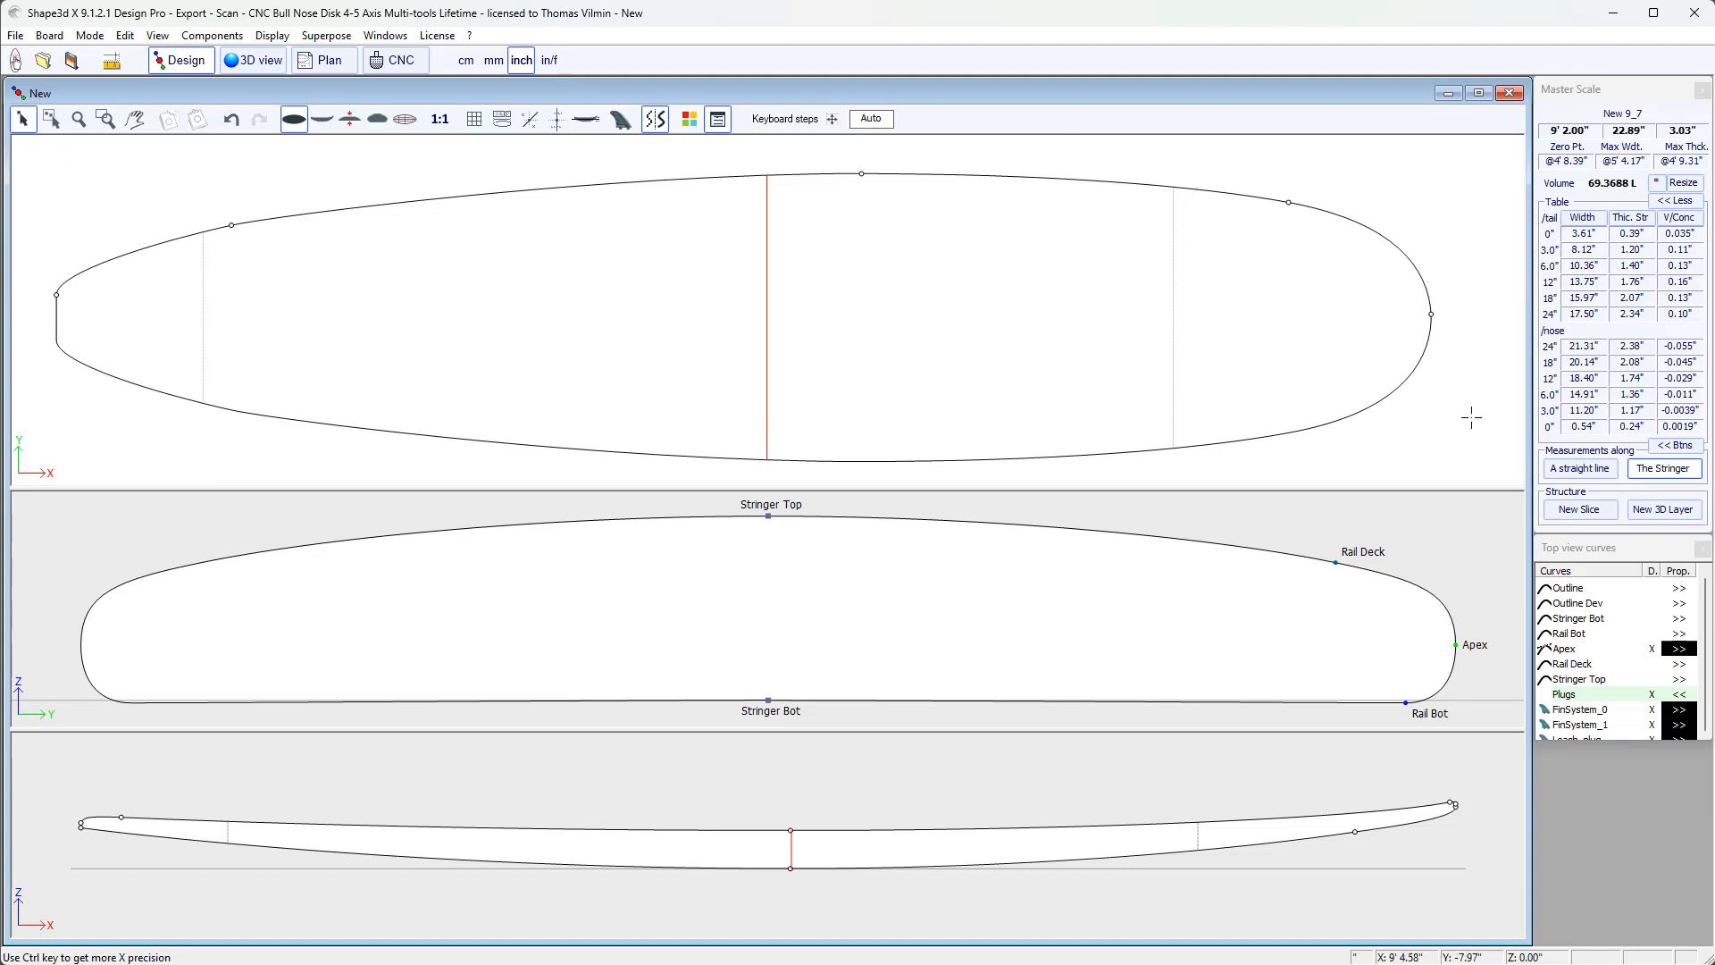
{"action": "mouse_move", "coordinate": [1672, 649]}
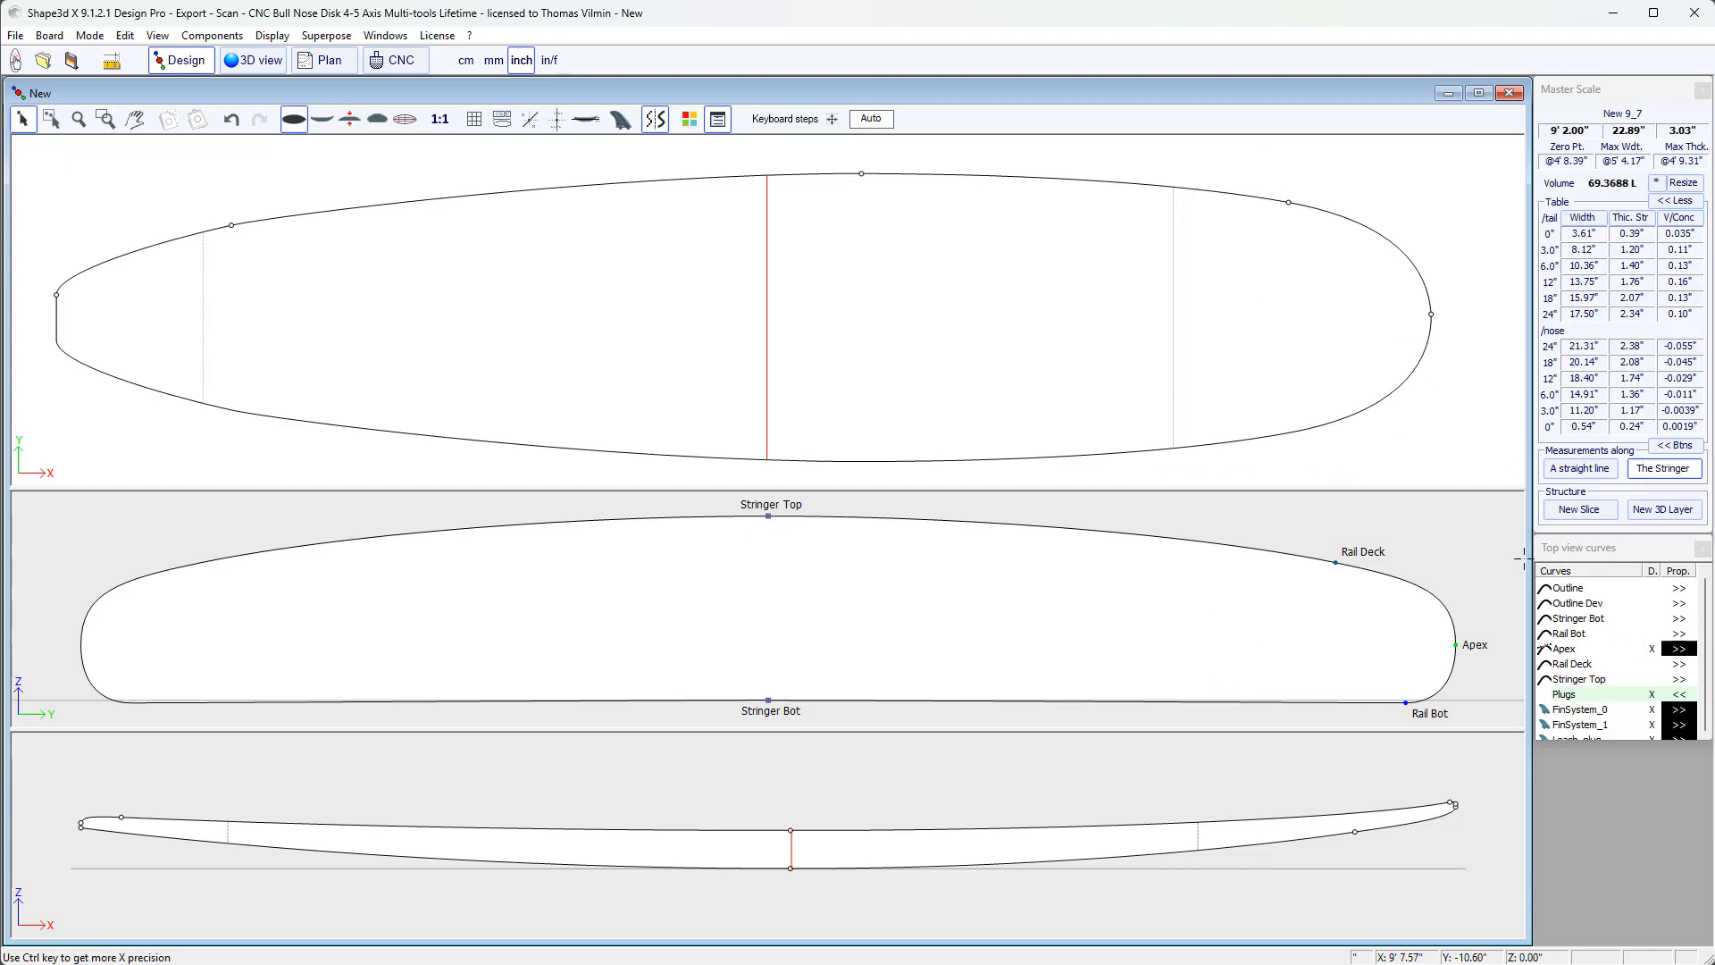
{"action": "mouse_move", "coordinate": [1043, 315]}
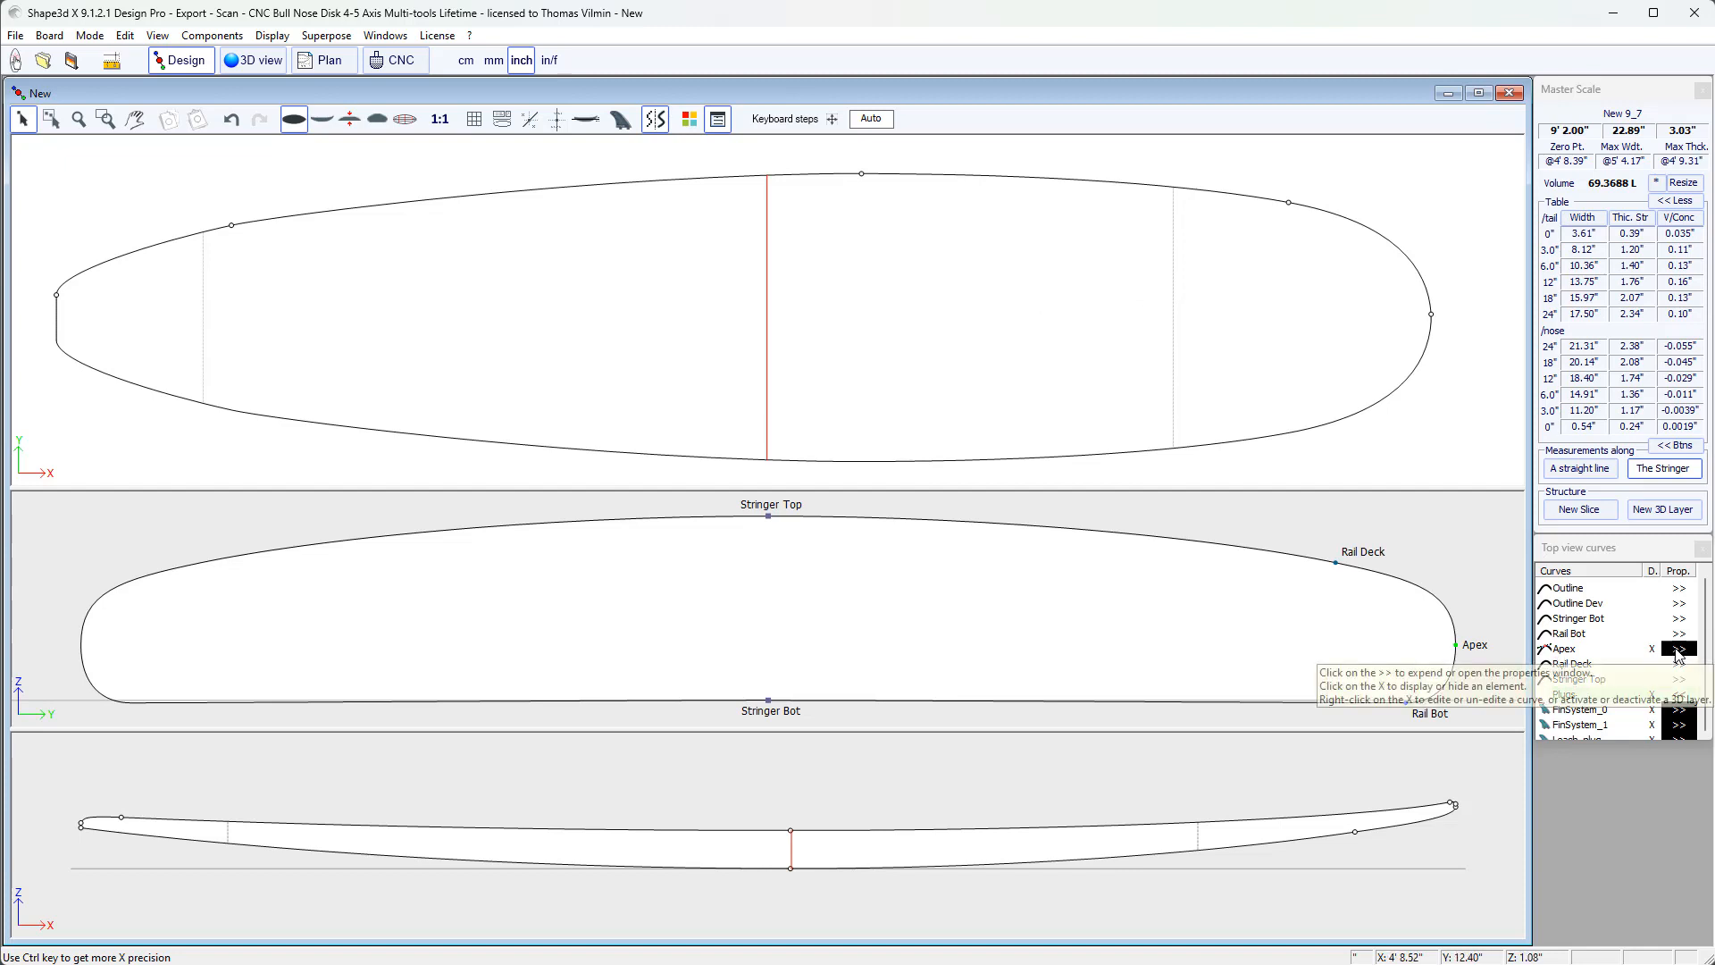
{"action": "left_click", "coordinate": [1679, 649]}
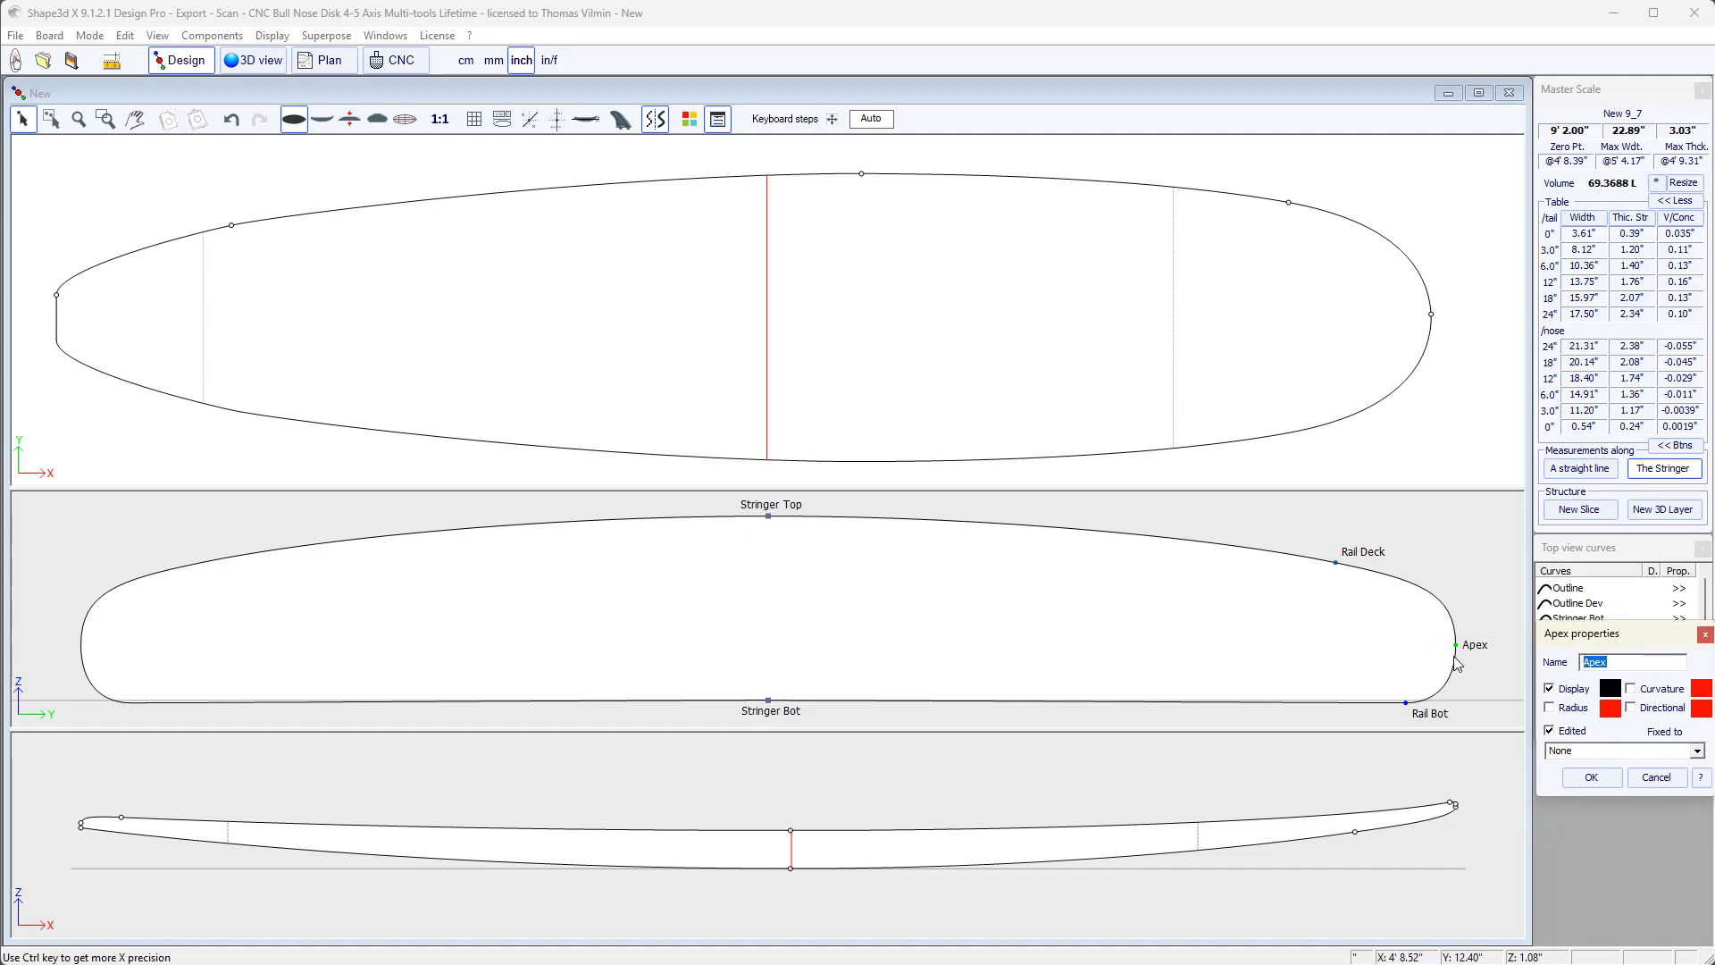
{"action": "mouse_move", "coordinate": [1631, 681]}
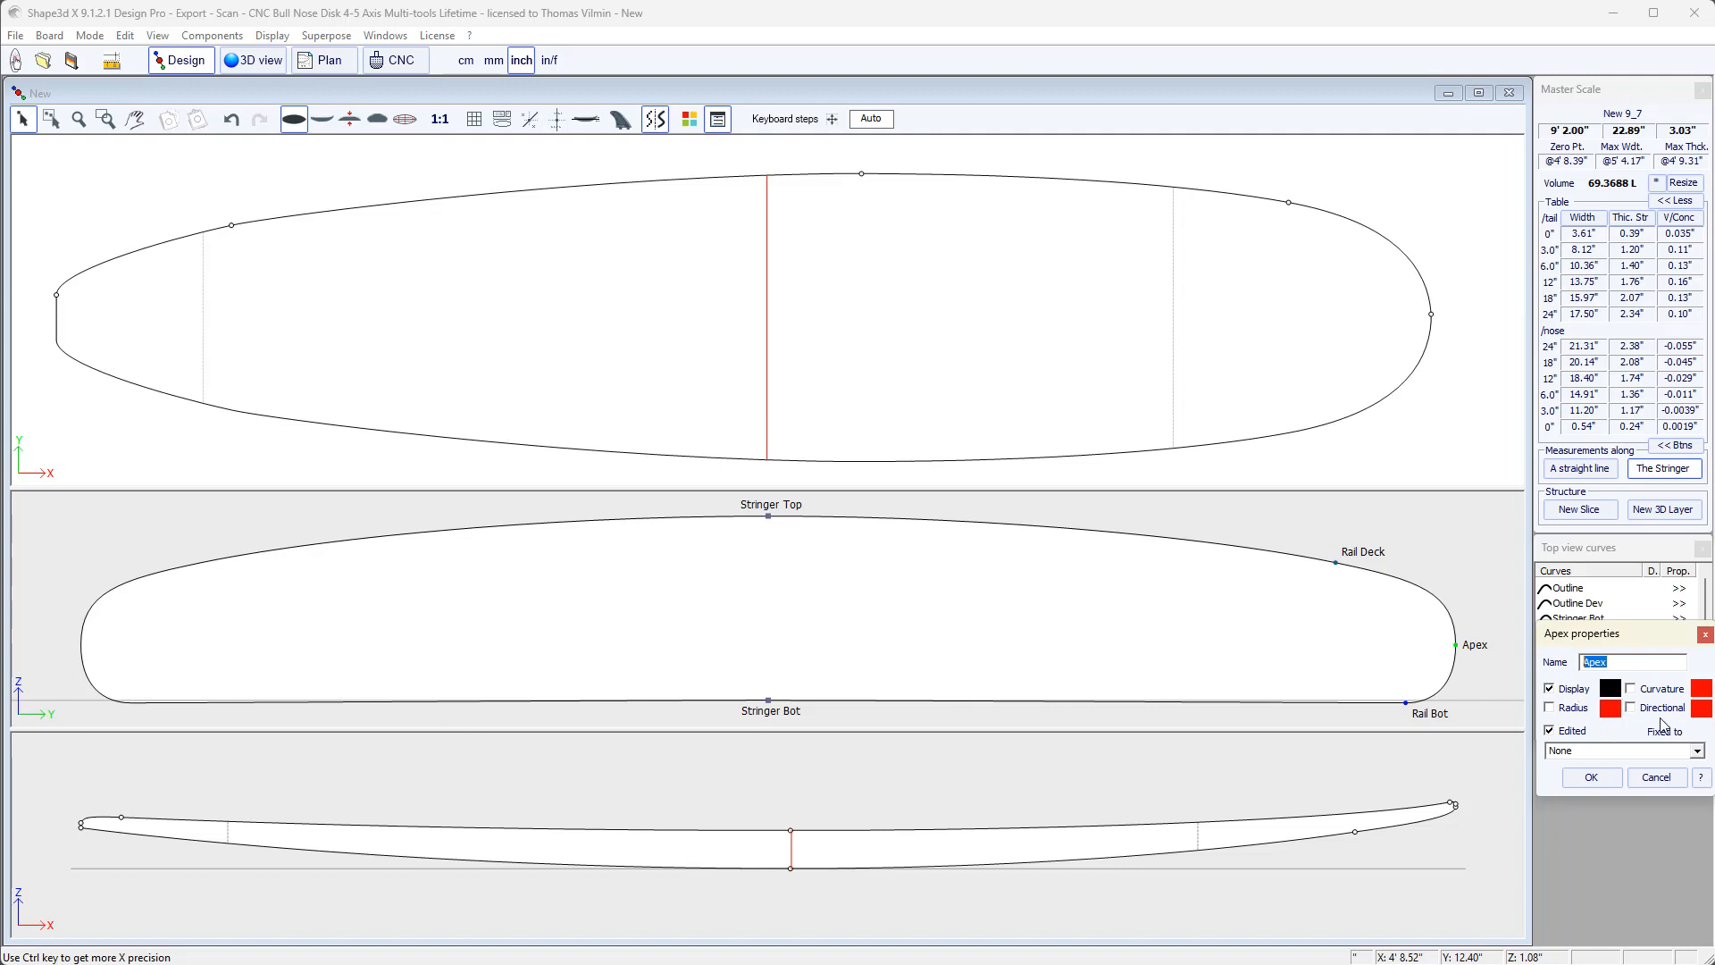
{"action": "left_click", "coordinate": [1631, 688]}
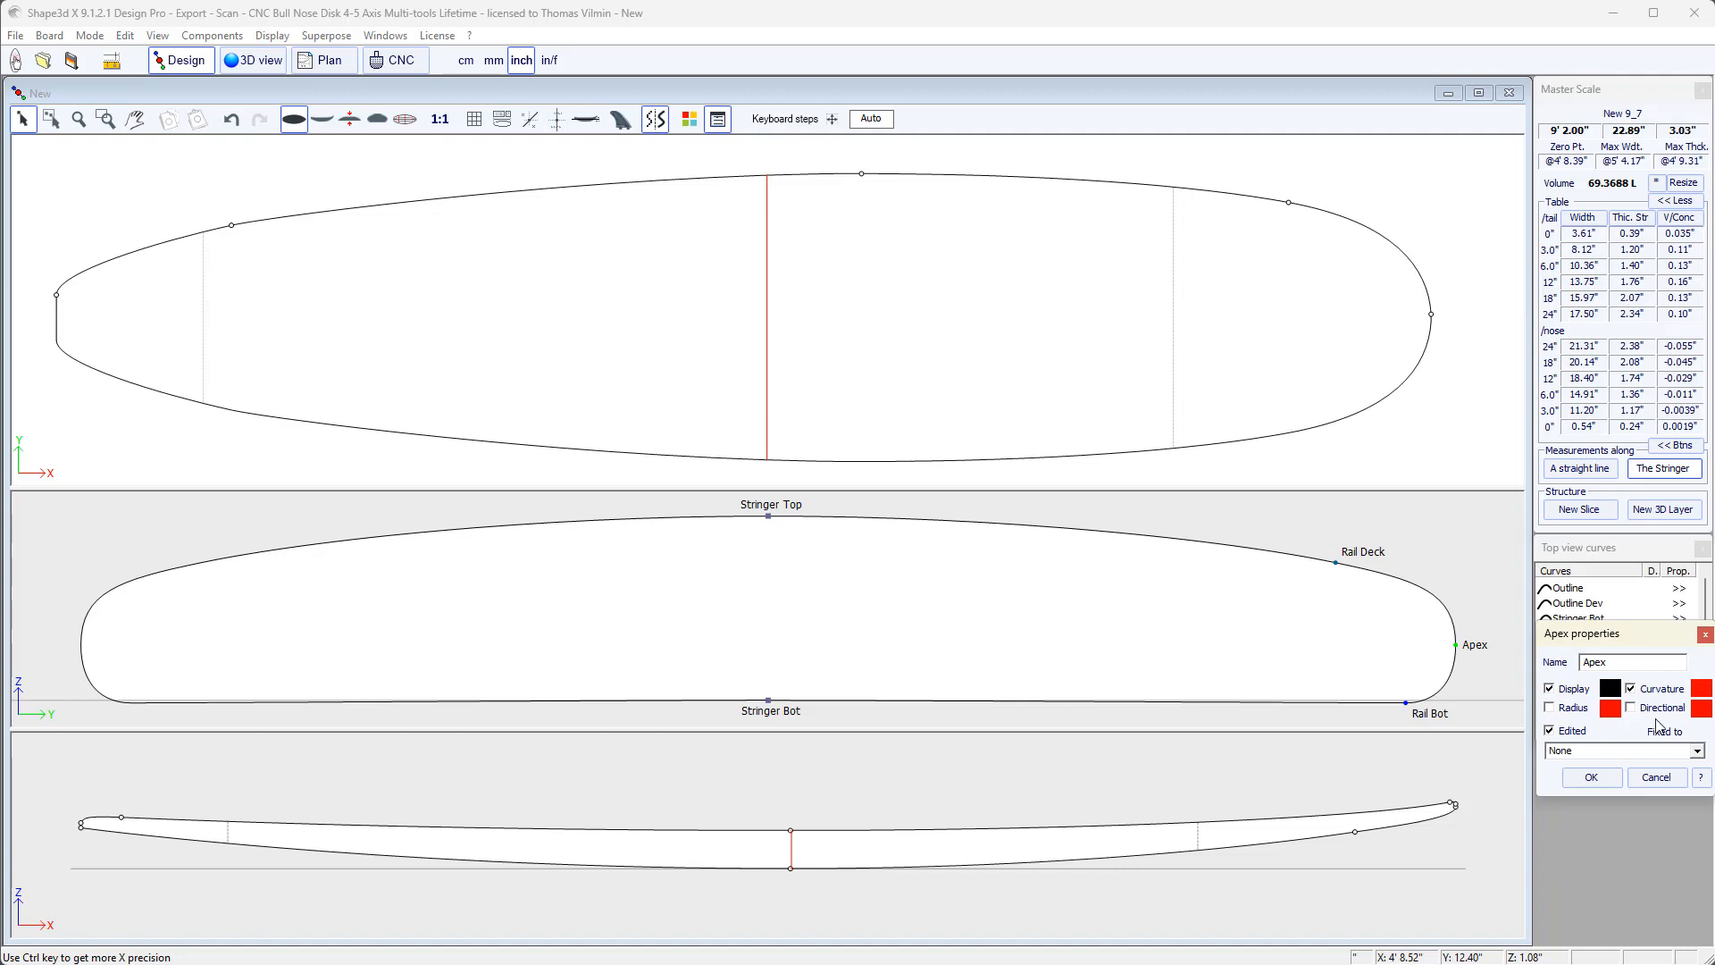
{"action": "mouse_move", "coordinate": [1662, 718]}
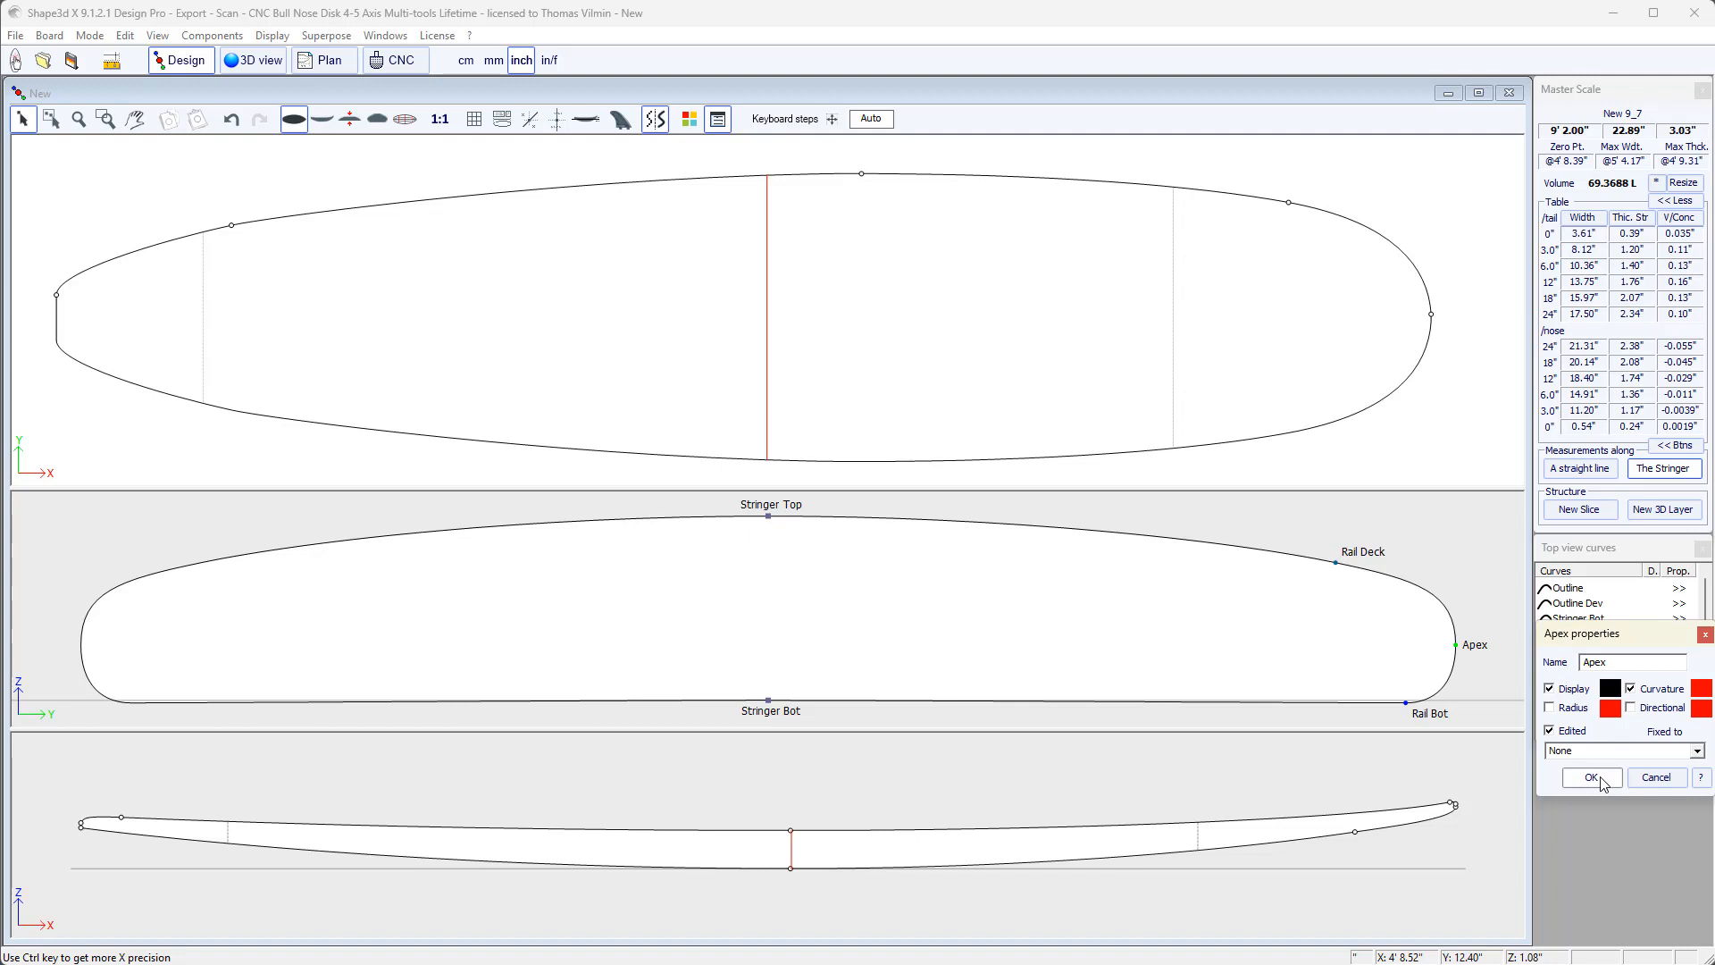
{"action": "left_click", "coordinate": [1590, 777]}
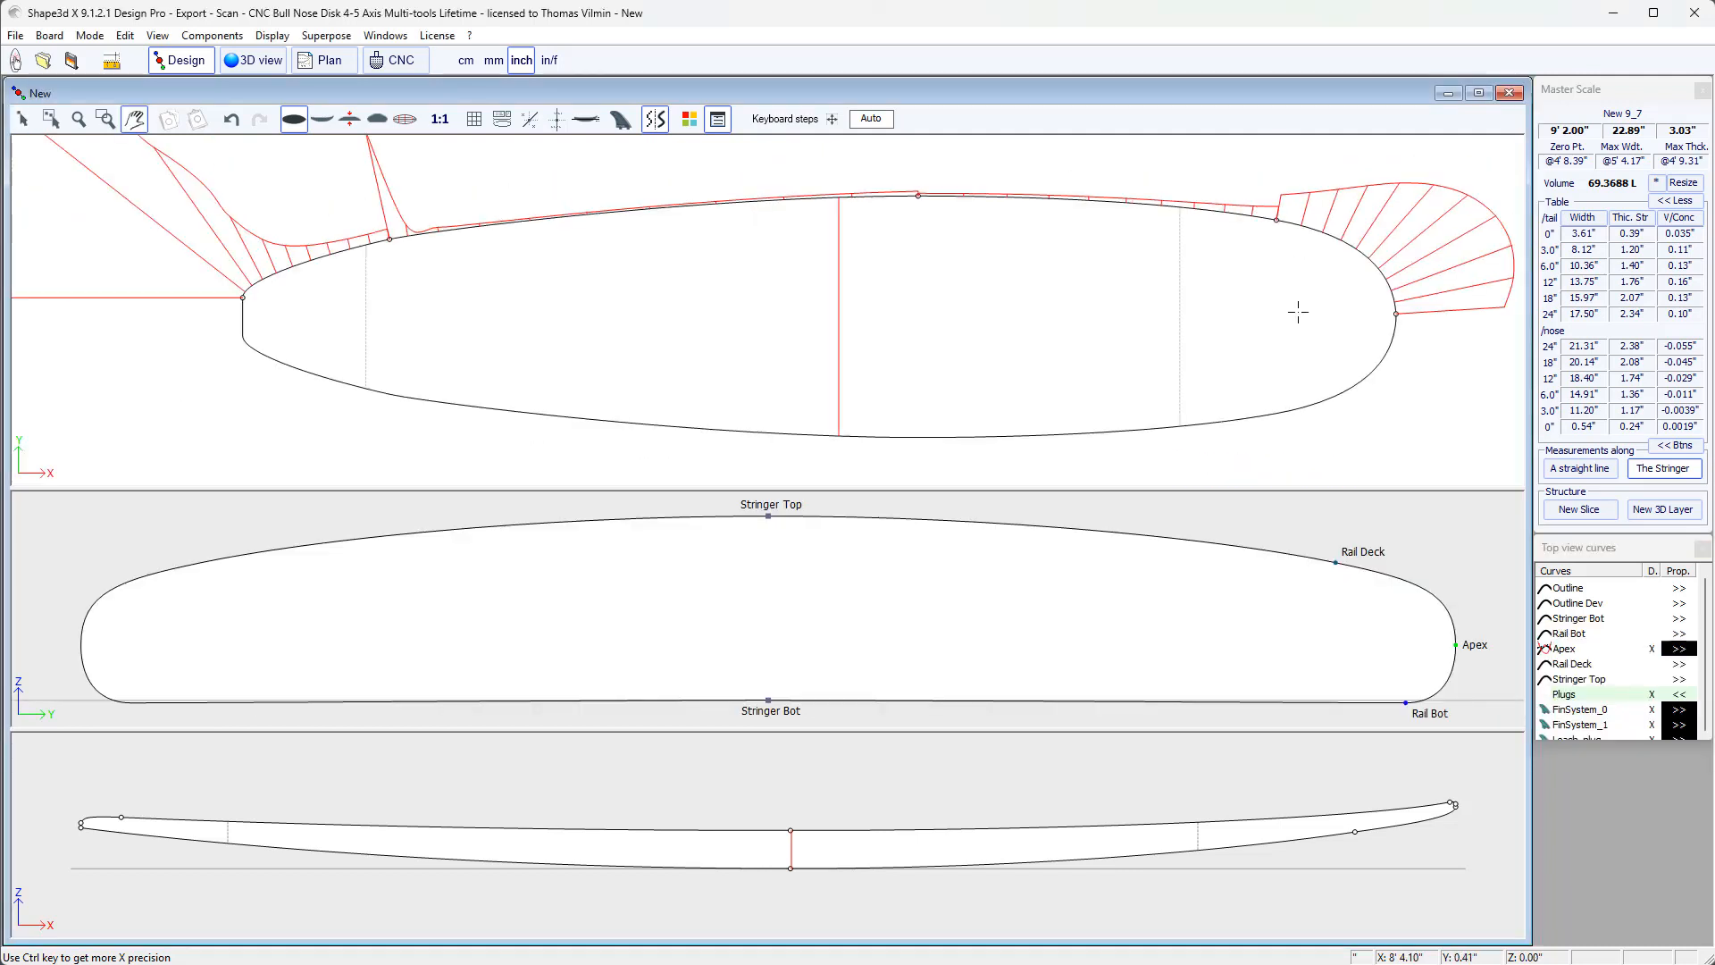
{"action": "mouse_move", "coordinate": [1311, 231]}
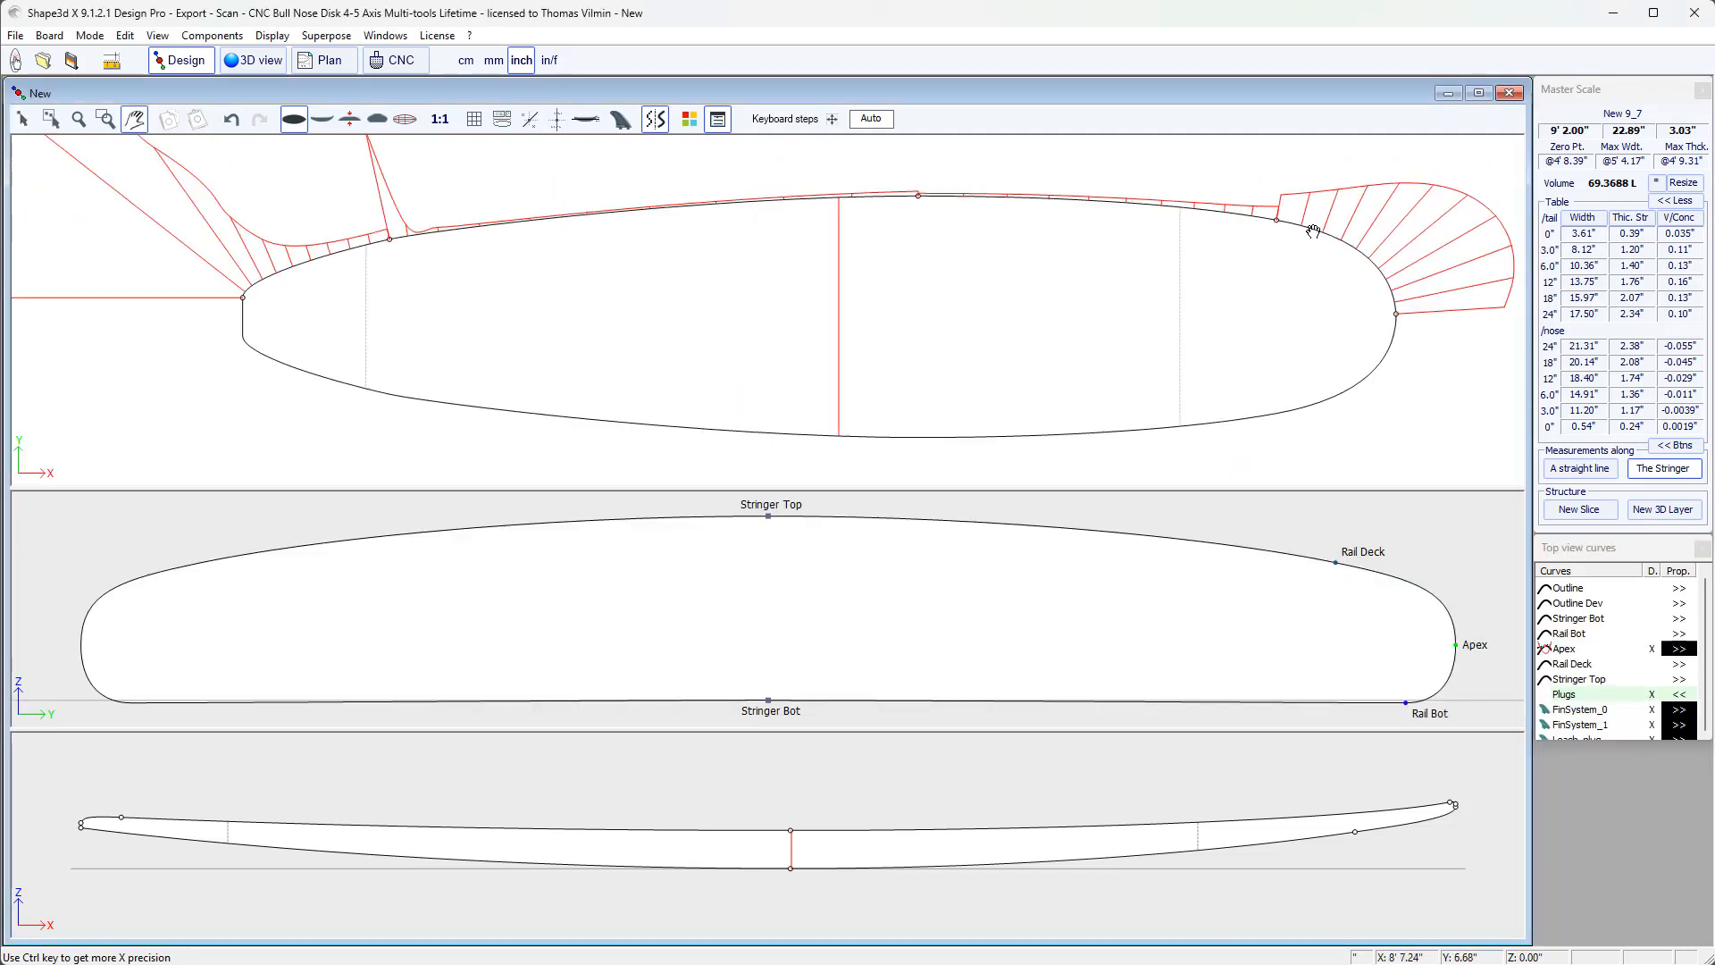
- Drag the apex control point near the nose outward, raising max width to 22.90"
{"action": "left_click", "coordinate": [1272, 221]}
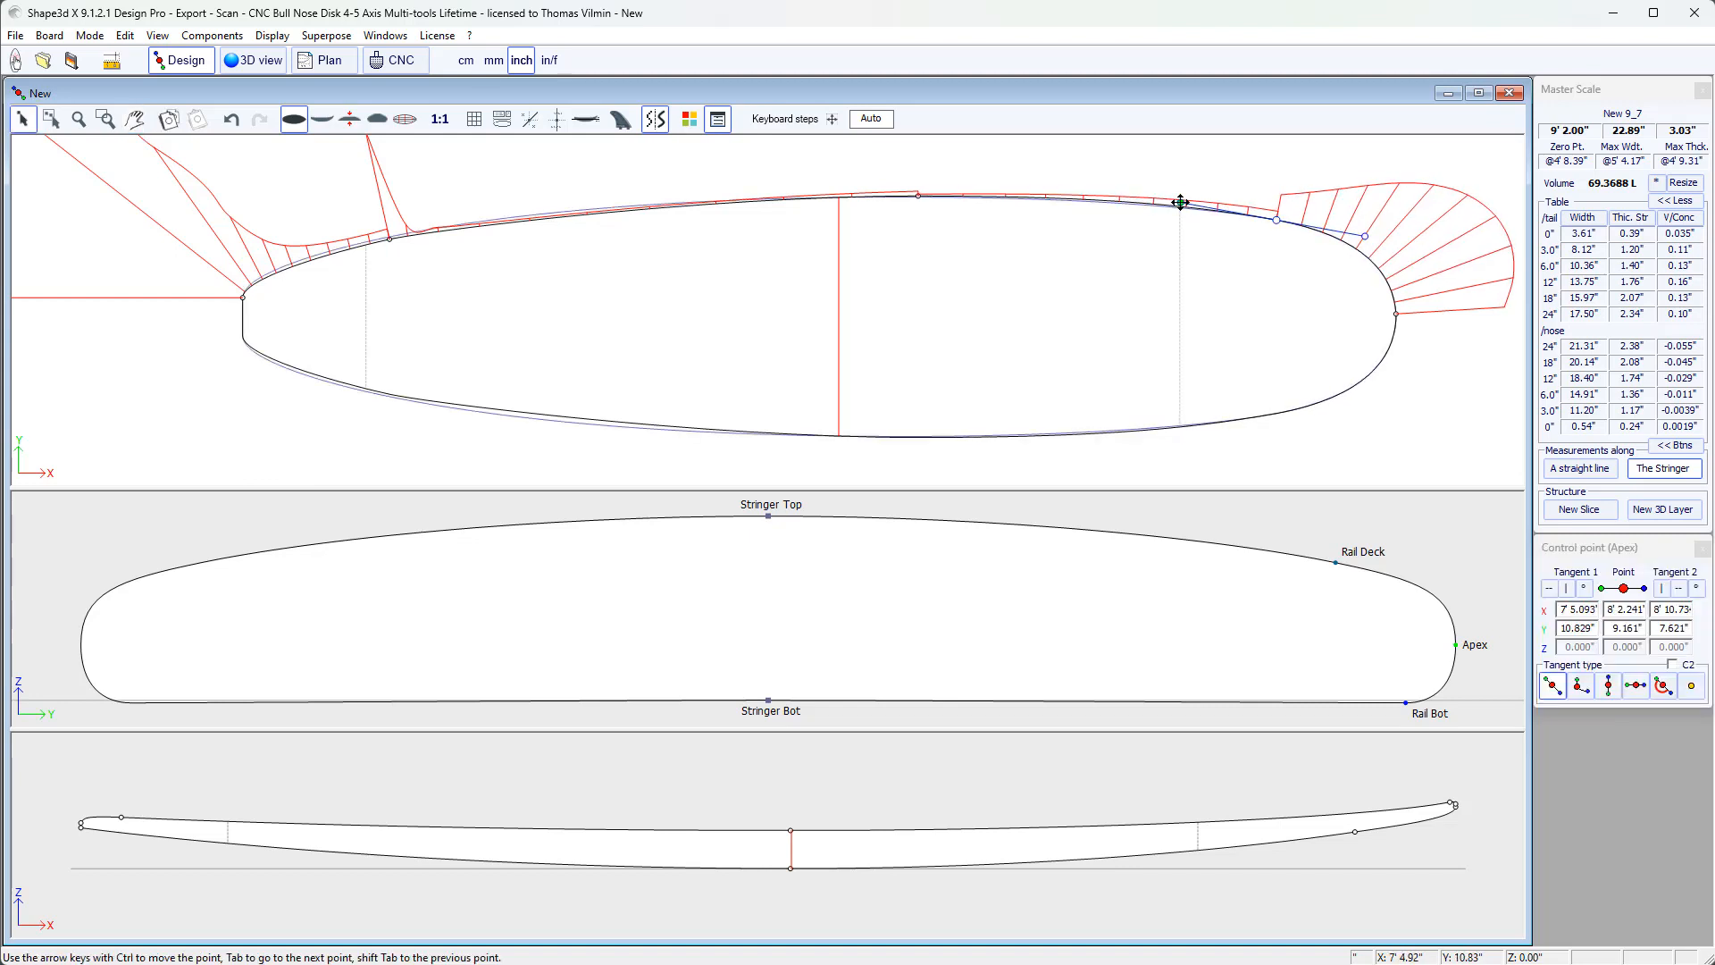
{"action": "left_click_drag", "start_coordinate": [1181, 204], "coordinate": [1181, 193]}
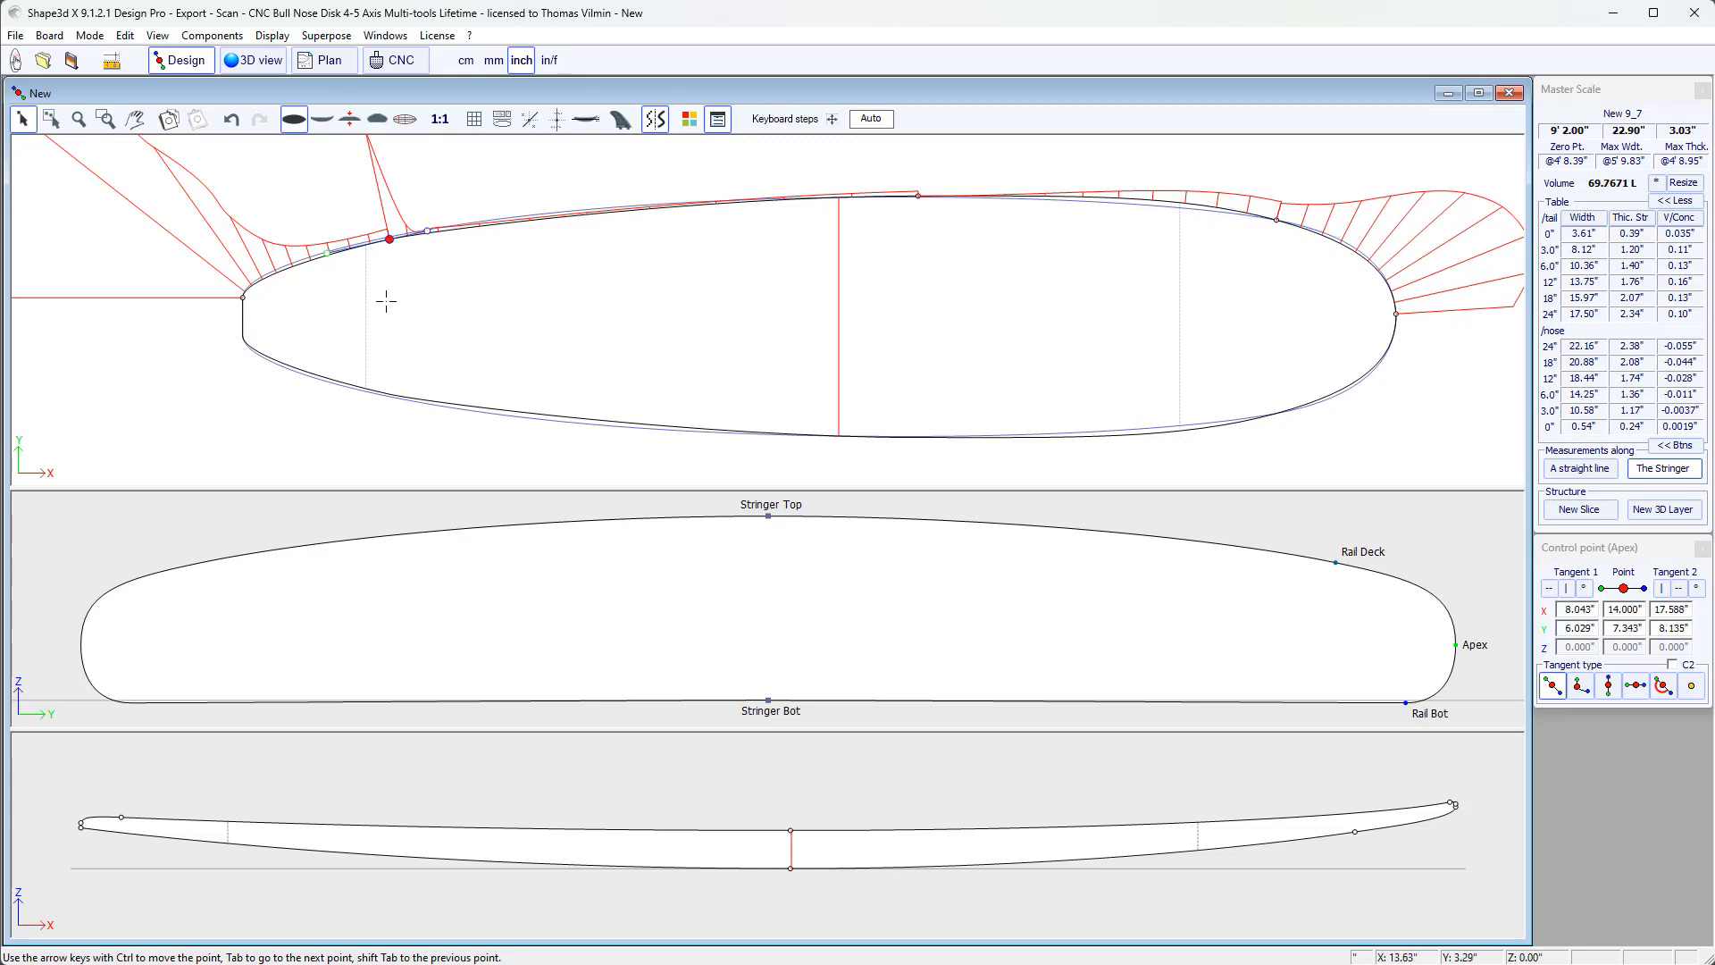
{"action": "mouse_move", "coordinate": [979, 297]}
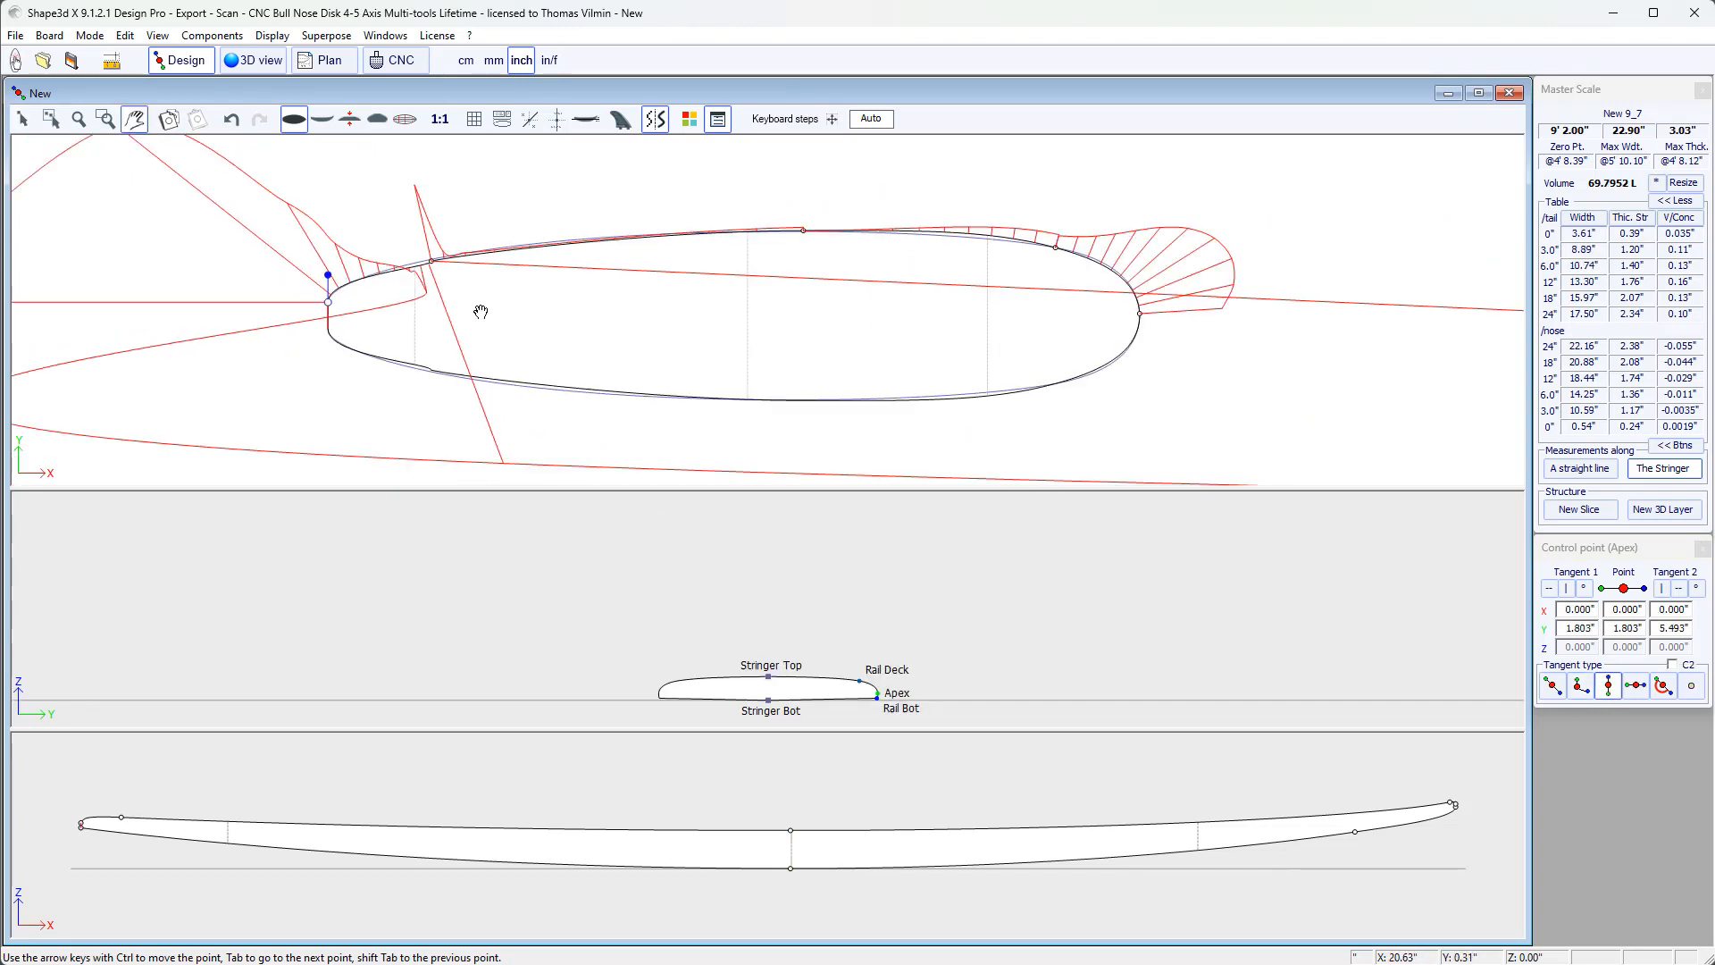
{"action": "left_click_drag", "start_coordinate": [478, 311], "coordinate": [754, 349]}
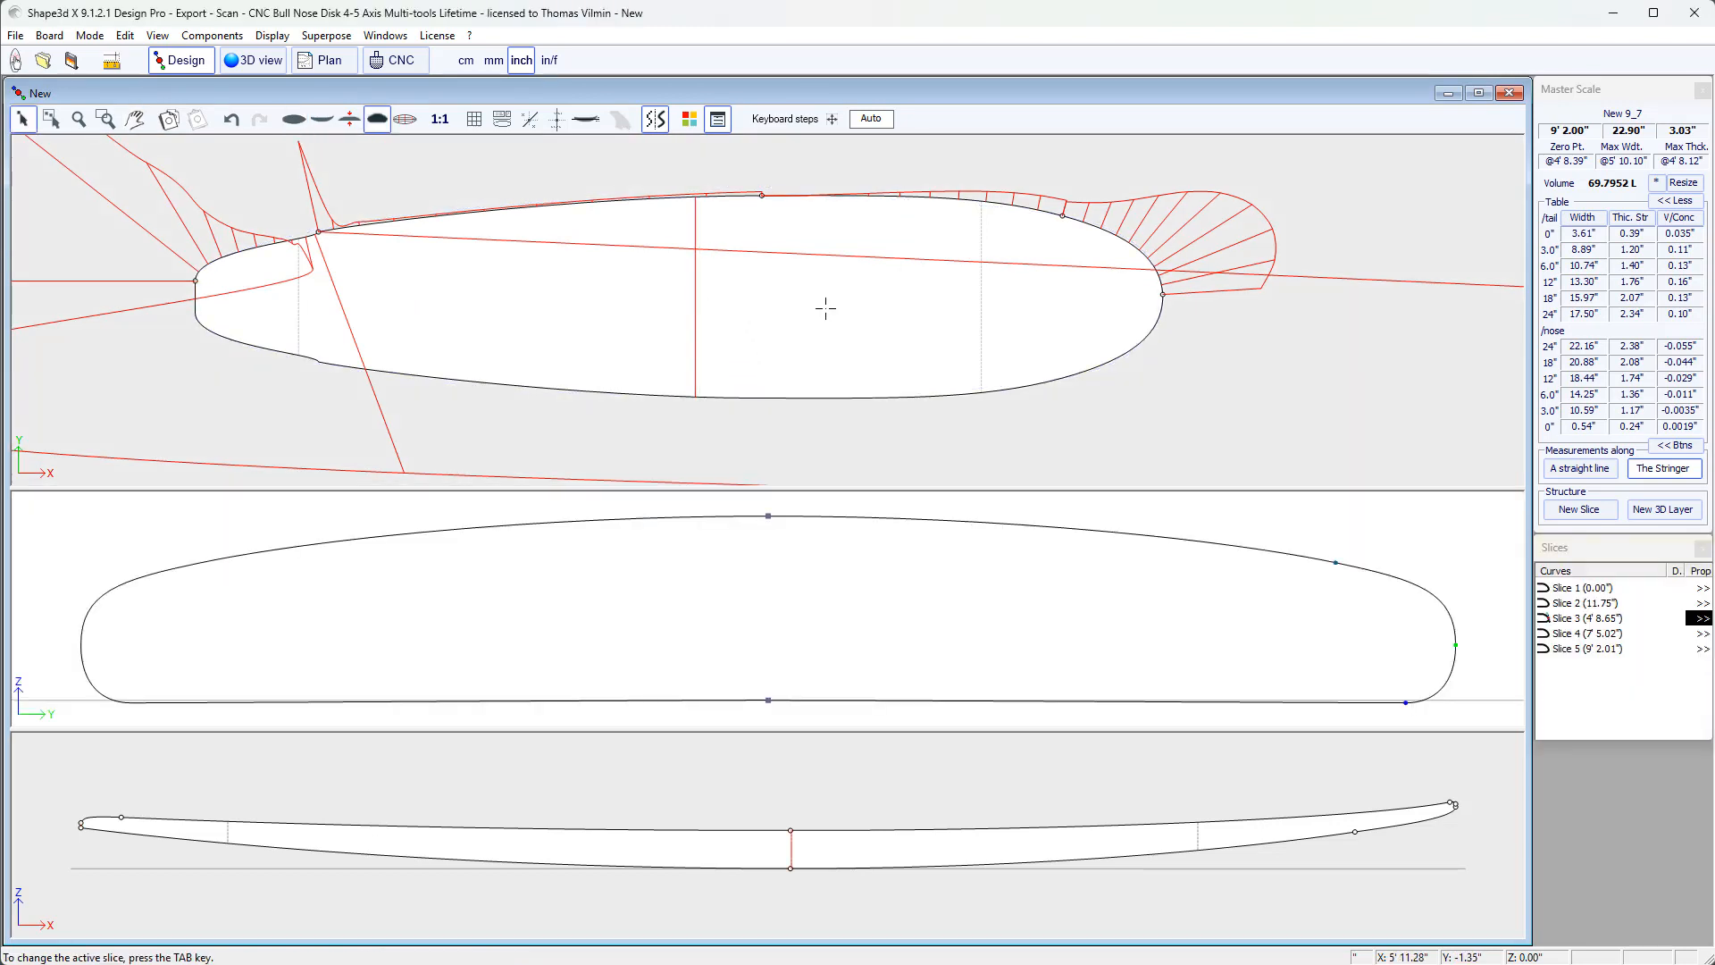
{"action": "mouse_move", "coordinate": [847, 301]}
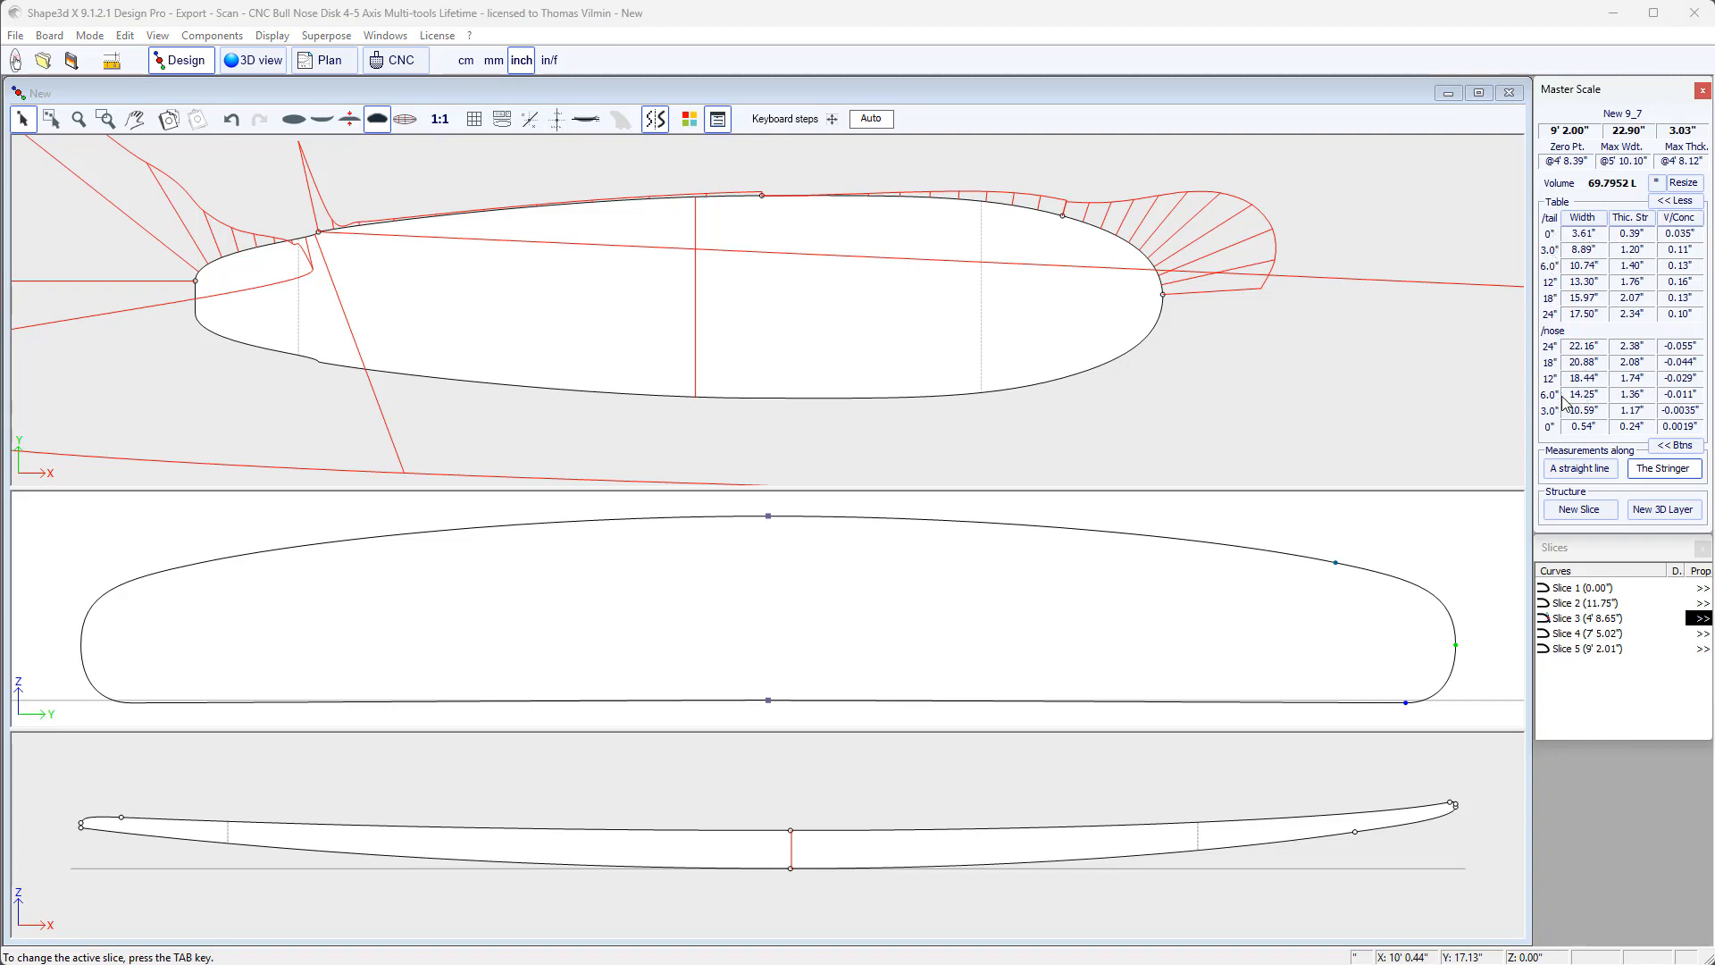
- Set the measurement table's third column to stringer rocker (Rock. Str)
{"action": "left_click", "coordinate": [1663, 200]}
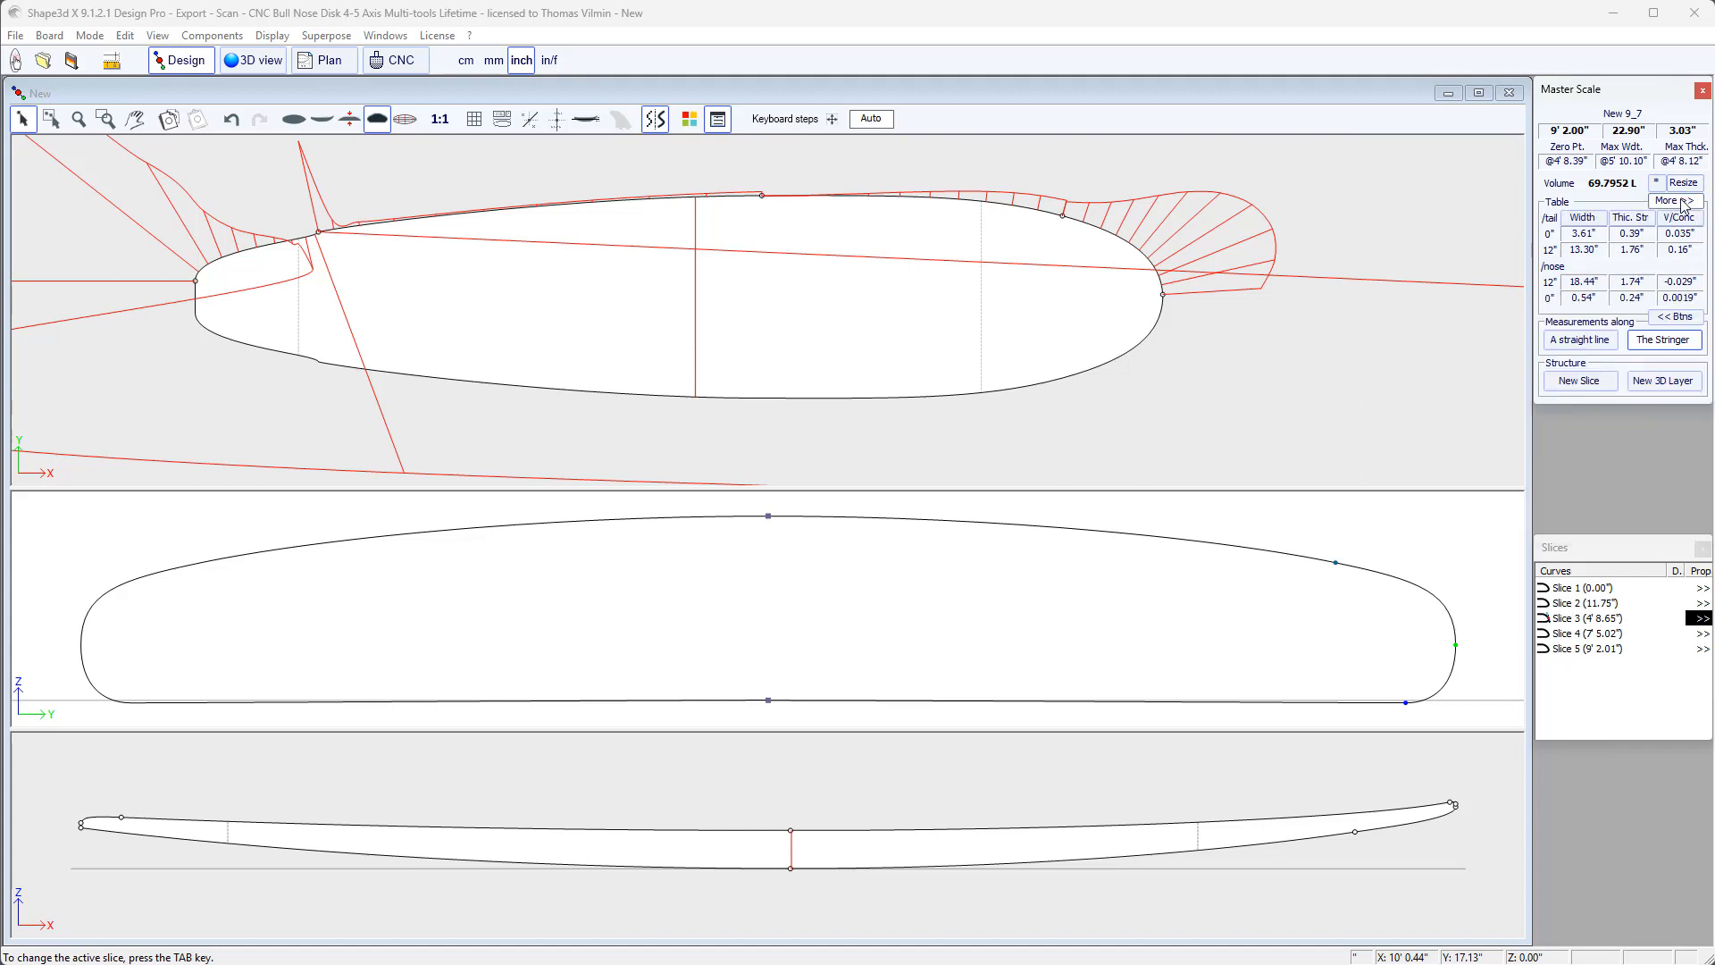
{"action": "left_click", "coordinate": [1669, 200]}
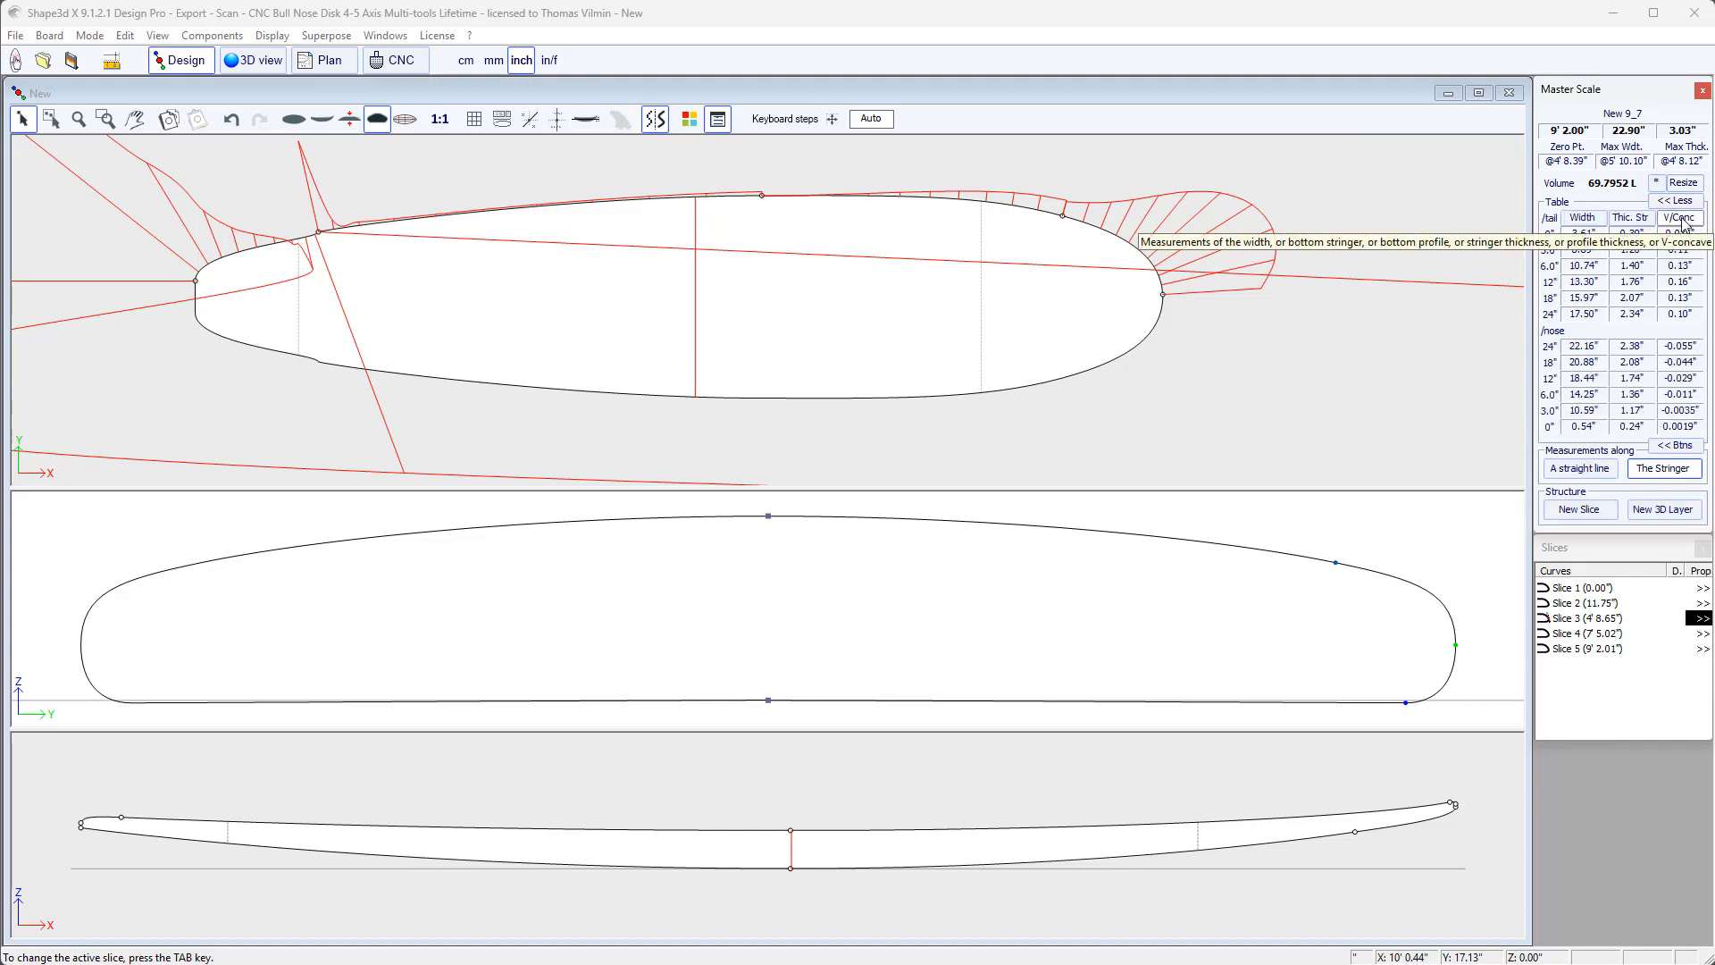
{"action": "left_click", "coordinate": [1663, 217]}
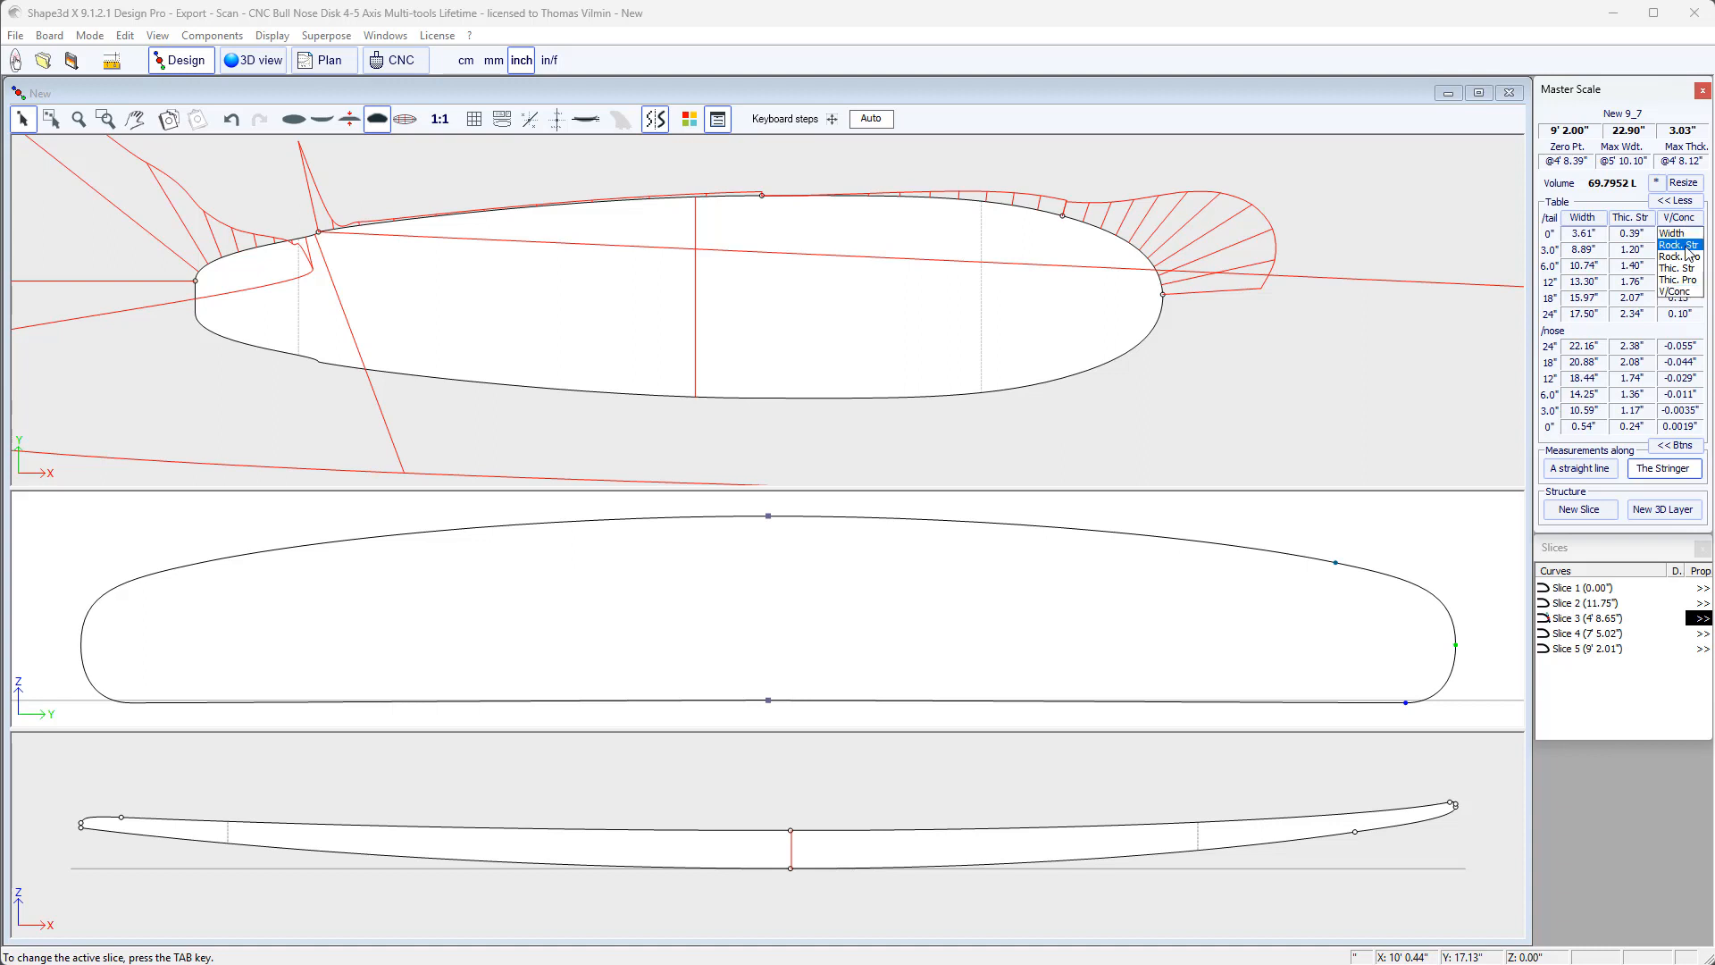
{"action": "left_click", "coordinate": [1679, 245]}
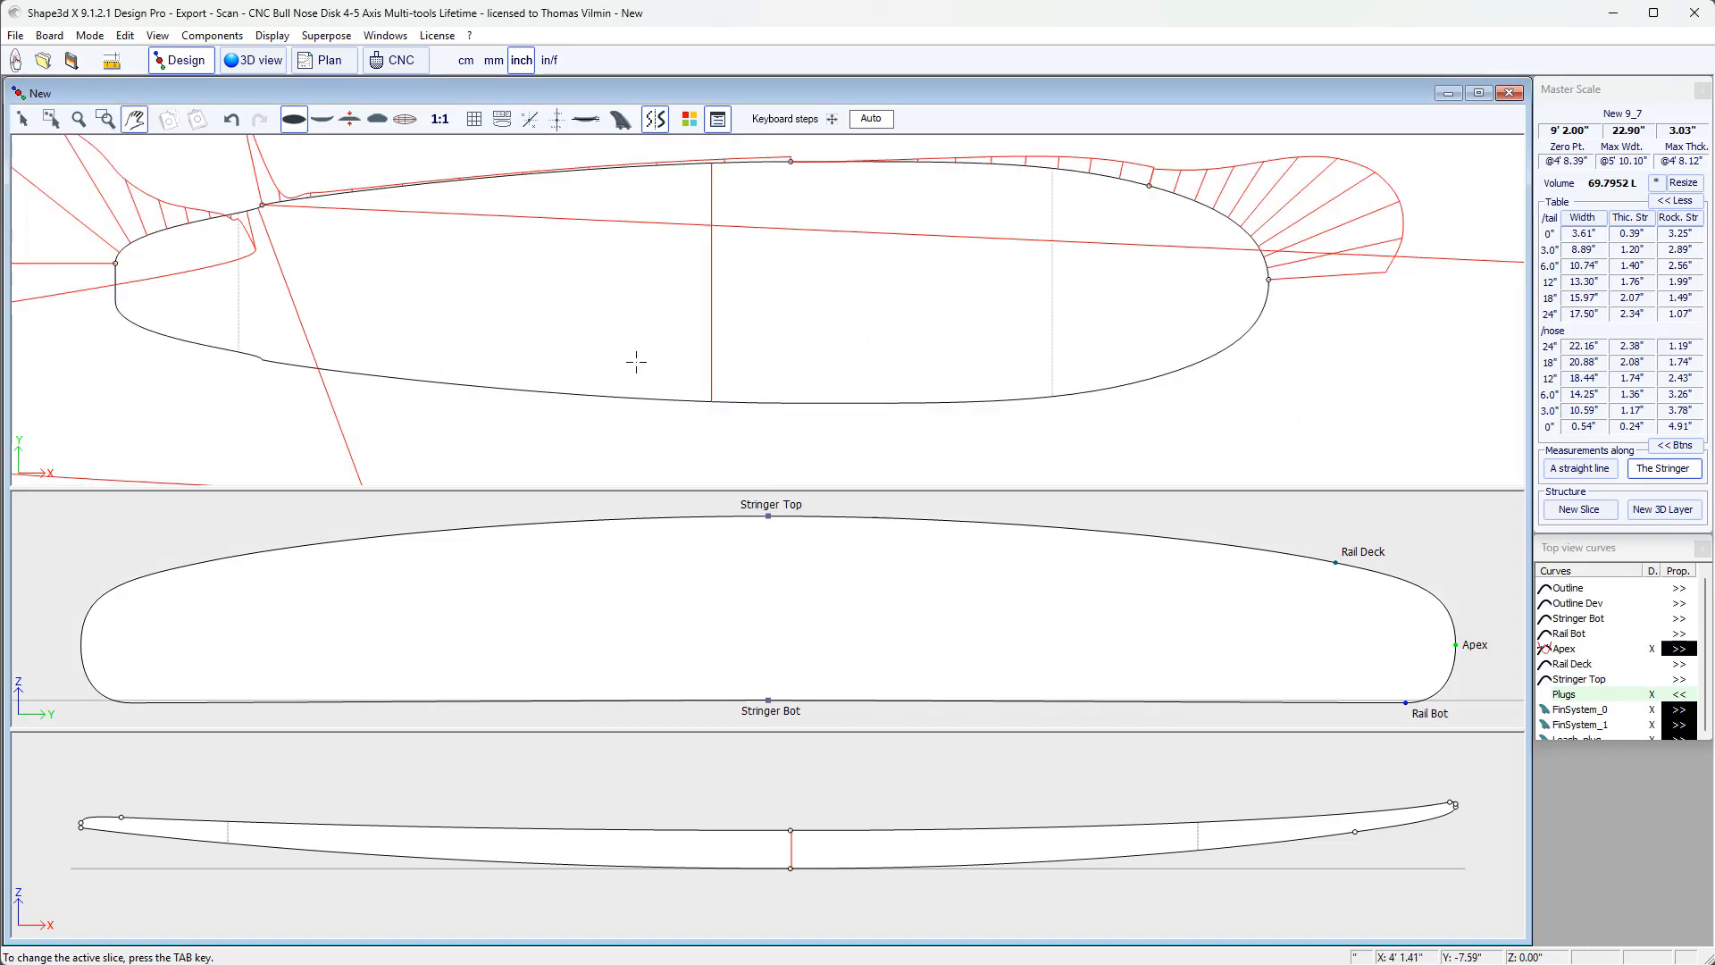
{"action": "mouse_move", "coordinate": [489, 270]}
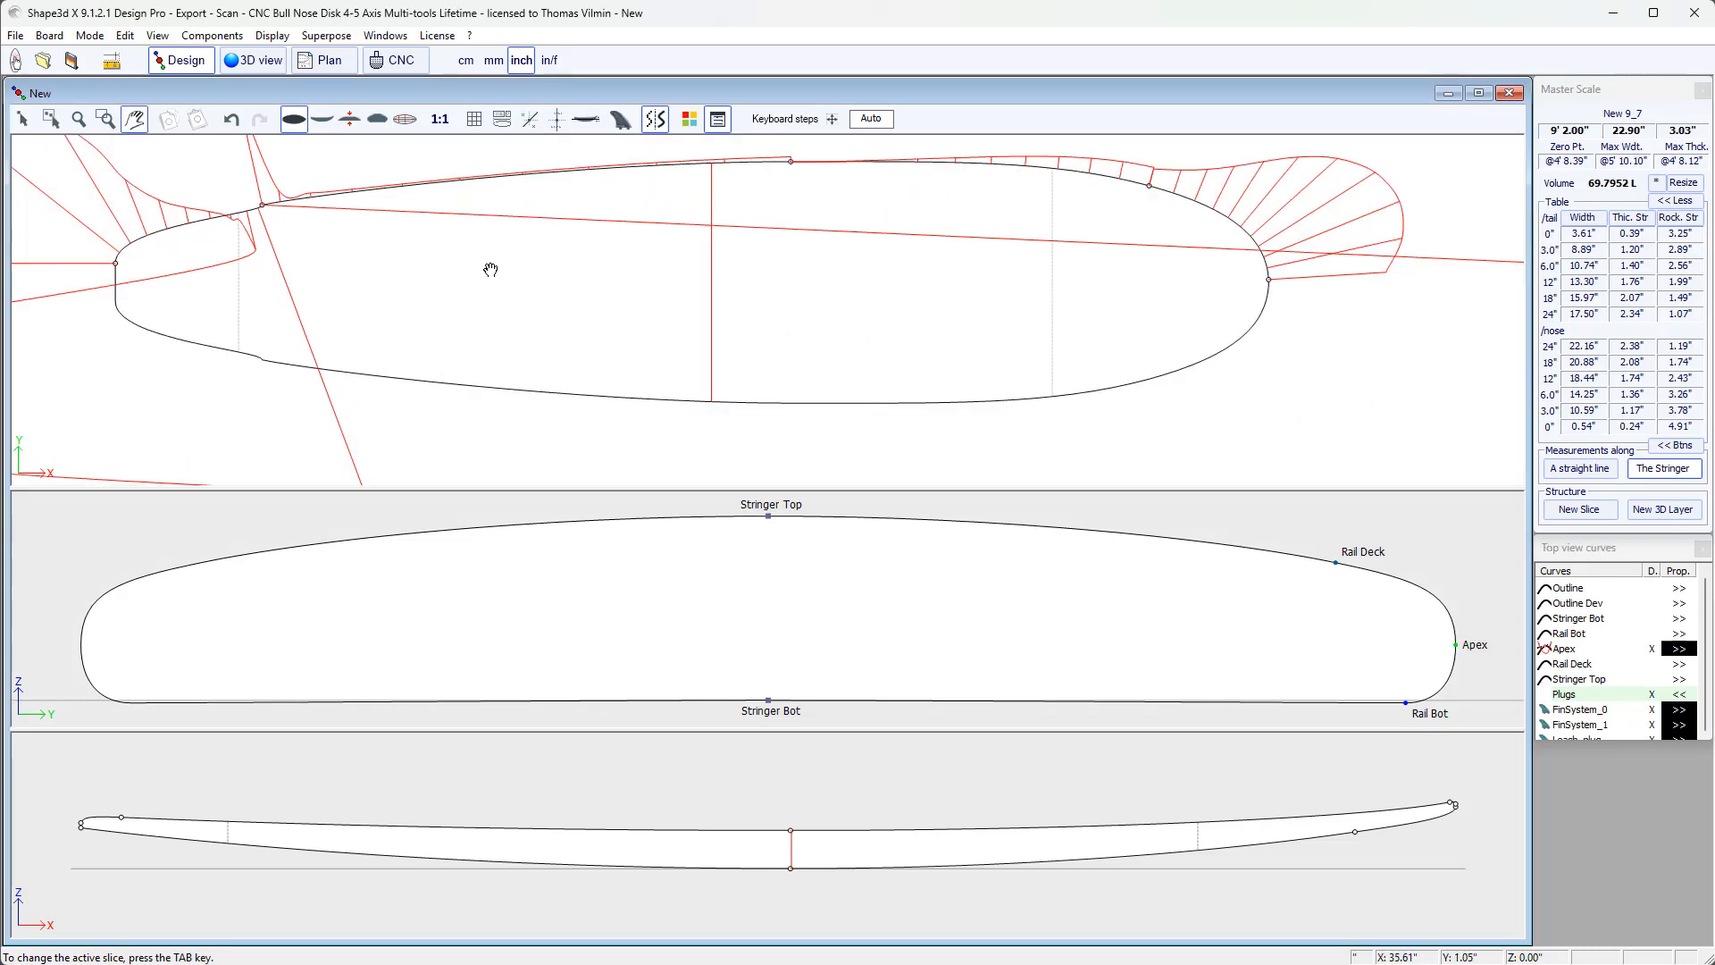
{"action": "left_click_drag", "start_coordinate": [492, 270], "coordinate": [518, 320]}
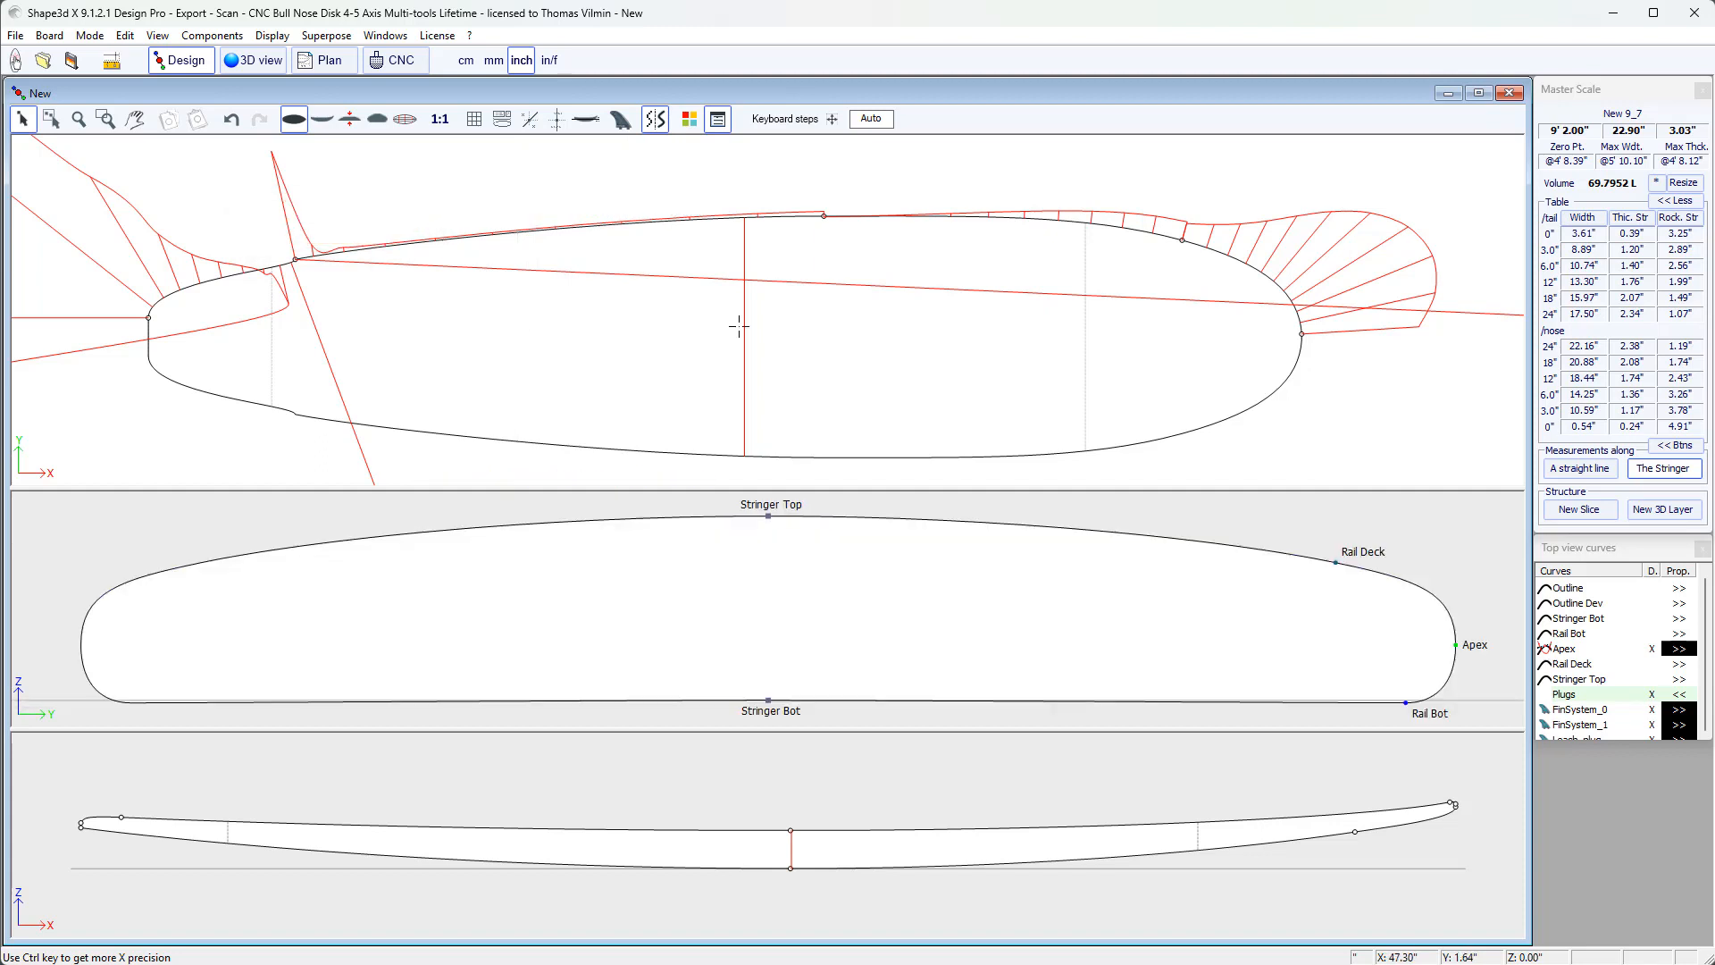
- Colour the Rail Bot curve green
{"action": "left_click", "coordinate": [1579, 632]}
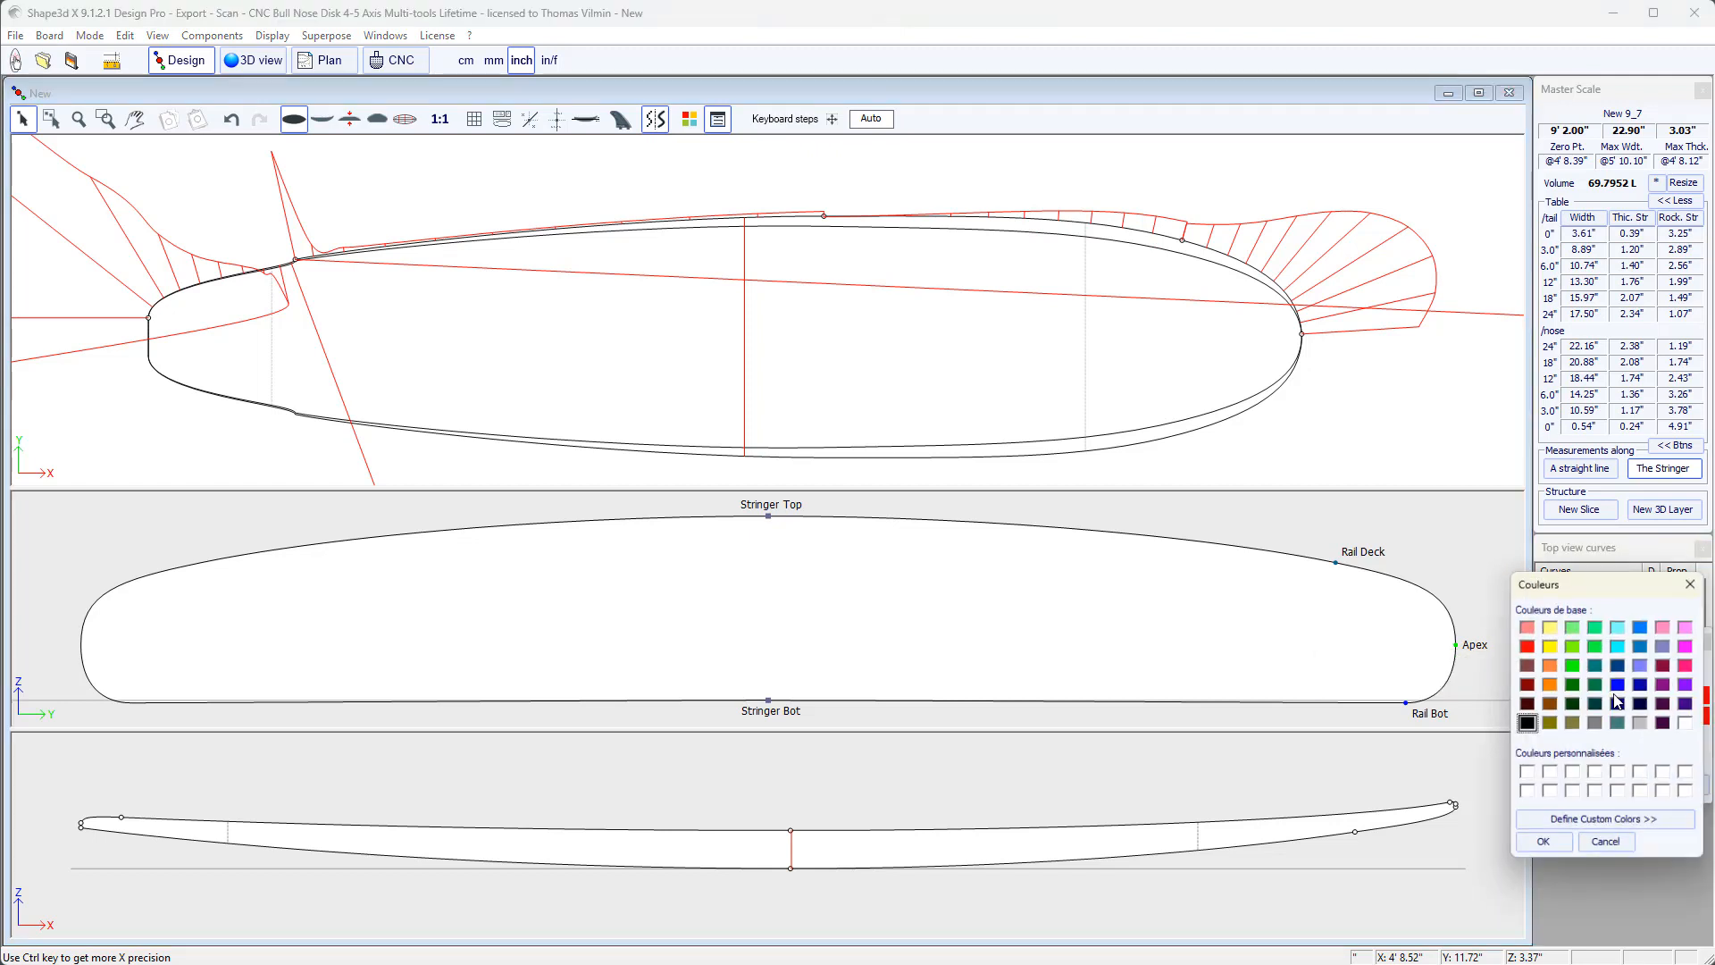
{"action": "left_click", "coordinate": [1573, 663]}
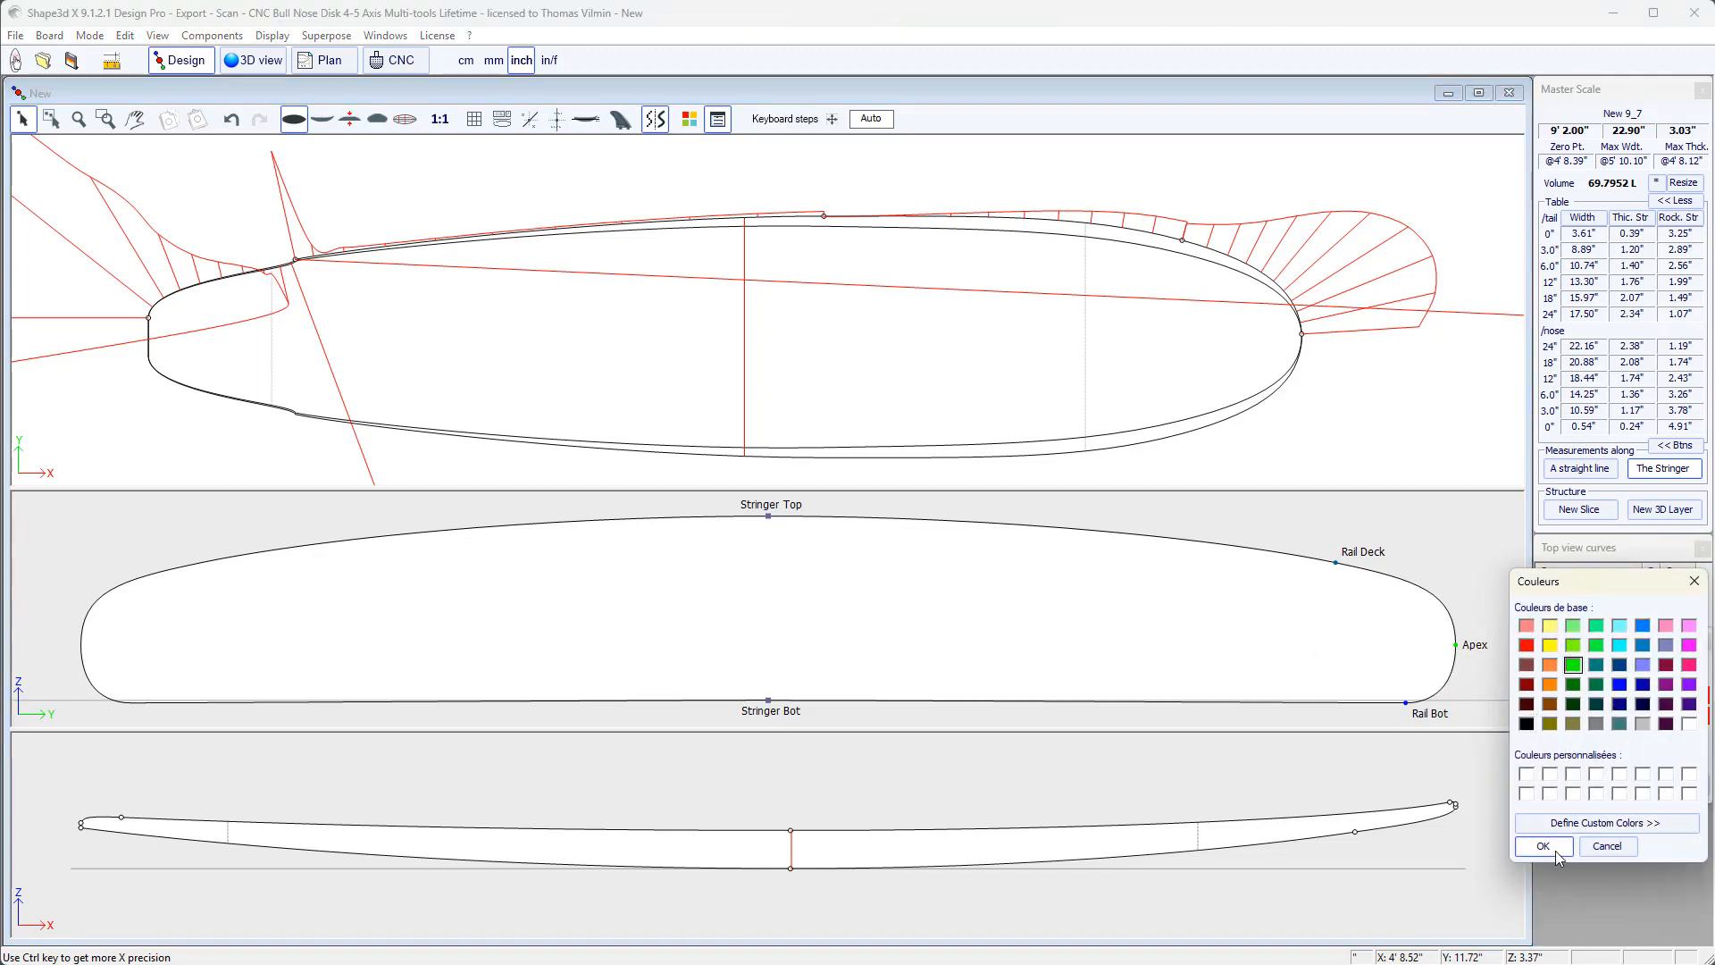
{"action": "left_click", "coordinate": [1543, 846]}
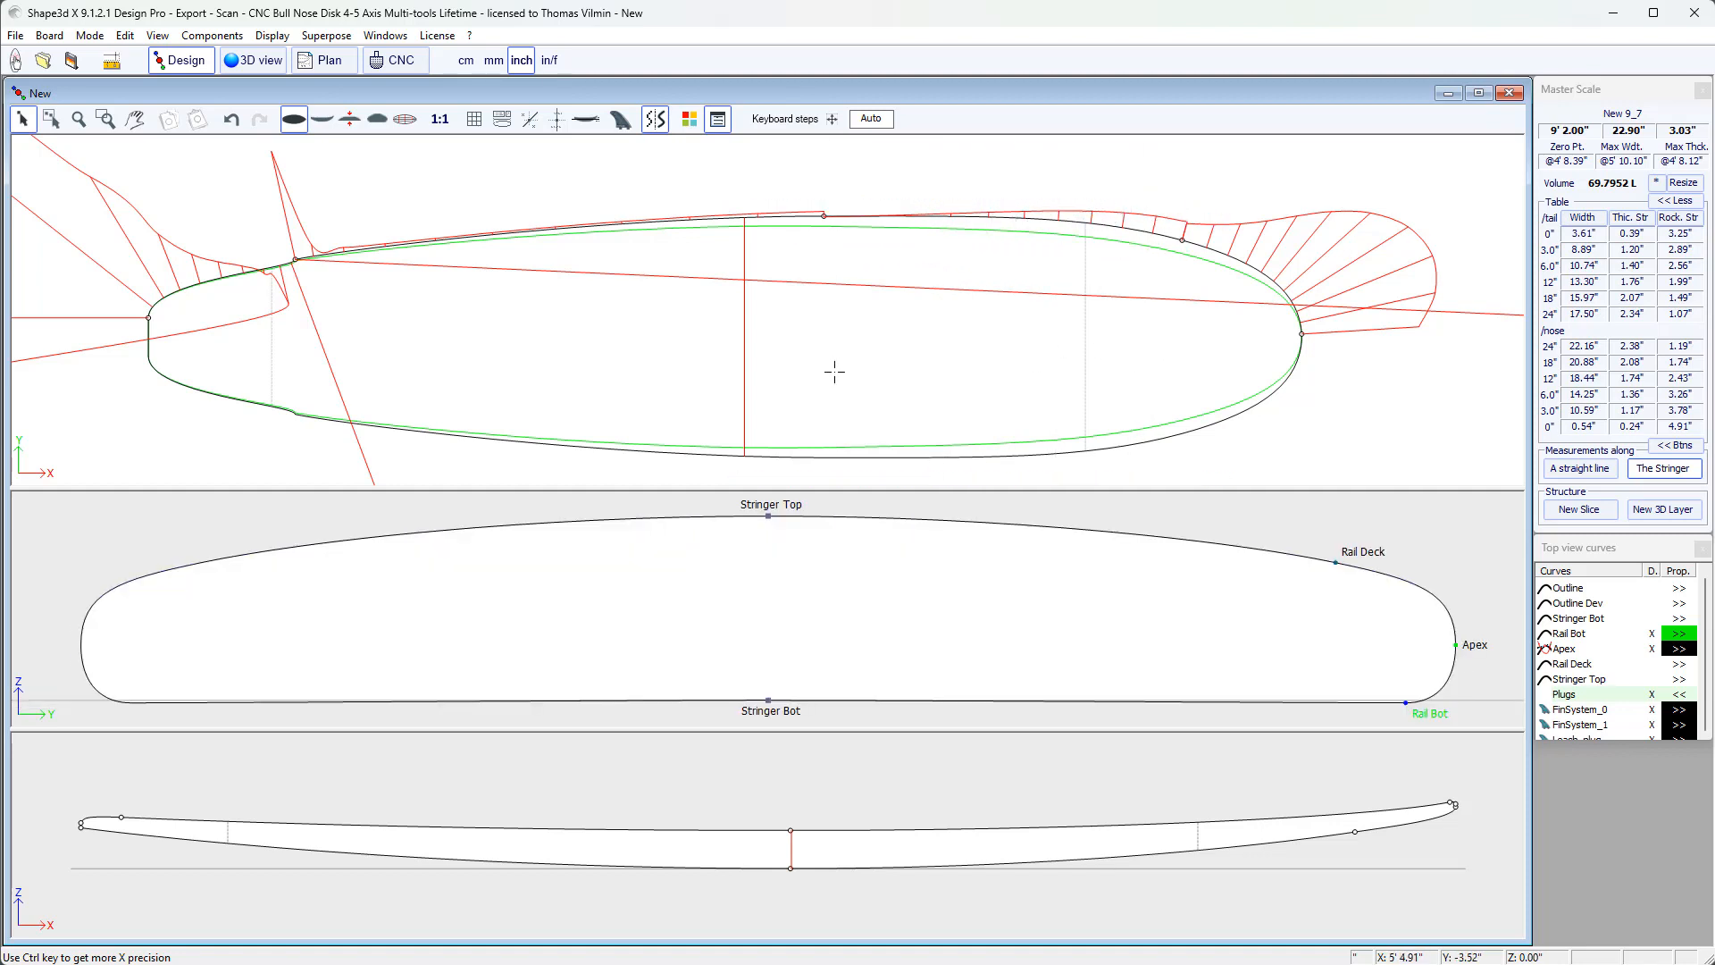
{"action": "mouse_move", "coordinate": [533, 311]}
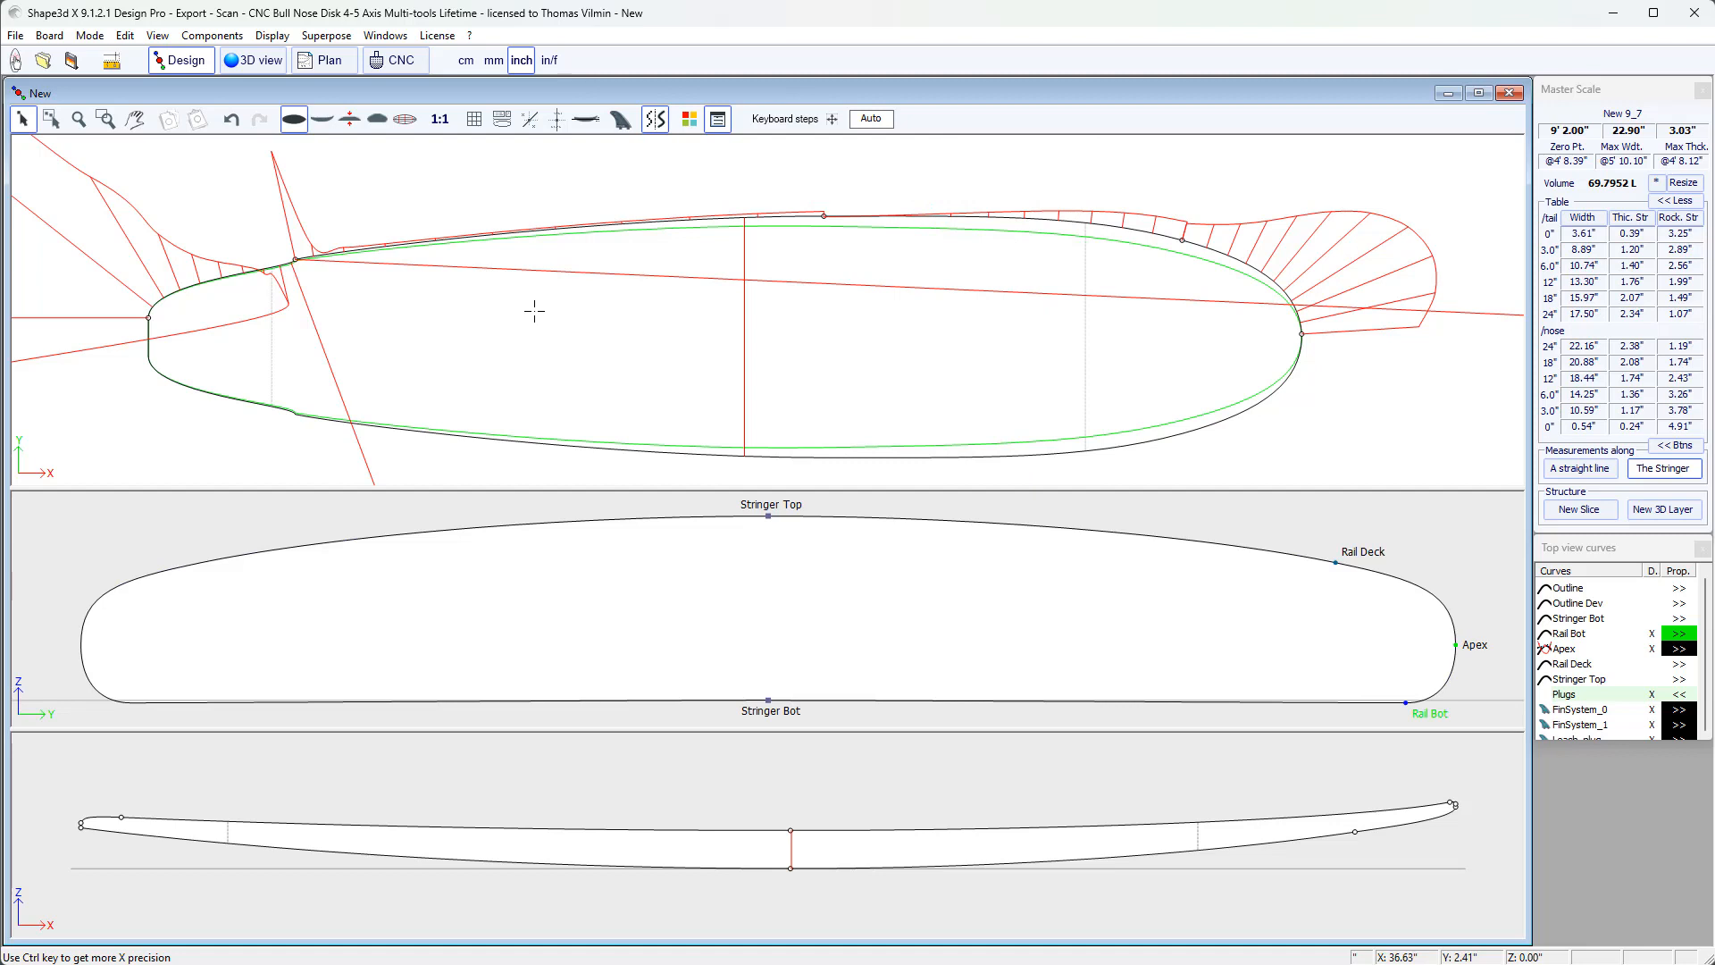
{"action": "mouse_move", "coordinate": [271, 34]}
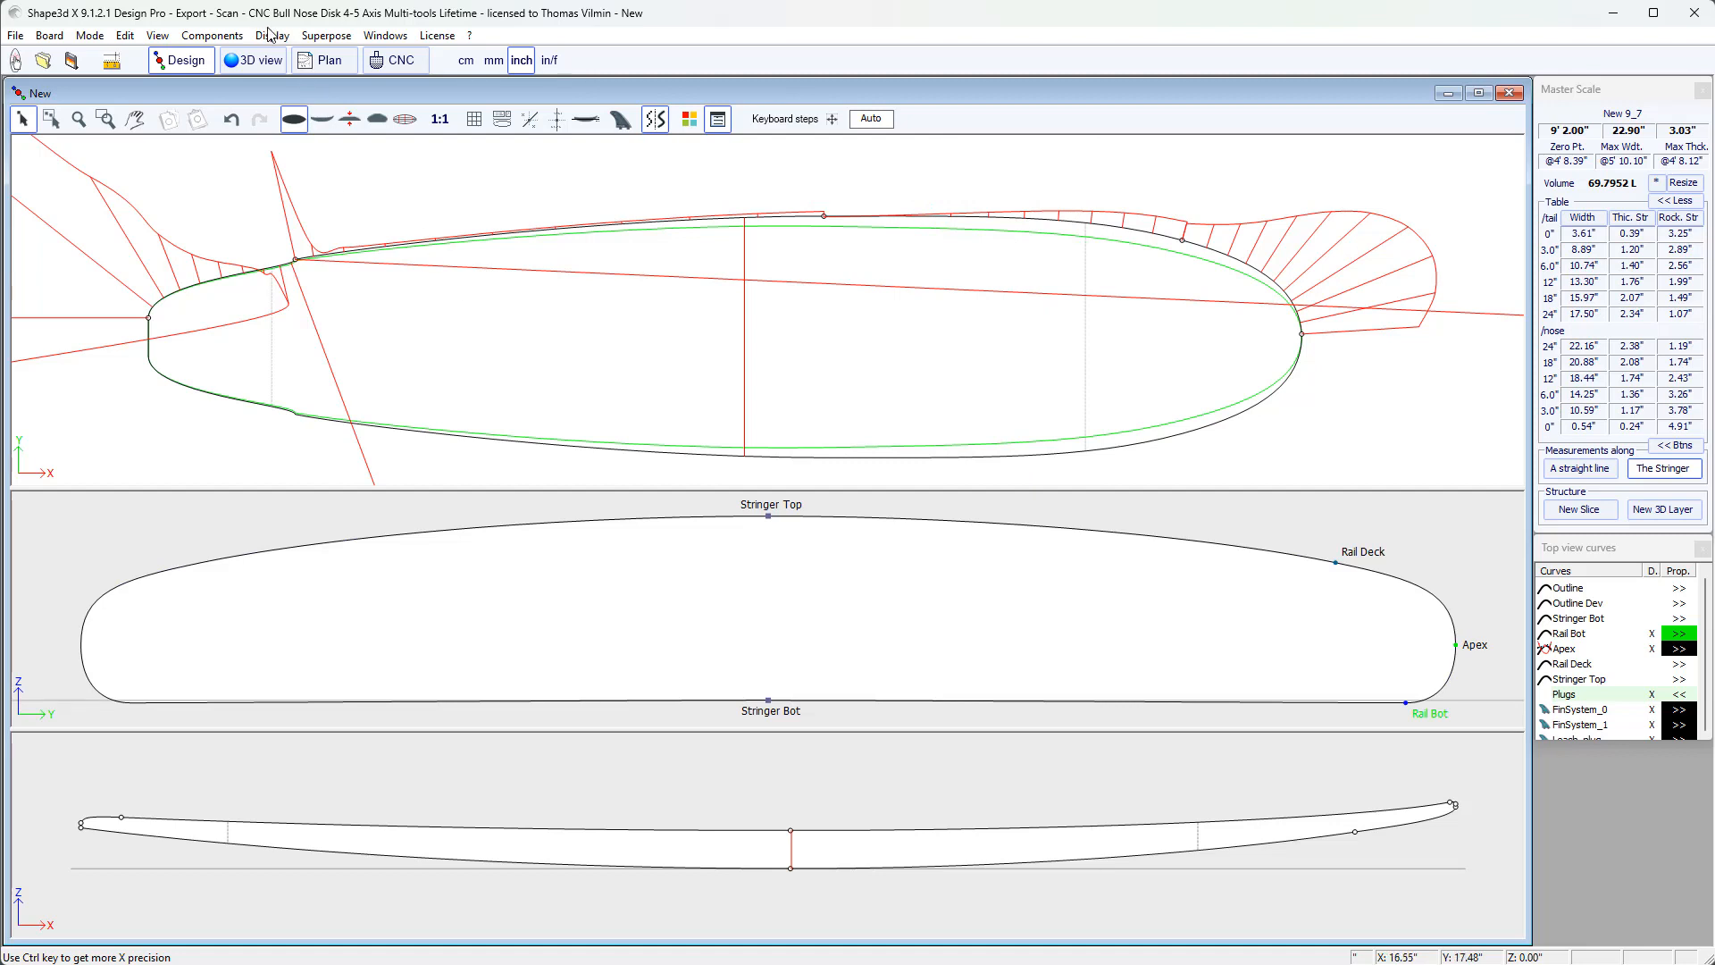
- Enable Display > Permanent Tracing and select the apex point at the widest section
{"action": "right_click", "coordinate": [611, 299]}
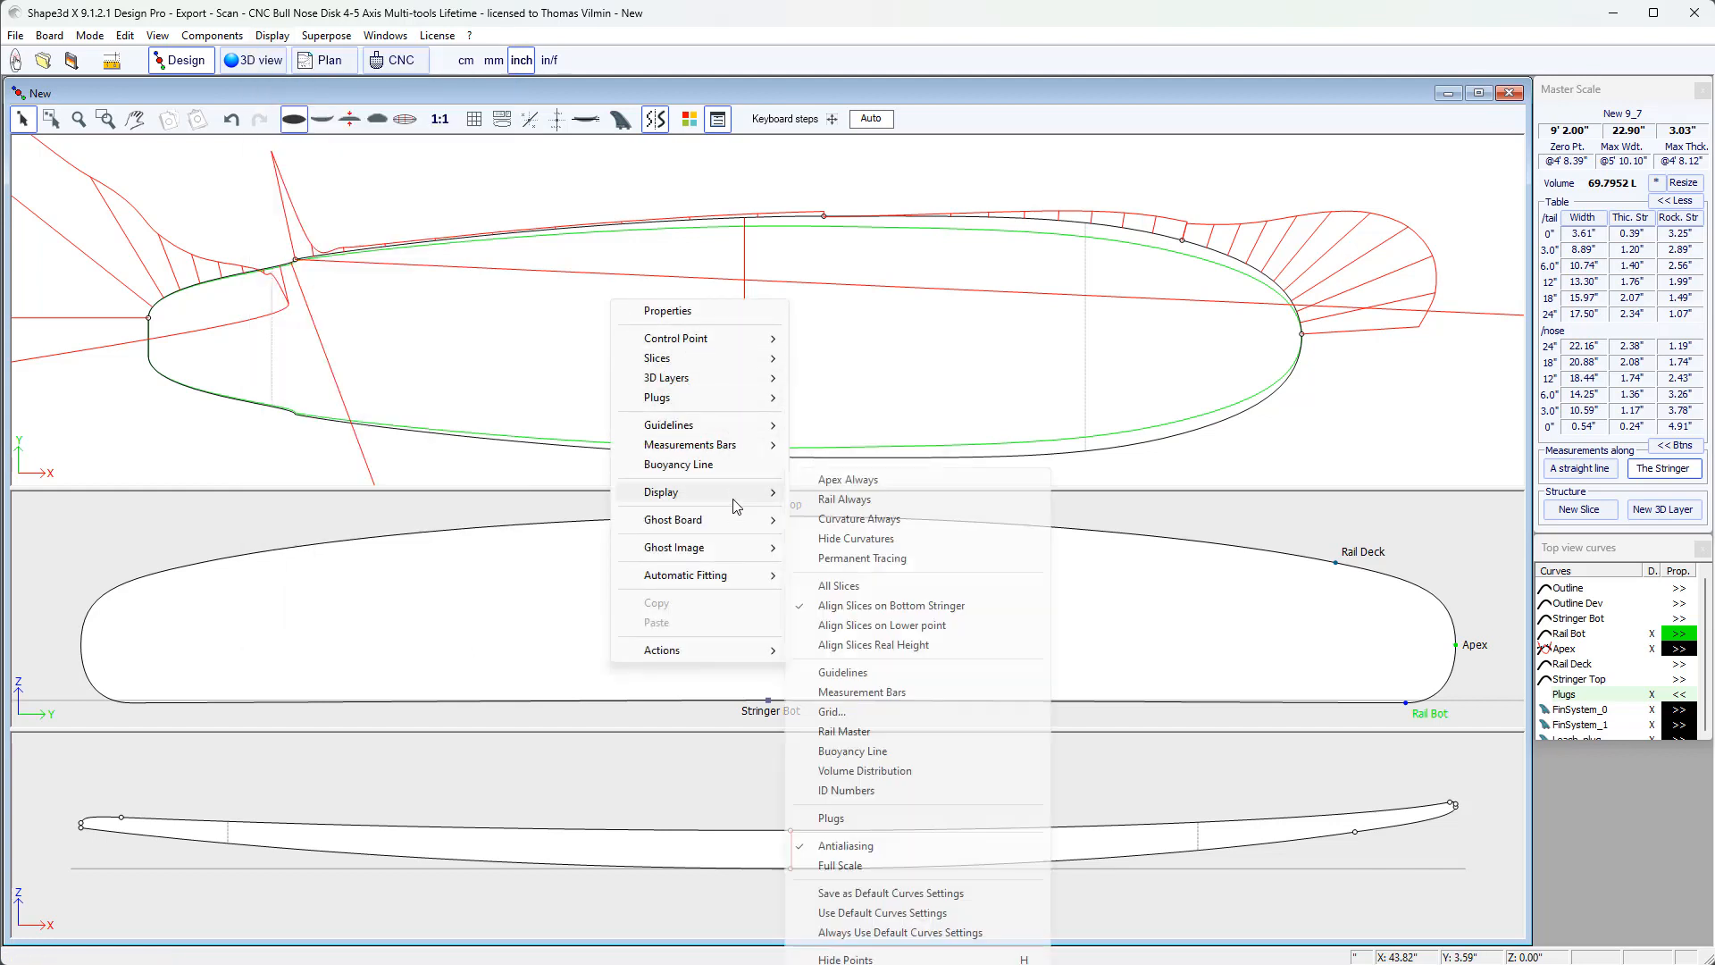
{"action": "mouse_move", "coordinate": [854, 558]}
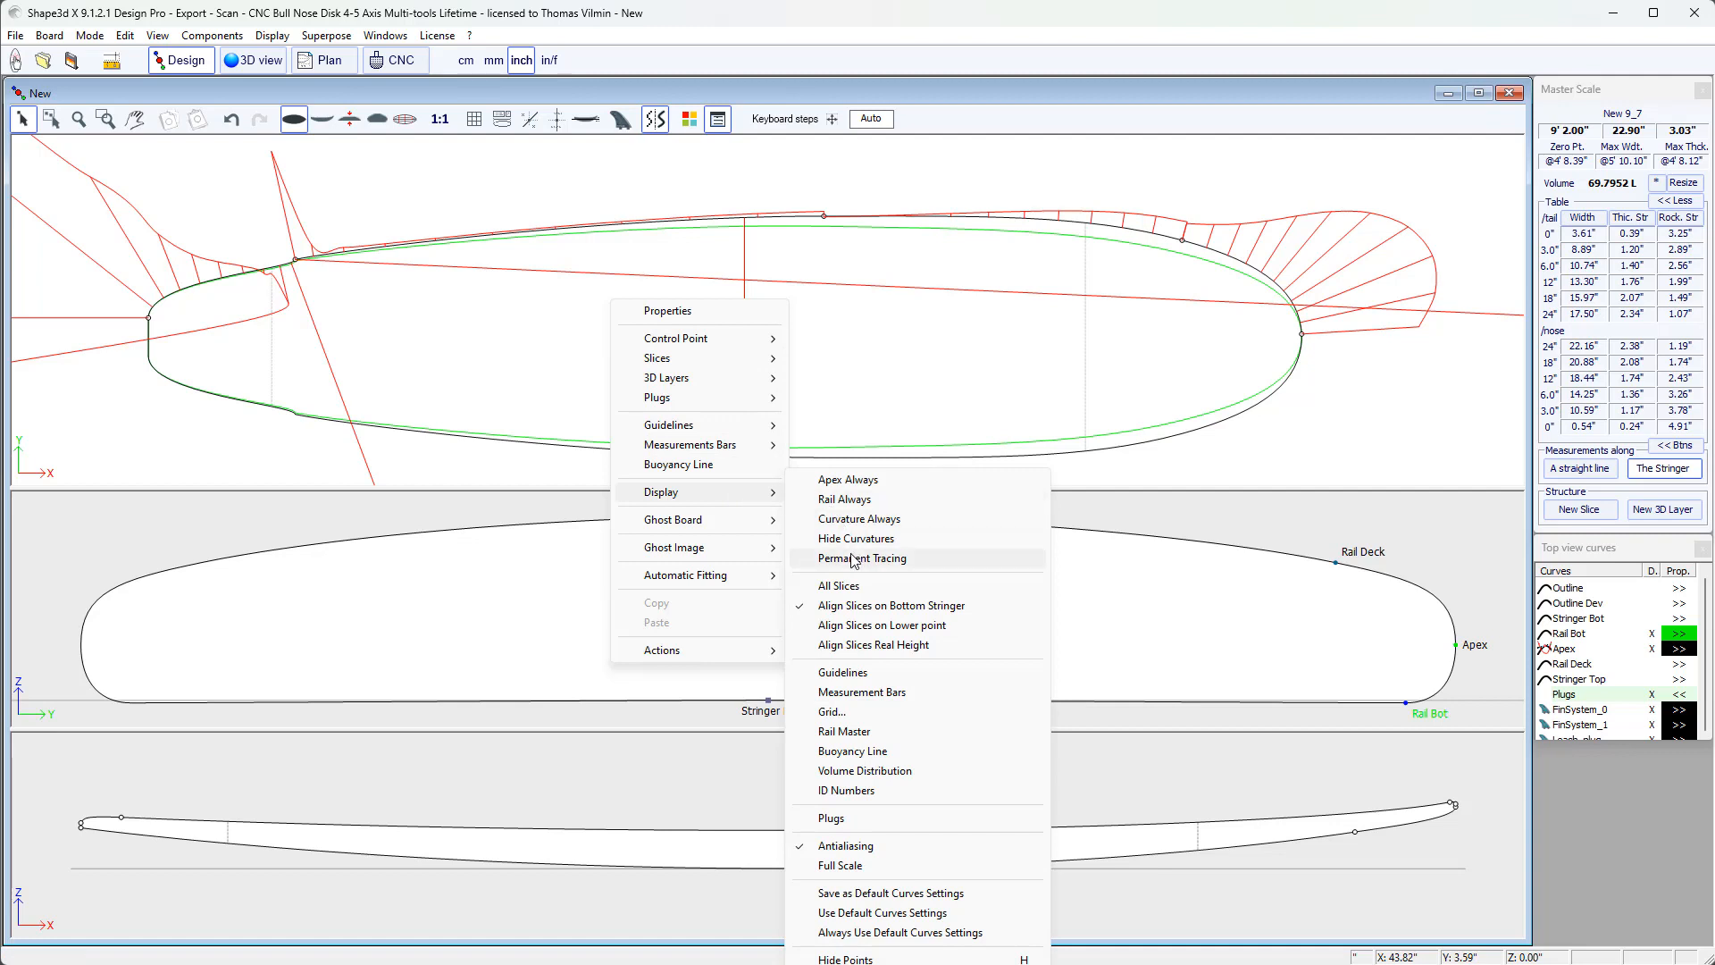
{"action": "left_click", "coordinate": [863, 558]}
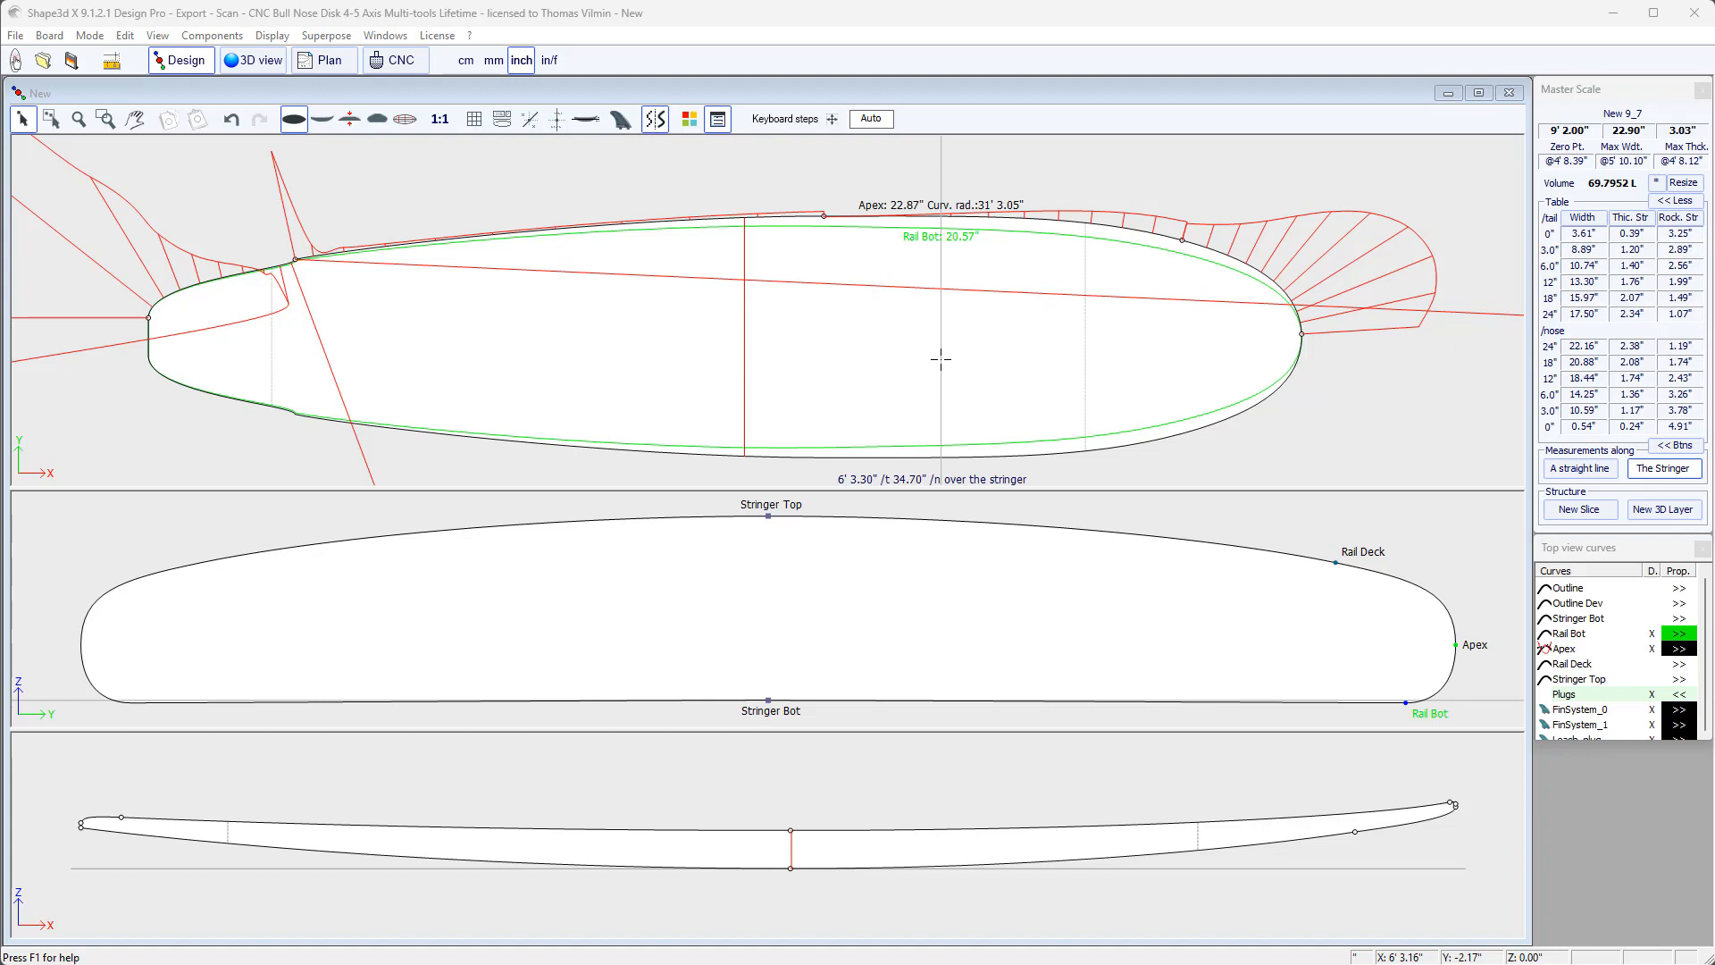
{"action": "left_click", "coordinate": [818, 216]}
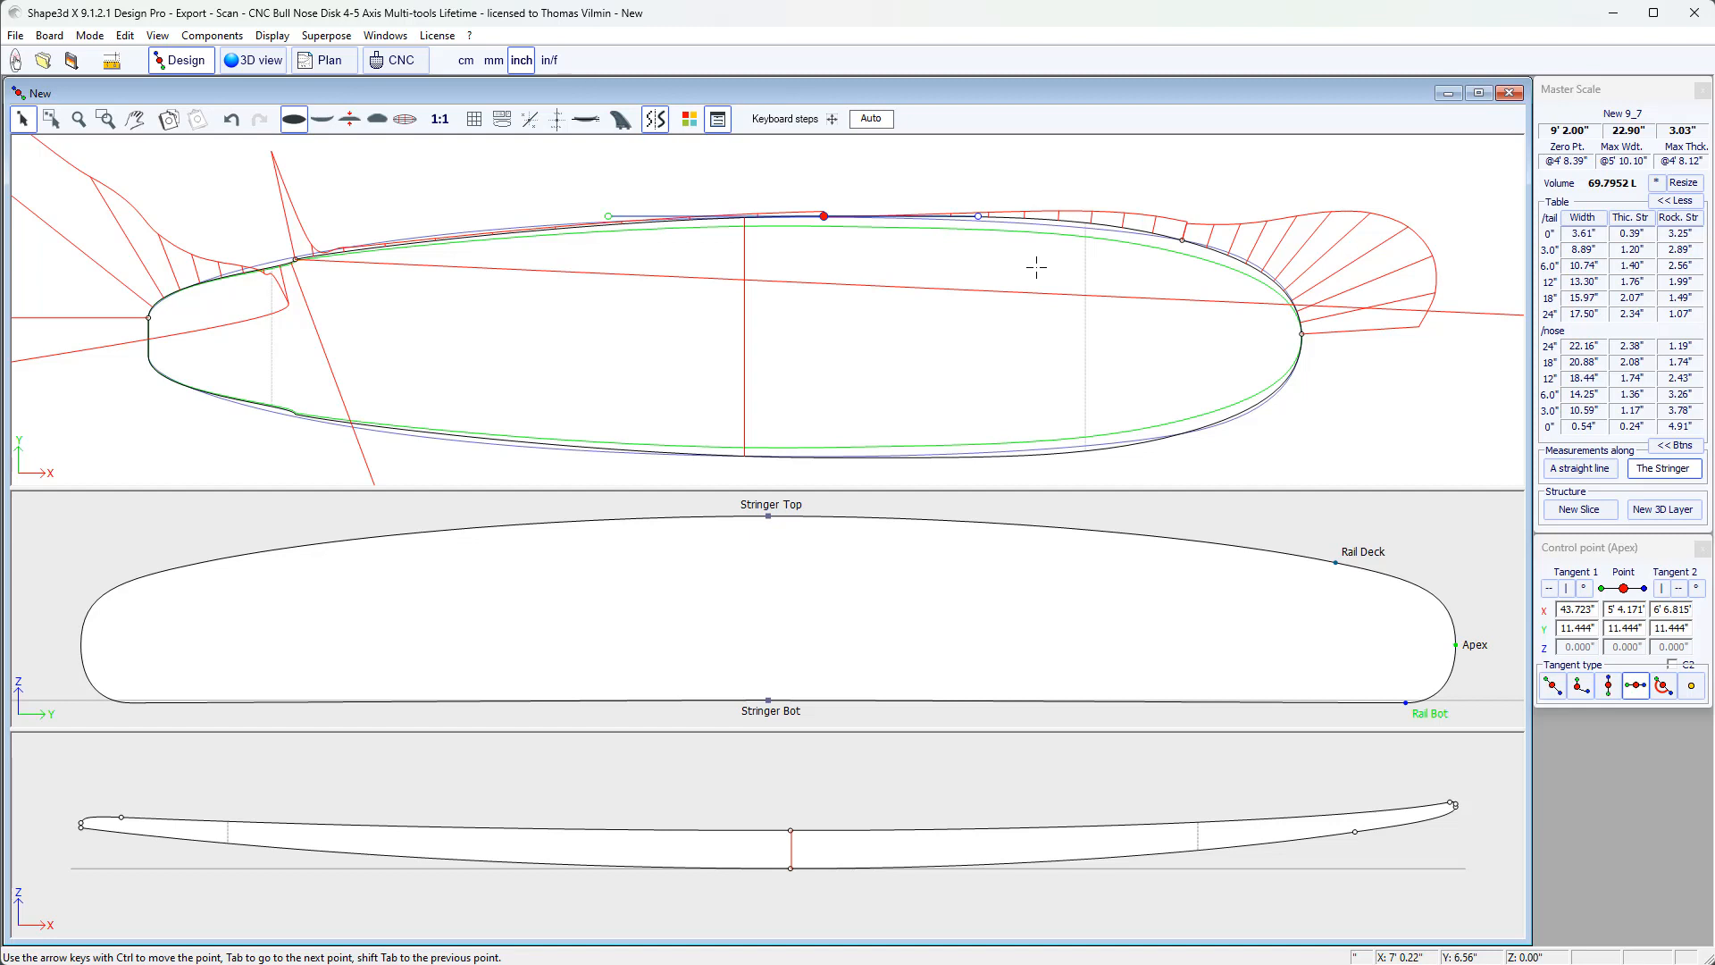
{"action": "right_click", "coordinate": [1037, 266]}
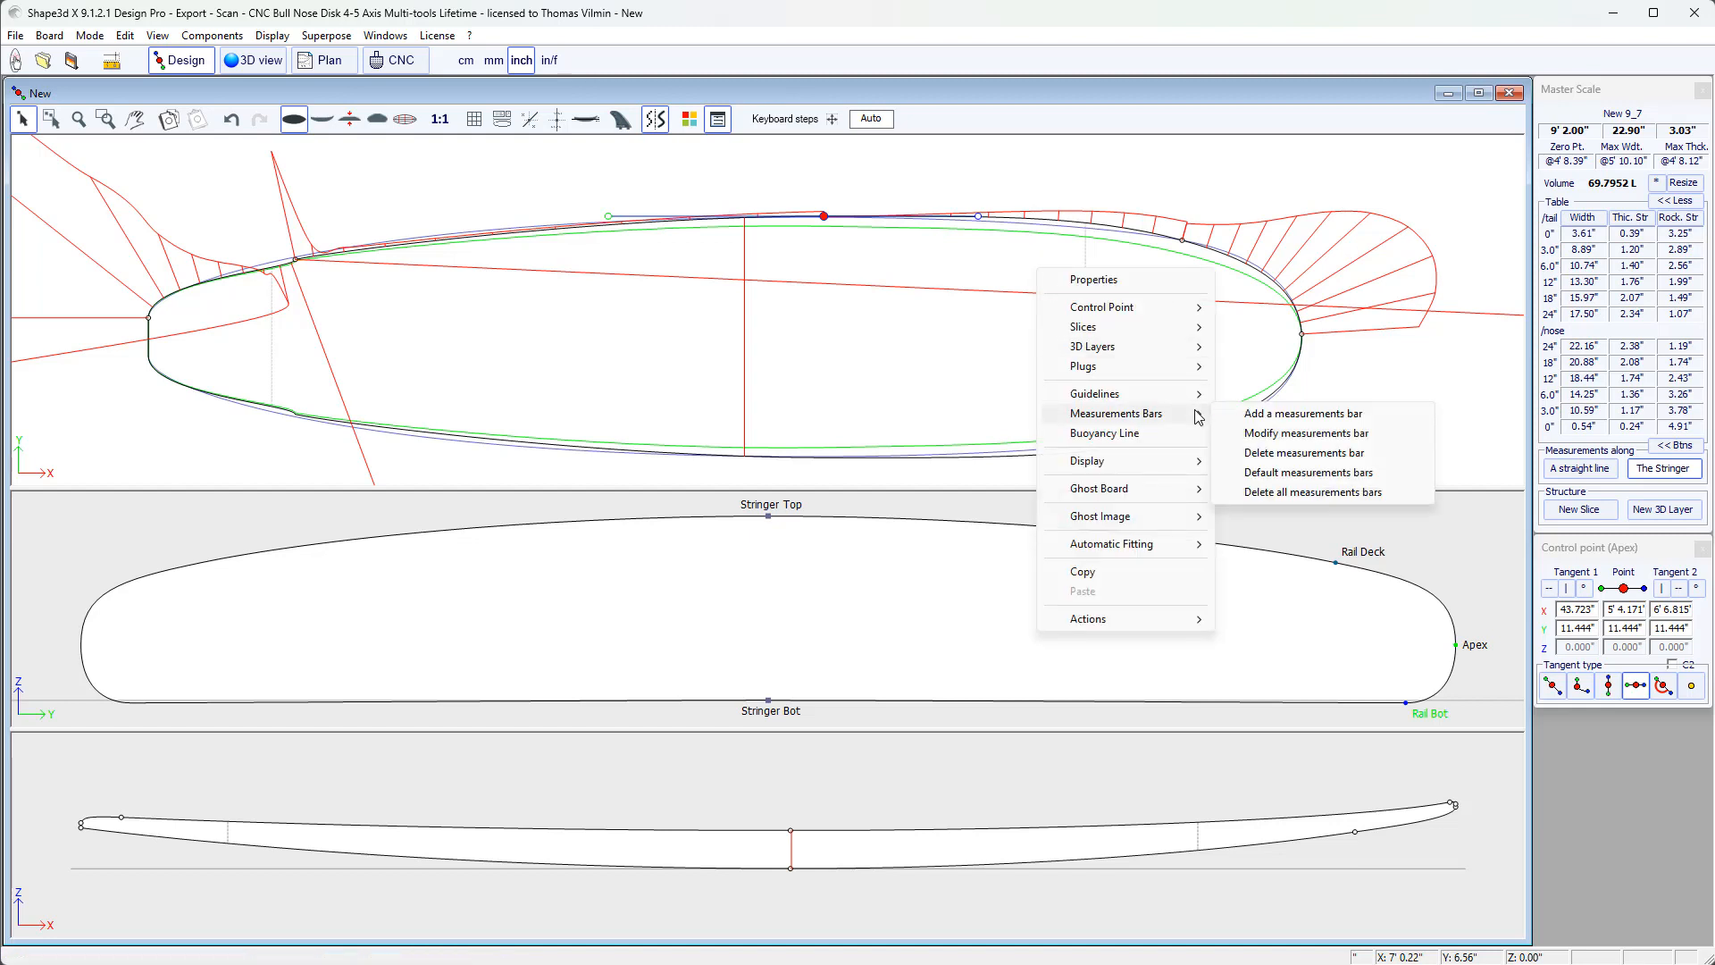
{"action": "left_click", "coordinate": [1303, 412]}
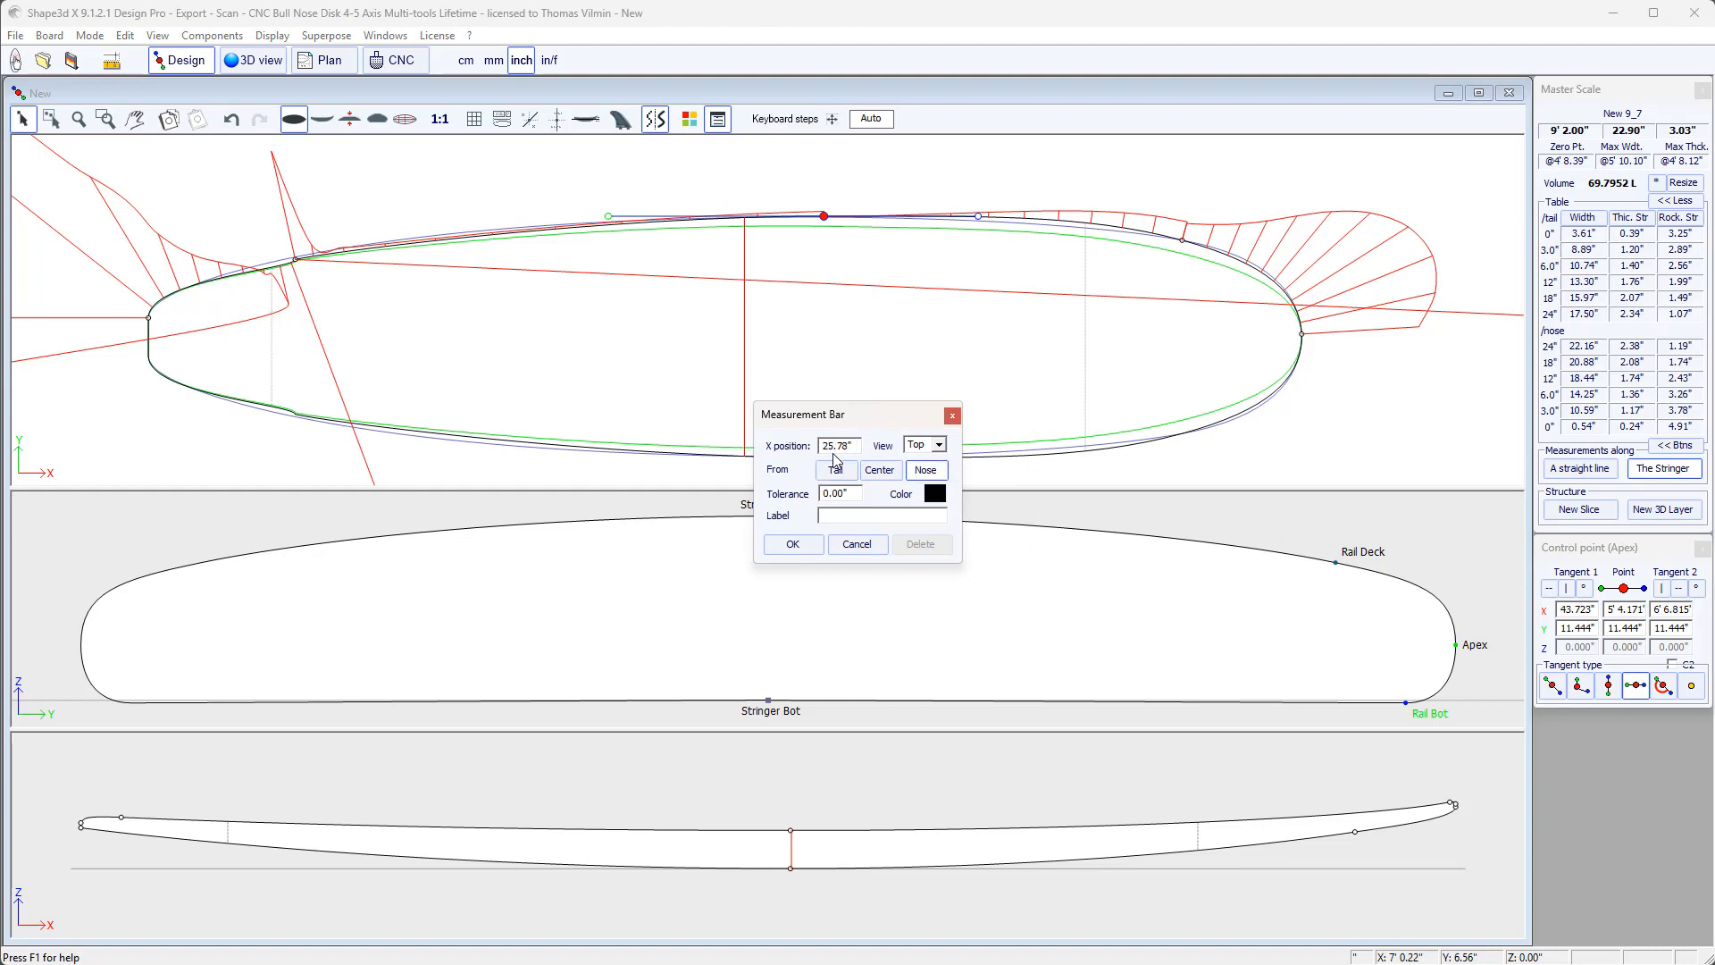
{"action": "triple_click", "coordinate": [836, 447]}
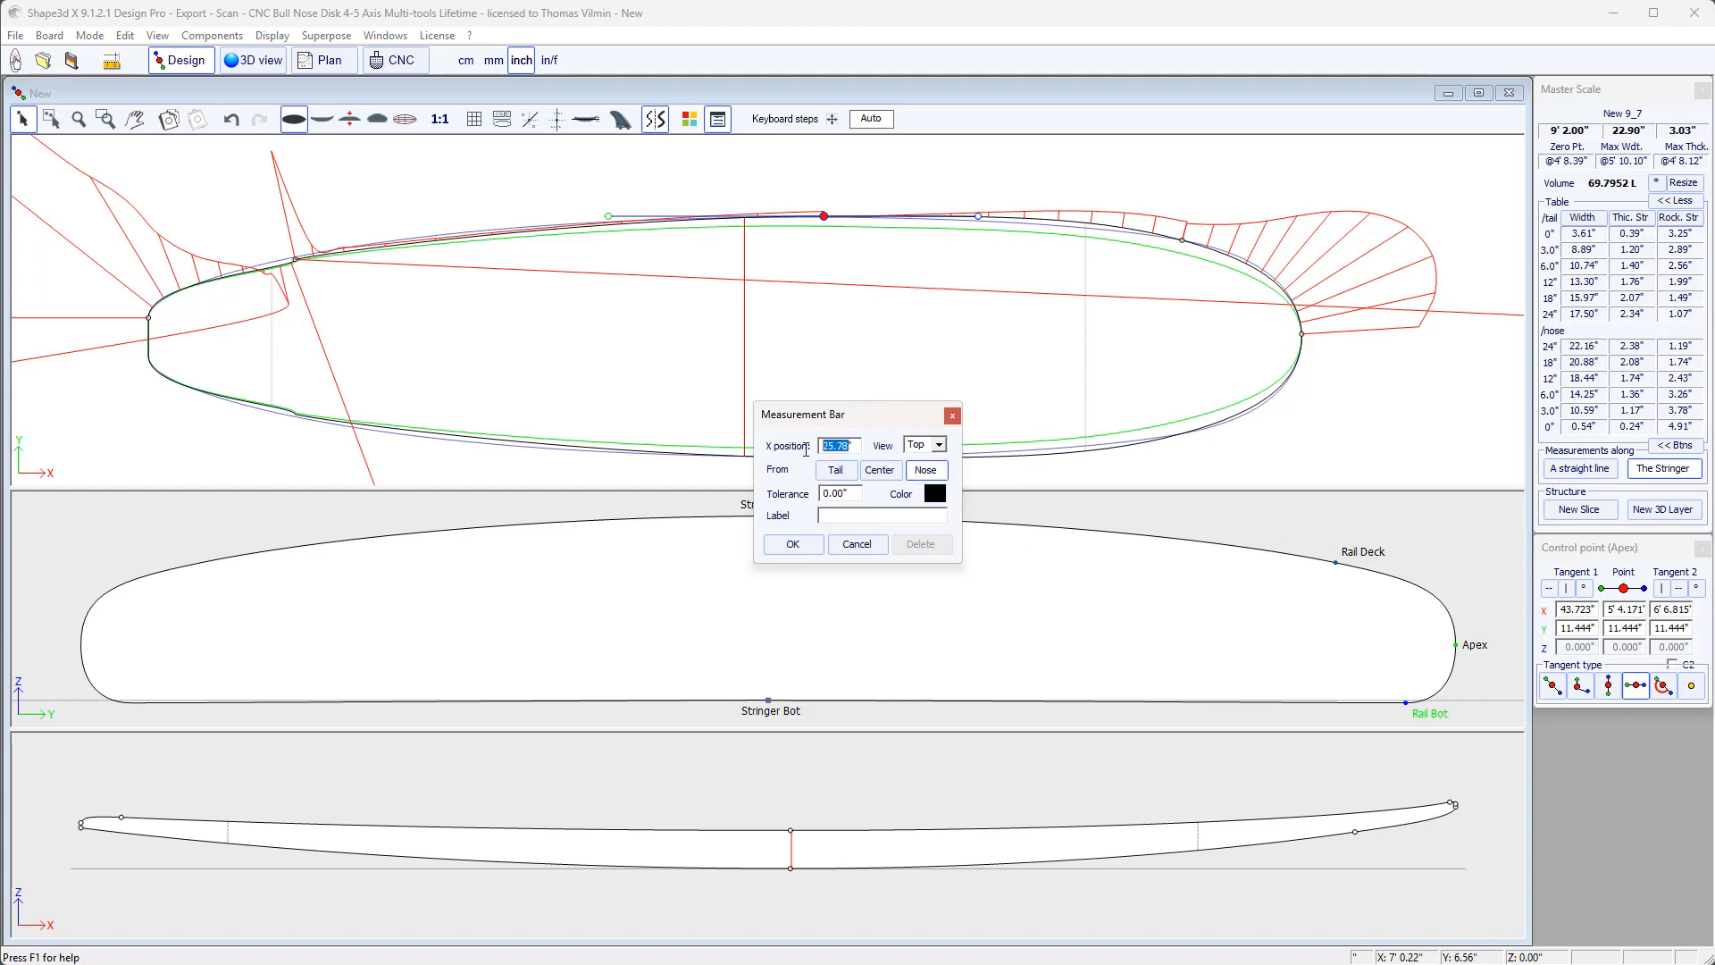
{"action": "type", "text": "30"}
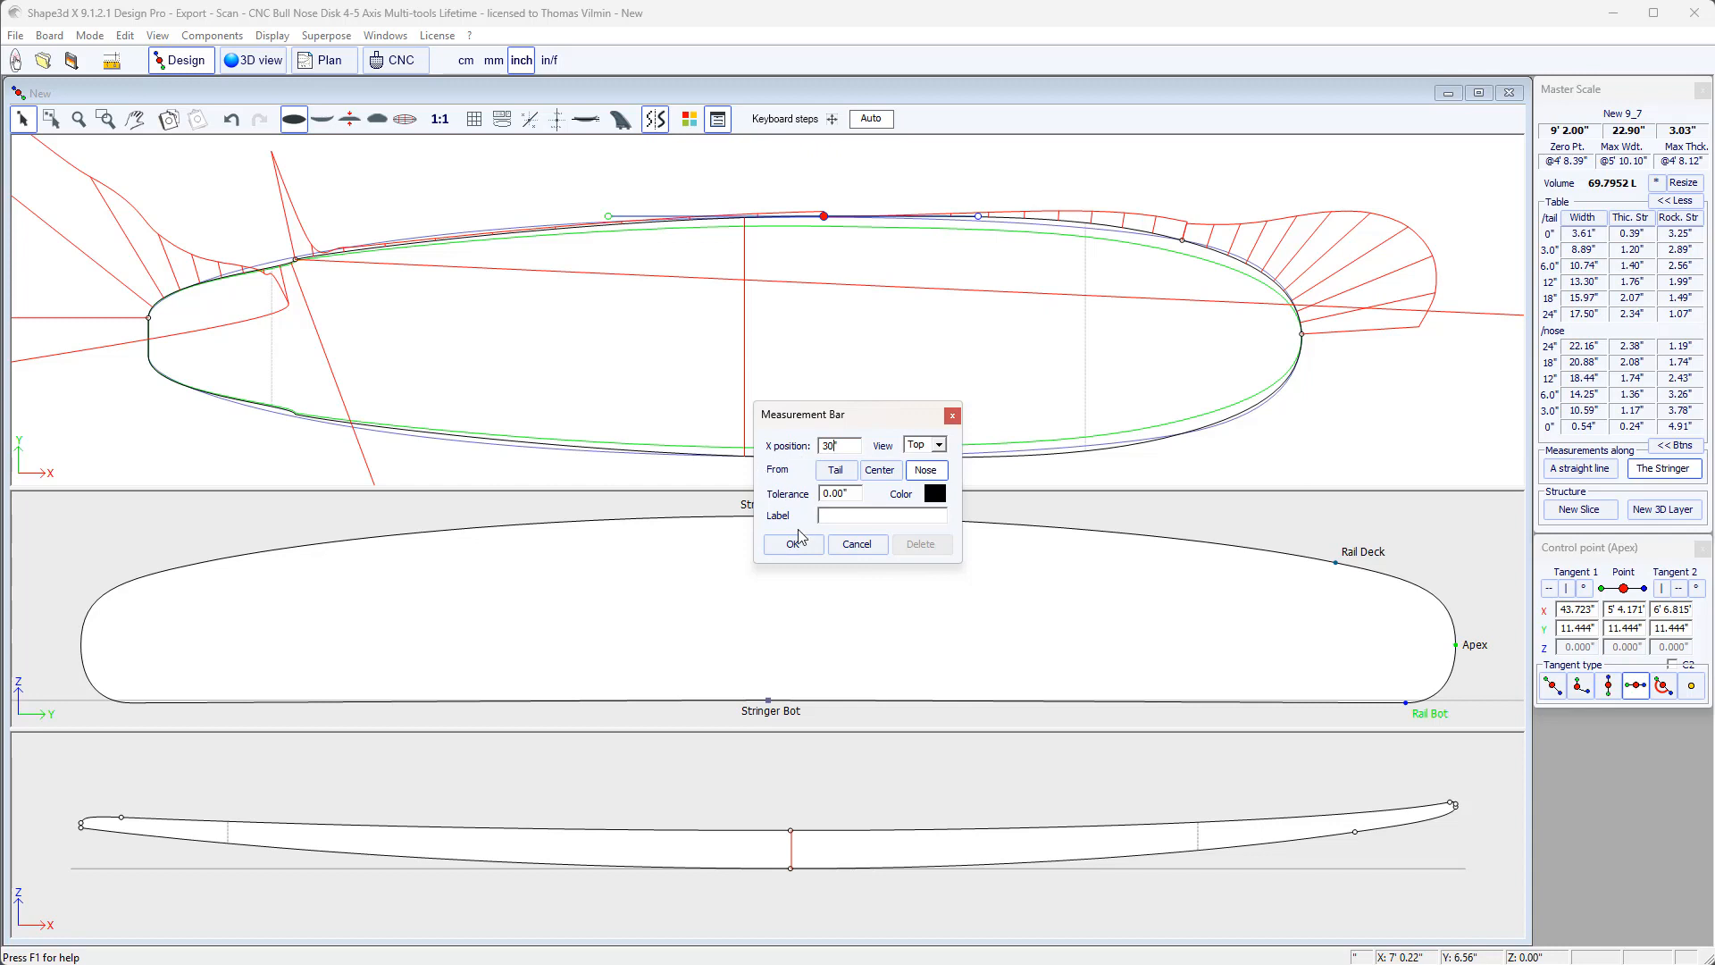
{"action": "left_click", "coordinate": [793, 543]}
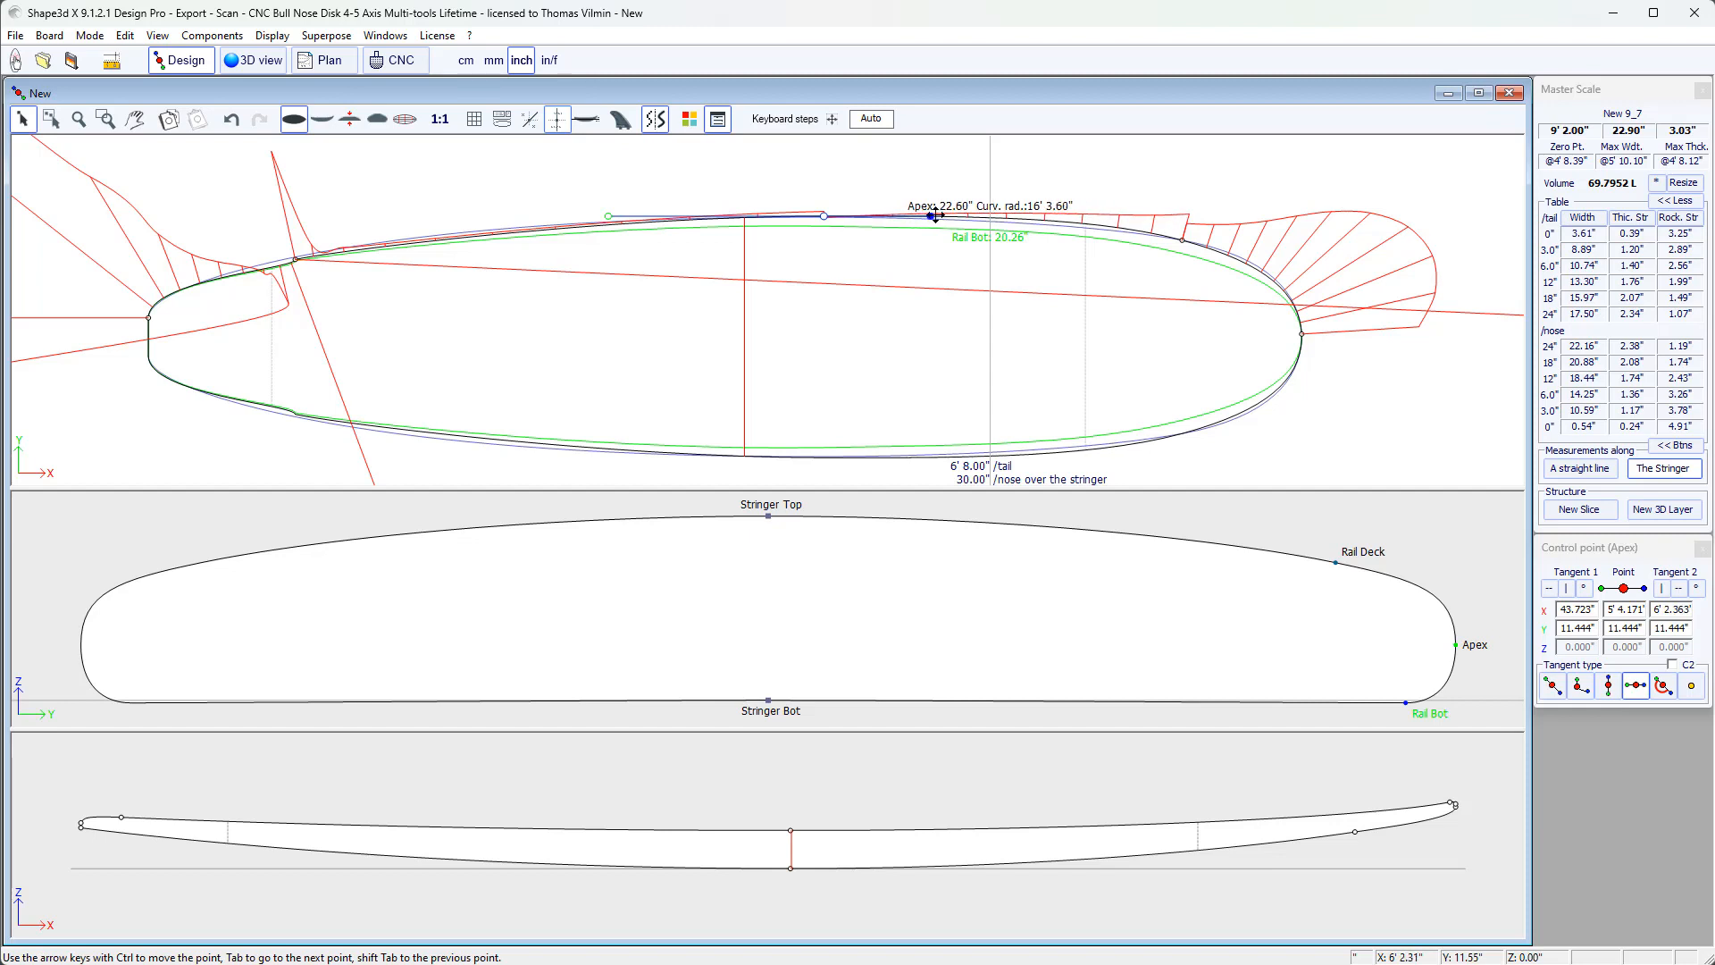
{"action": "left_click_drag", "start_coordinate": [934, 216], "coordinate": [979, 207]}
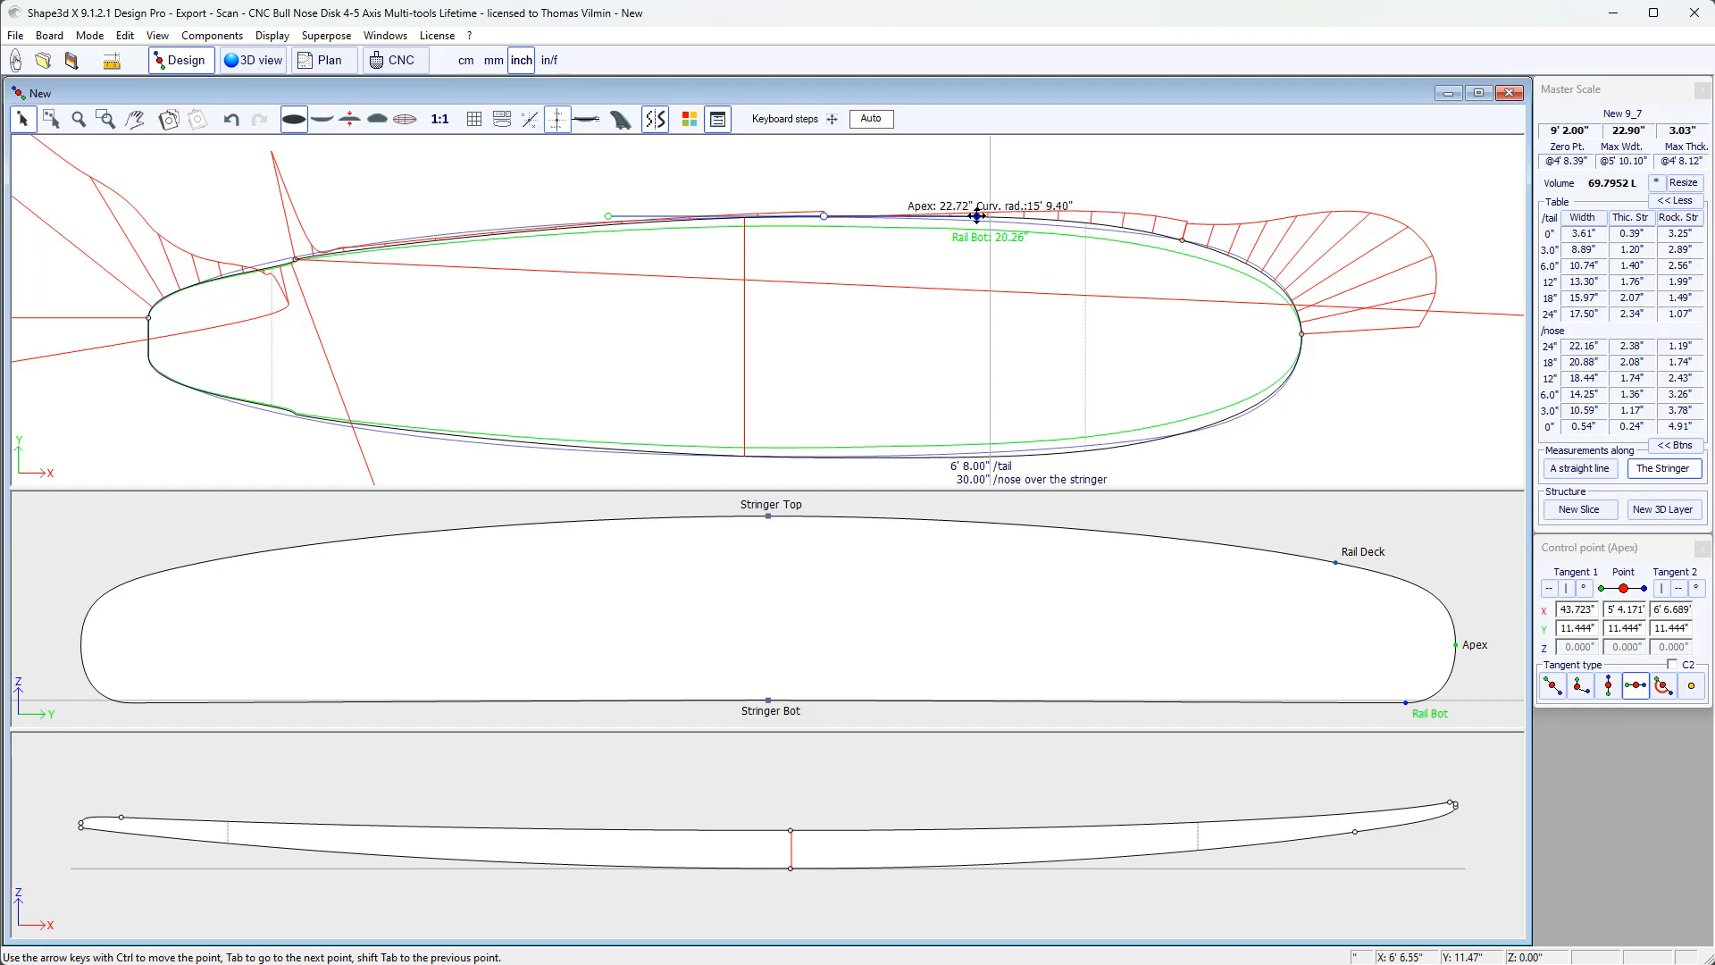
{"action": "left_click_drag", "start_coordinate": [975, 216], "coordinate": [1026, 221]}
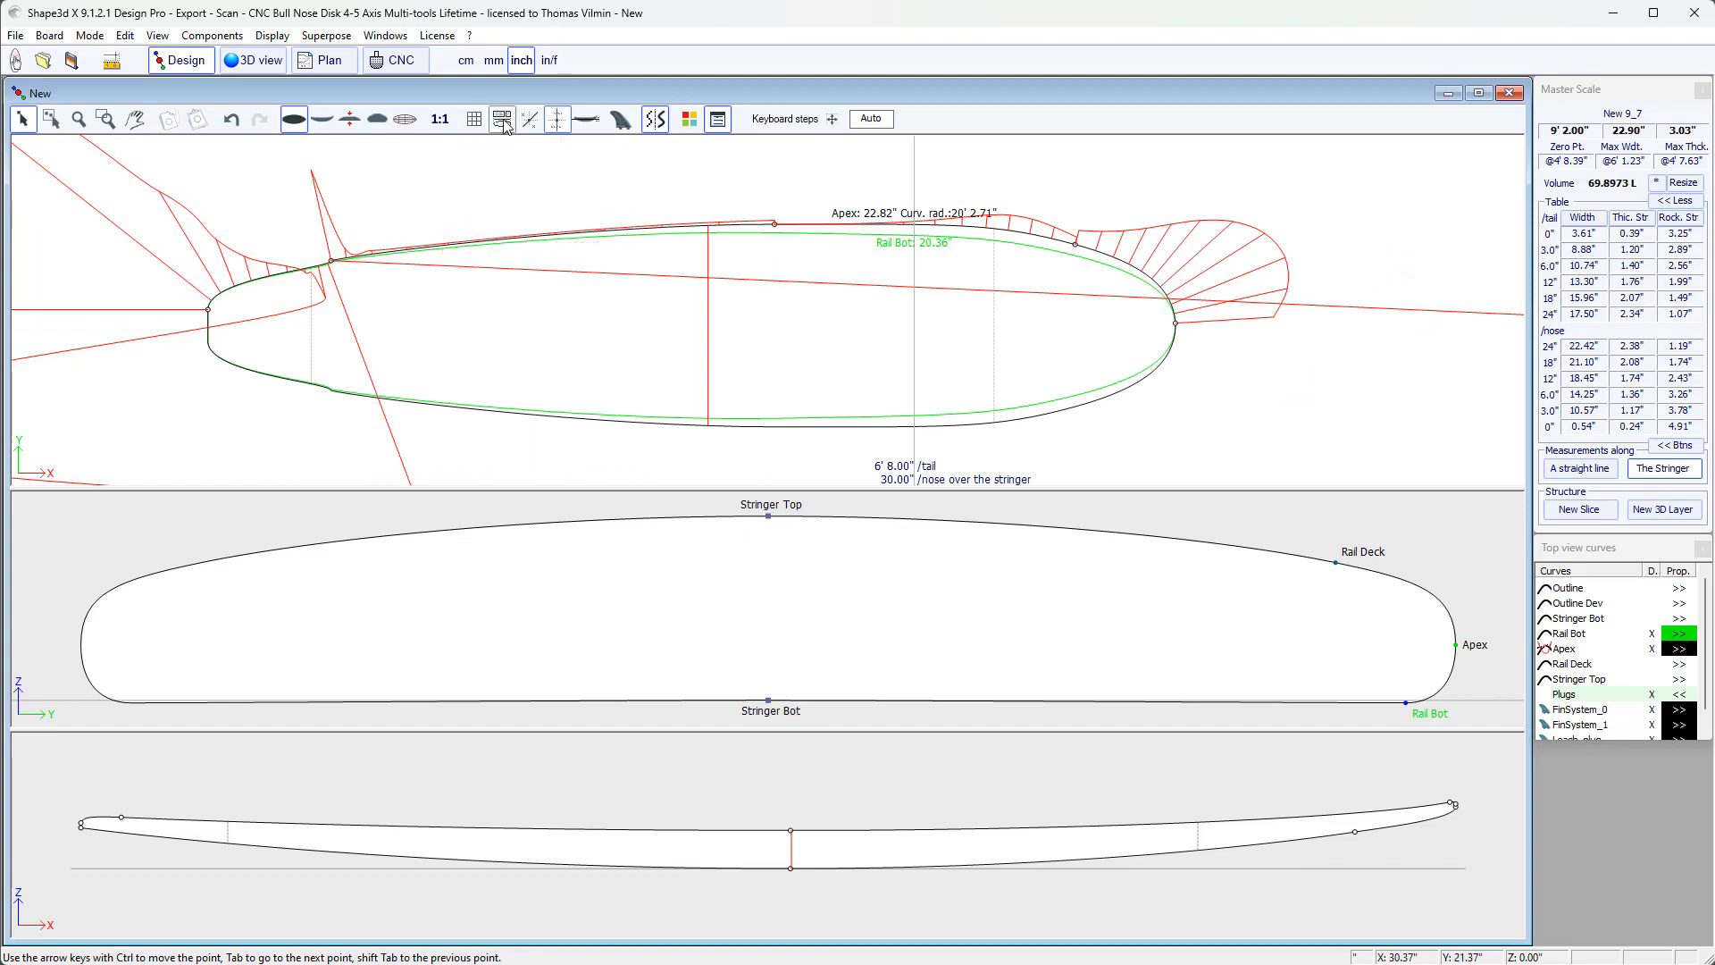
- Show measurement bars in the outline, slice and rocker views
{"action": "left_click", "coordinate": [502, 118]}
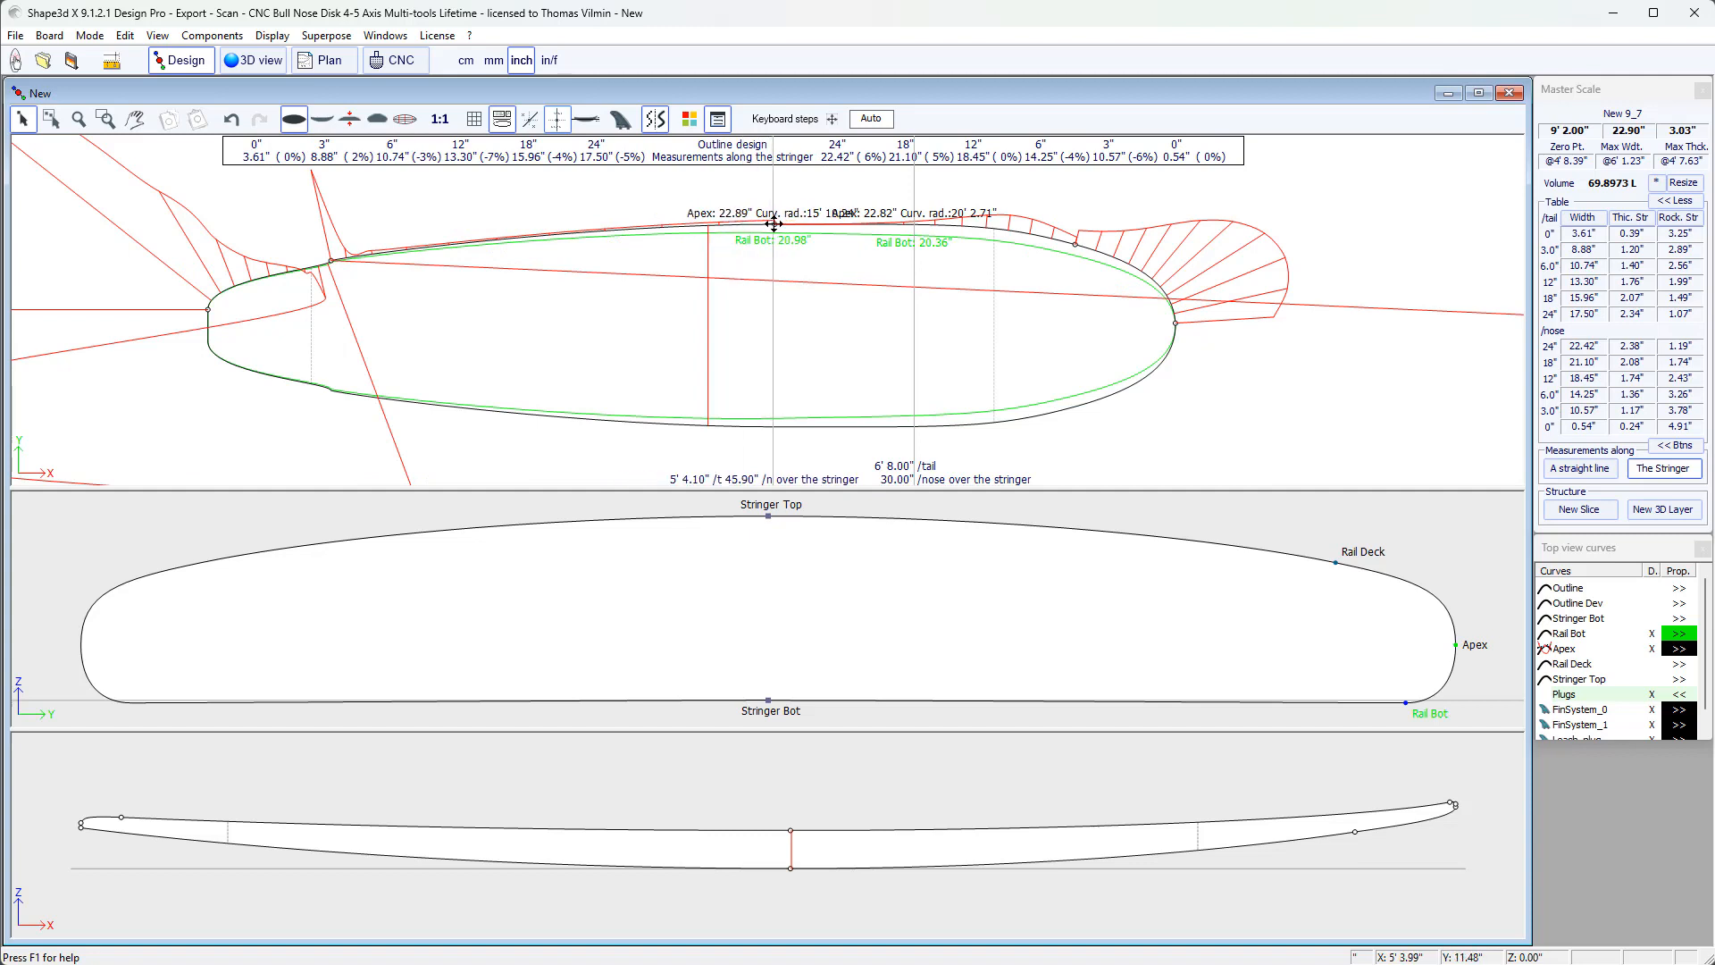
{"action": "left_click", "coordinate": [776, 225]}
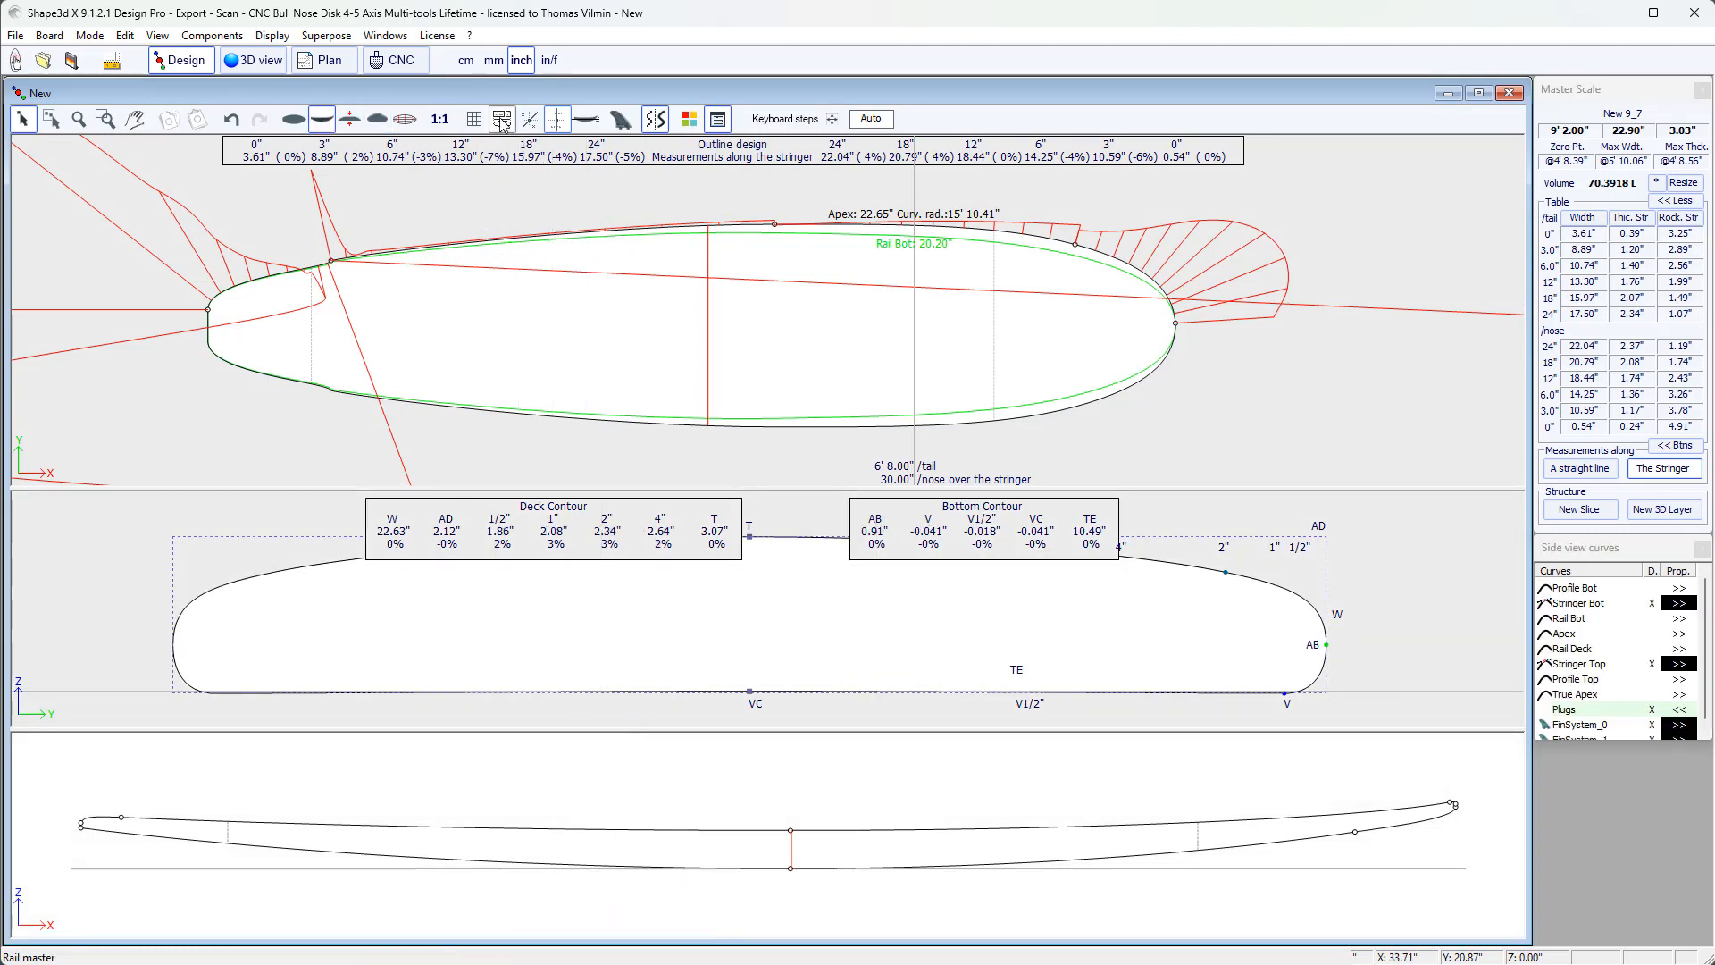
{"action": "left_click", "coordinate": [500, 118]}
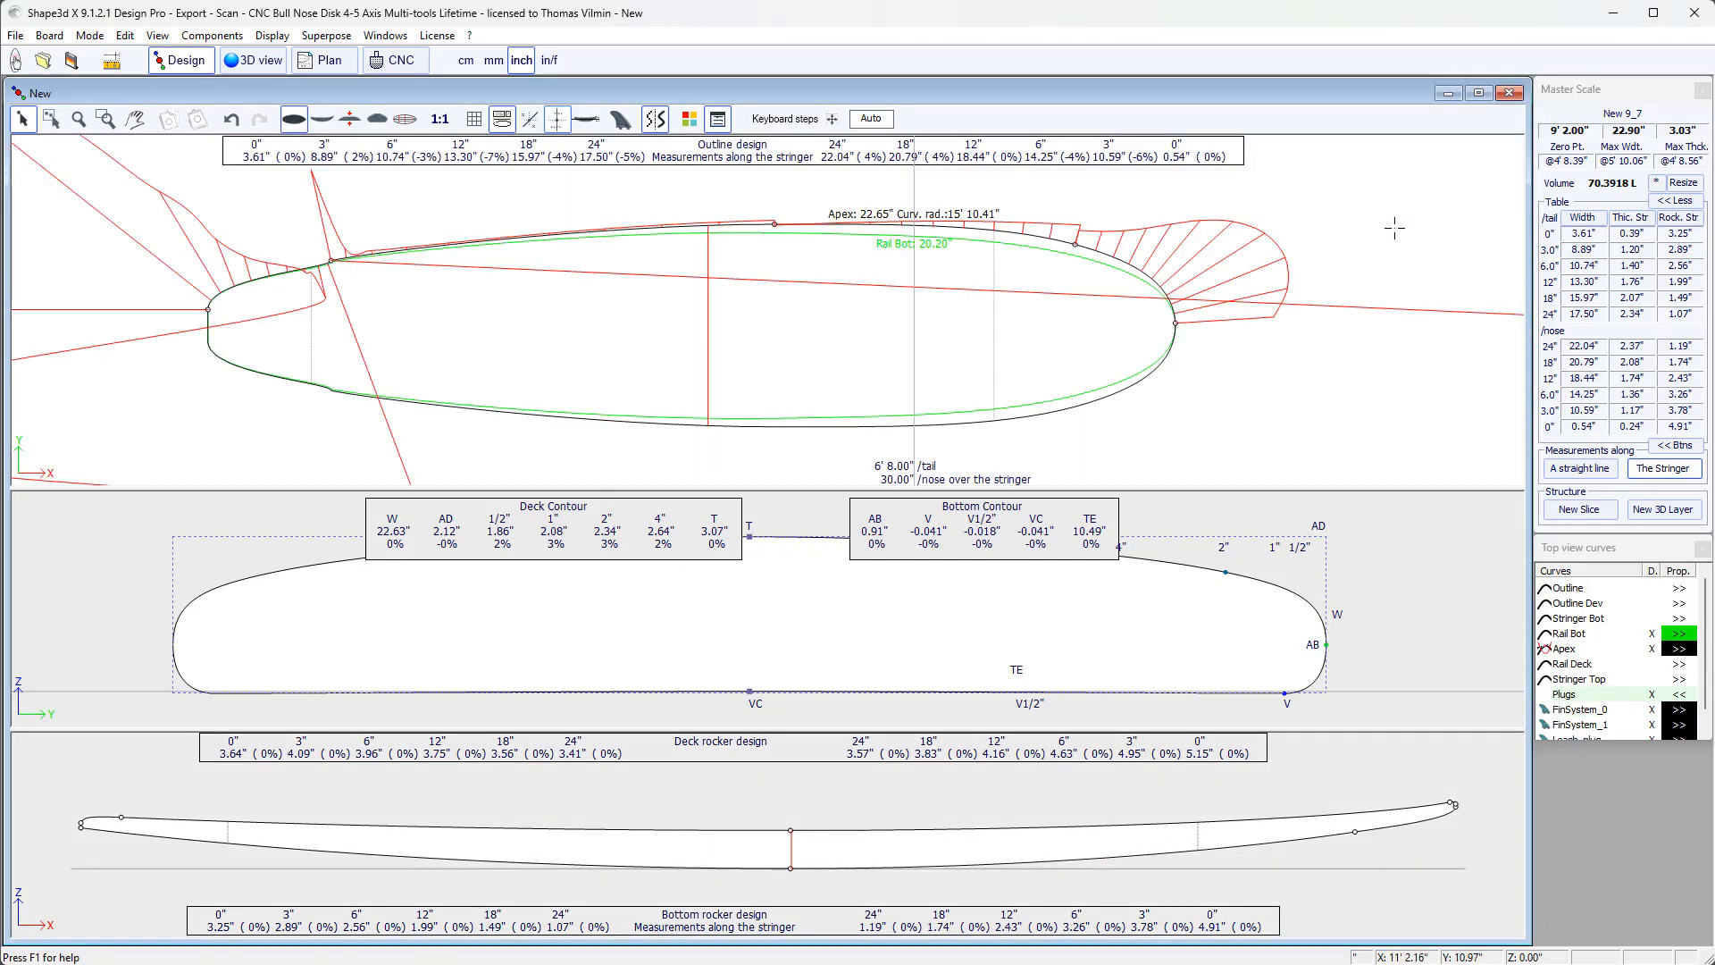
{"action": "mouse_move", "coordinate": [1324, 200]}
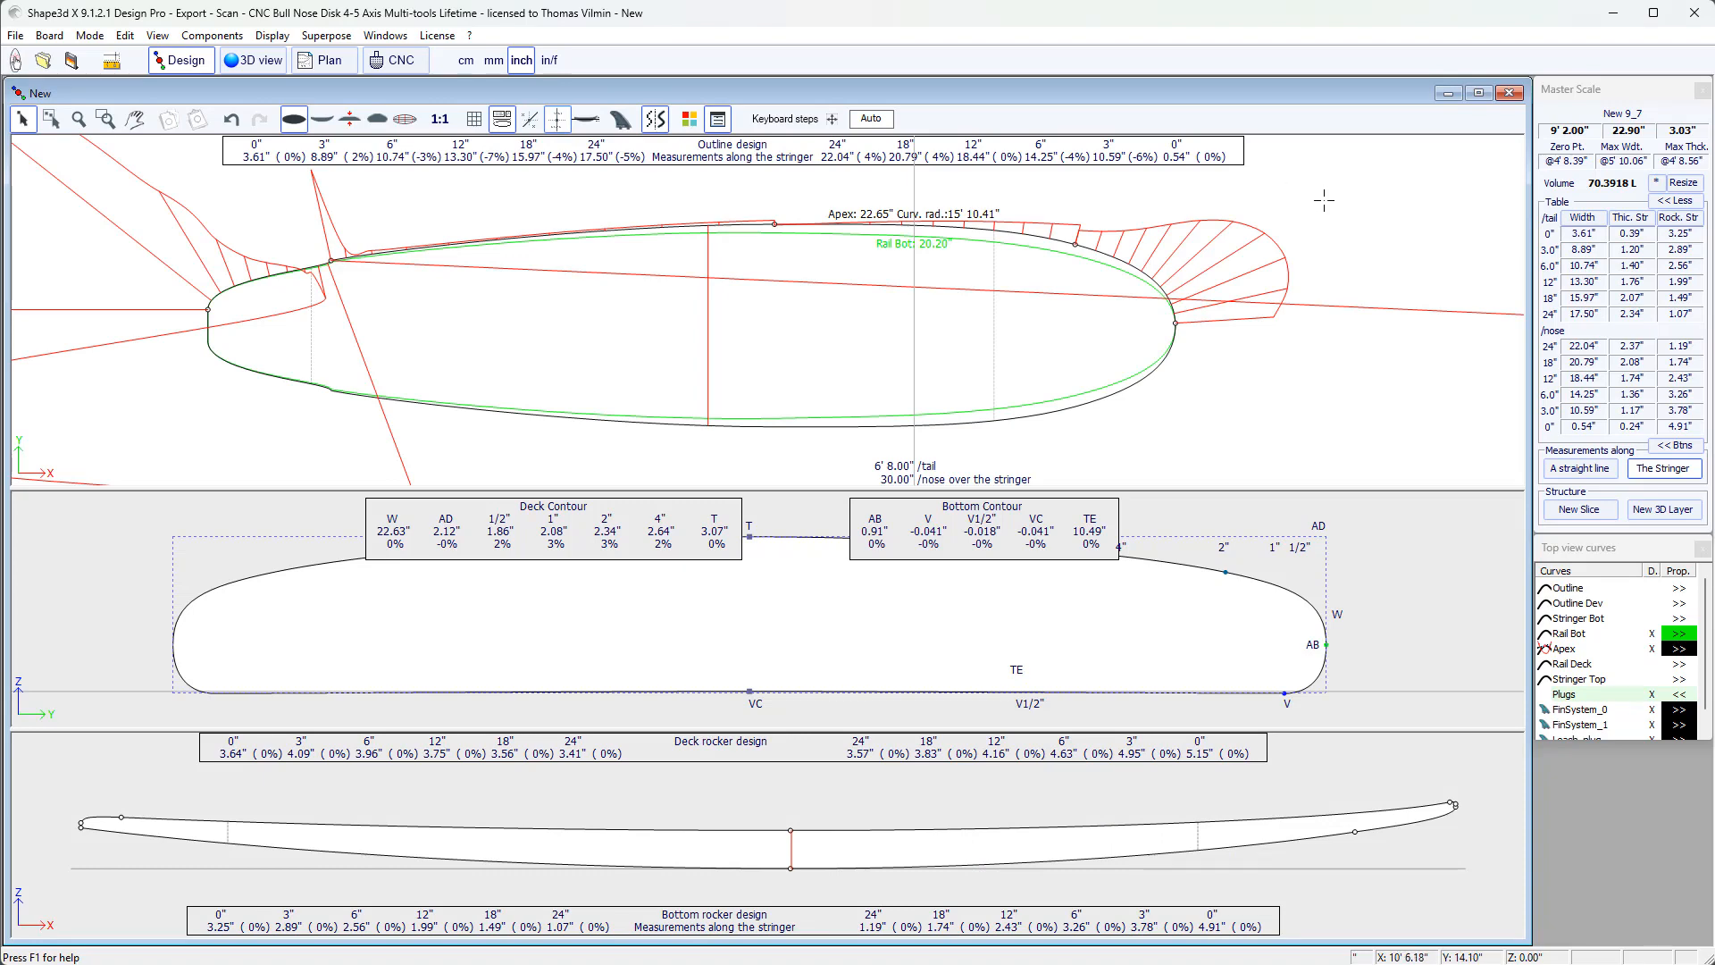
- Enable Display > ID Numbers to overlay surface, effective length, volume and aspect ratio figures
{"action": "right_click", "coordinate": [529, 188]}
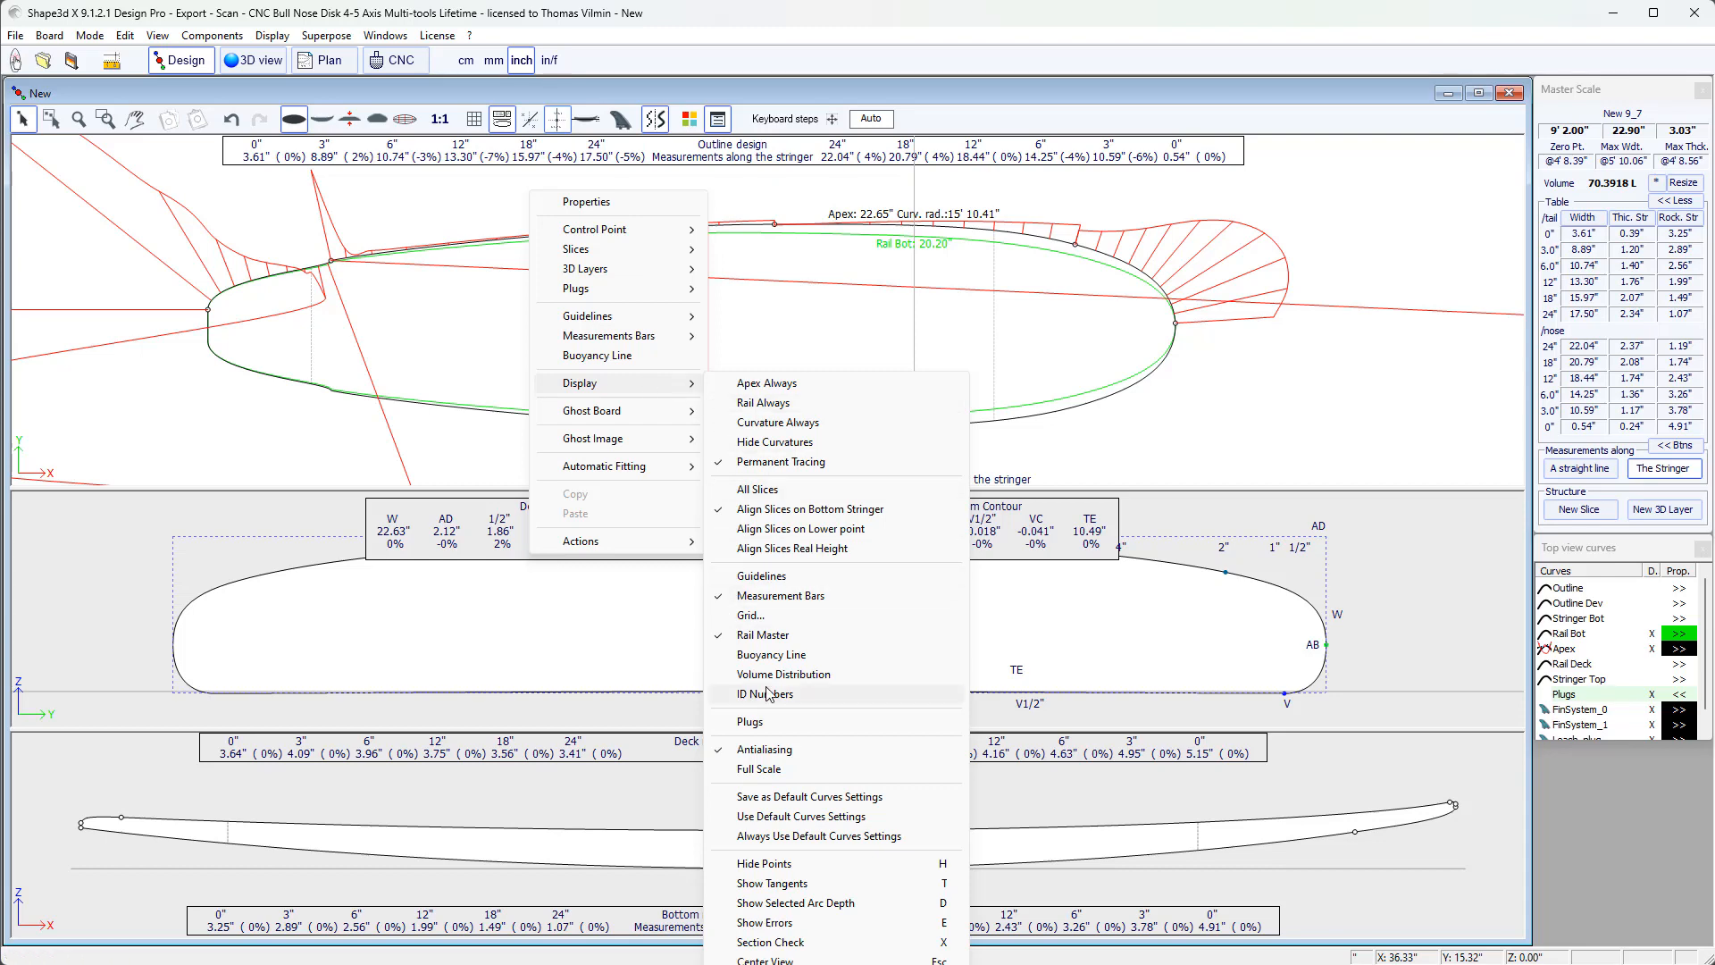
{"action": "left_click", "coordinate": [765, 693]}
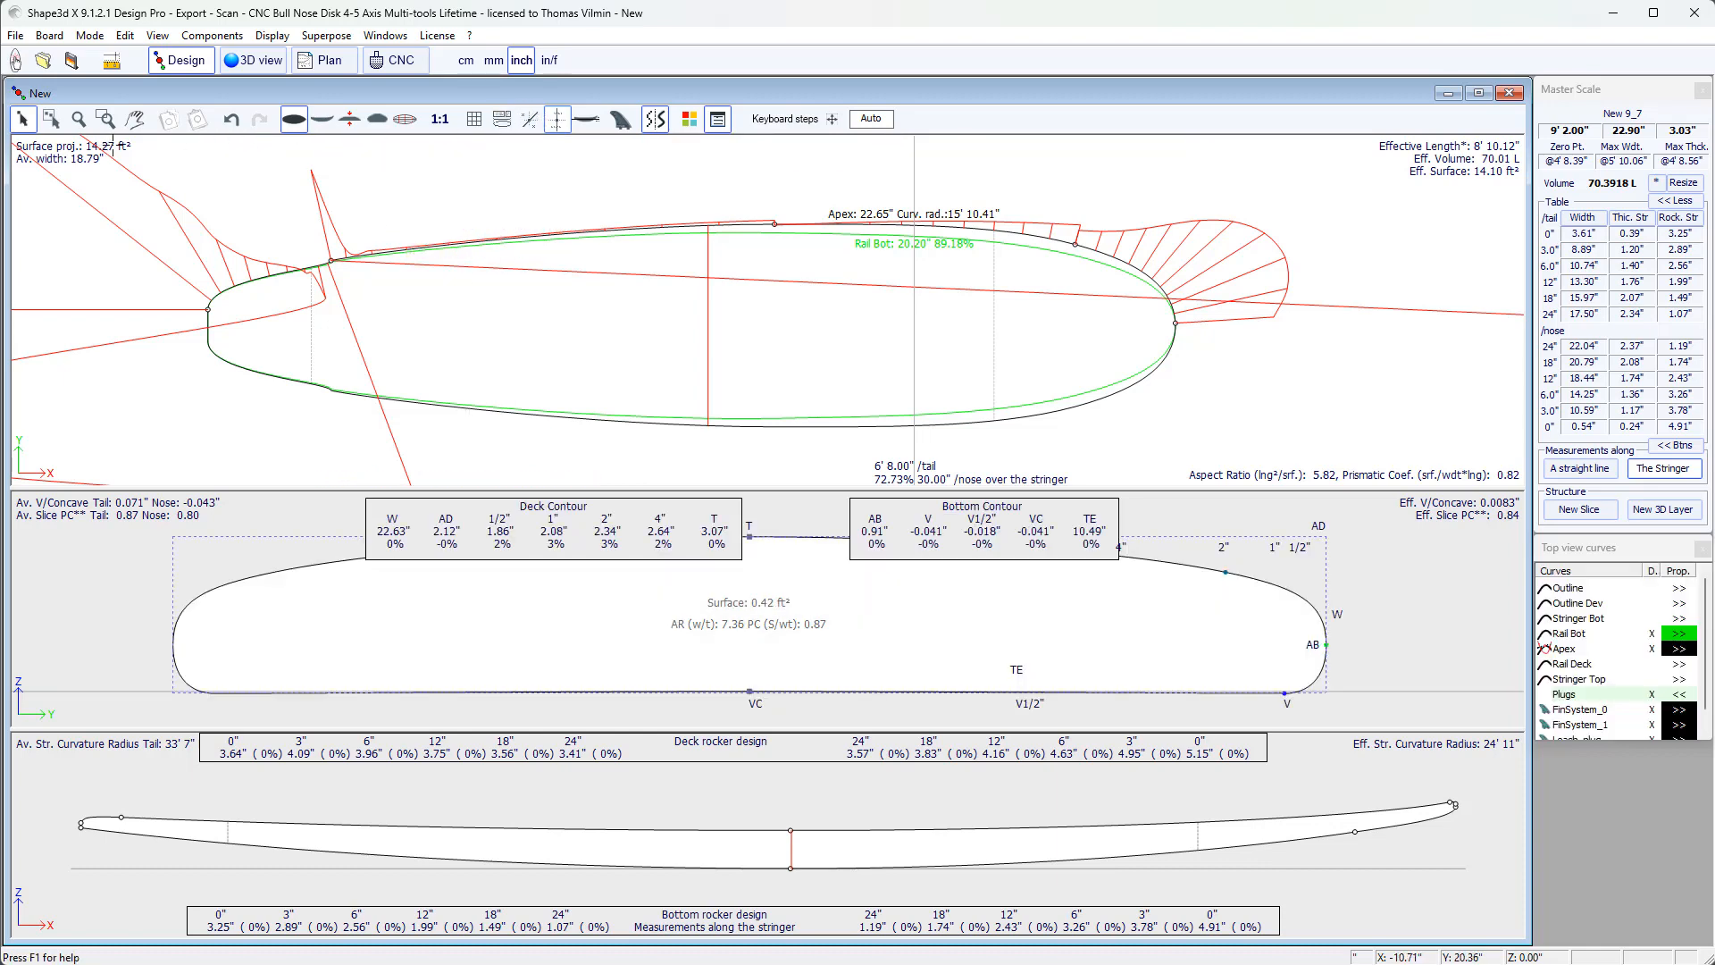
{"action": "mouse_move", "coordinate": [89, 173]}
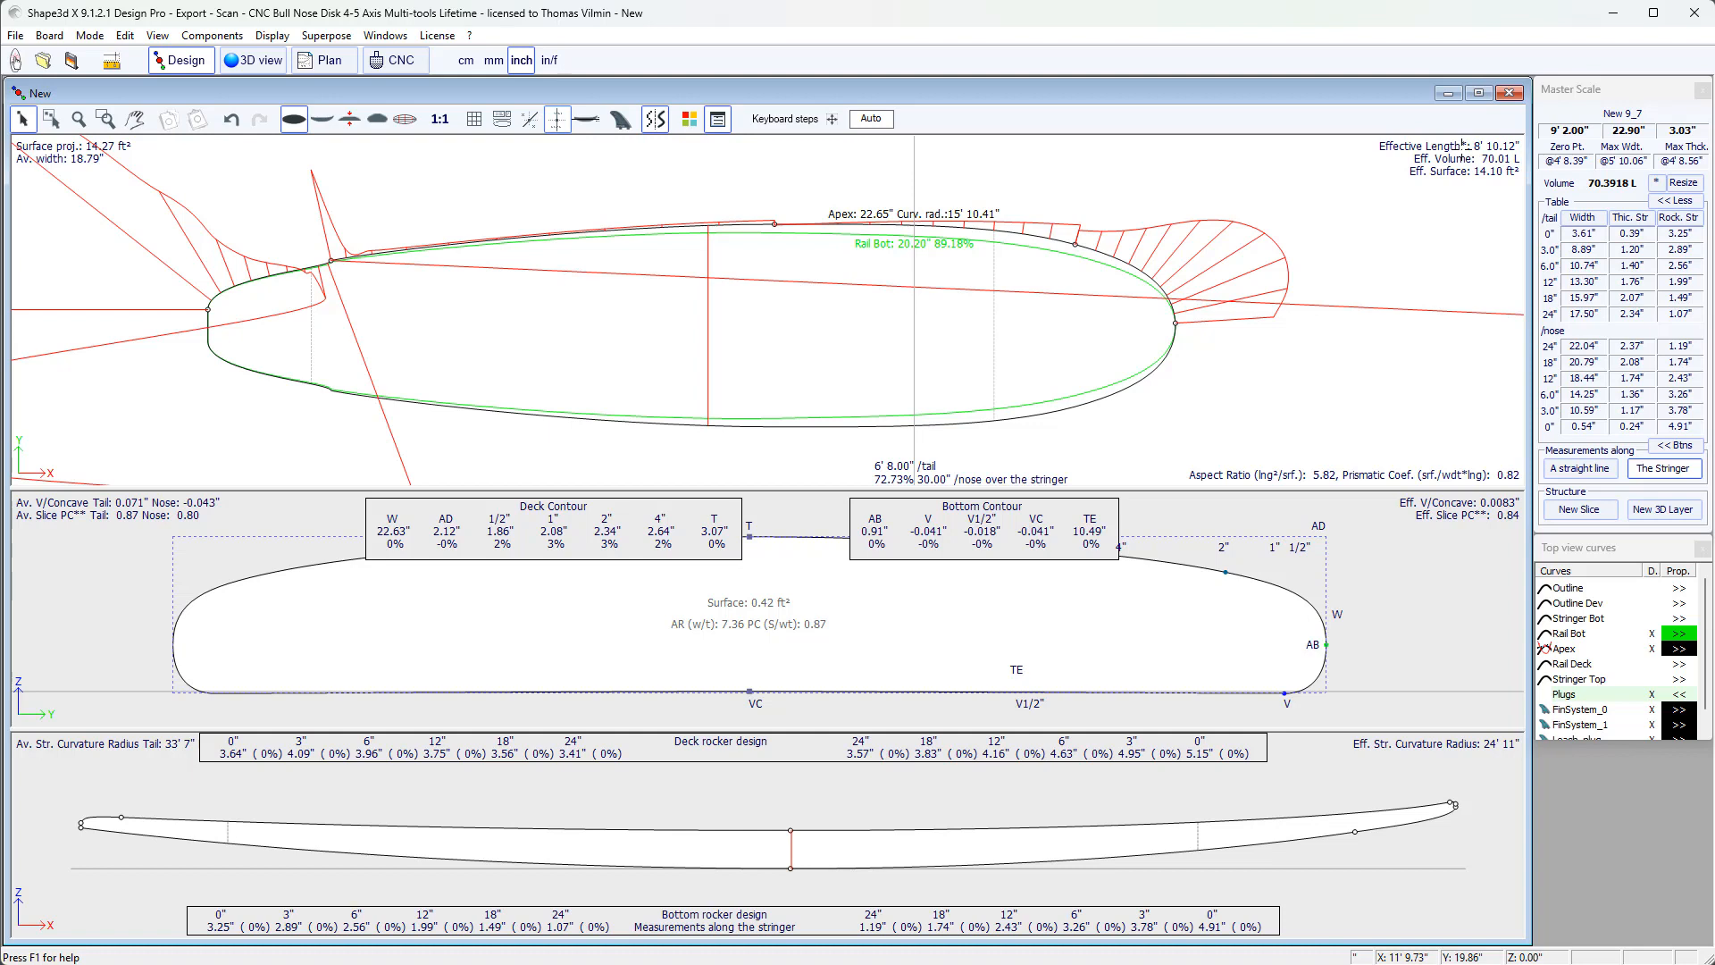
{"action": "mouse_move", "coordinate": [1397, 251]}
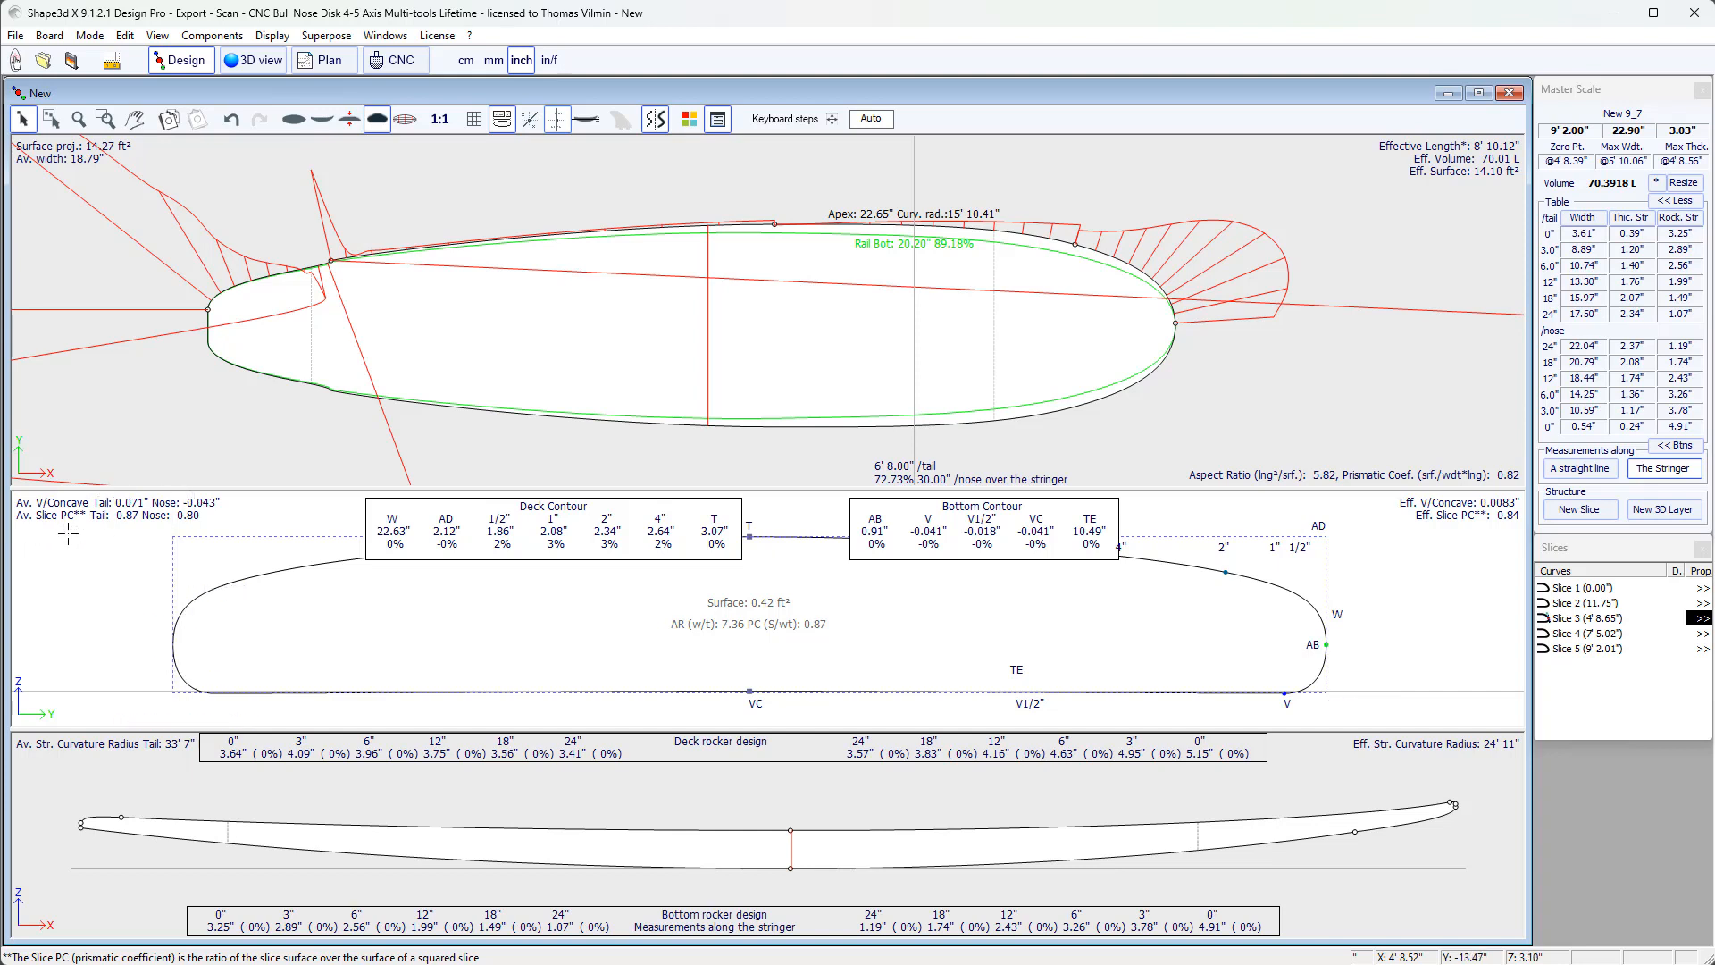
{"action": "mouse_move", "coordinate": [98, 566]}
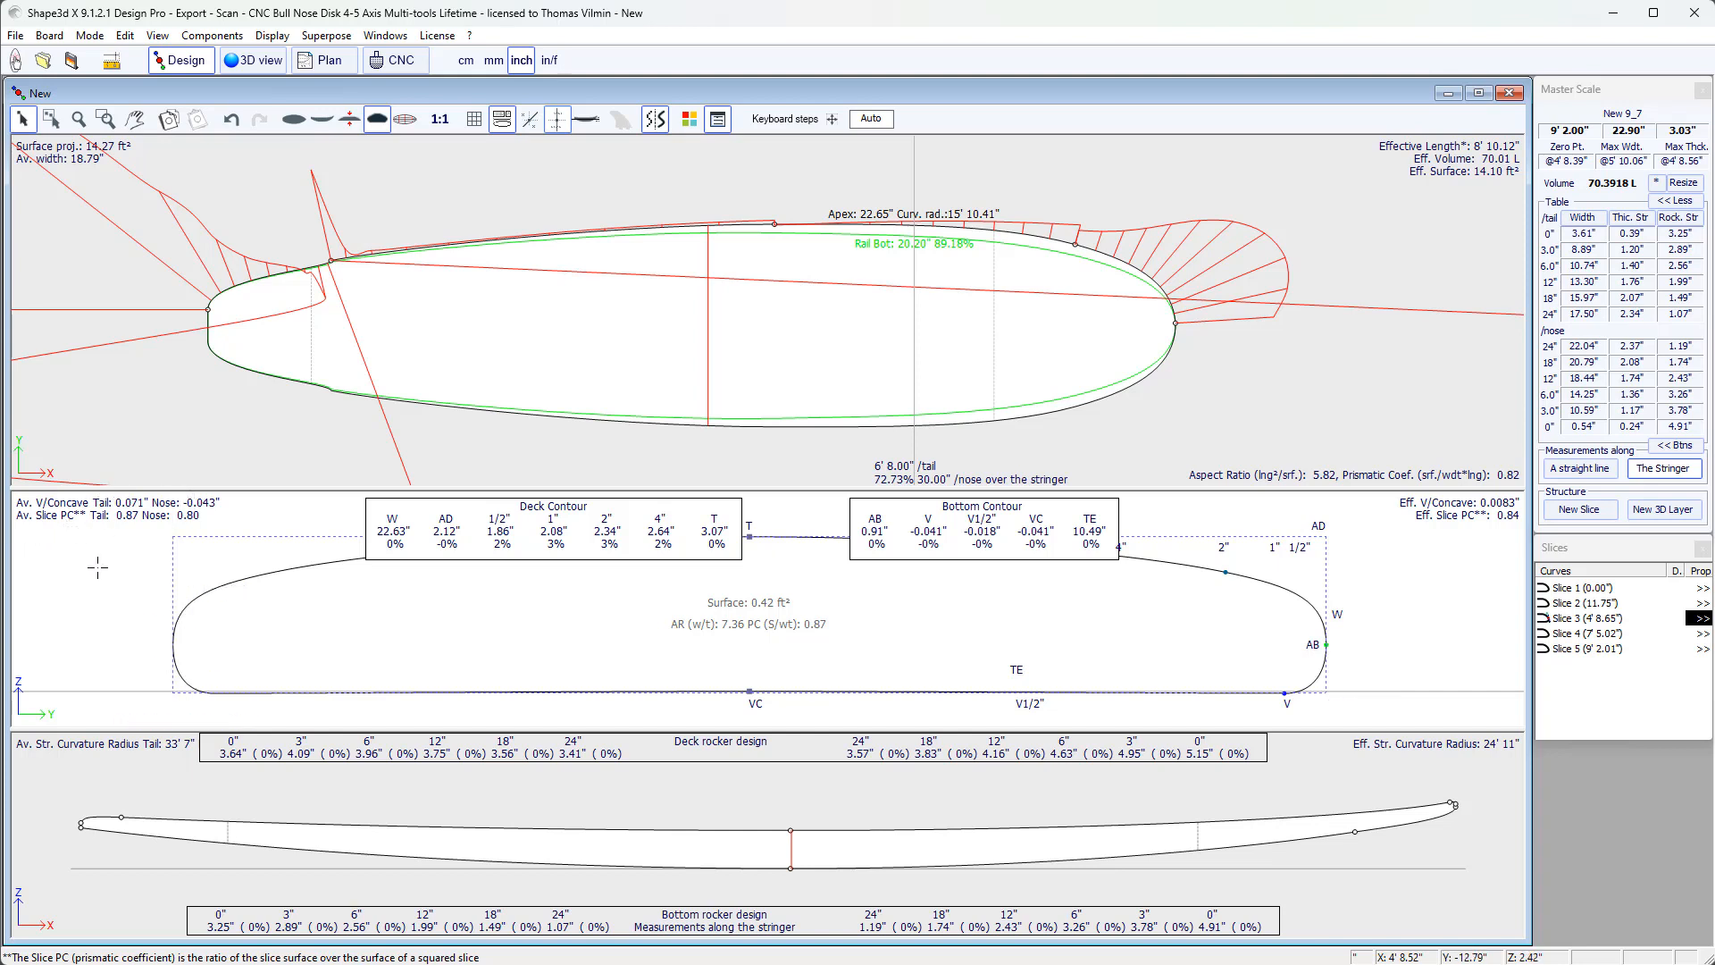
{"action": "mouse_move", "coordinate": [1475, 604]}
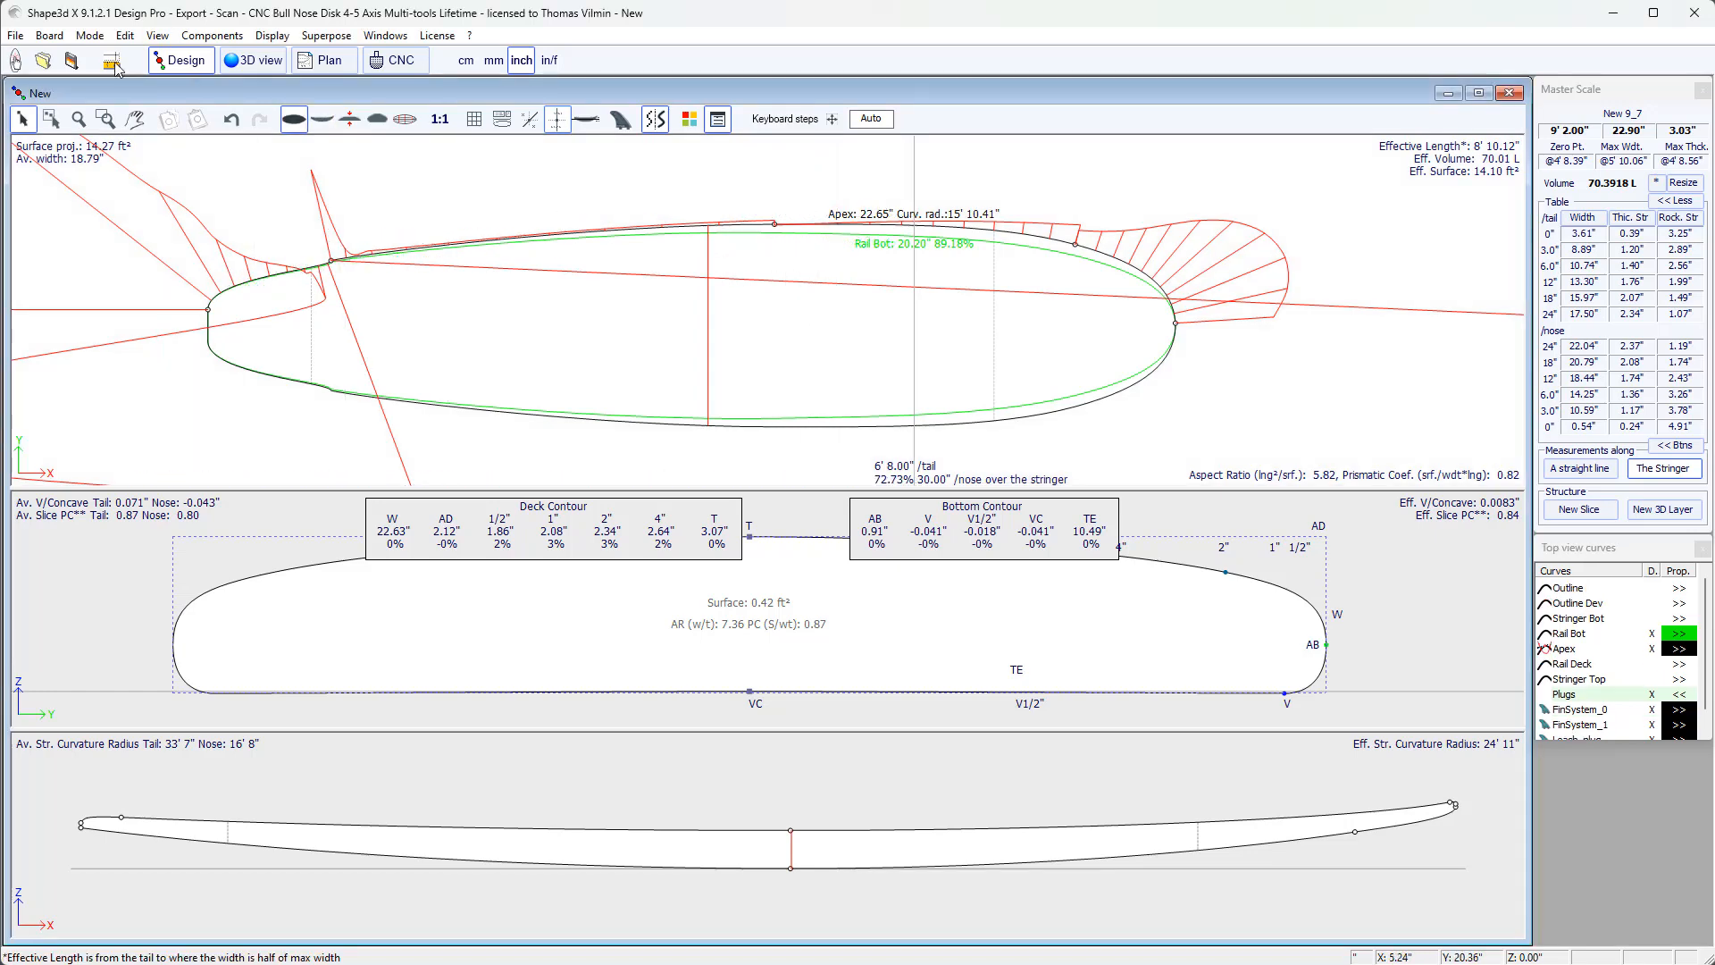
{"action": "left_click", "coordinate": [109, 61]}
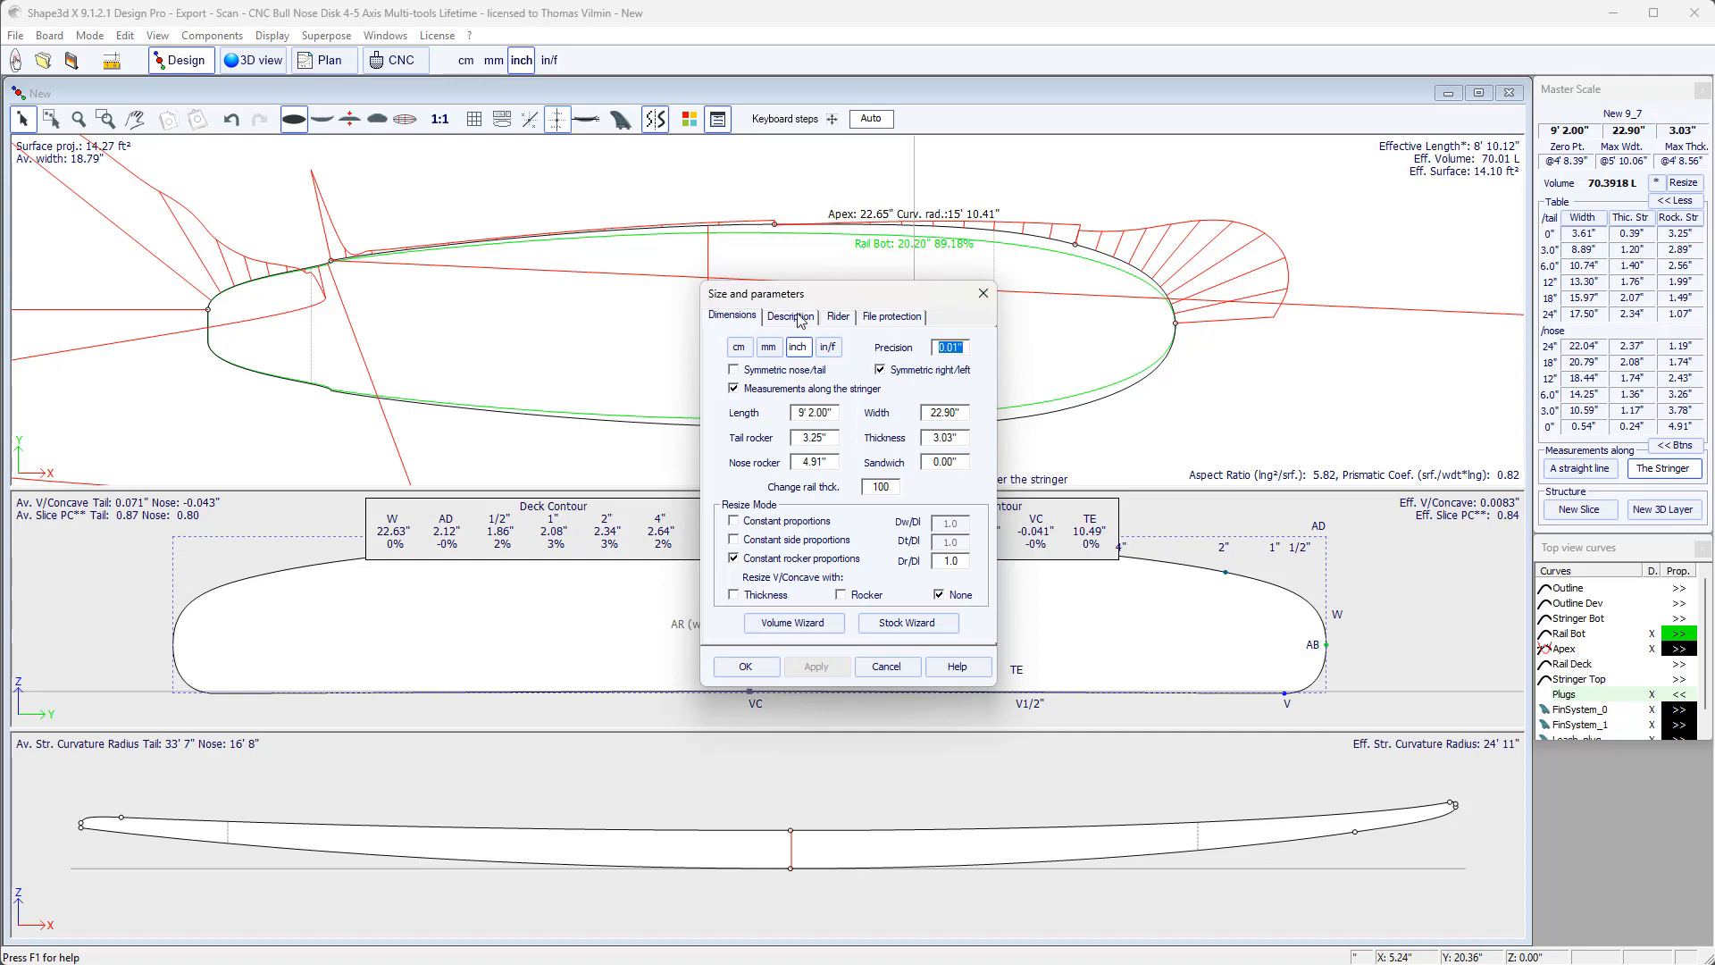
{"action": "left_click", "coordinate": [789, 317]}
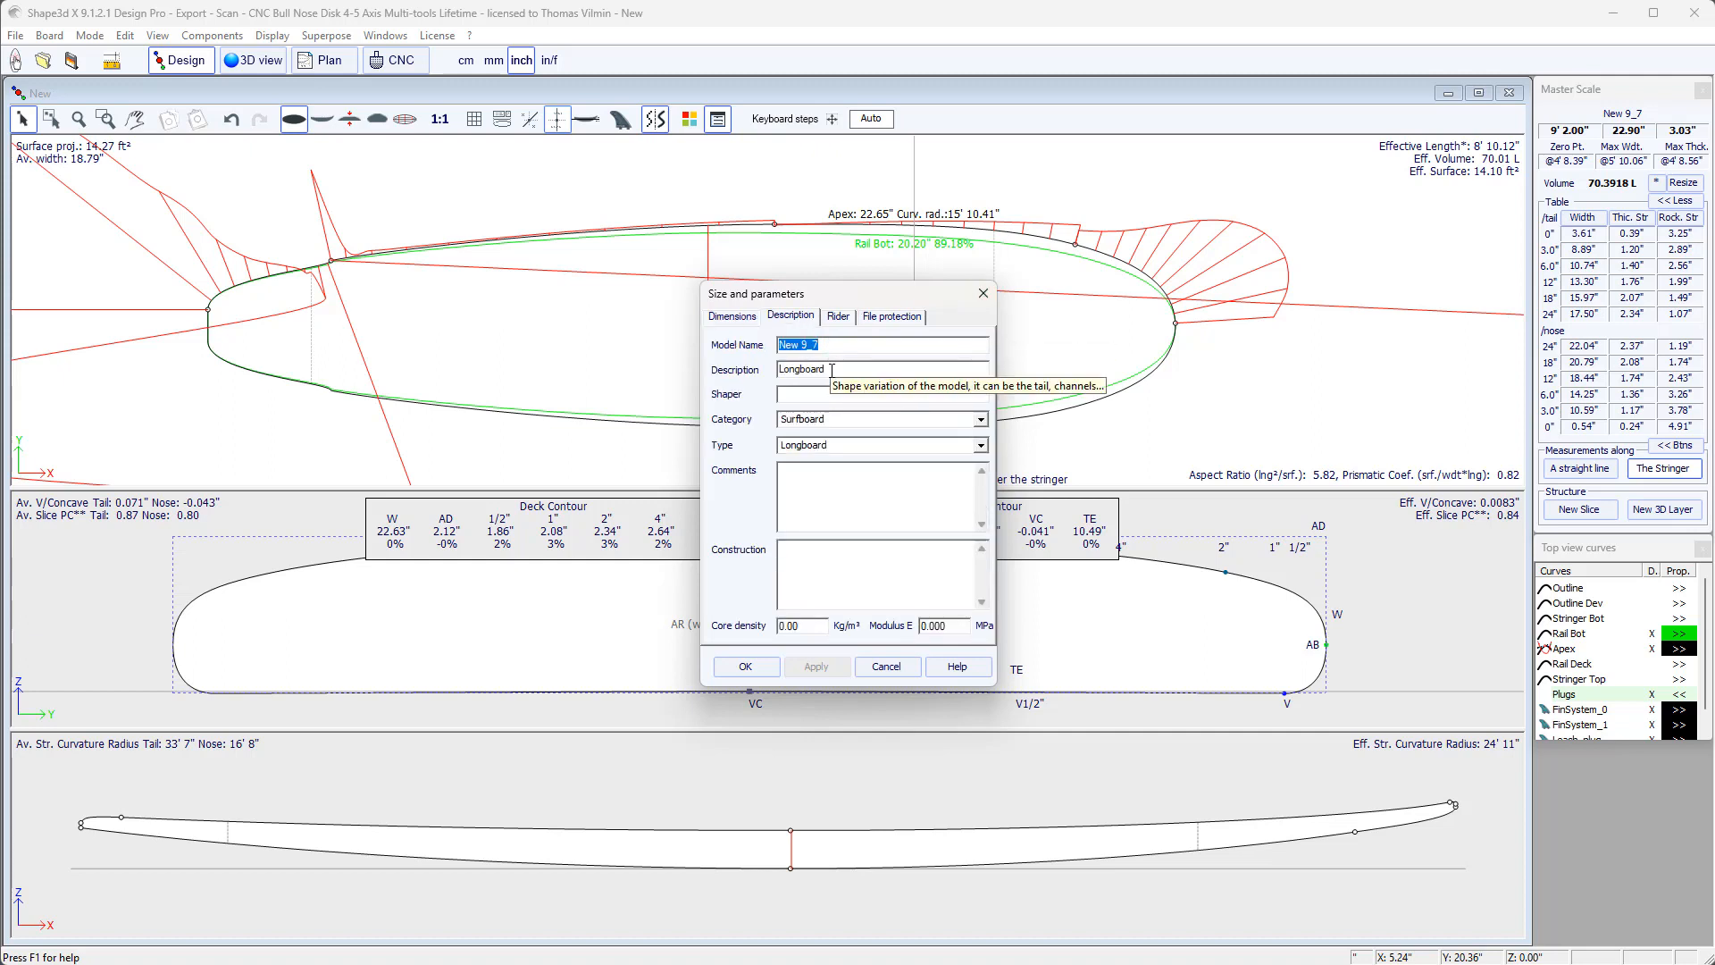
{"action": "type", "text": "dffdb"}
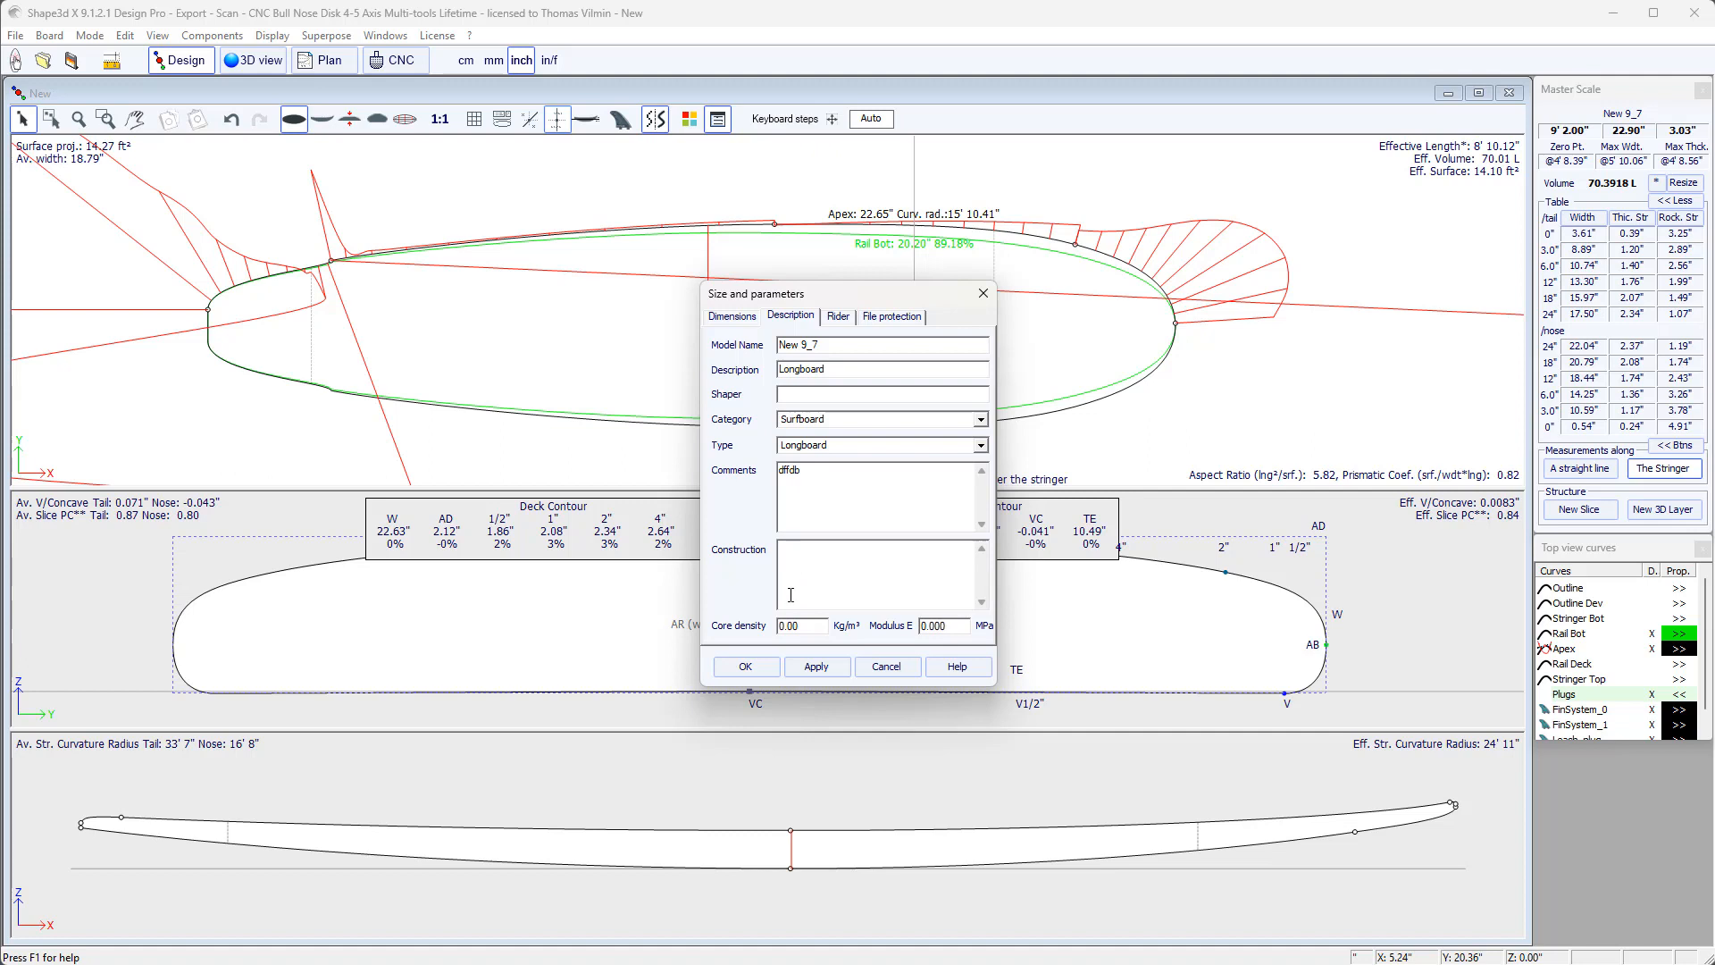
{"action": "left_click", "coordinate": [801, 625]}
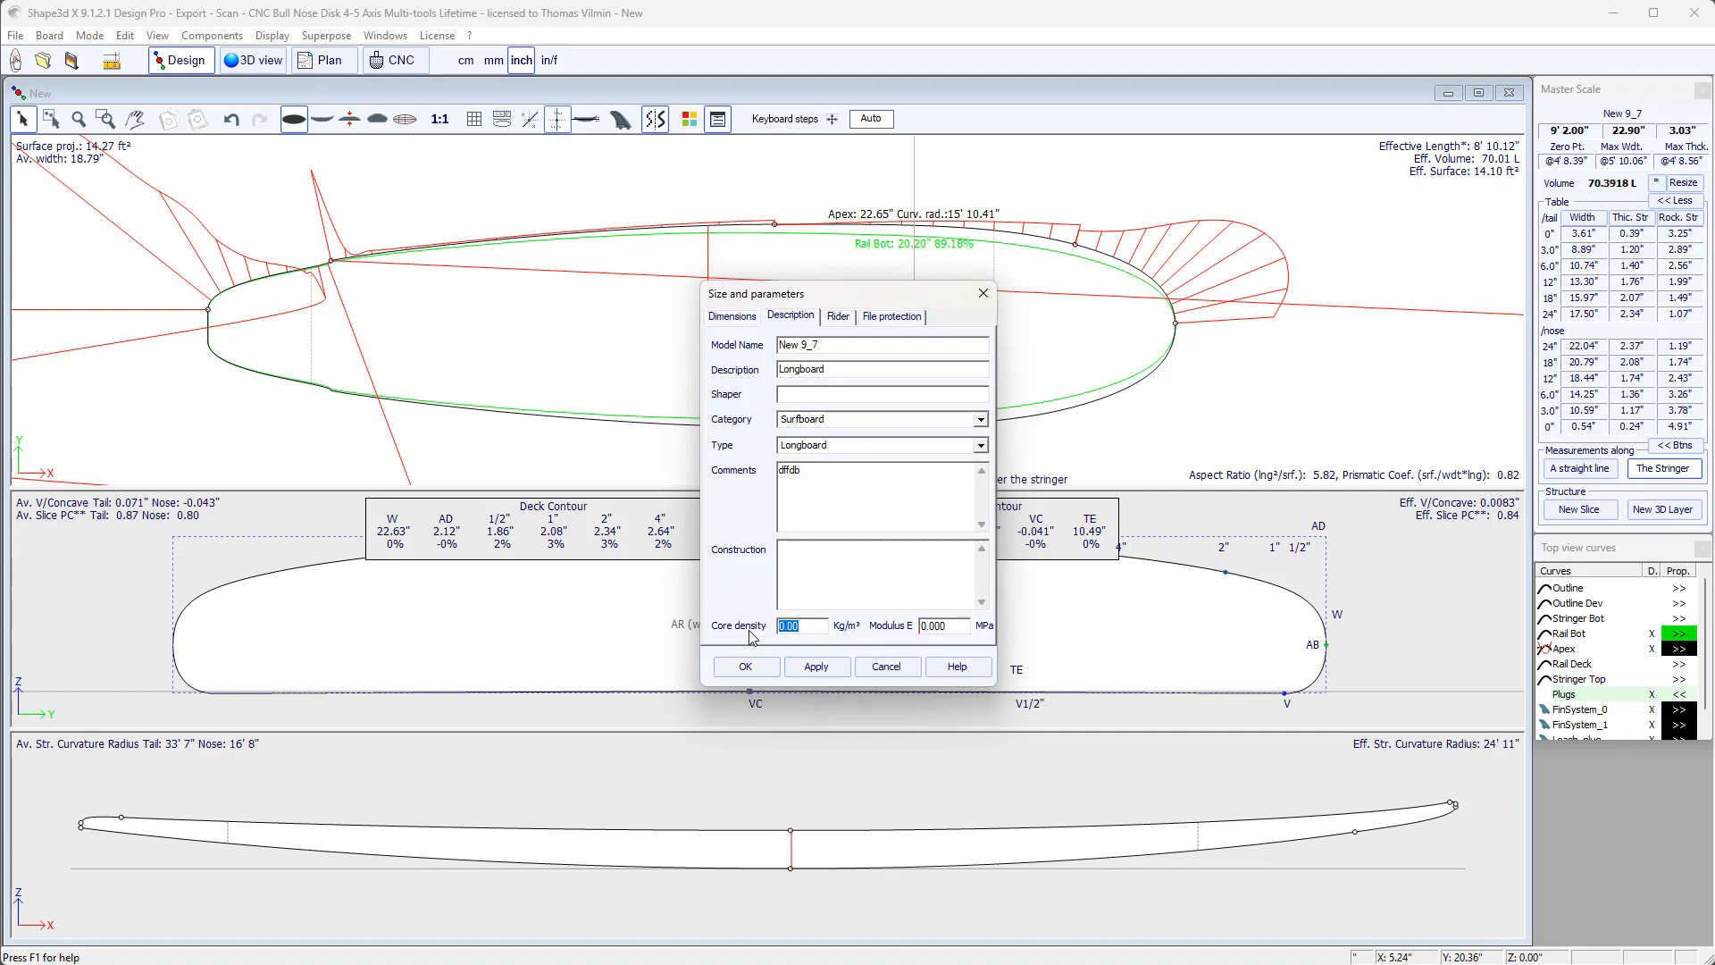
{"action": "left_click", "coordinate": [943, 625]}
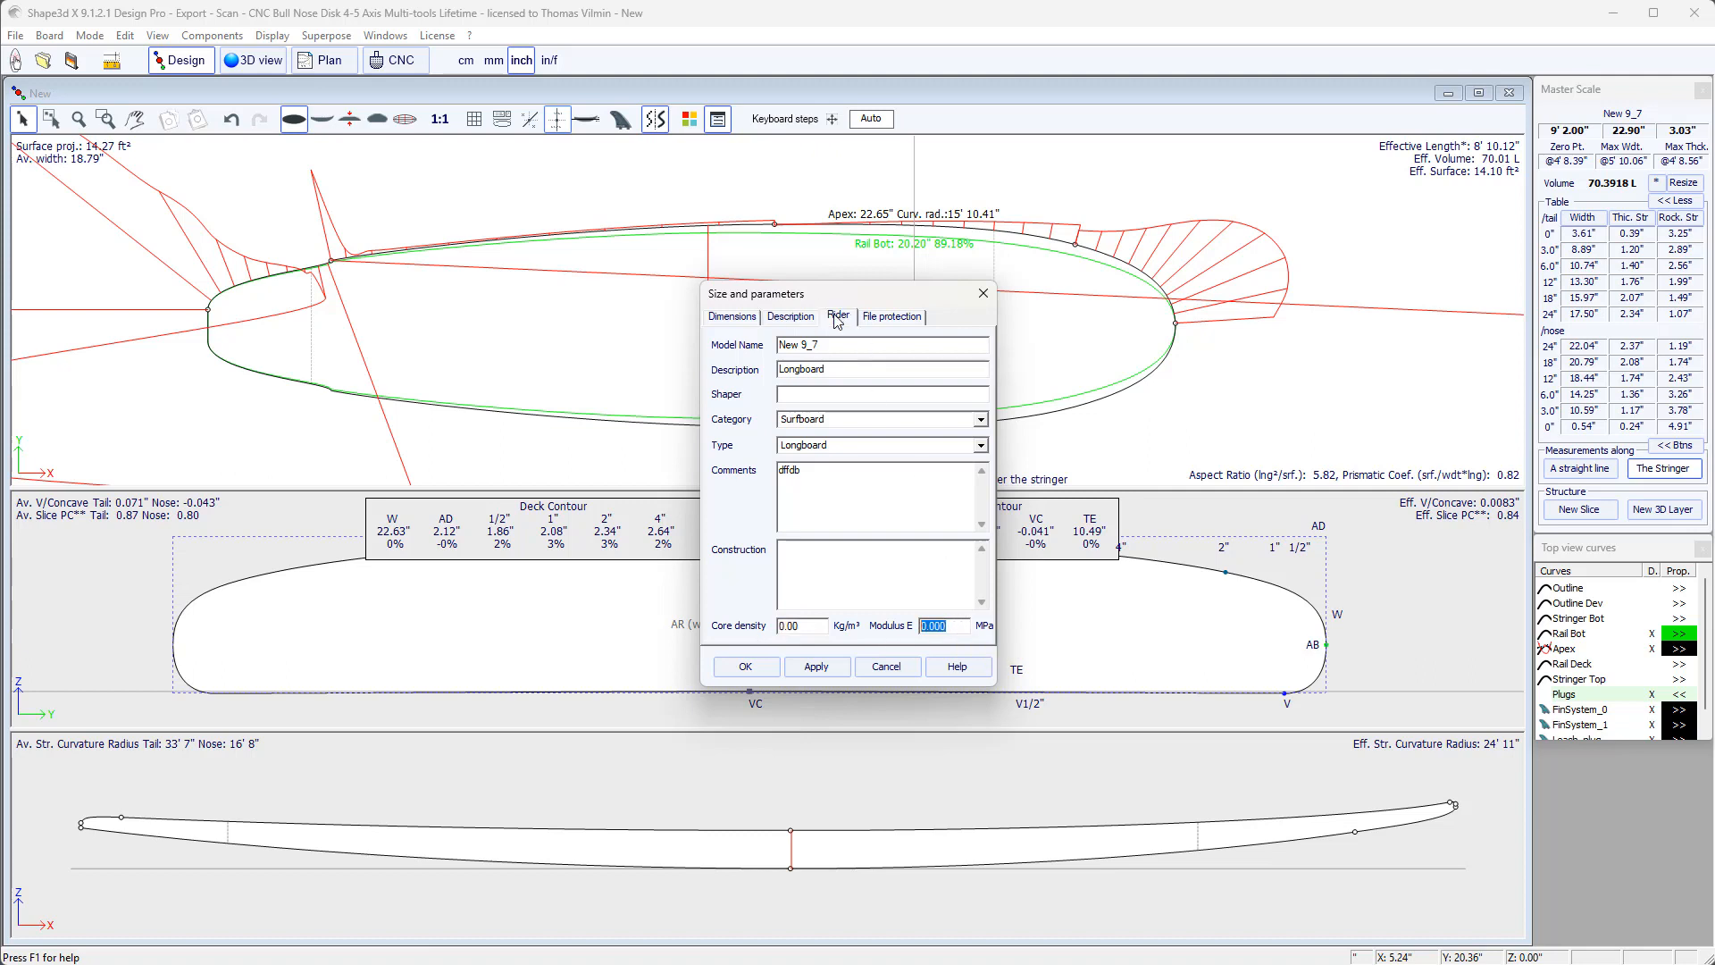
{"action": "left_click", "coordinate": [838, 316]}
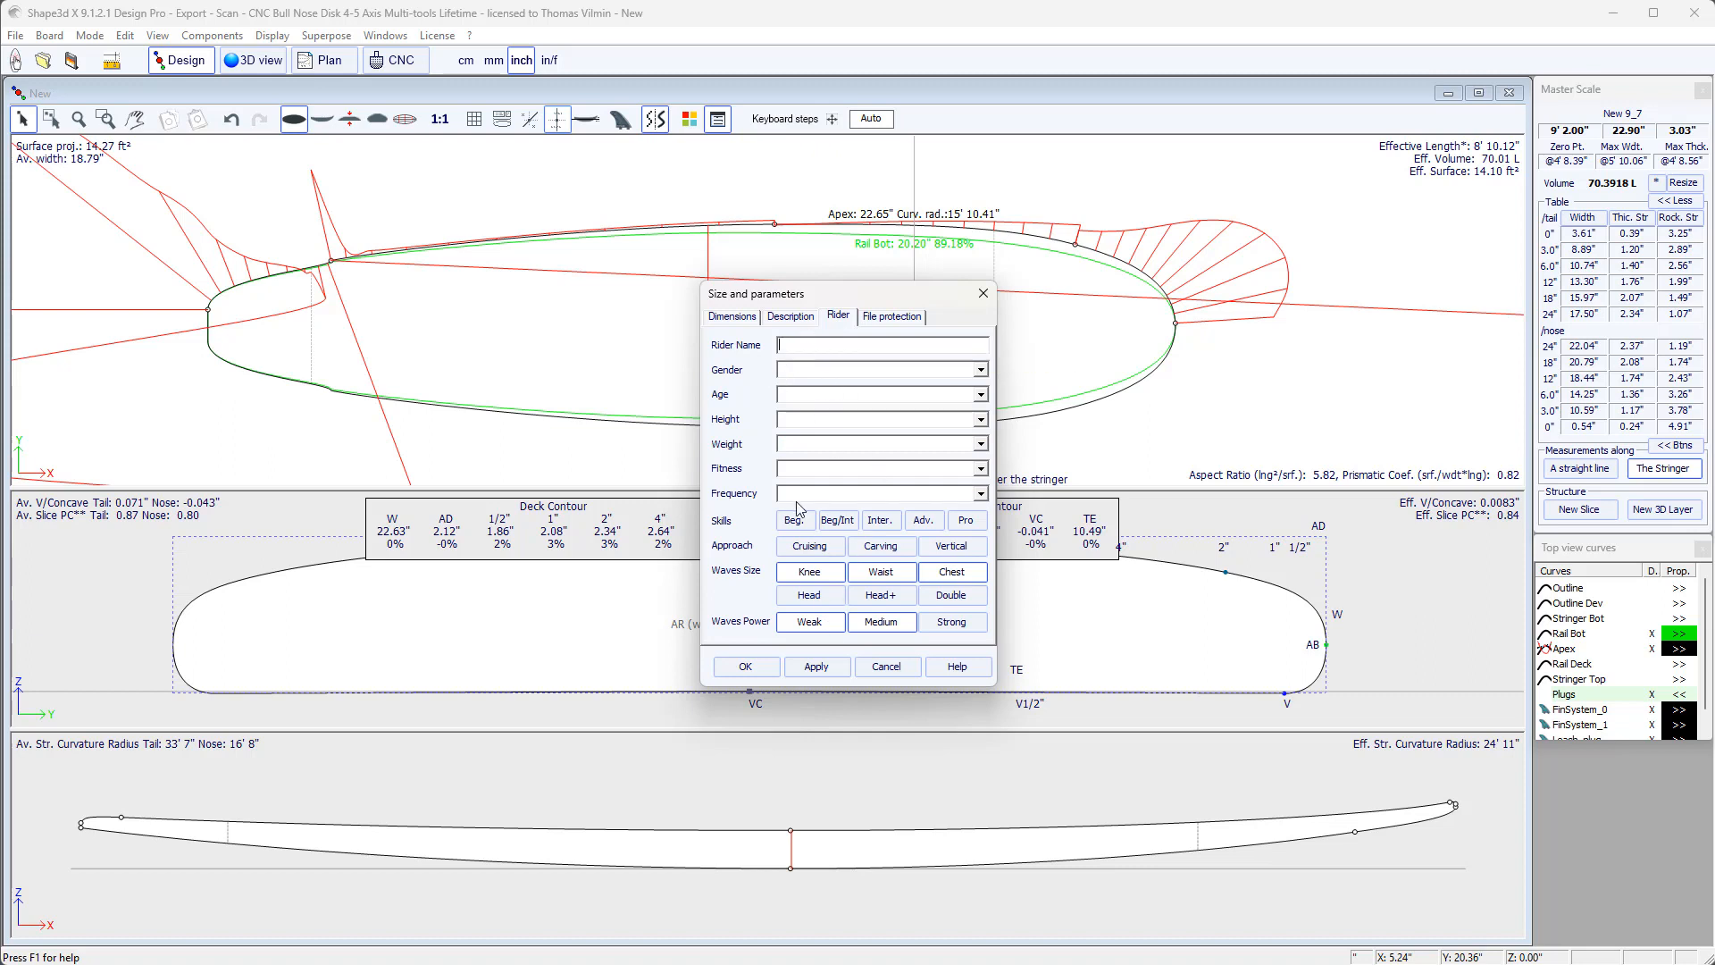
{"action": "mouse_move", "coordinate": [710, 588]}
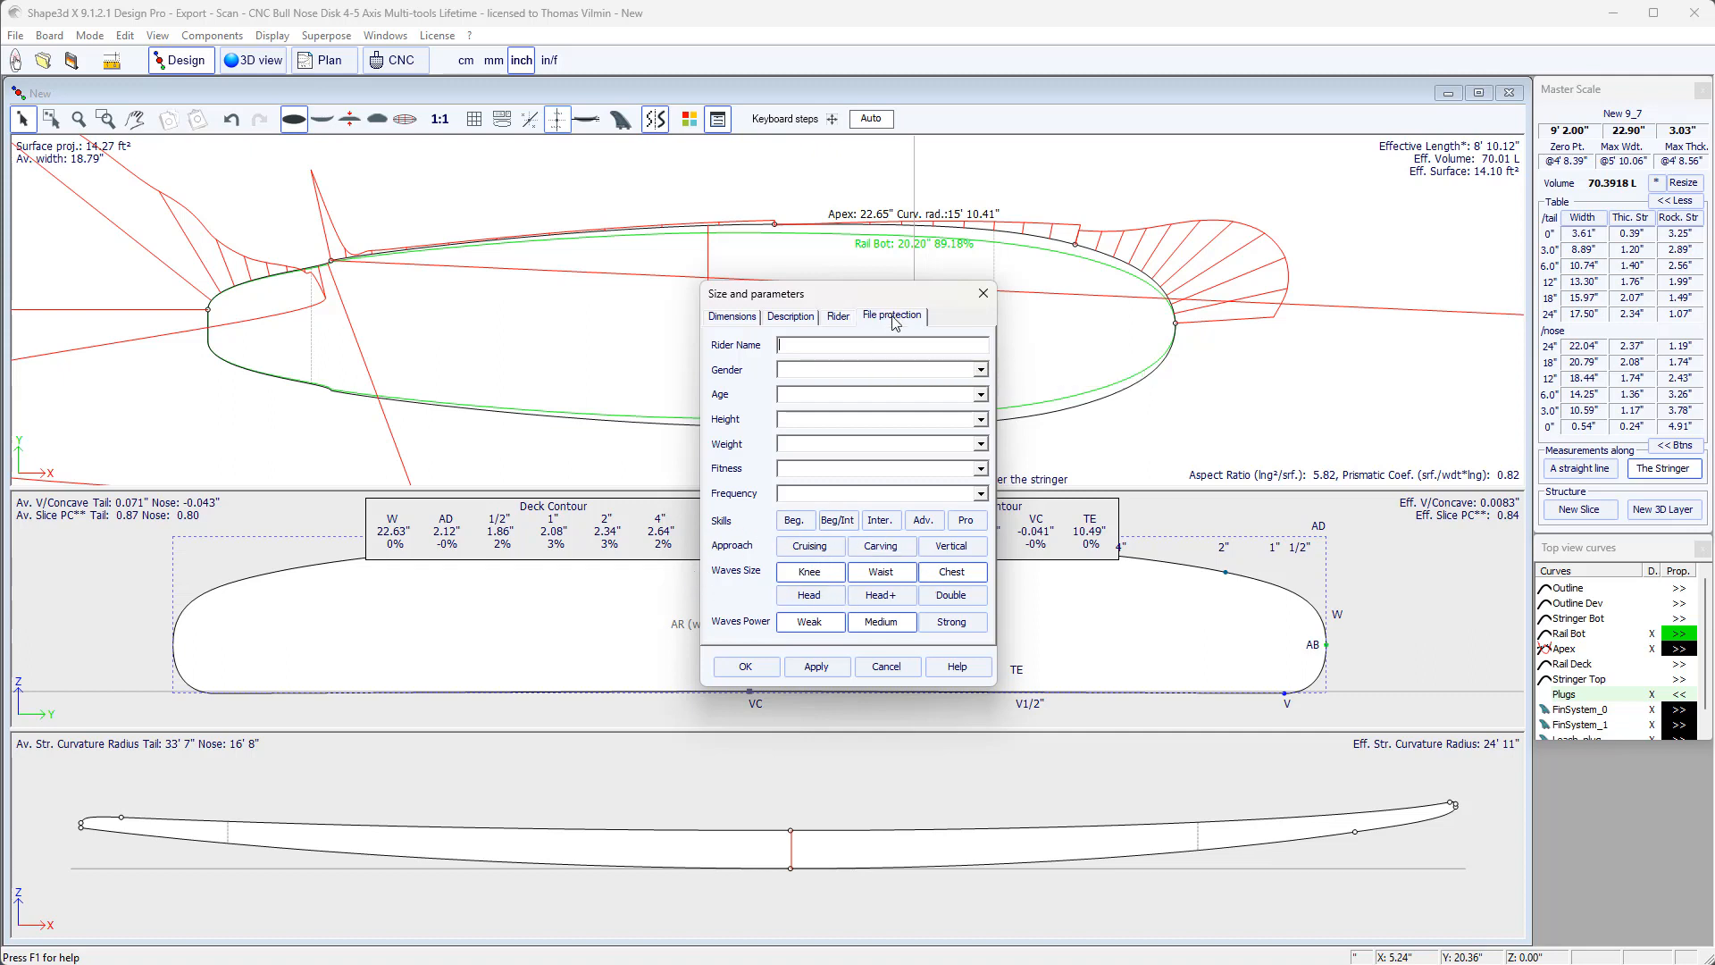
{"action": "left_click", "coordinate": [892, 316]}
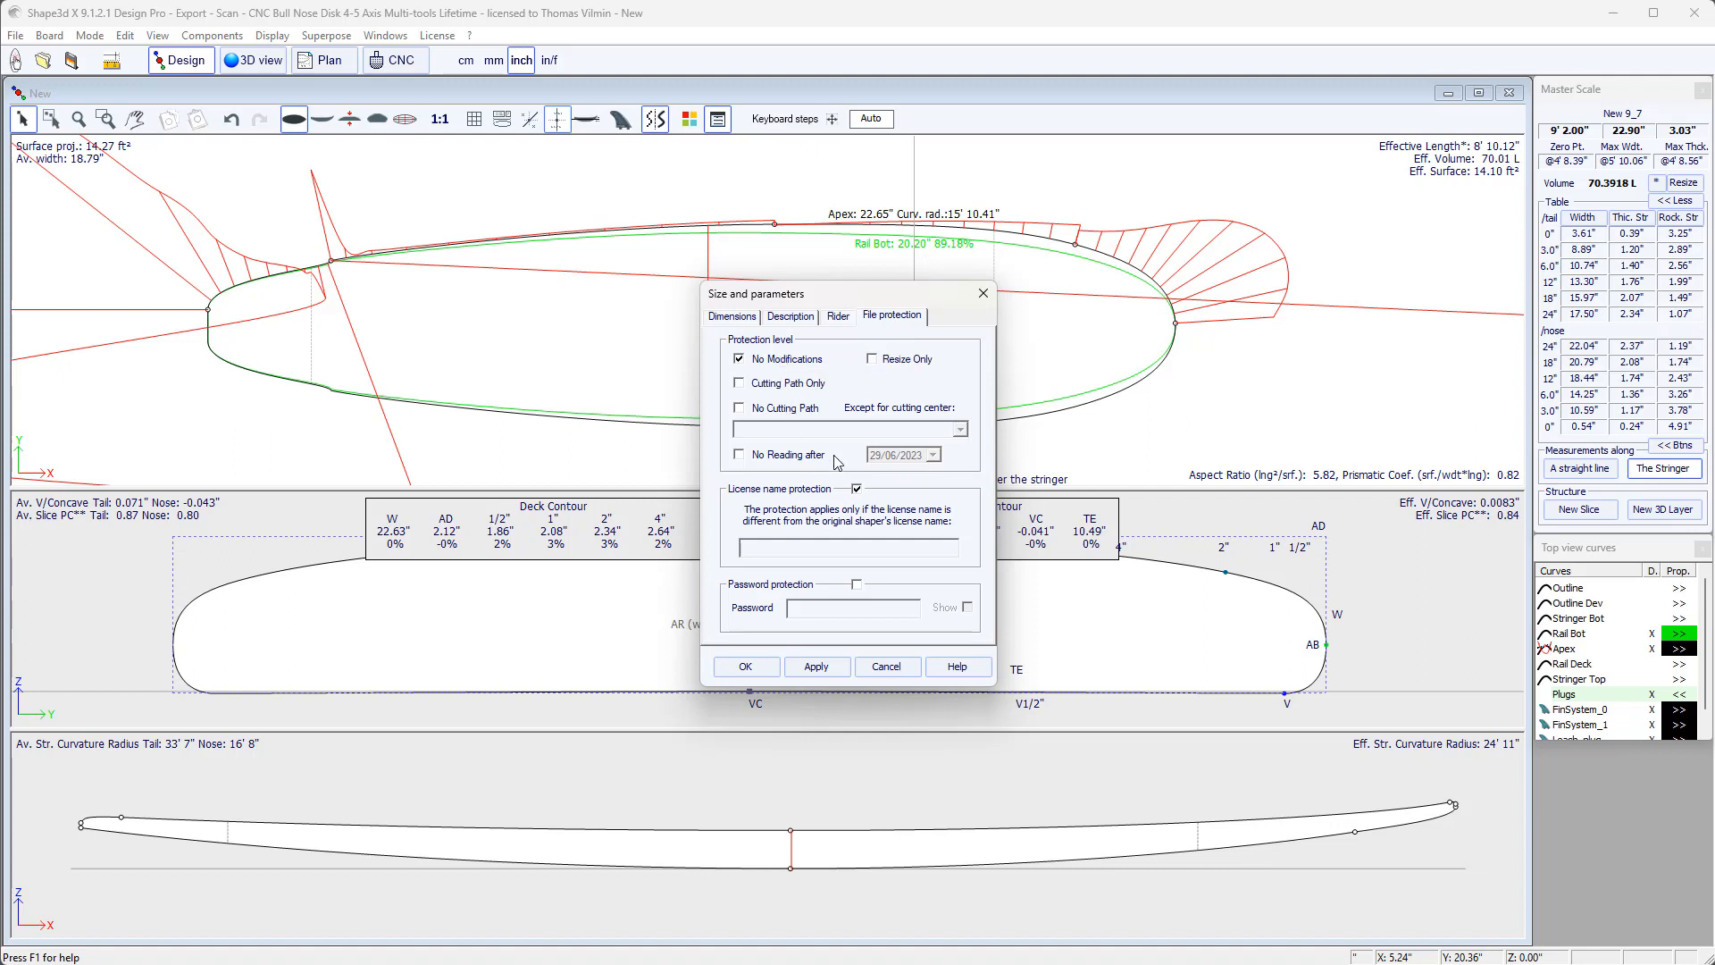
{"action": "mouse_move", "coordinate": [858, 489]}
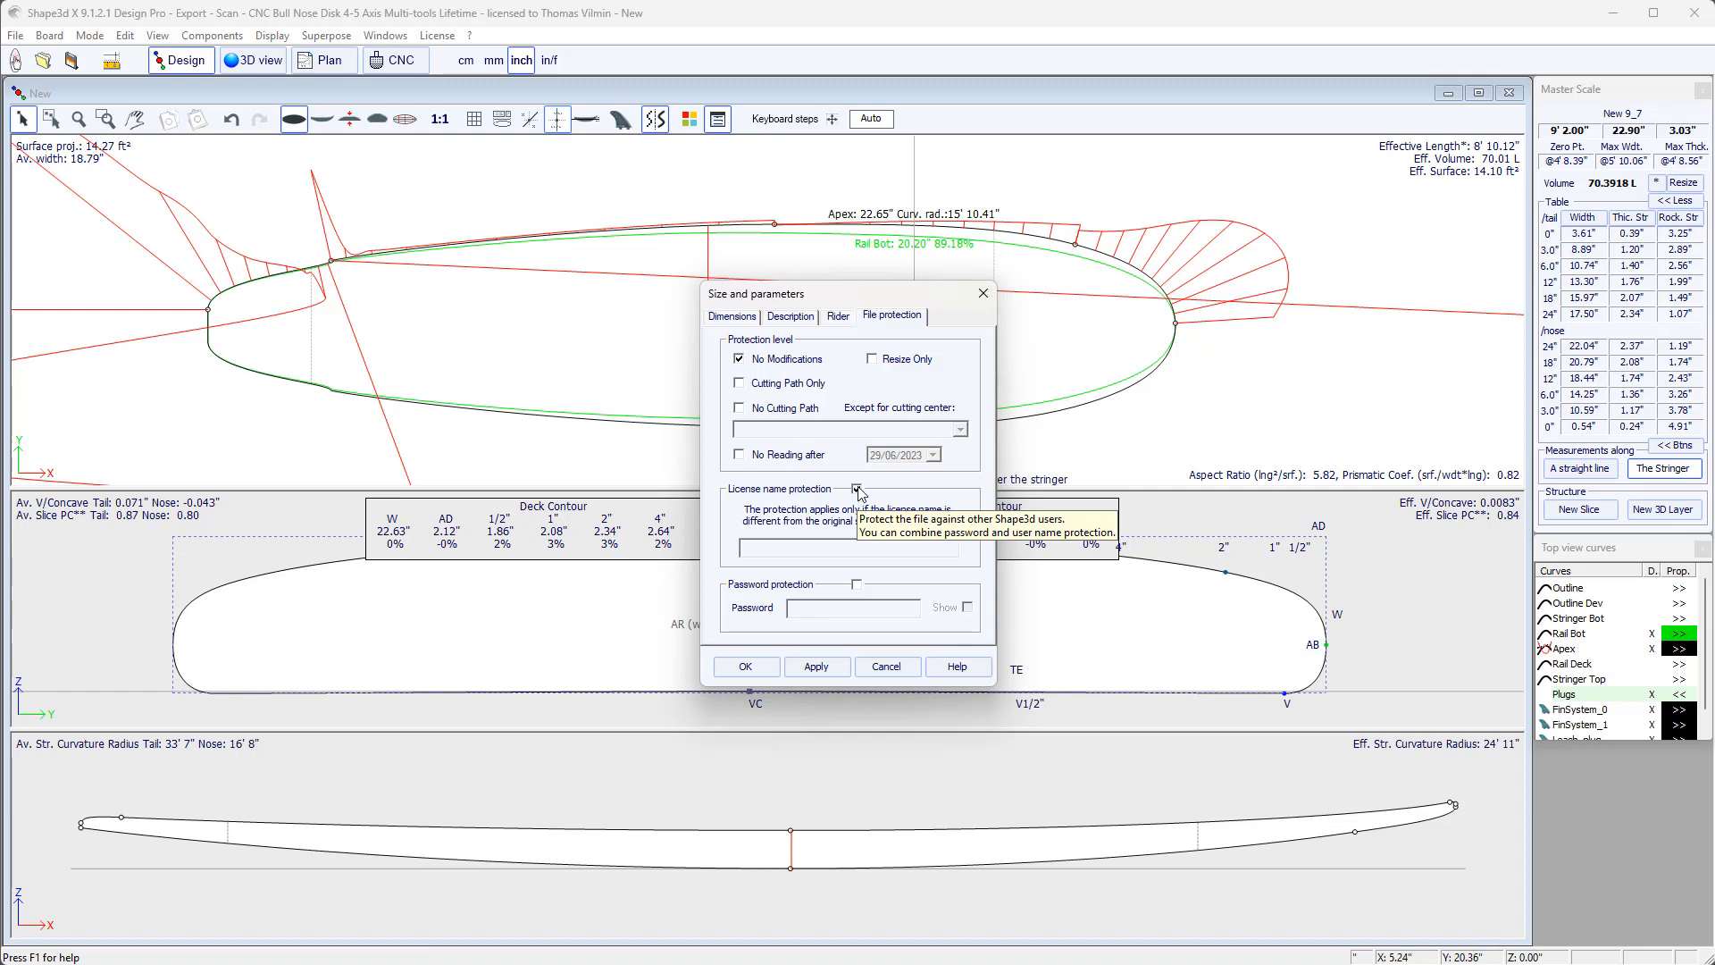
{"action": "left_click", "coordinate": [856, 584]}
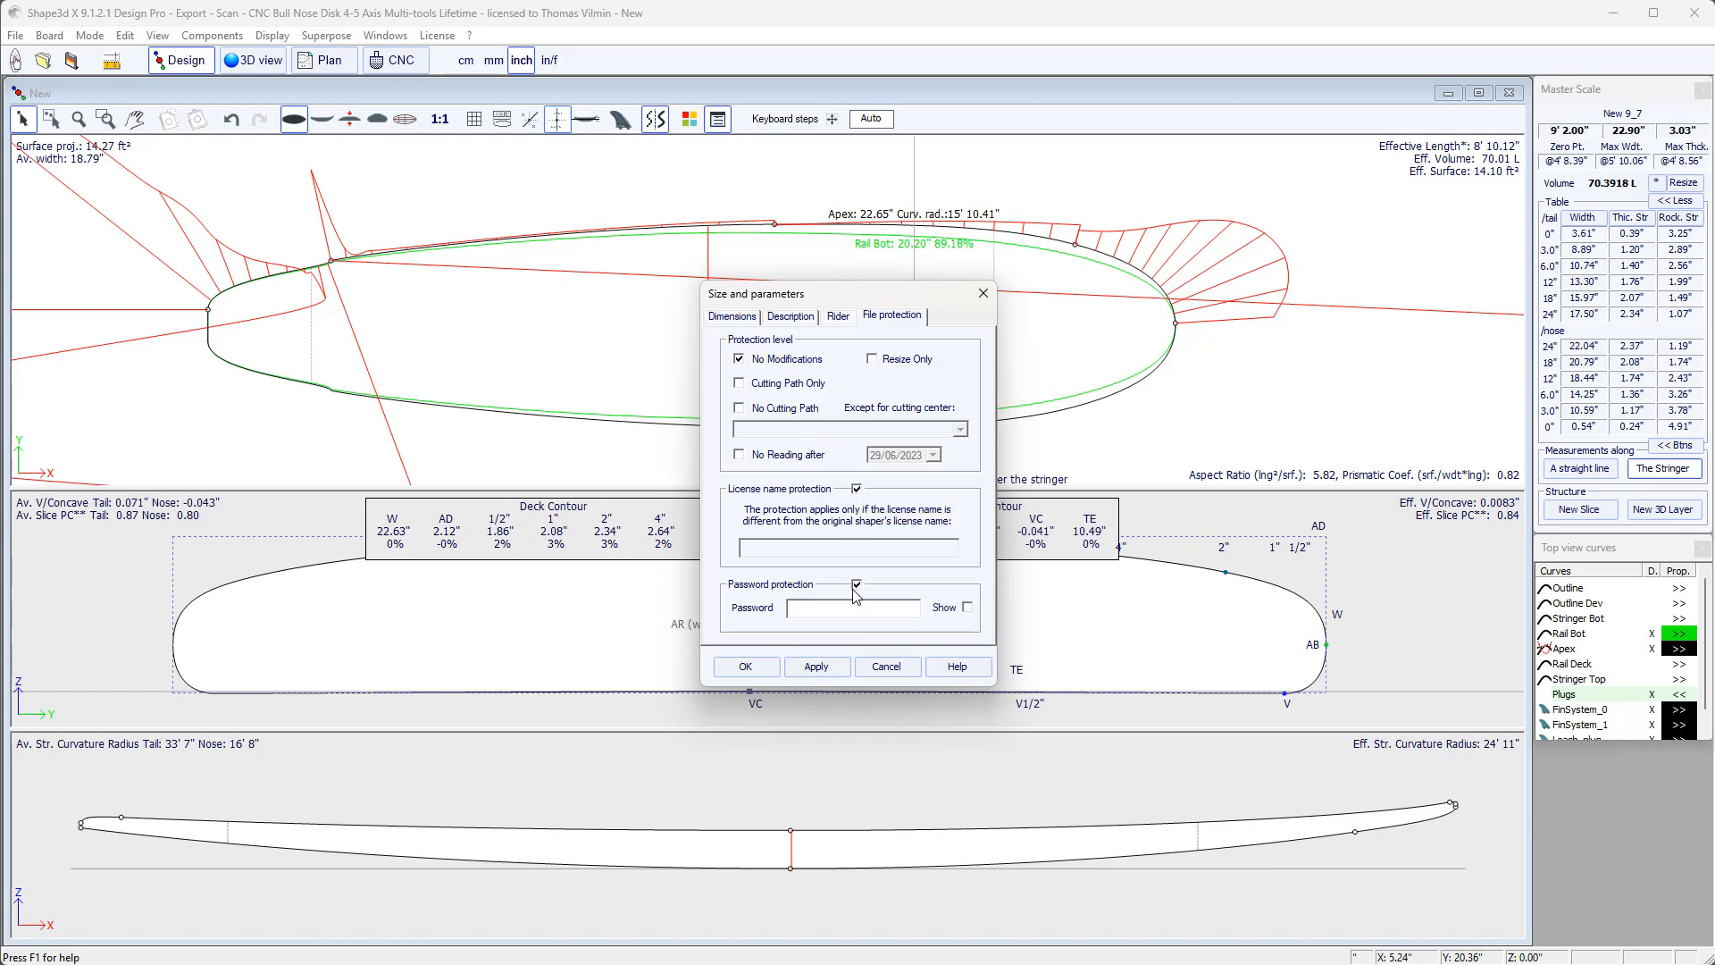
{"action": "mouse_move", "coordinate": [886, 667]}
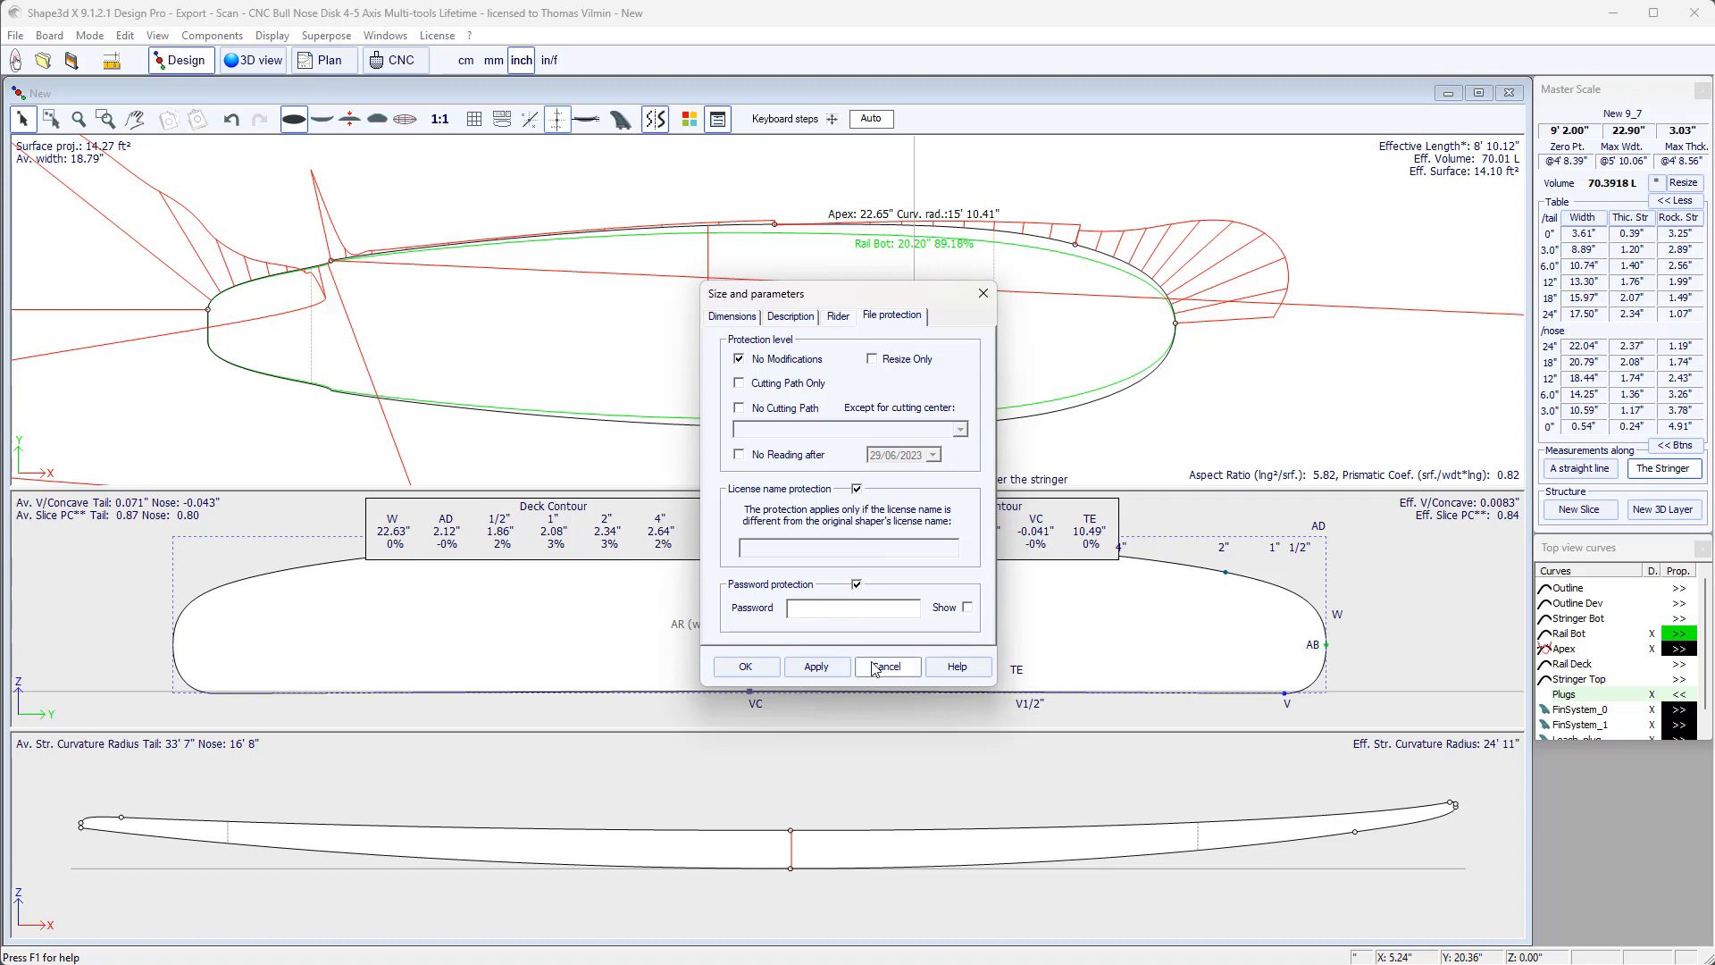
{"action": "left_click", "coordinate": [886, 666]}
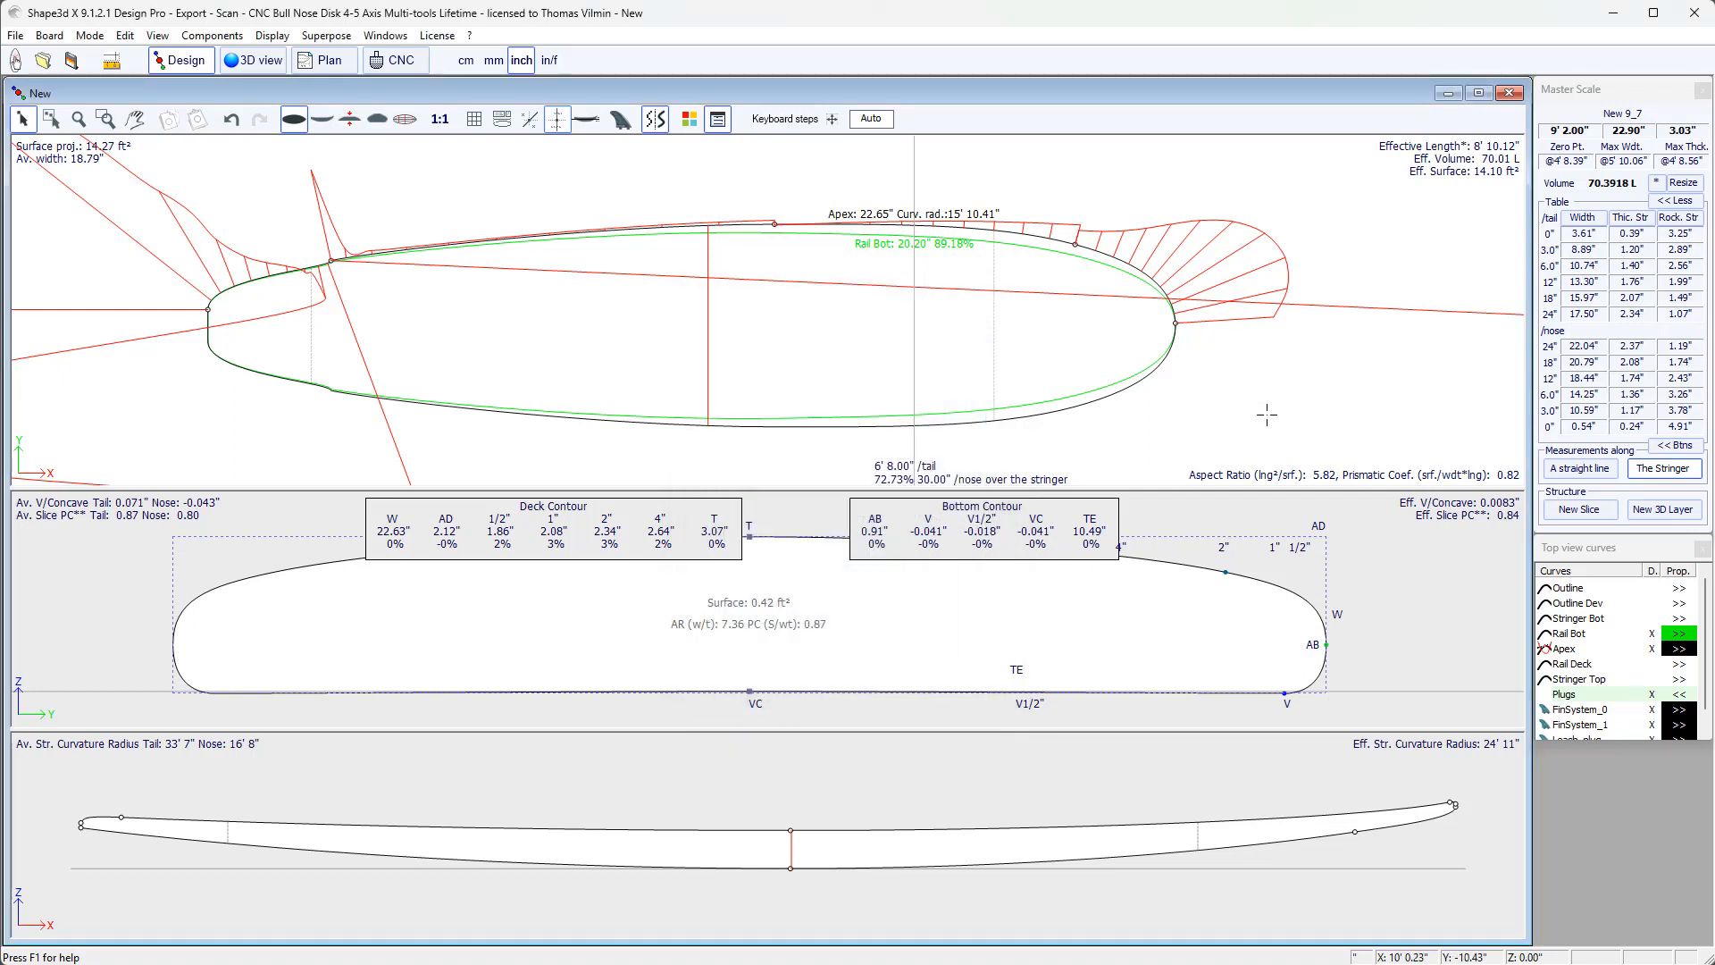
{"action": "mouse_move", "coordinate": [1260, 422]}
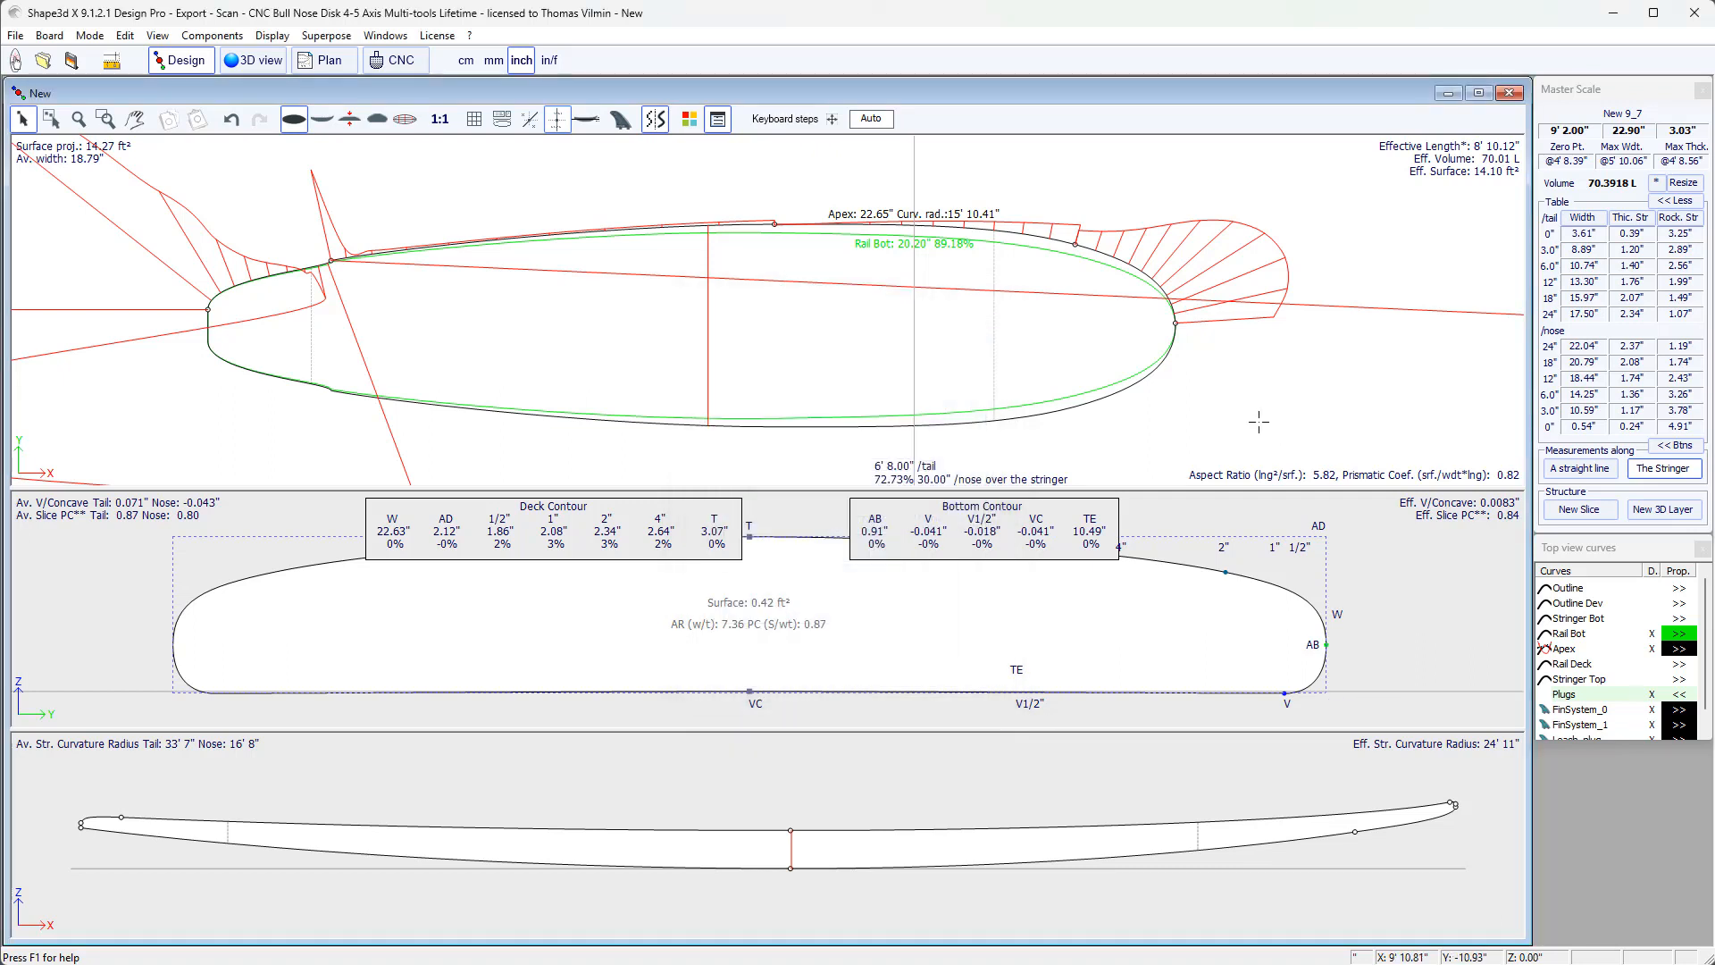
{"action": "mouse_move", "coordinate": [1219, 332]}
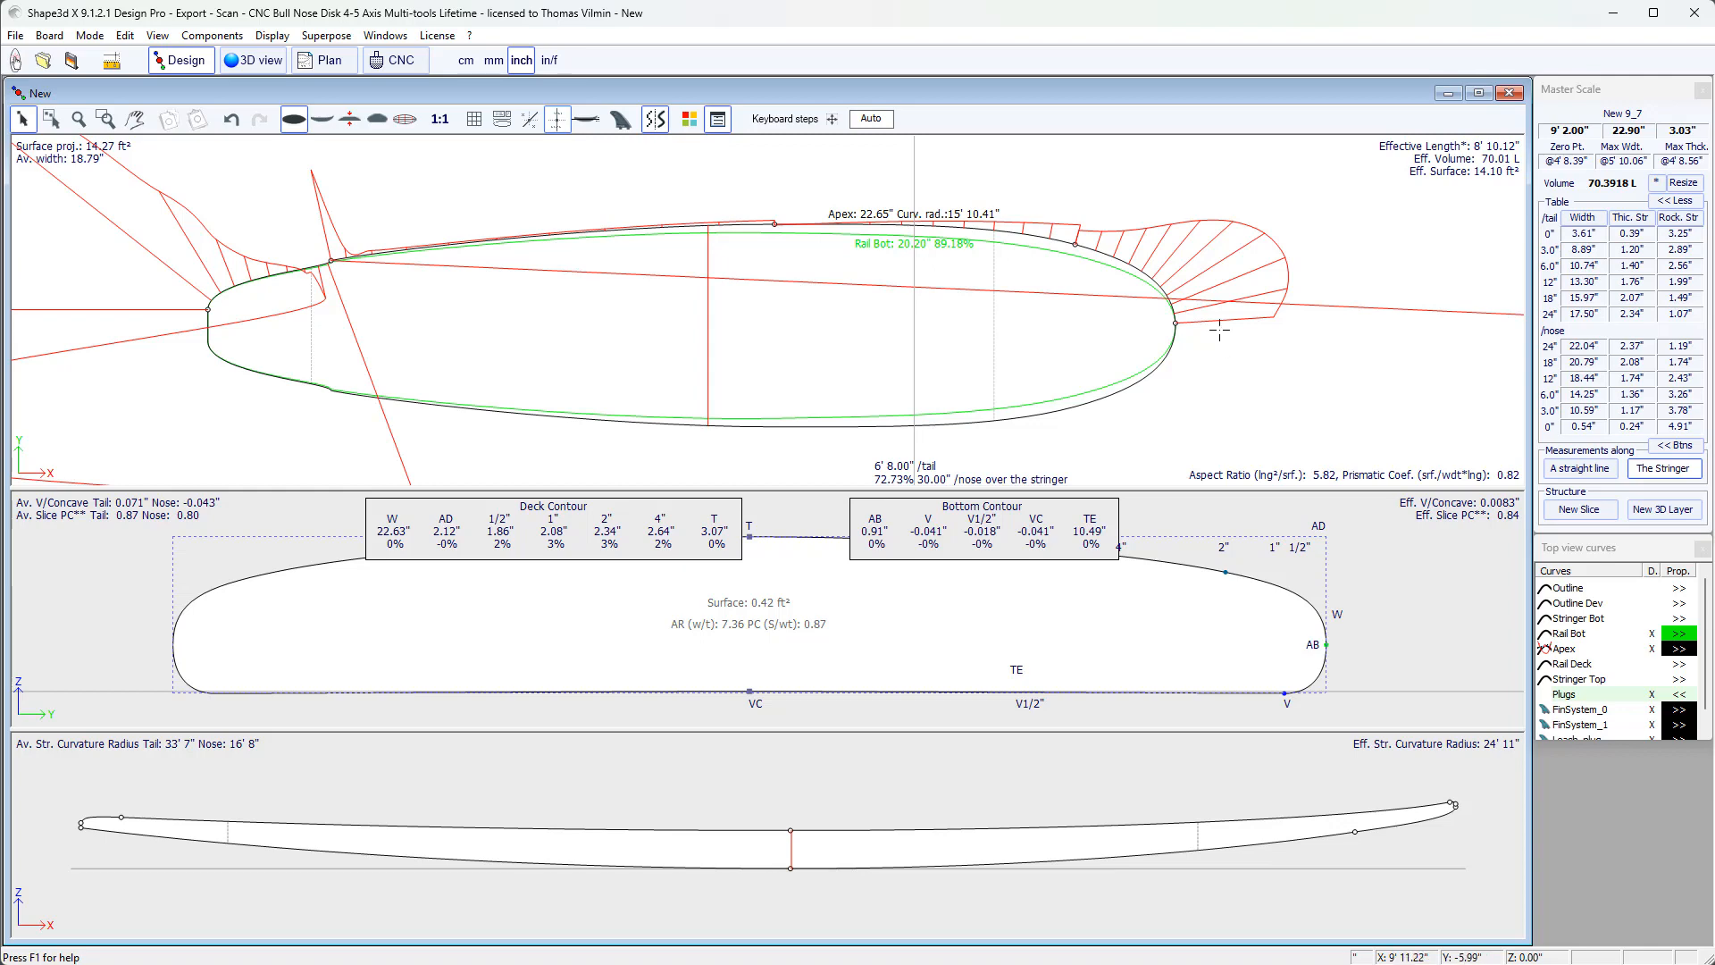